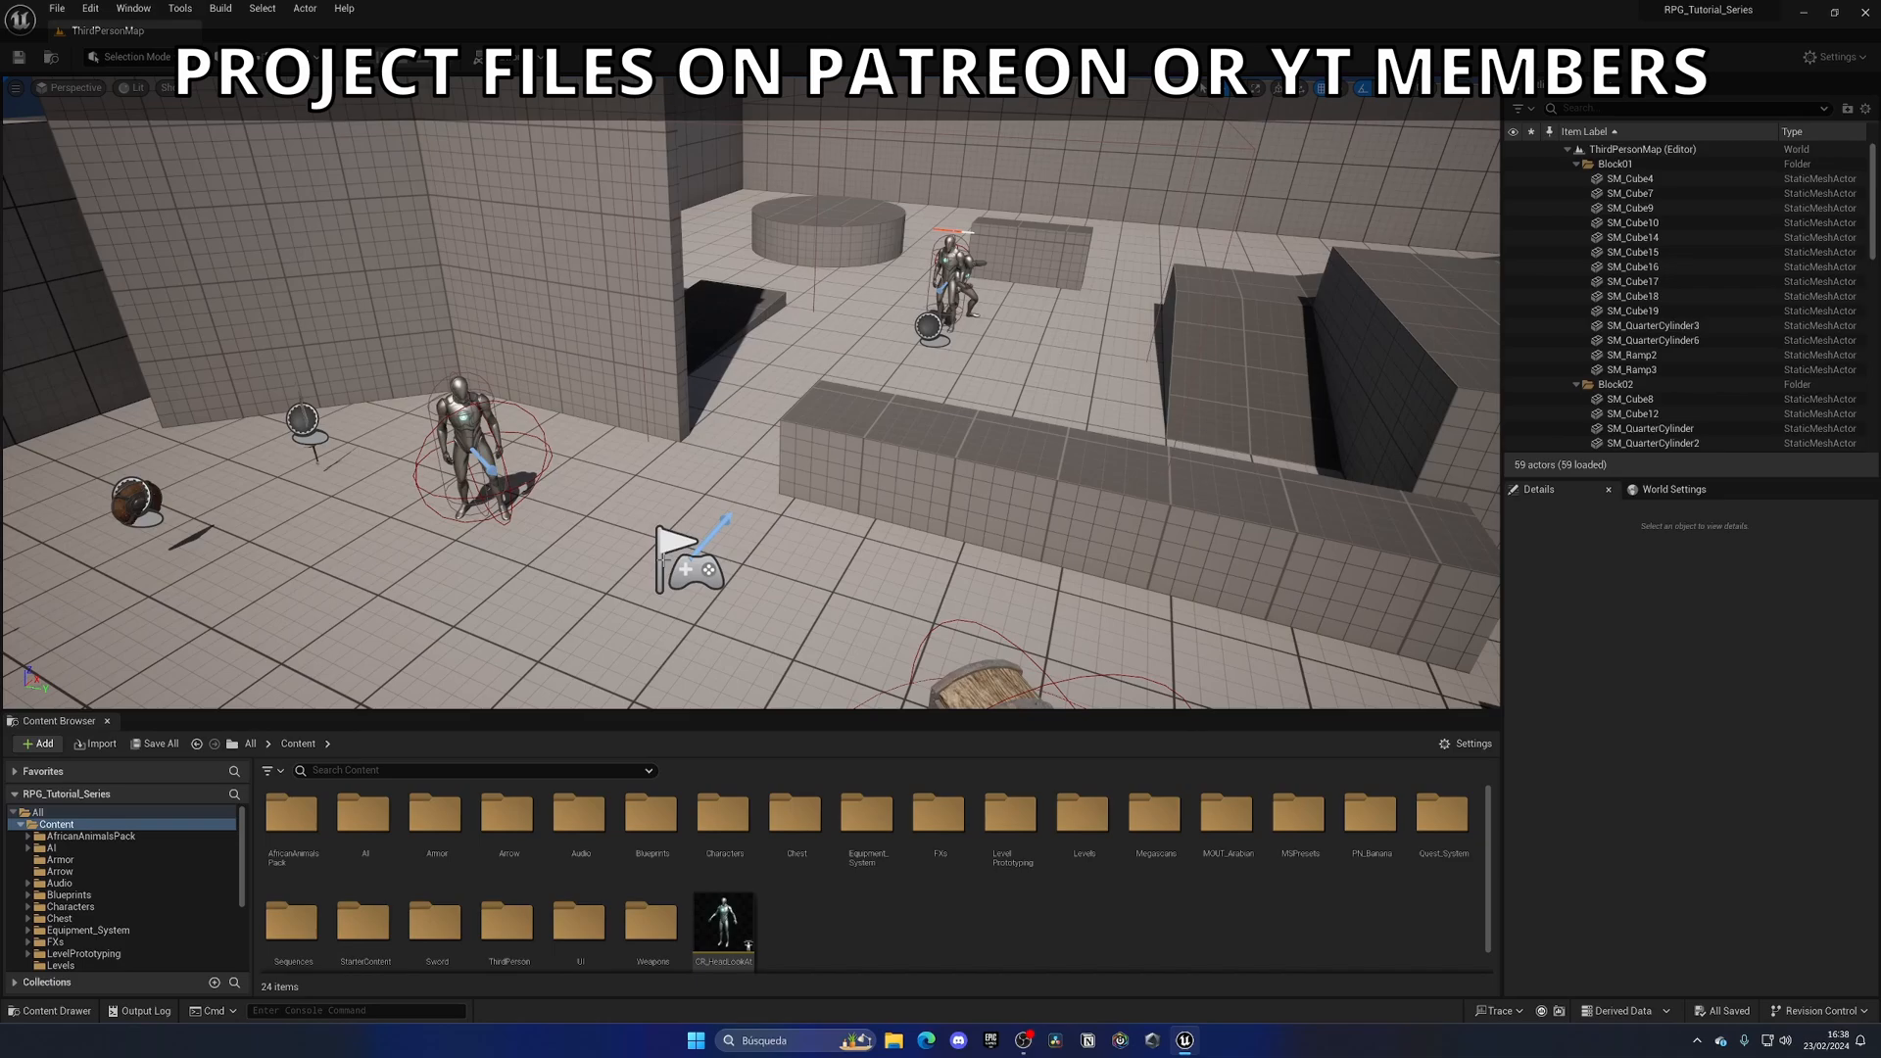
Test the level briefly in a play session before building the effect
click(358, 56)
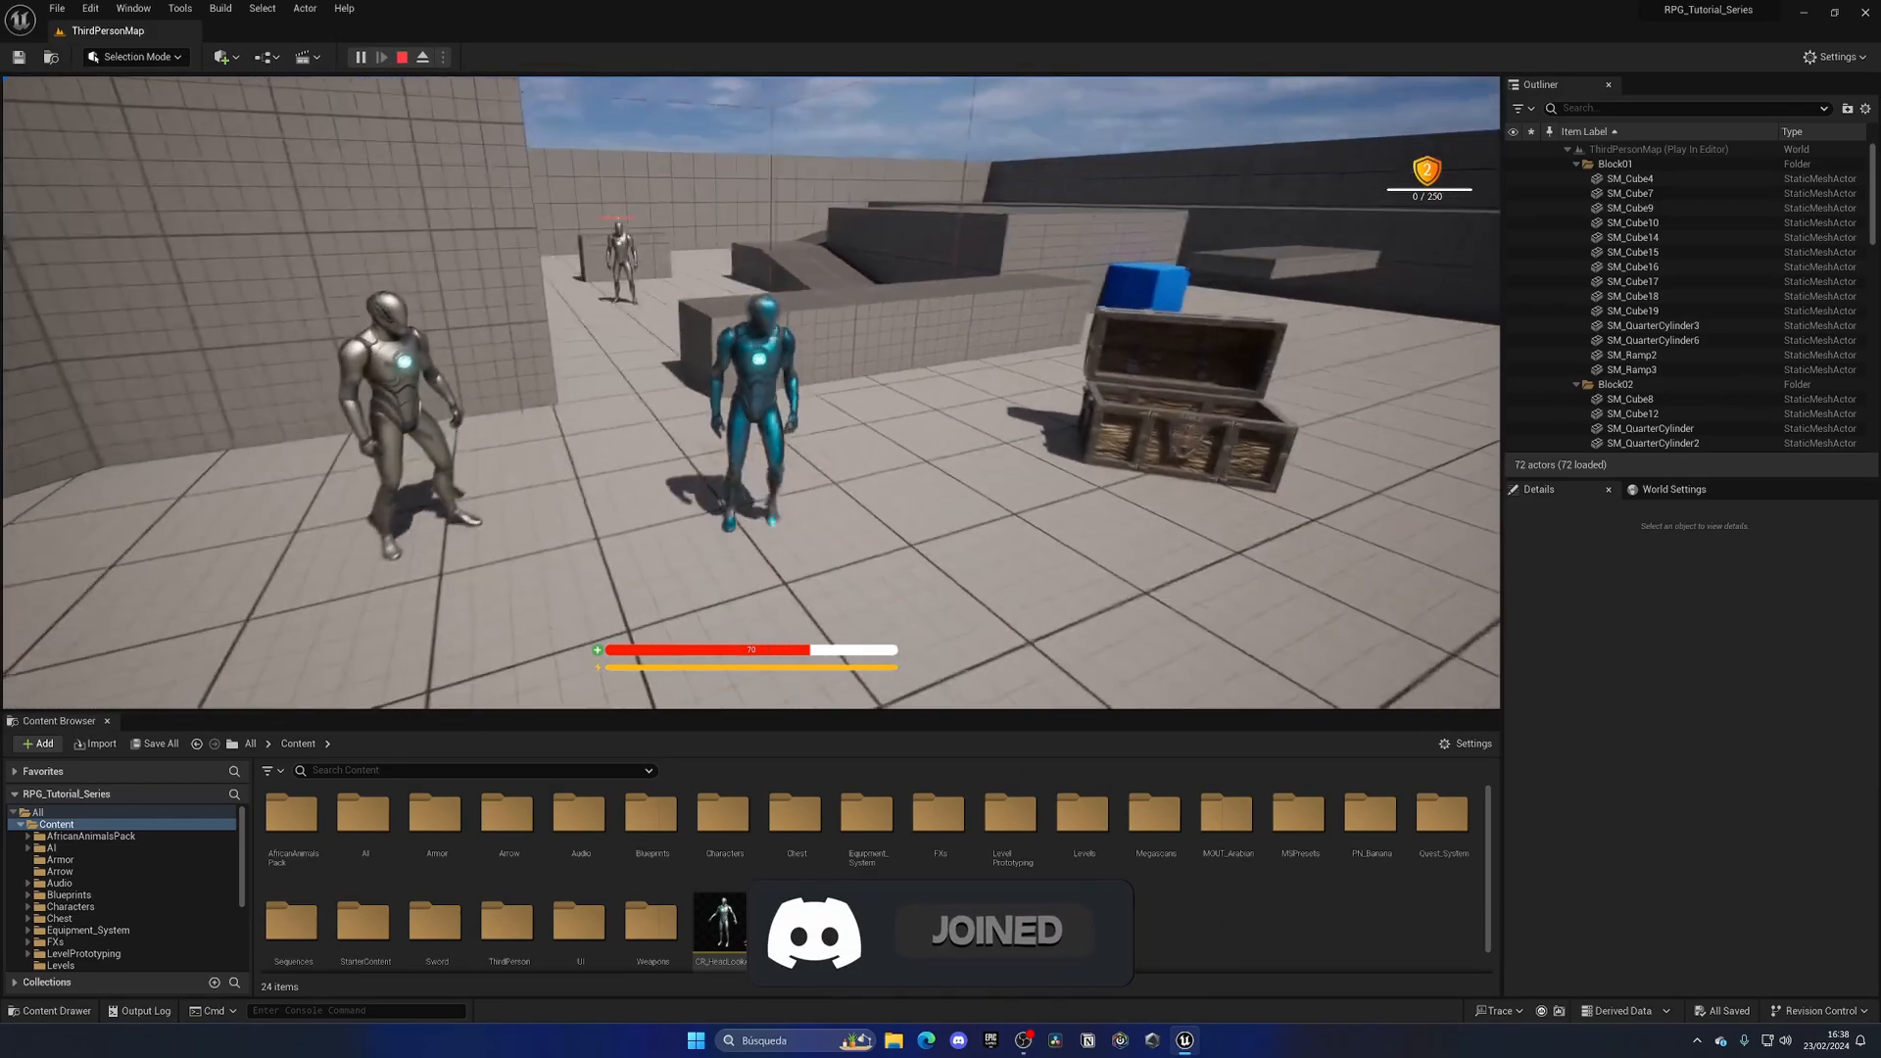
click(422, 57)
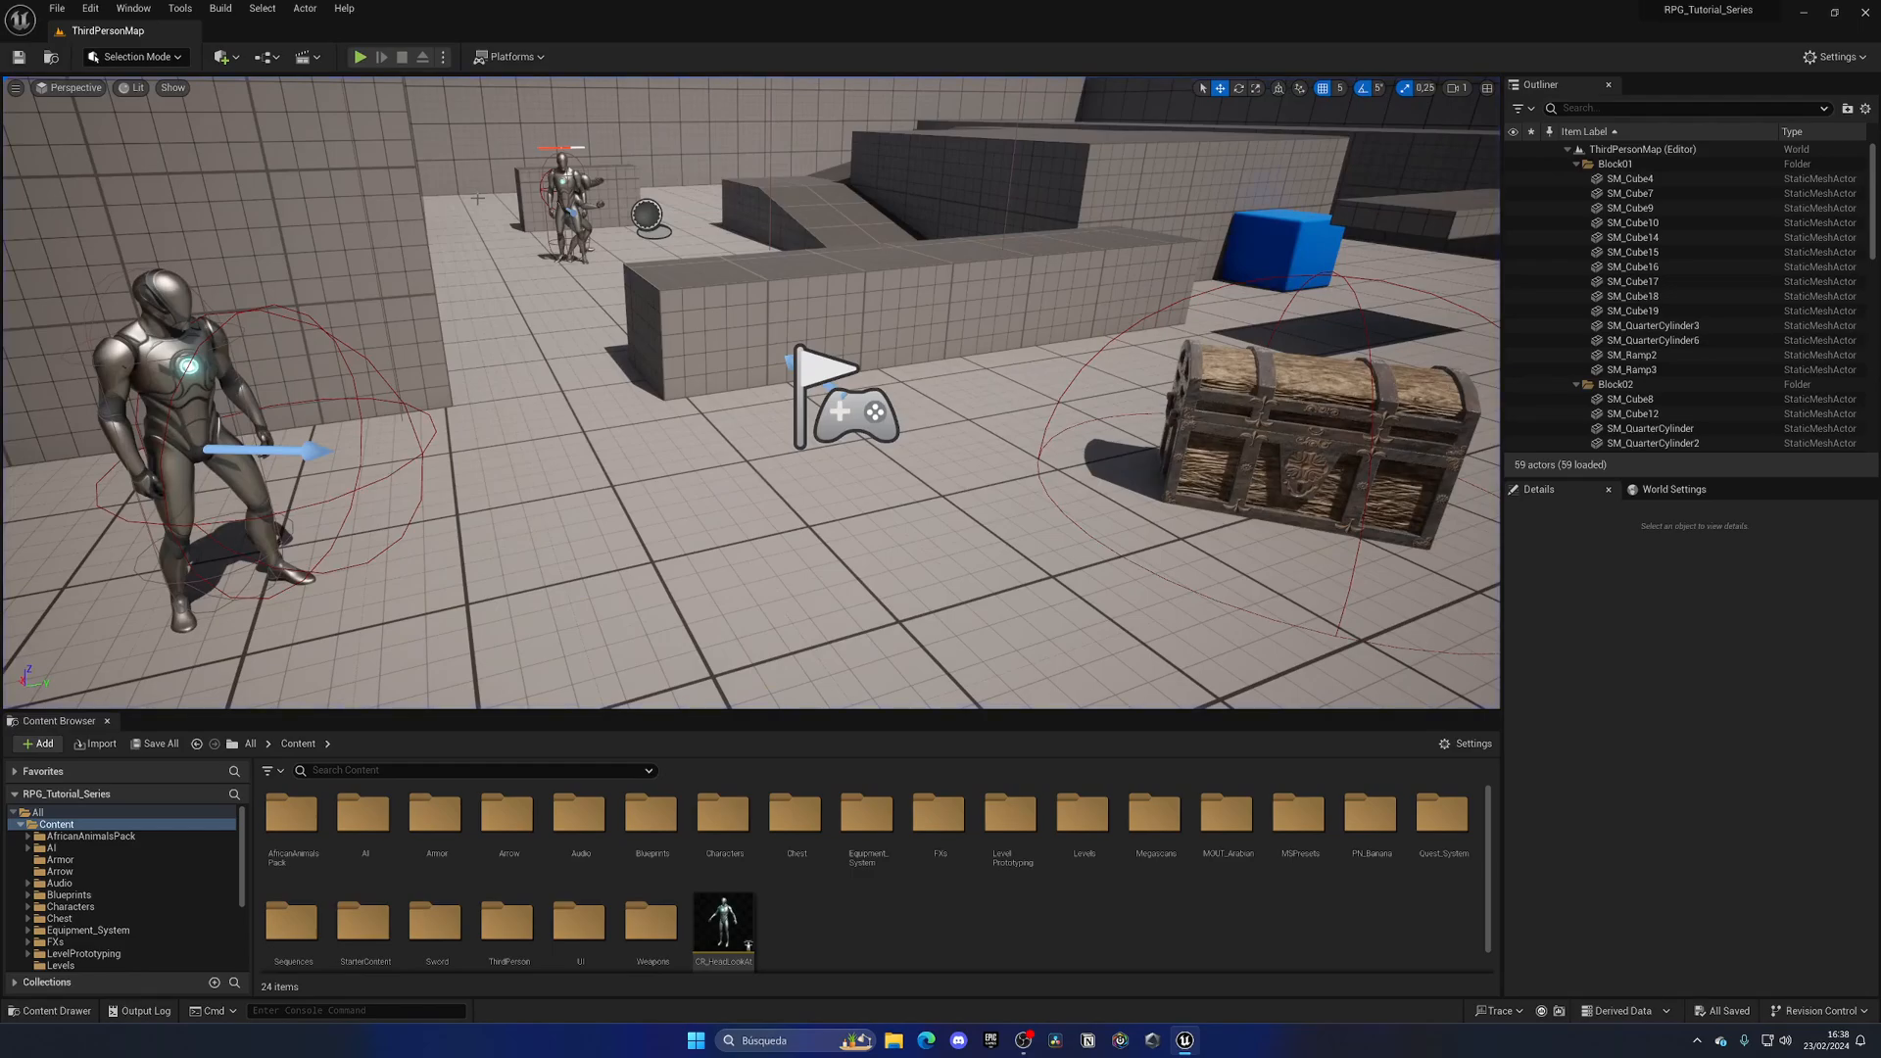
mouse_move(866, 932)
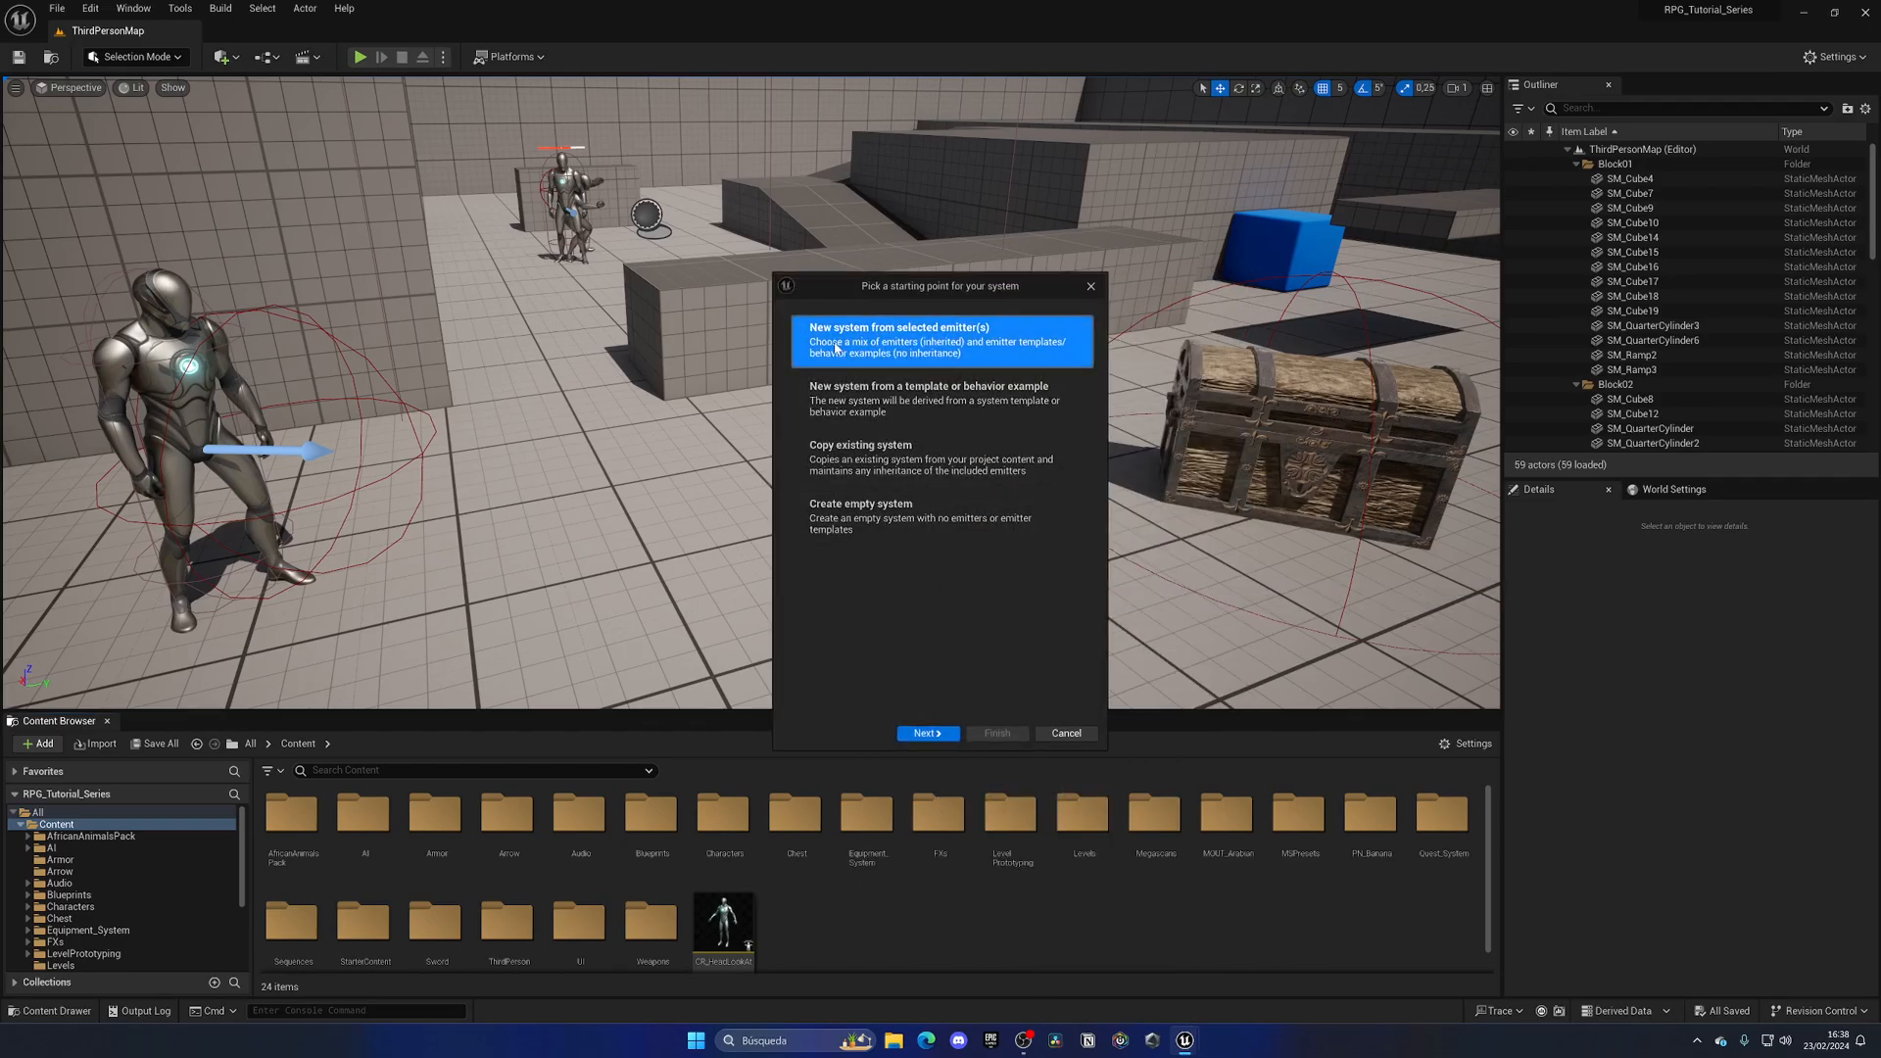
mouse_move(897, 458)
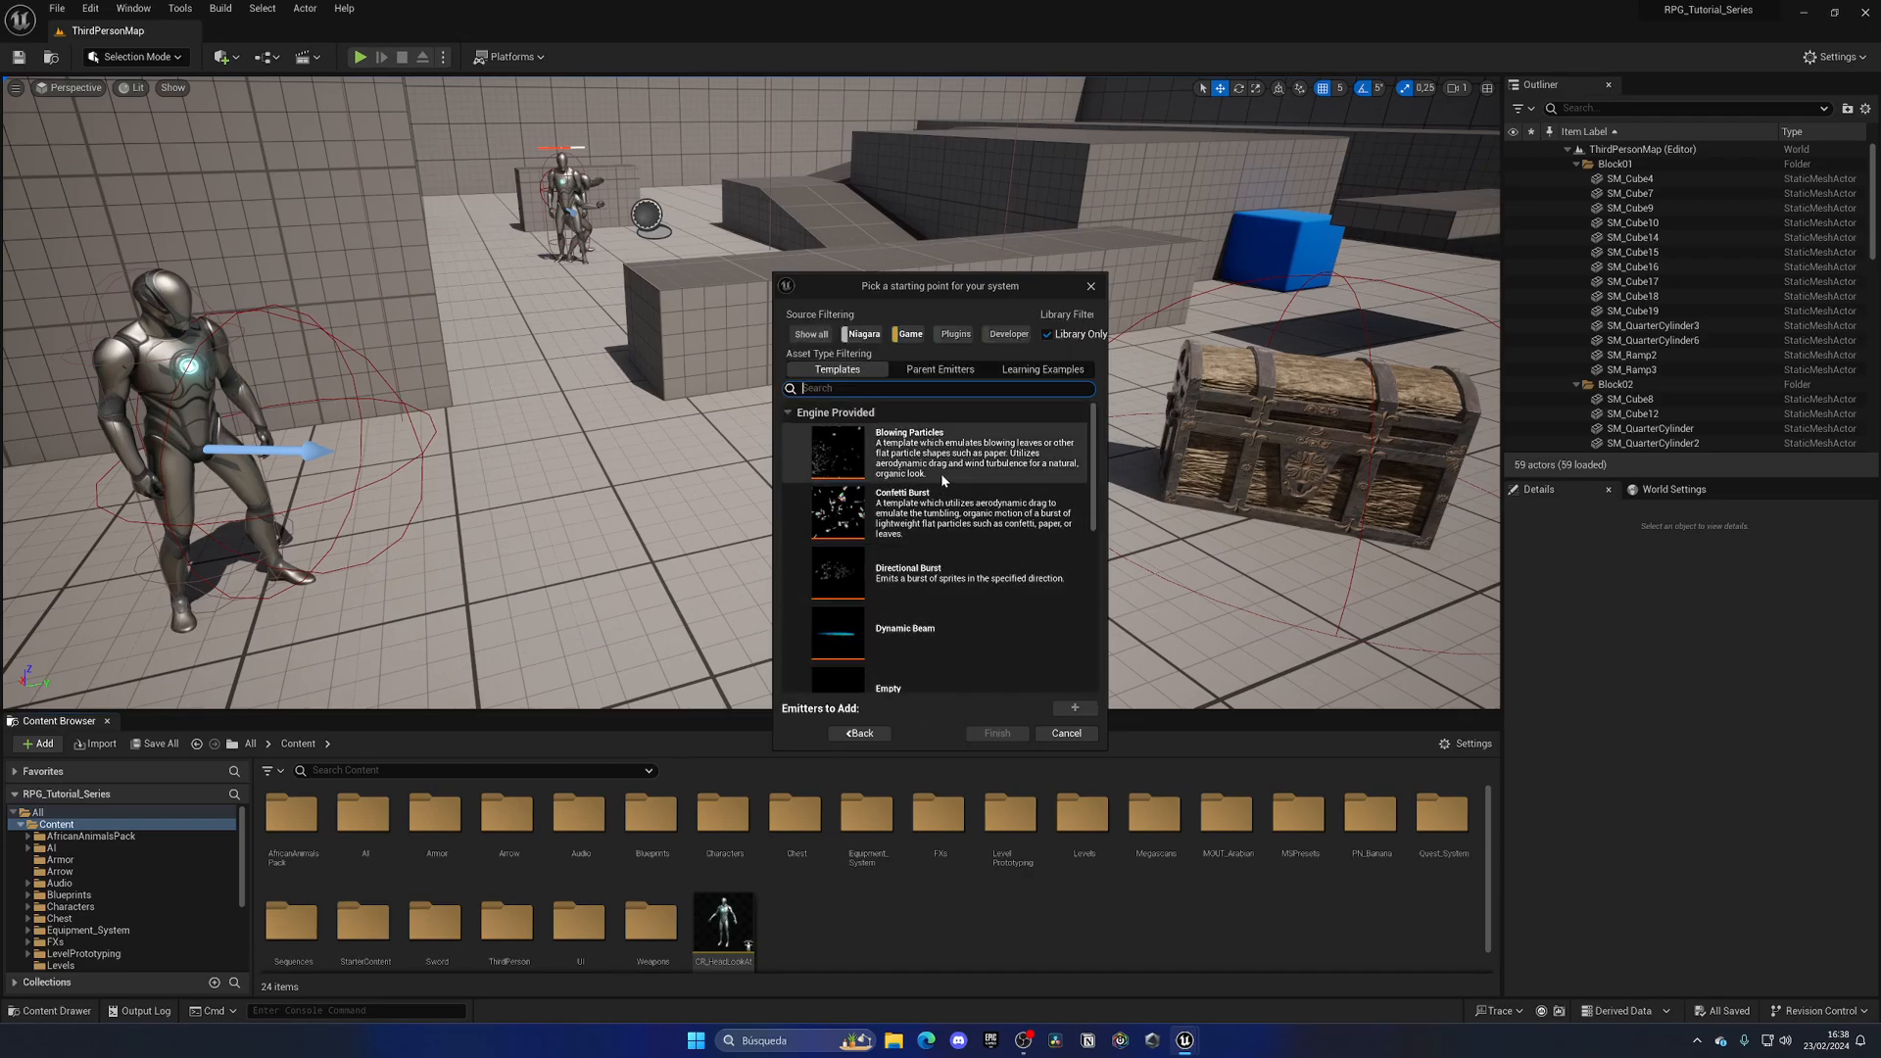
Create NS_LevelUp from the Directional Burst emitter template via the system wizard
scroll(down, 3)
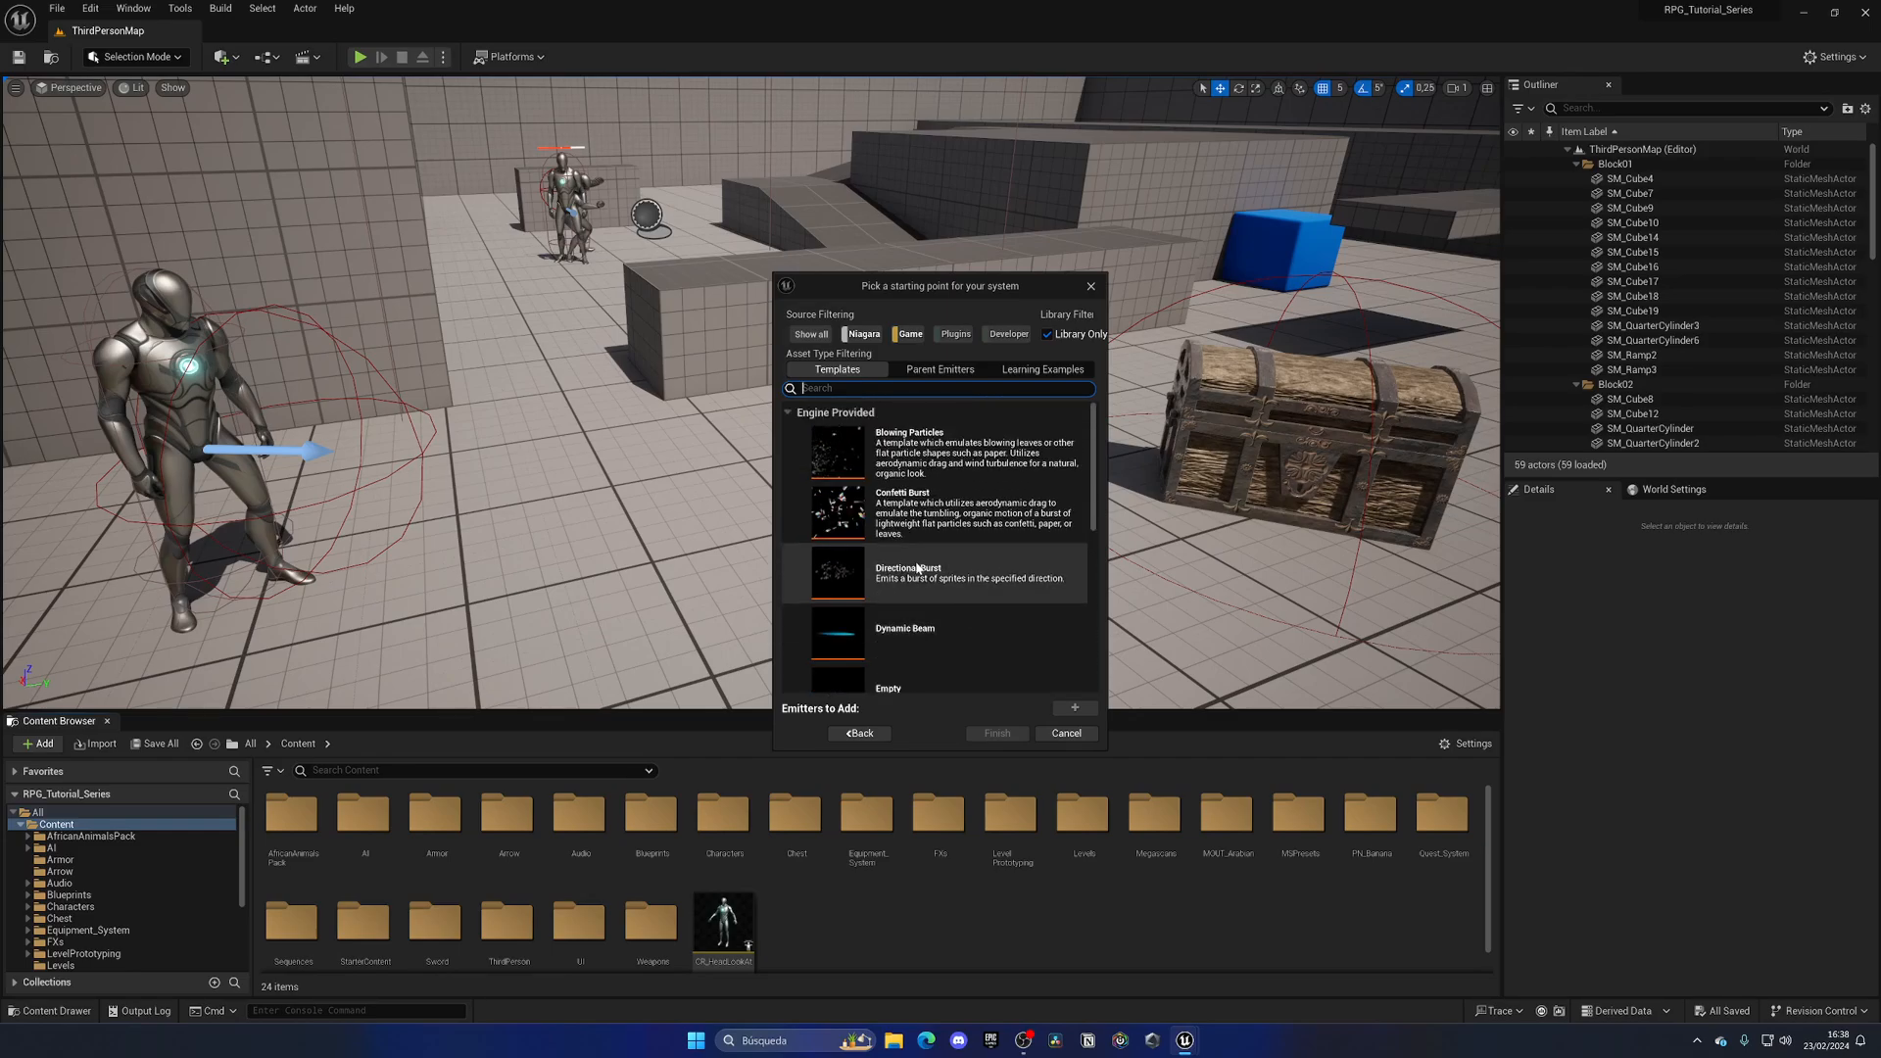
click(917, 574)
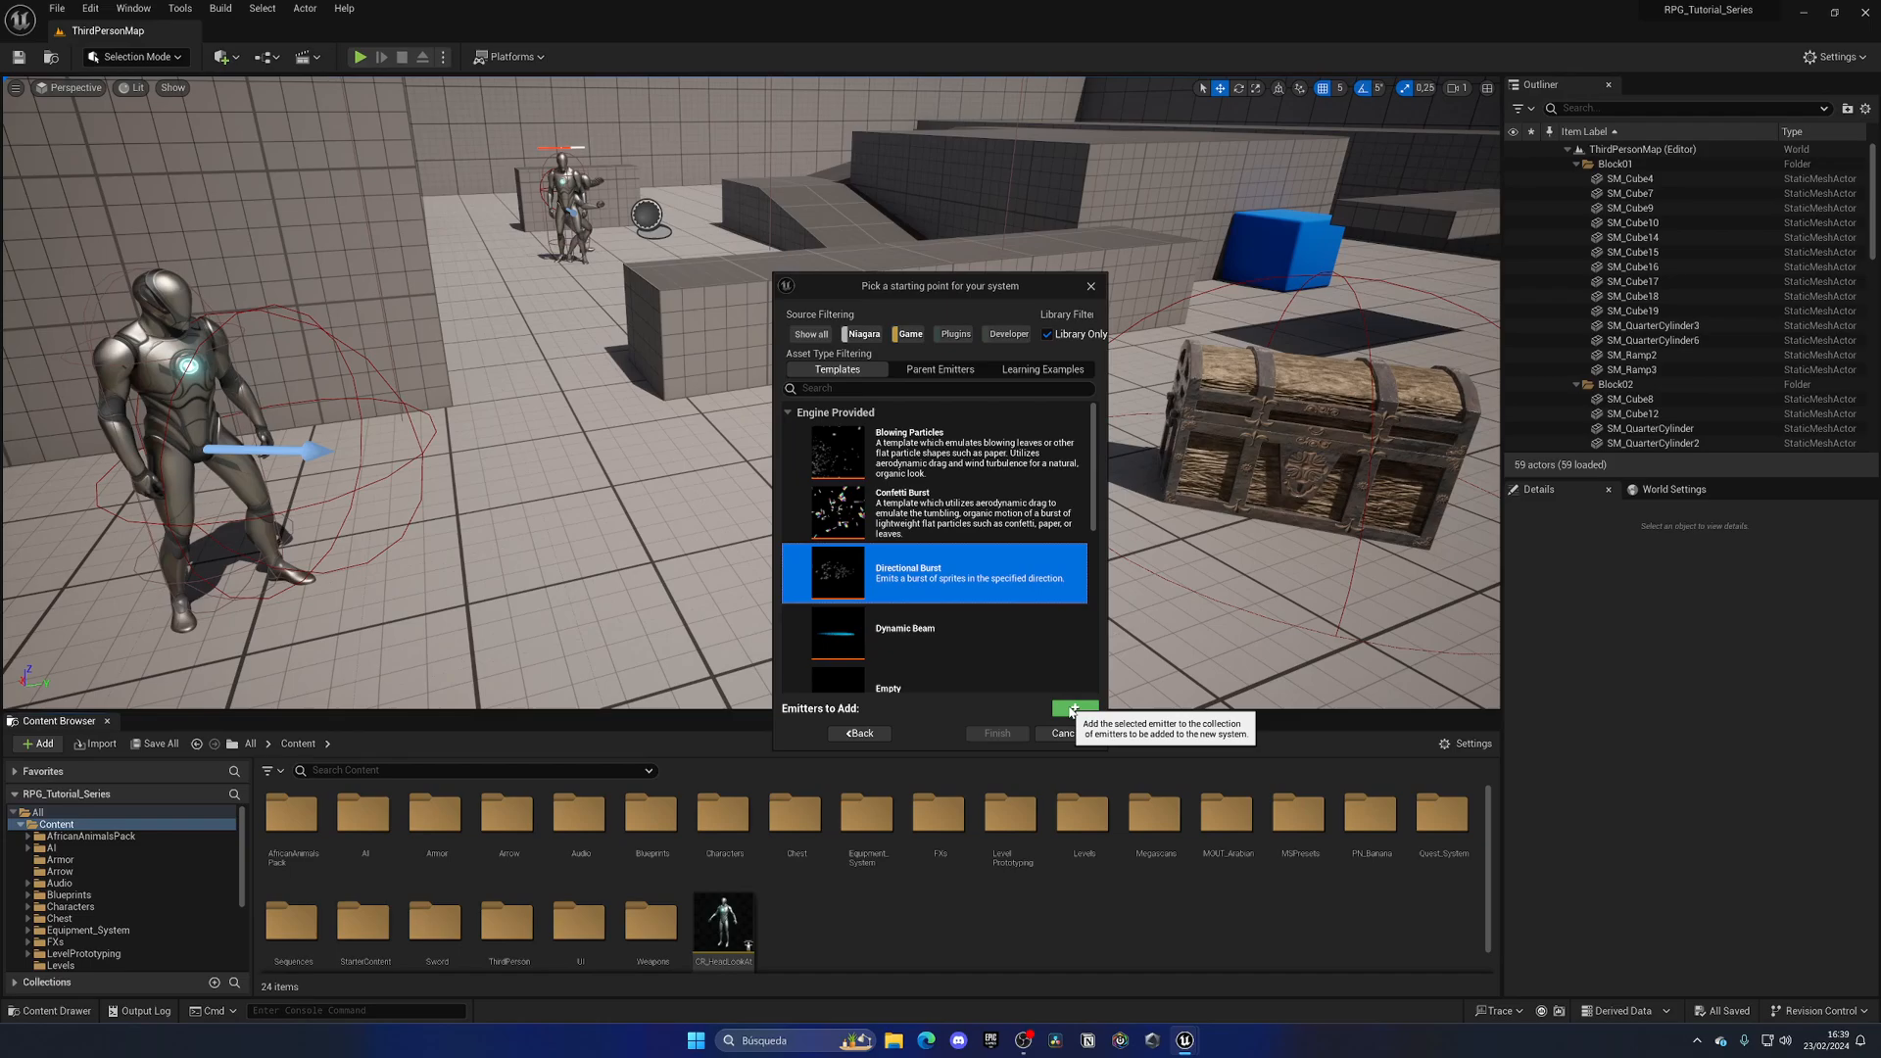
click(1071, 707)
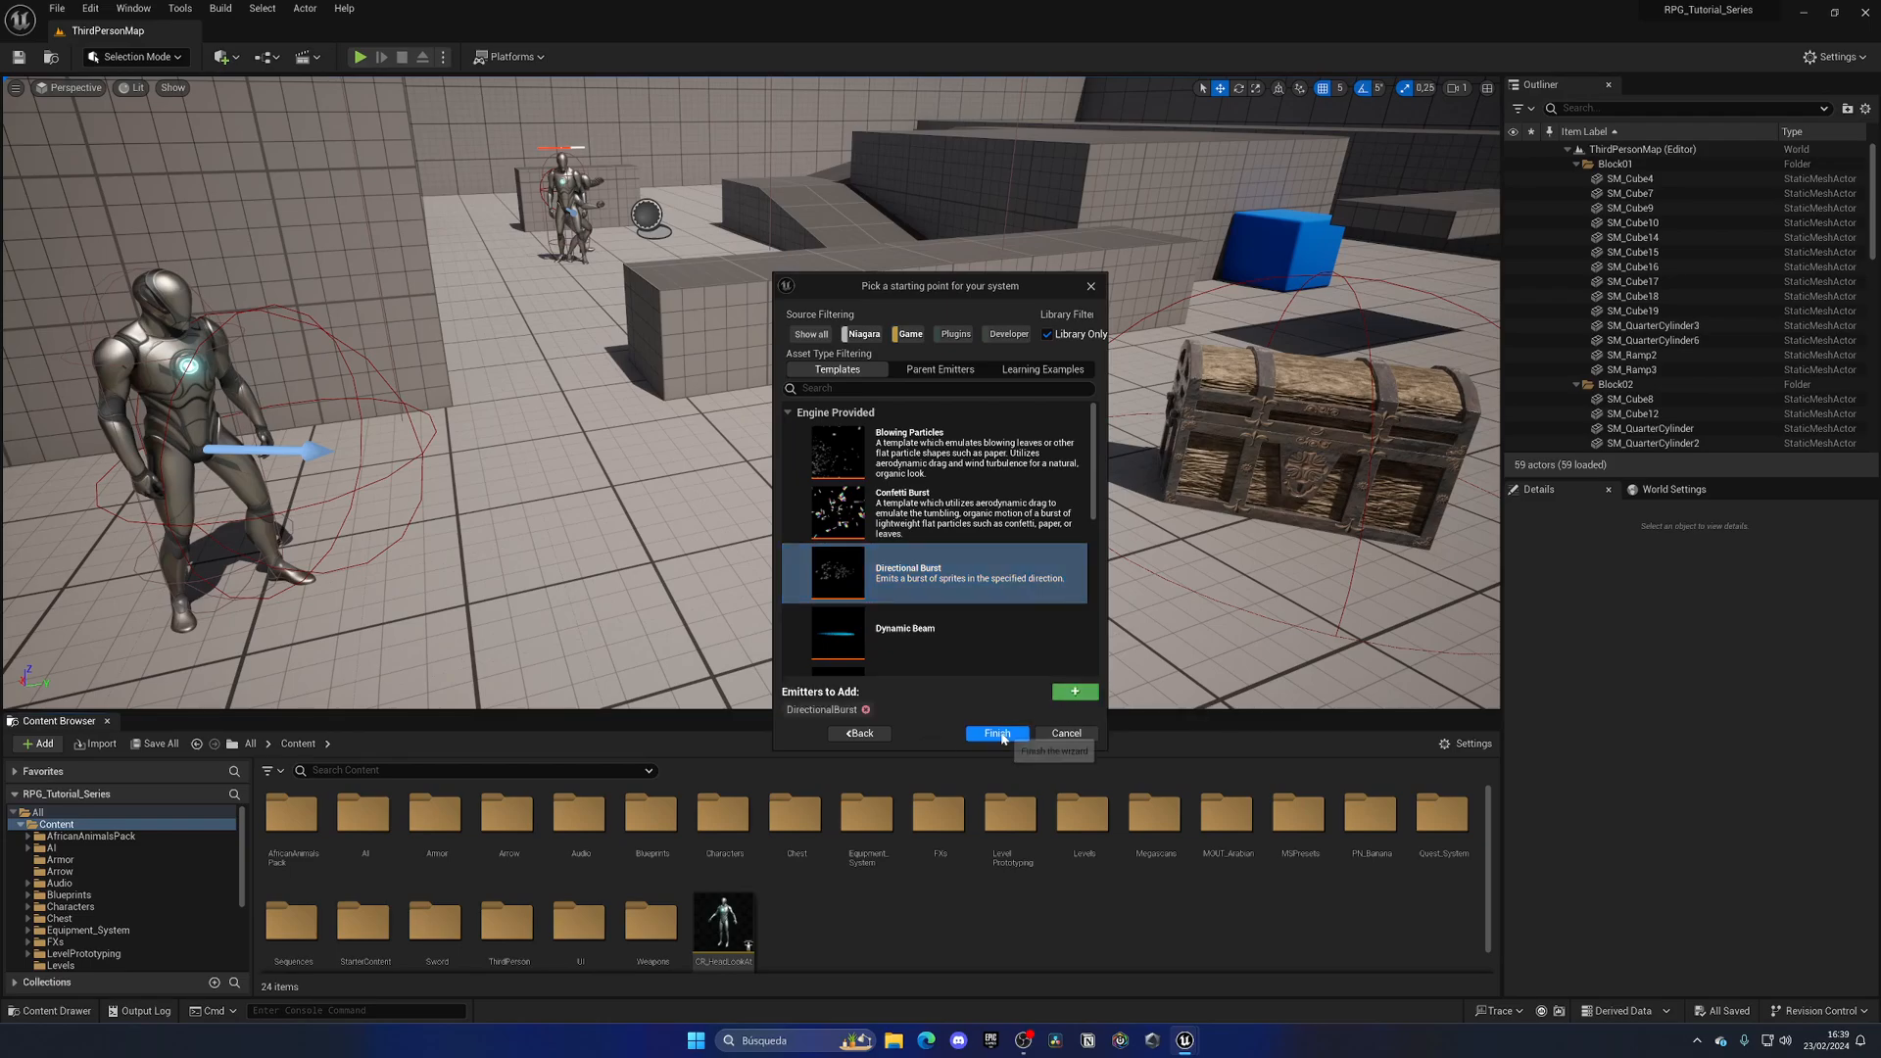
click(998, 733)
text(NS_LevelUp)
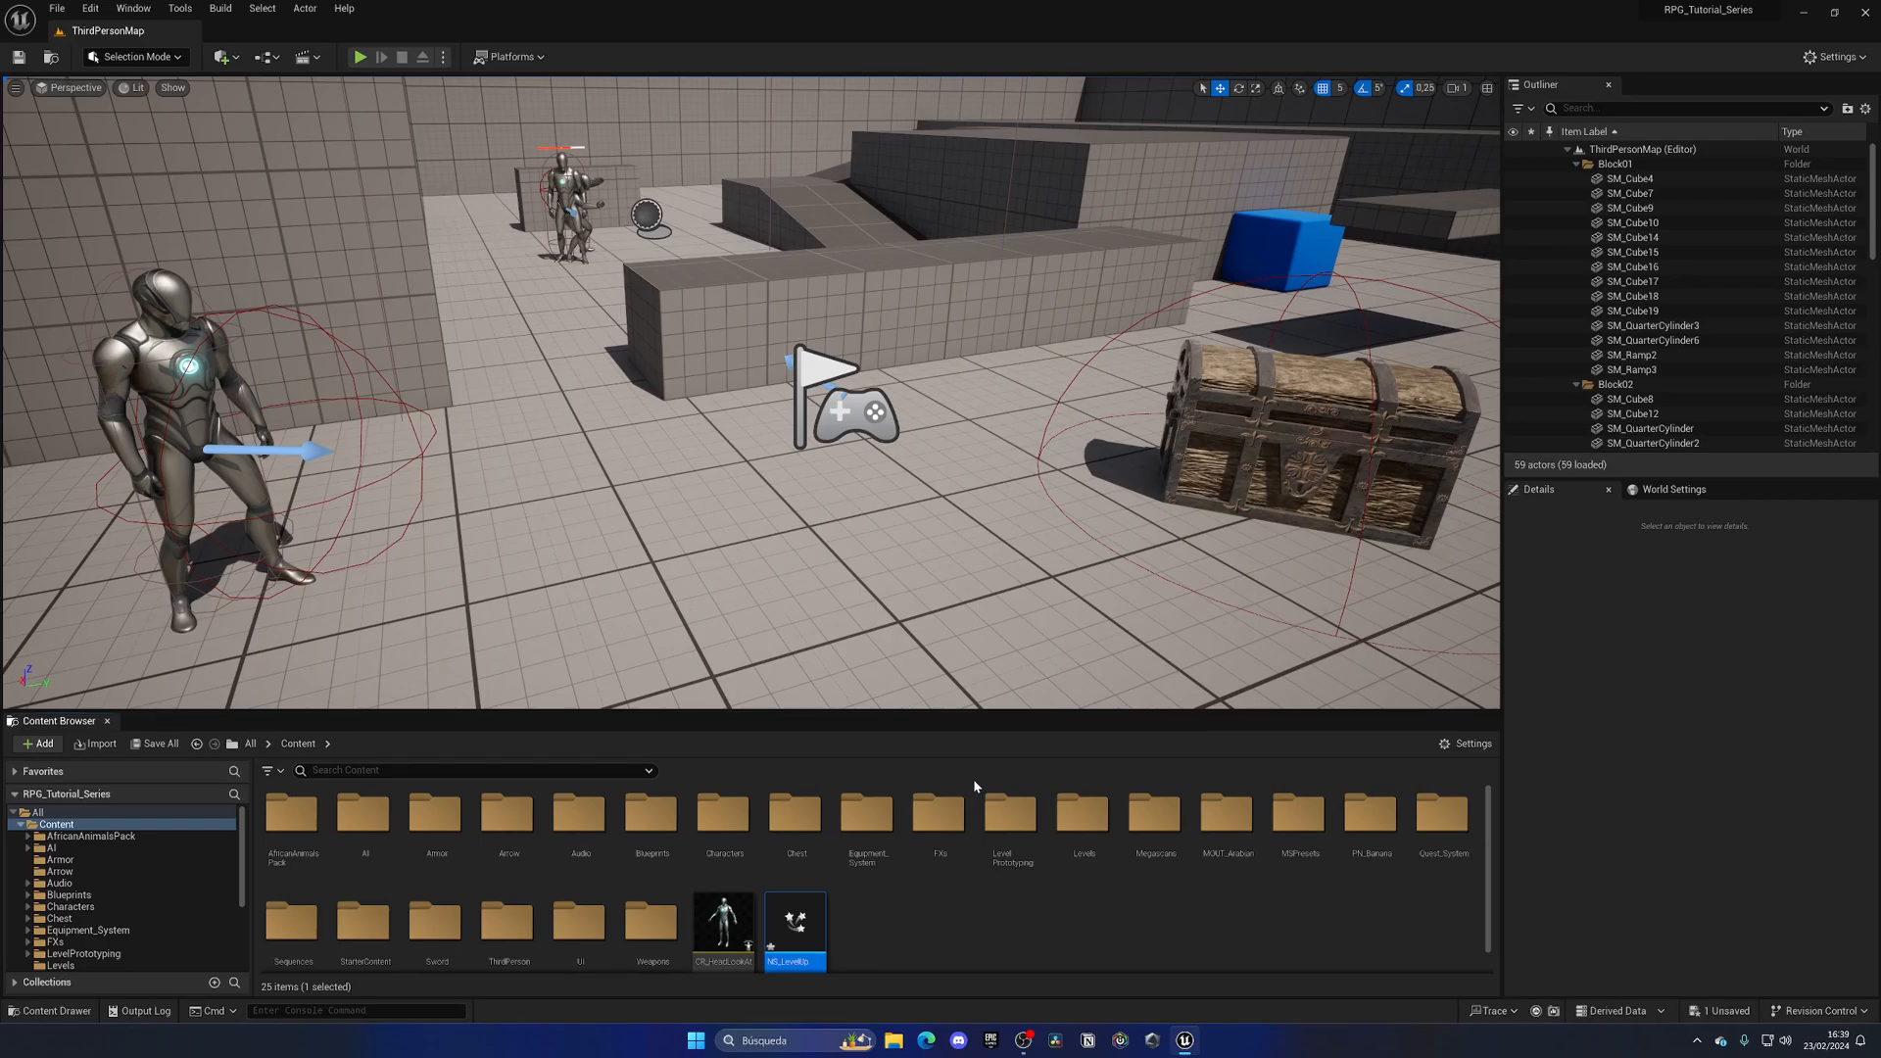
Review the Initialize Particle, Add Velocity, Sprite Renderer and Scale Color modules of NS_LevelUp
double_click(794, 924)
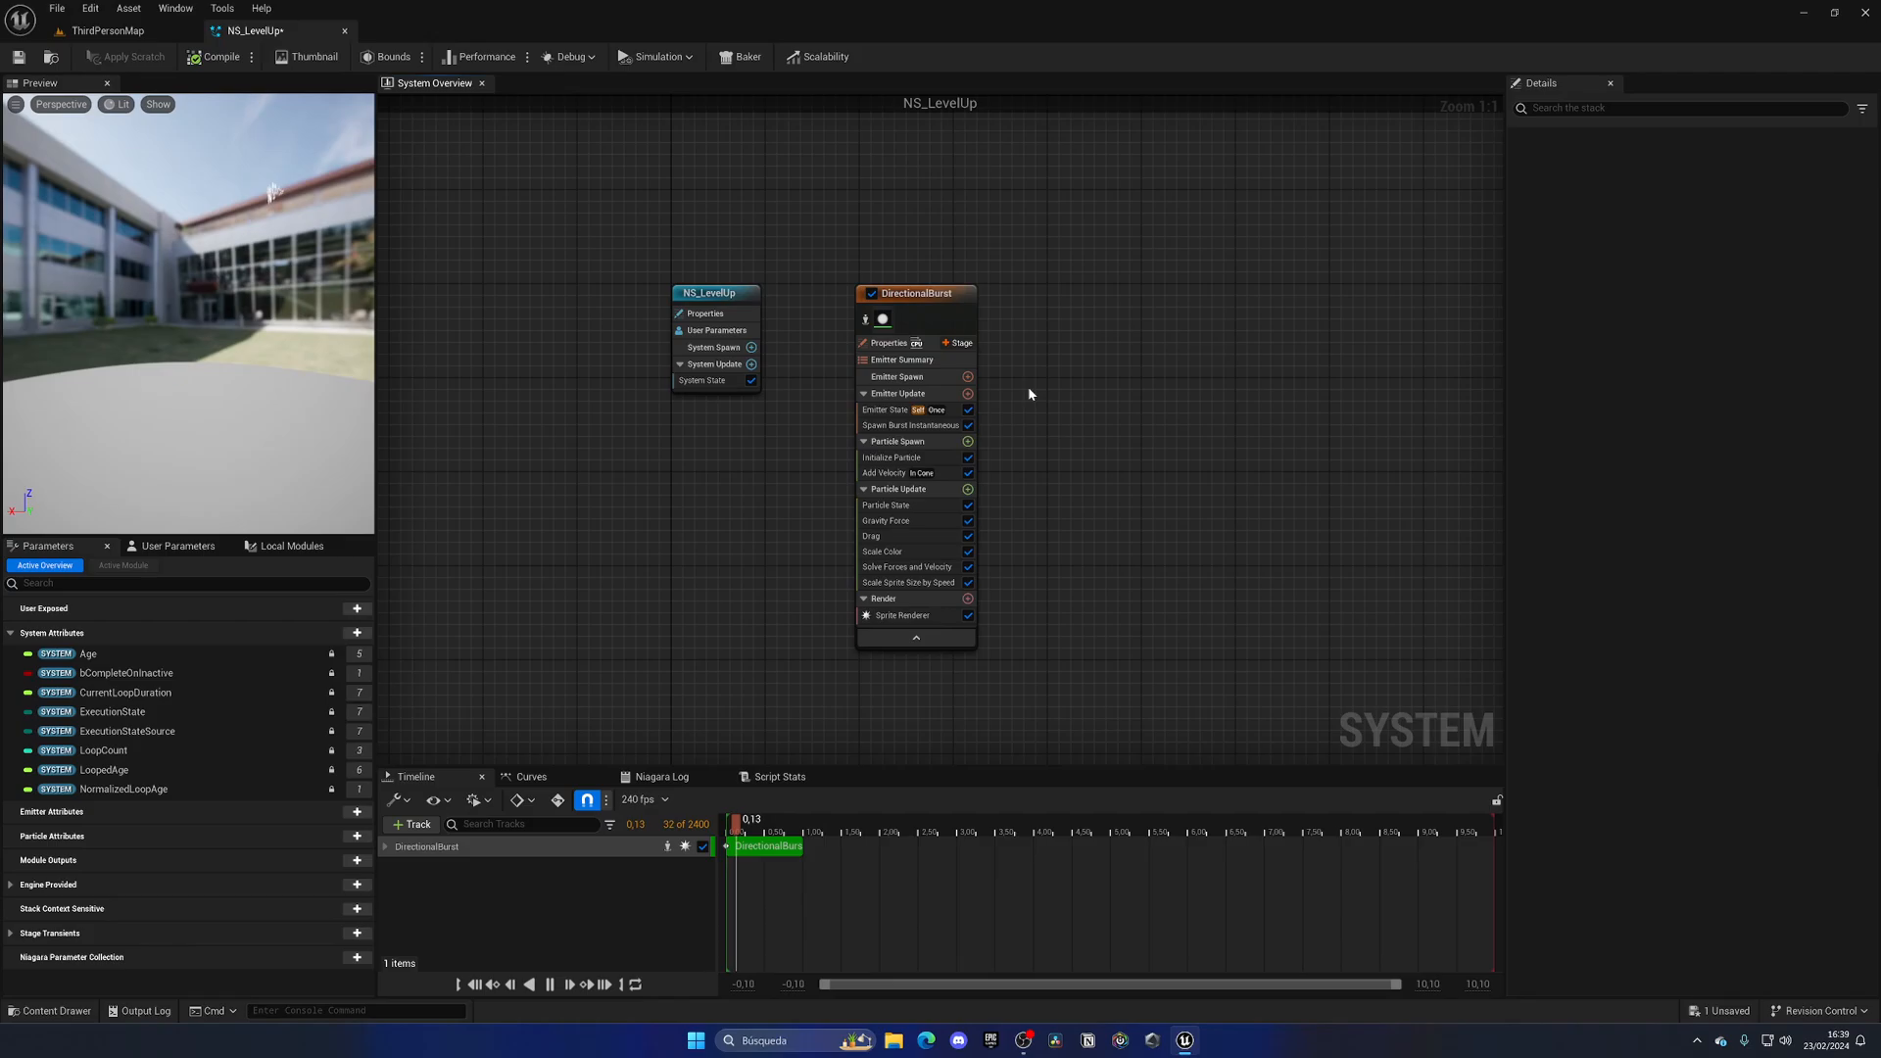
click(894, 457)
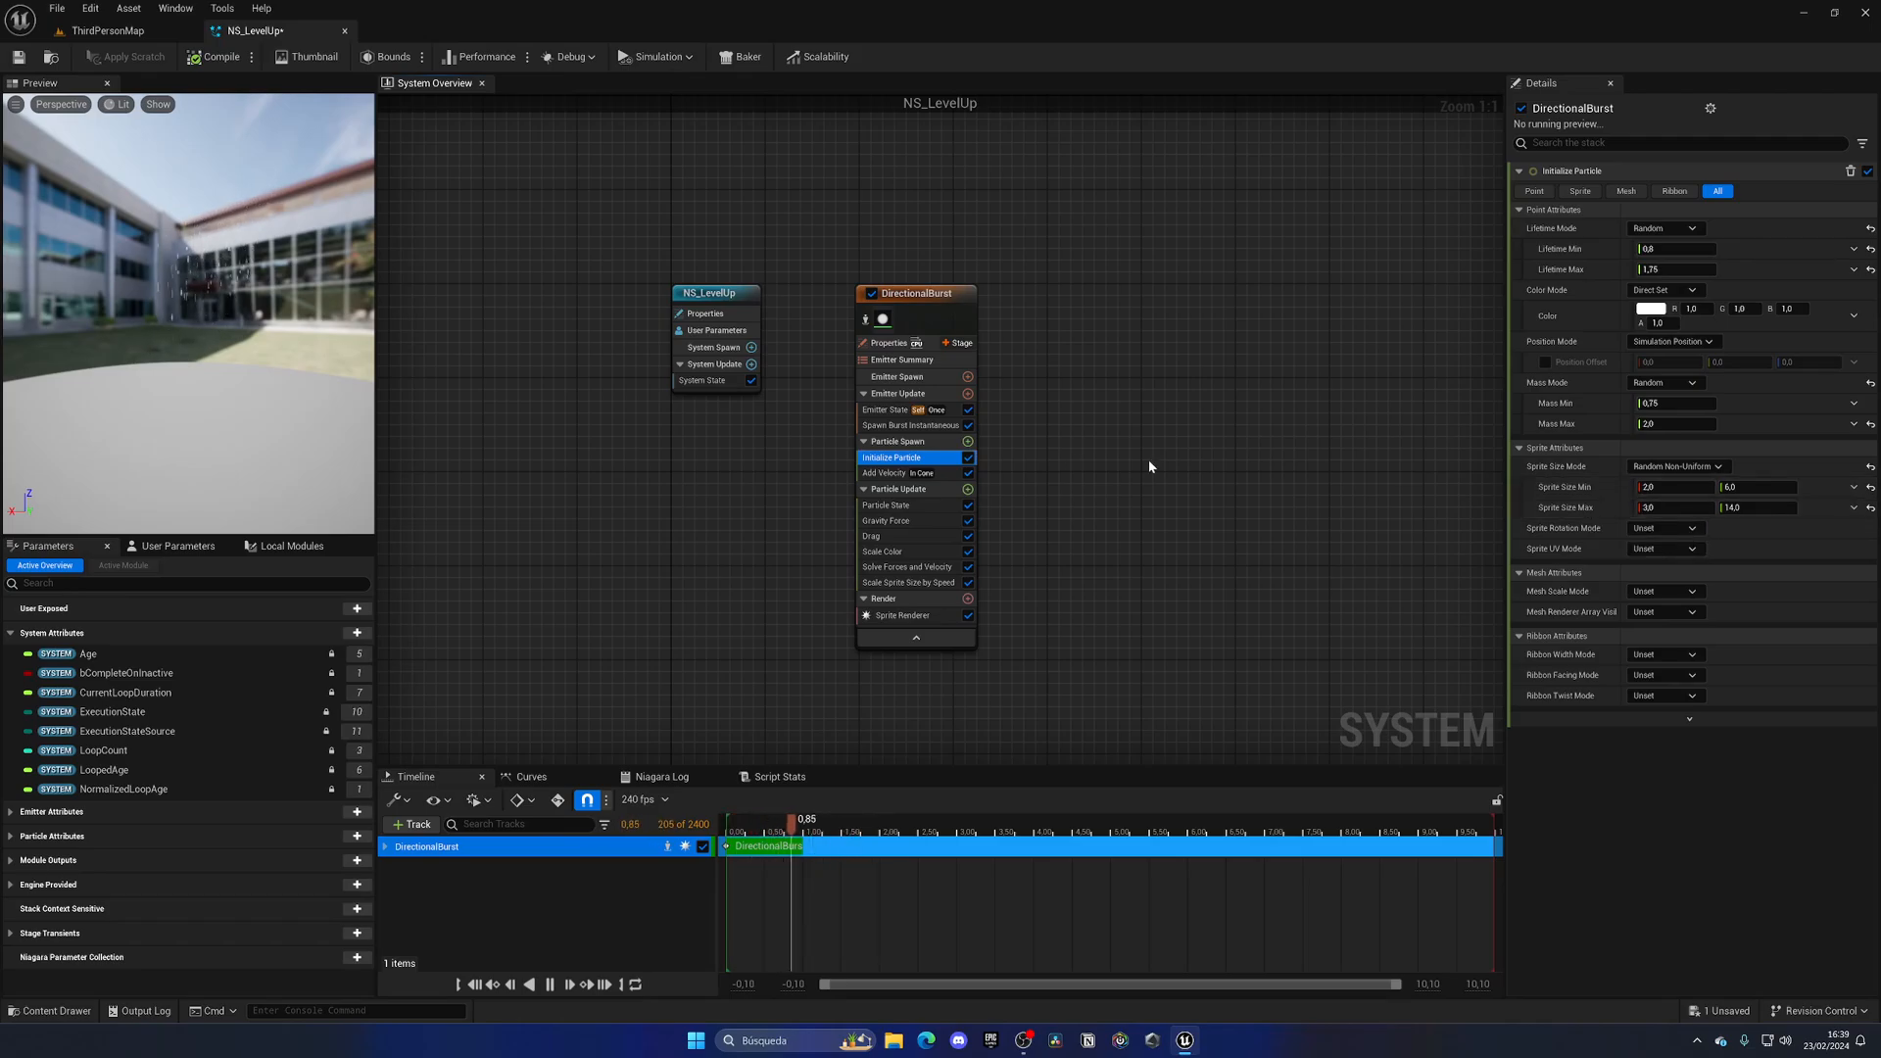
click(893, 472)
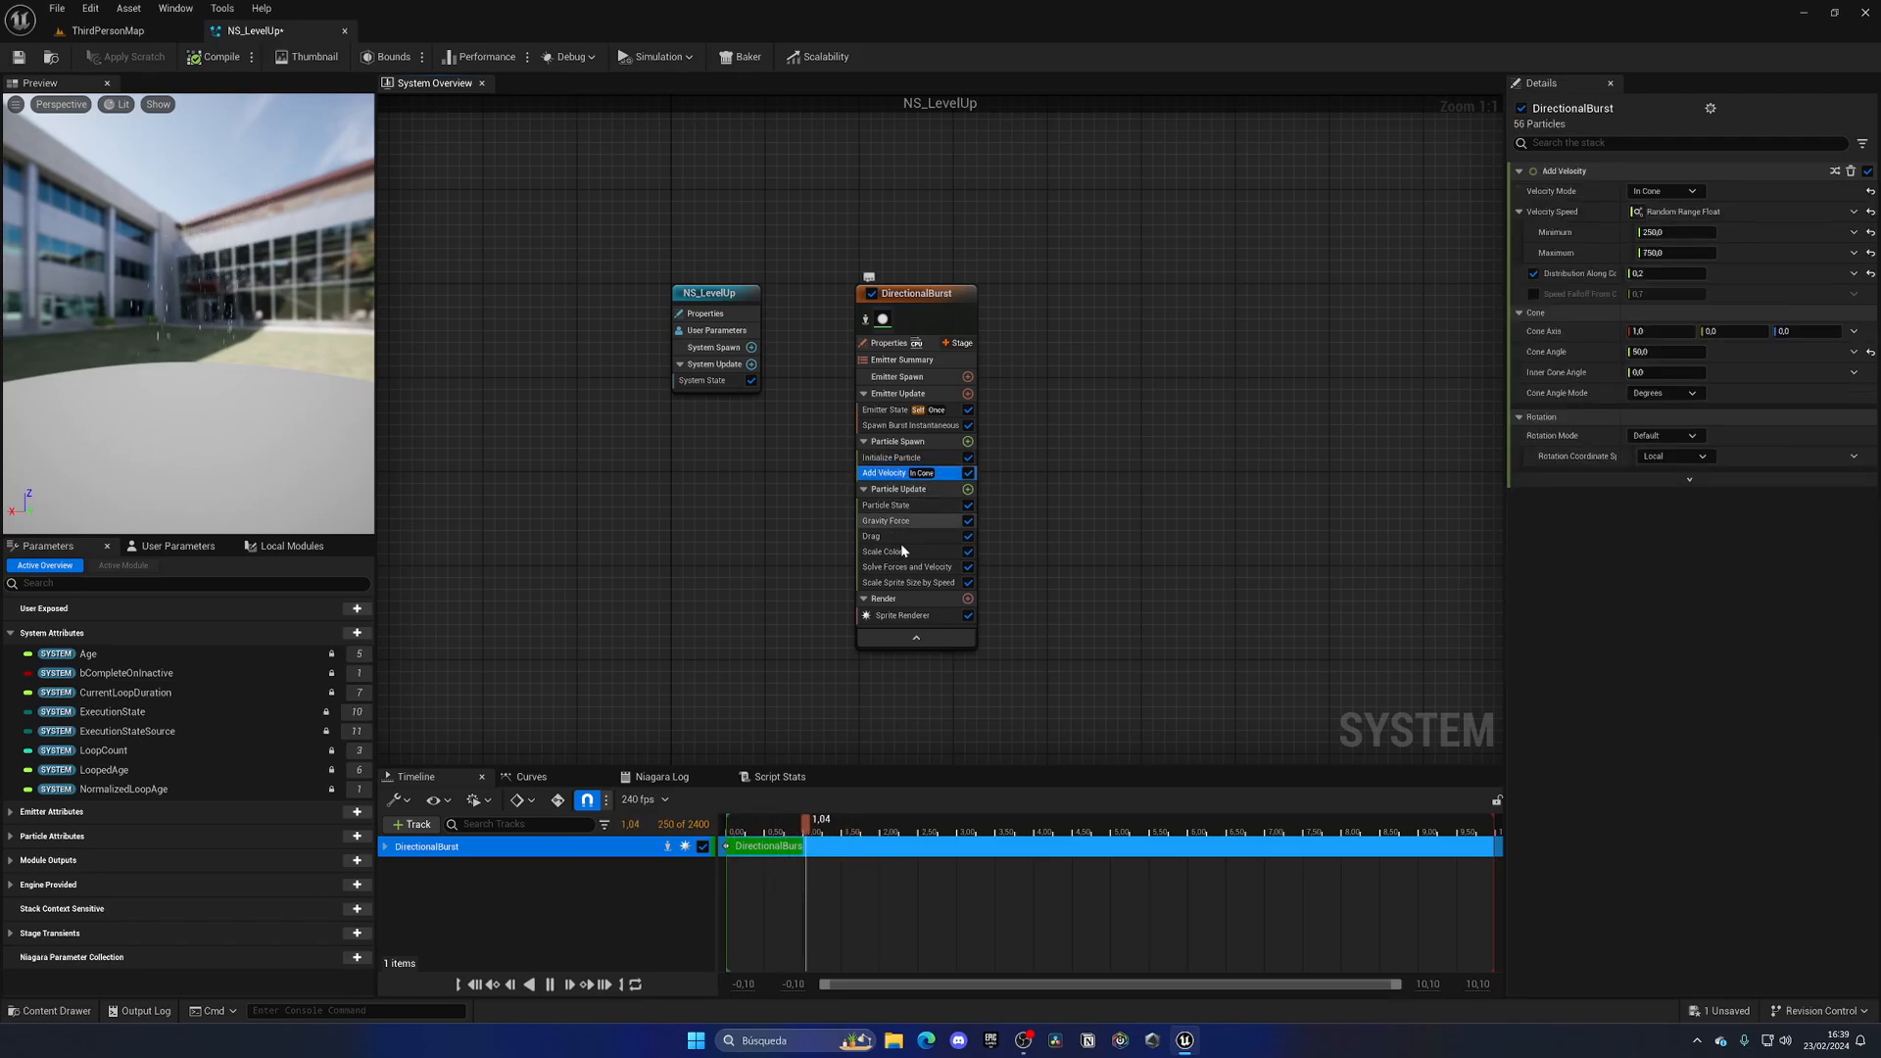
click(901, 615)
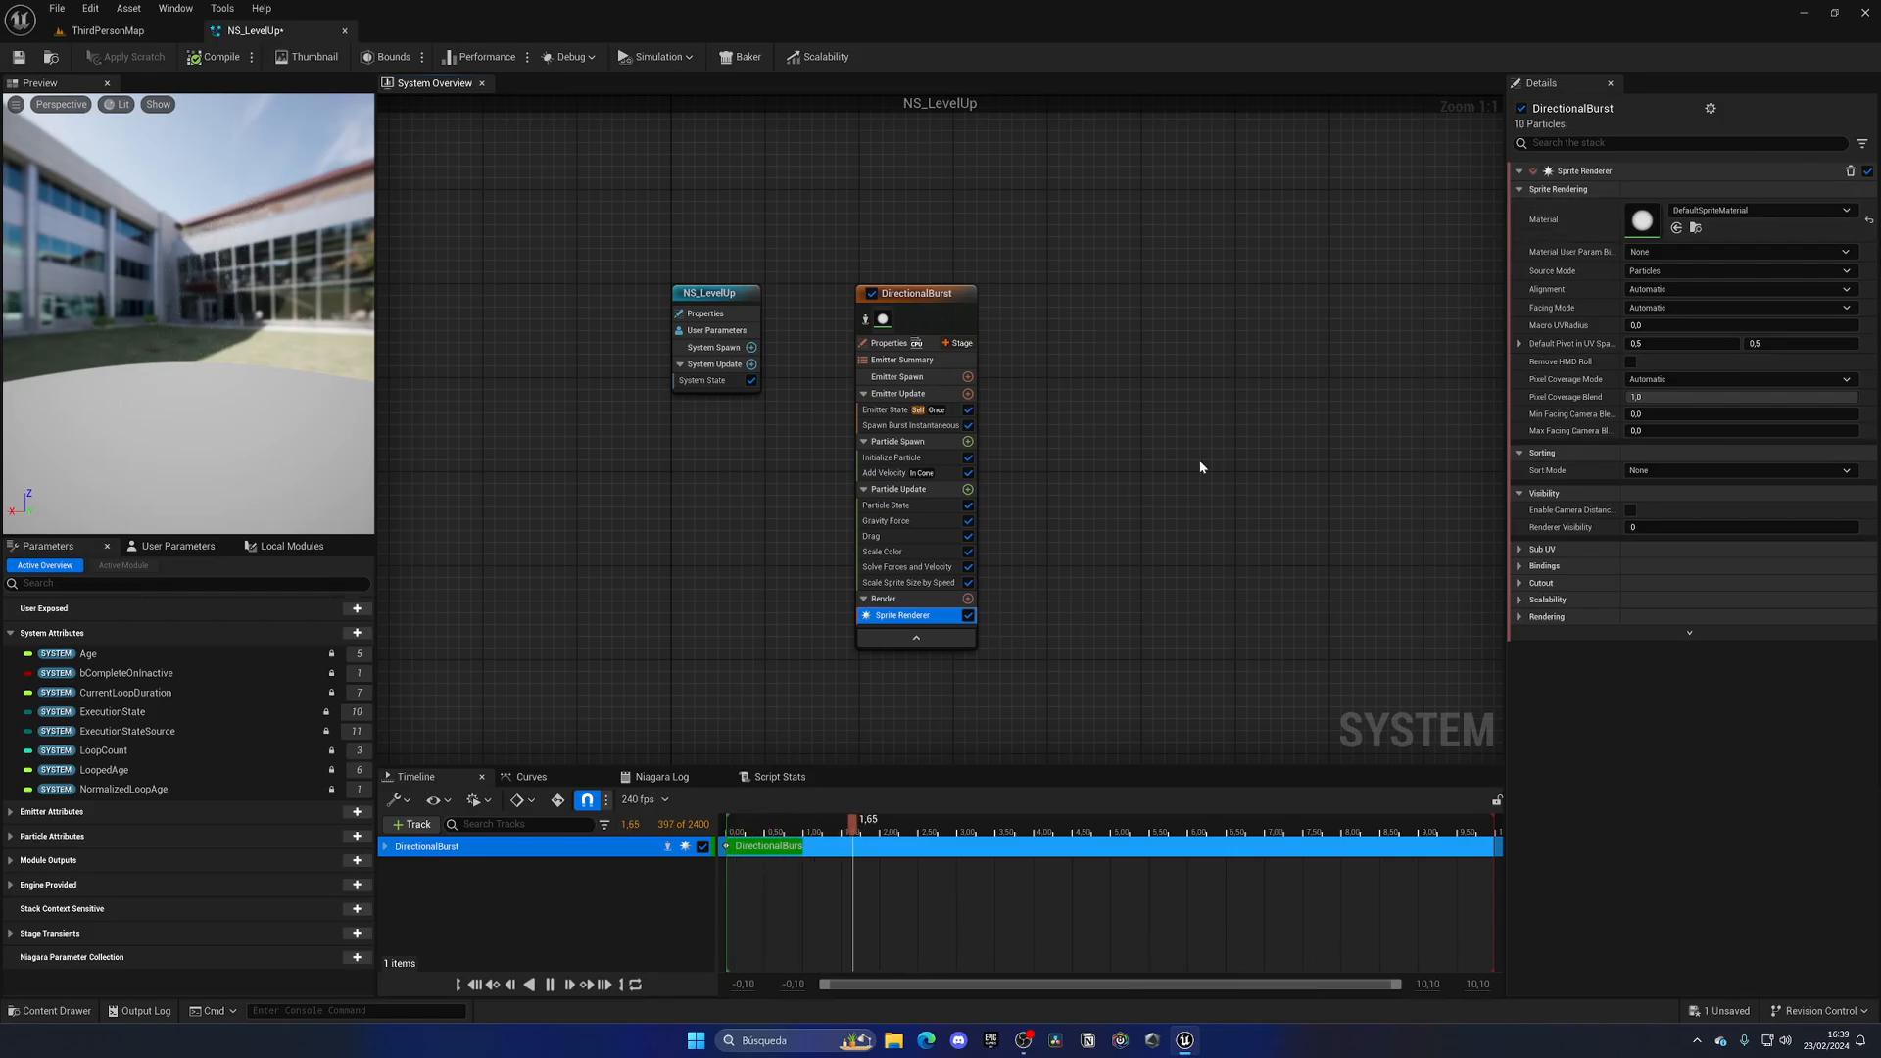
click(884, 550)
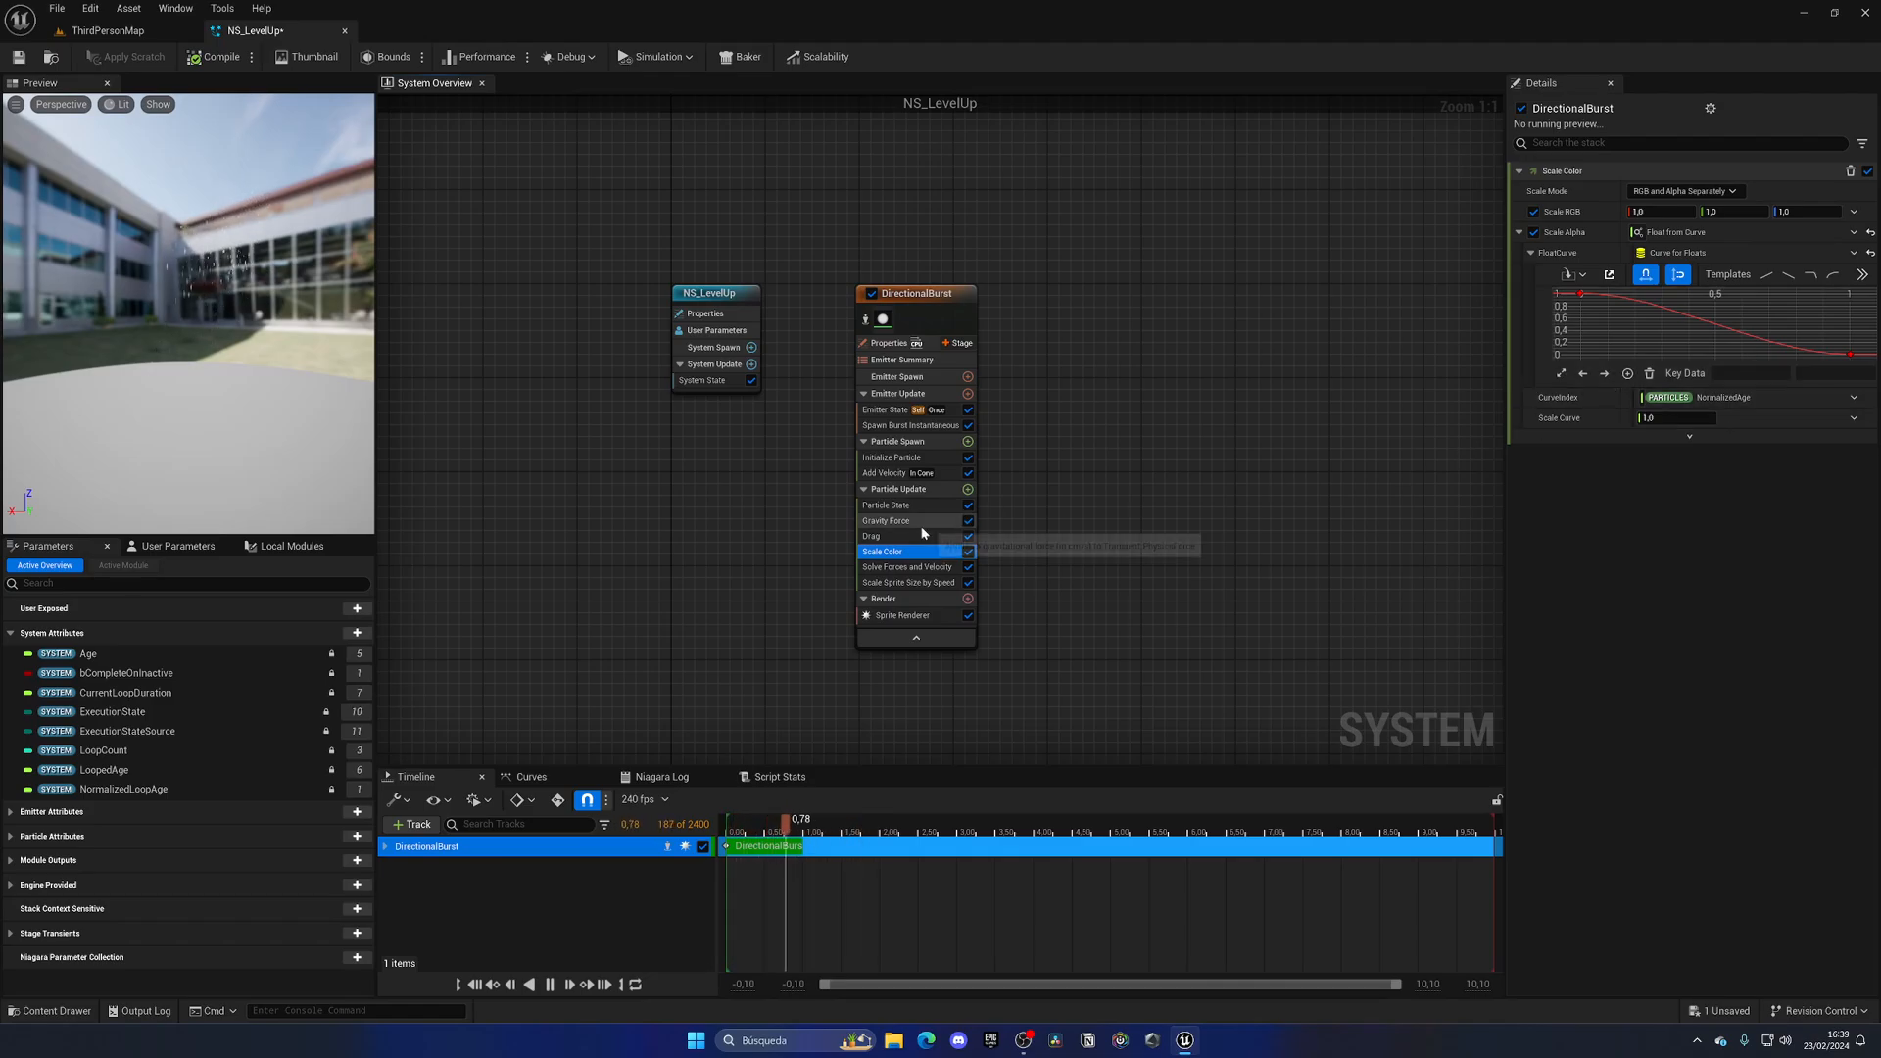
Add a Color module to Directional Burst's Particle Update stage
click(966, 490)
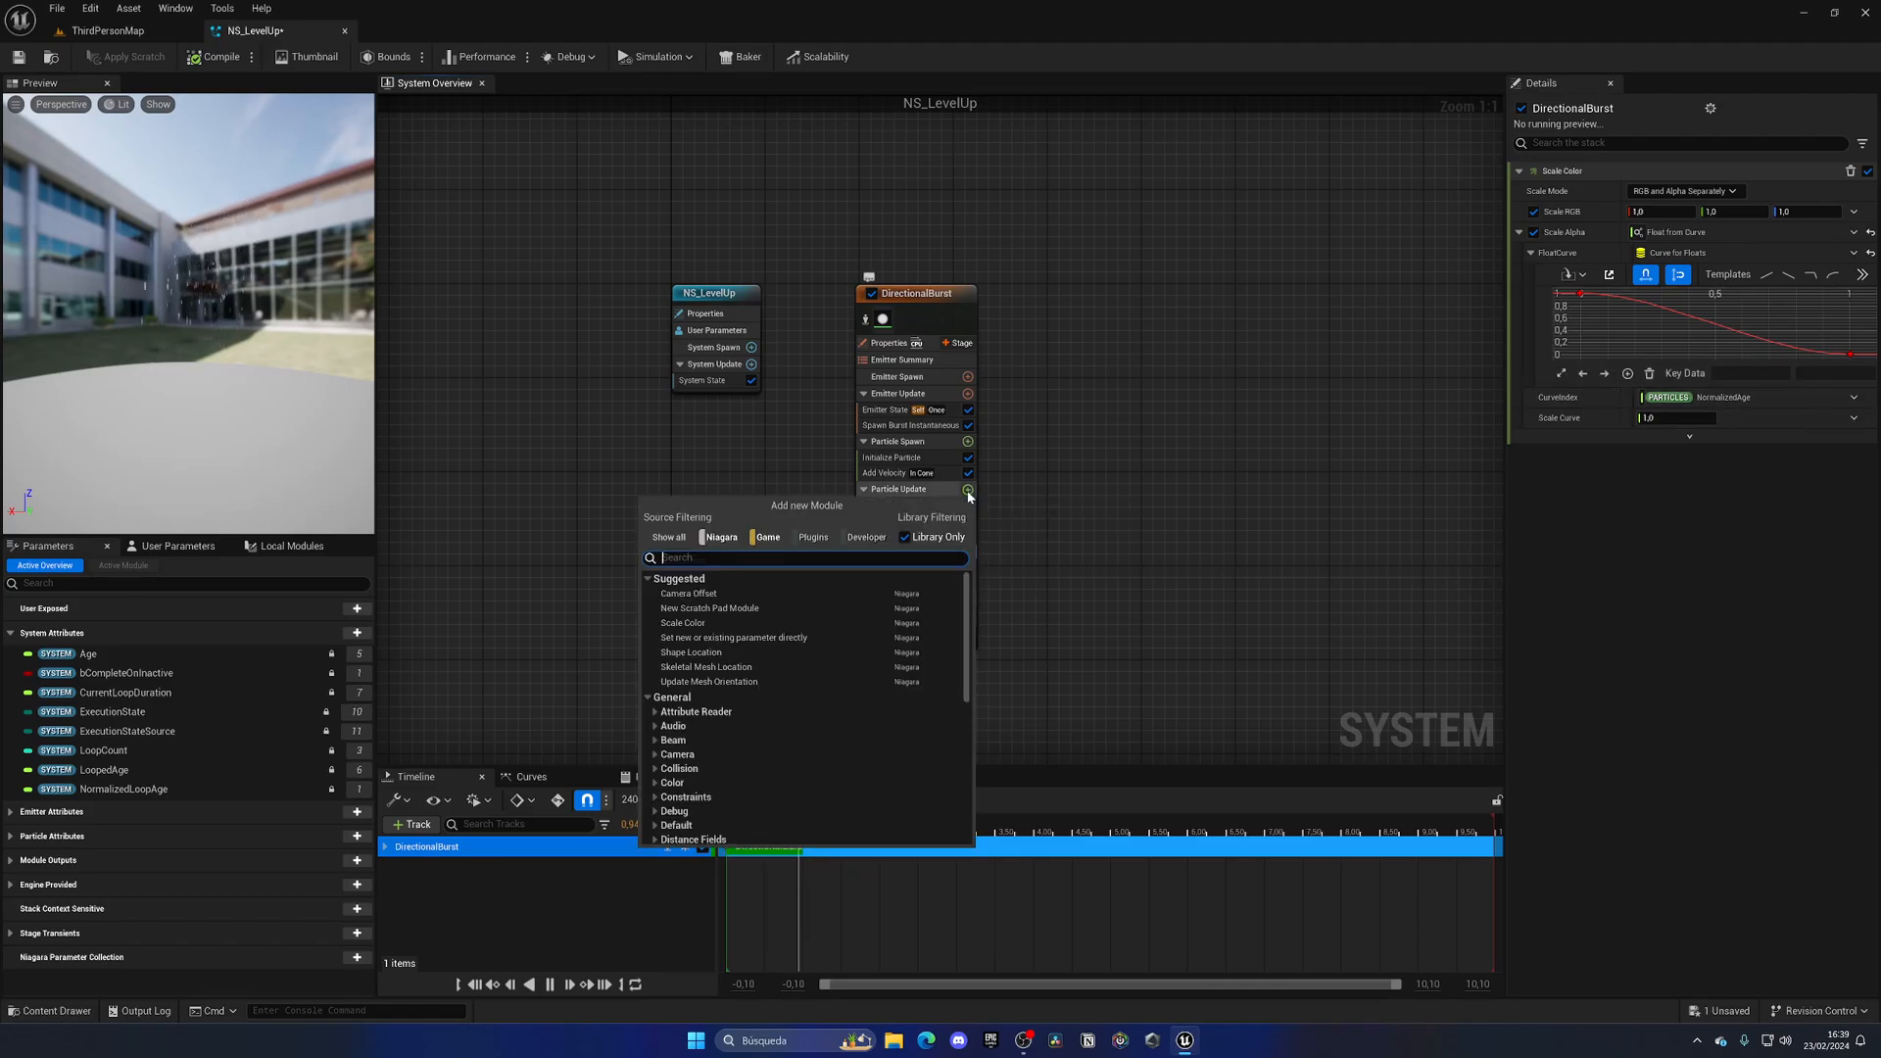
text(colo)
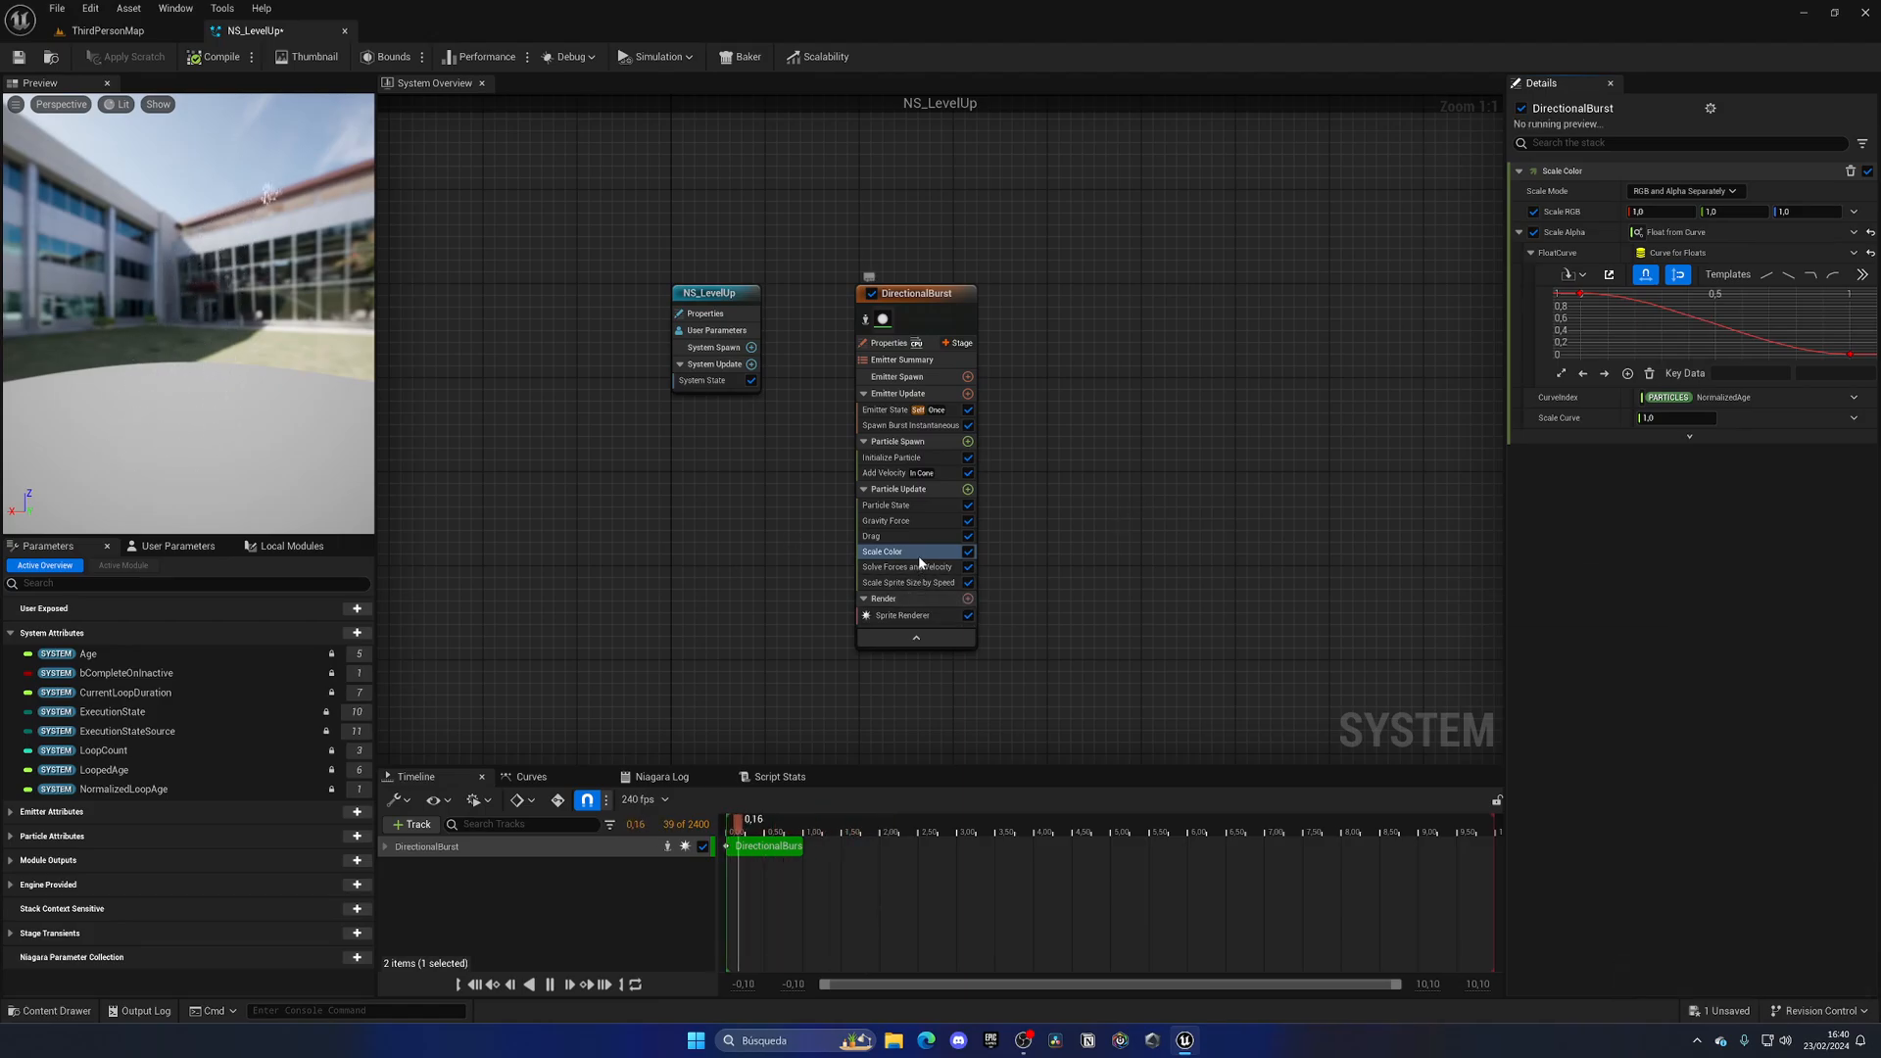
mouse_move(897, 552)
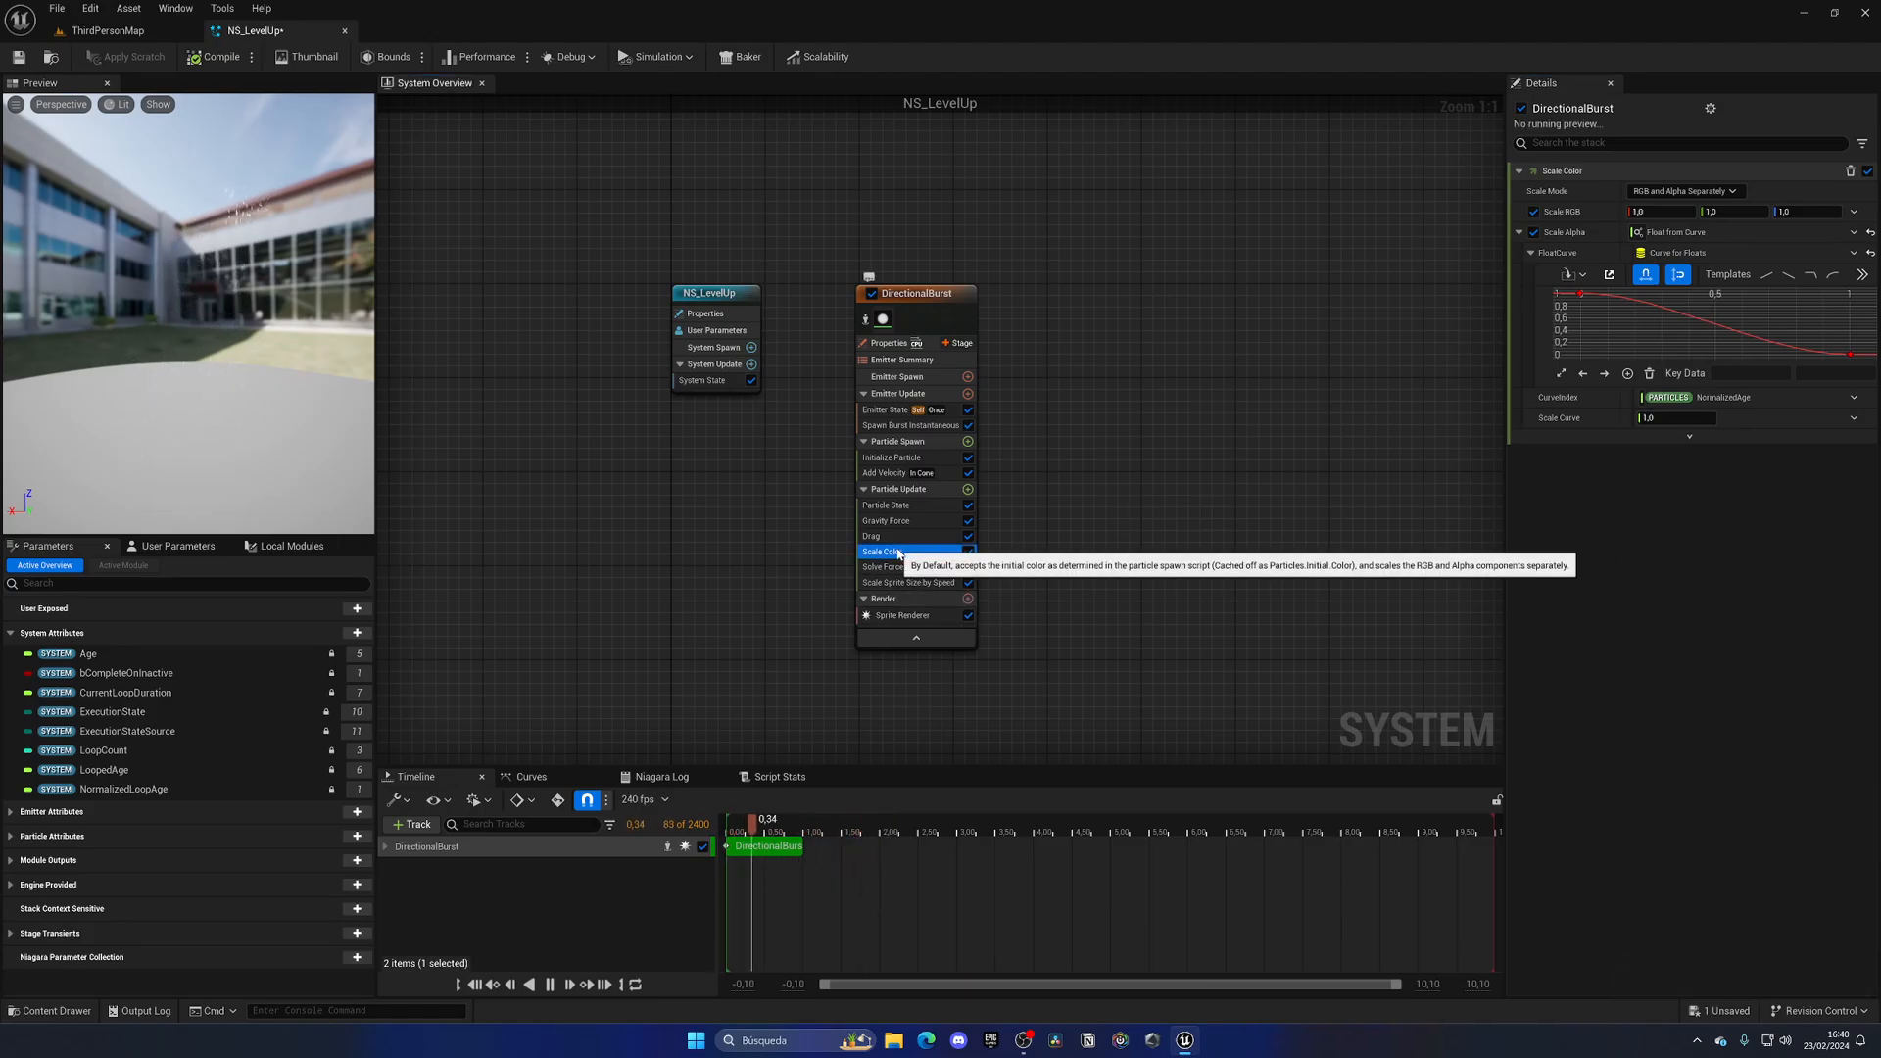
click(968, 488)
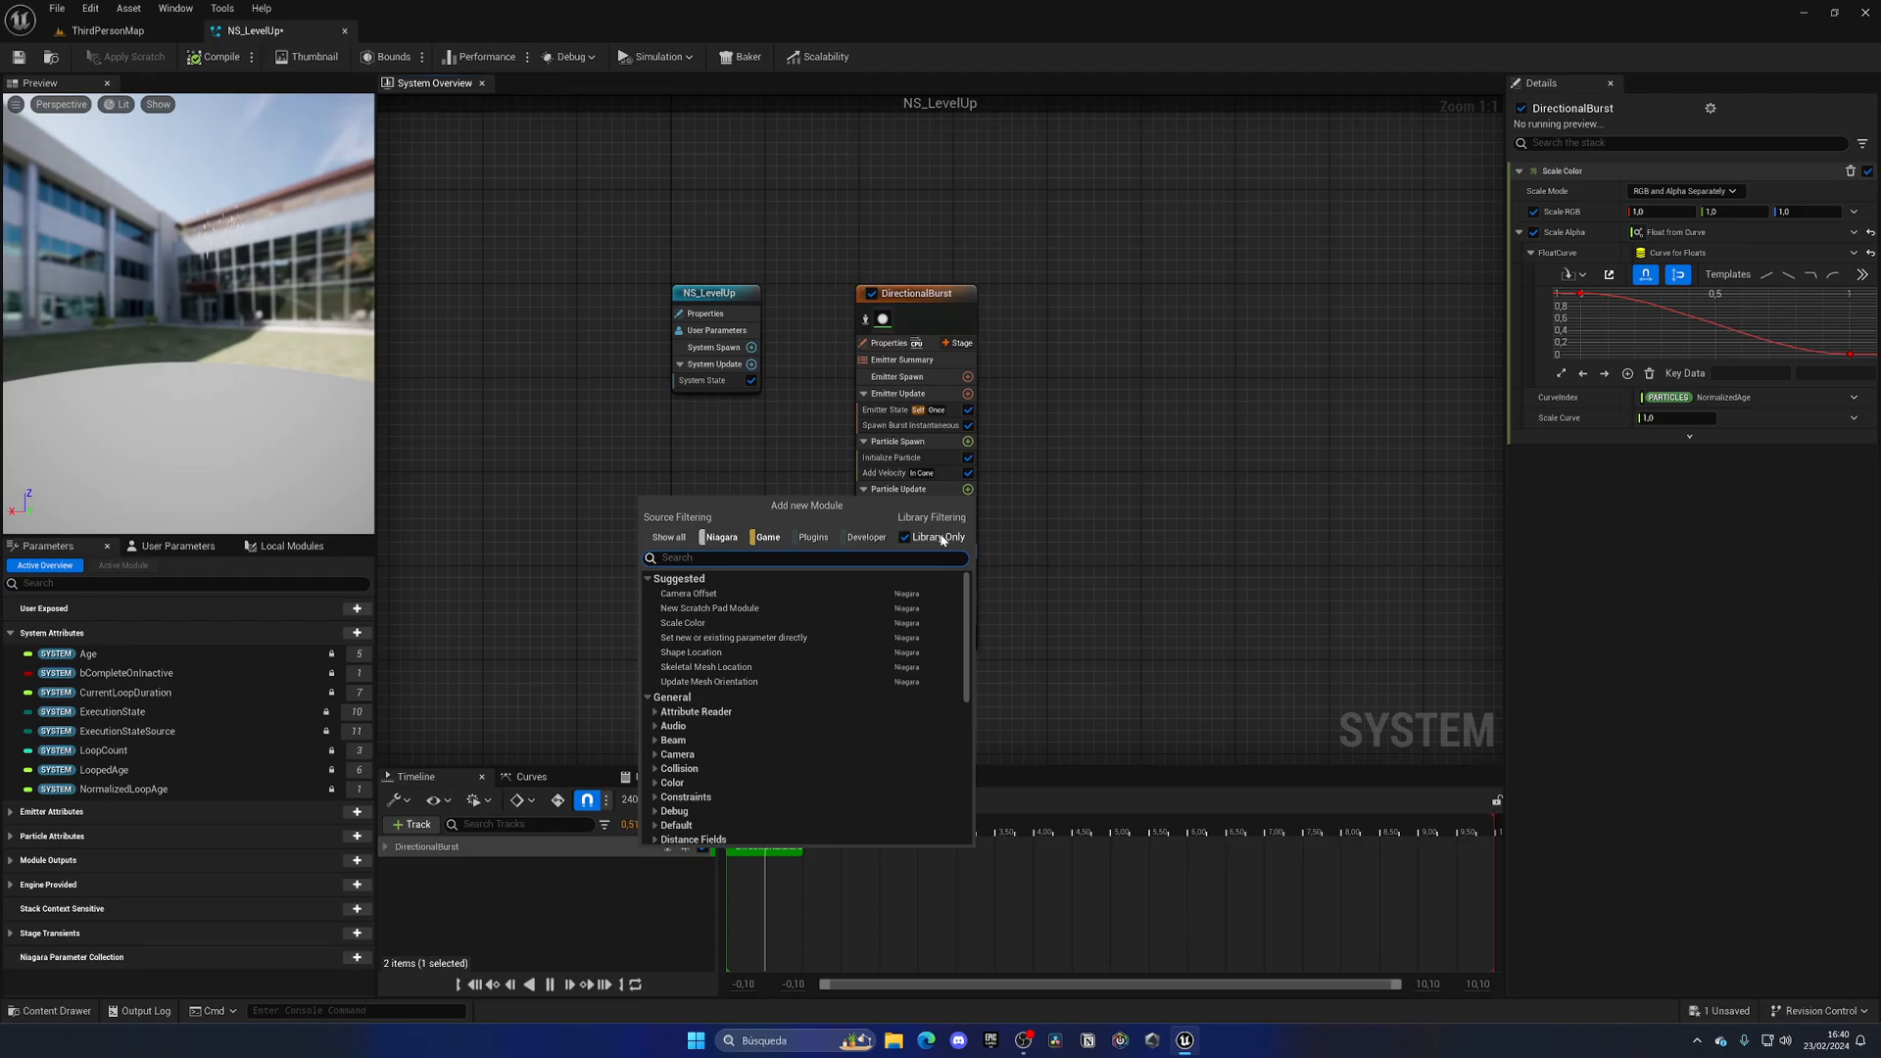
text(color)
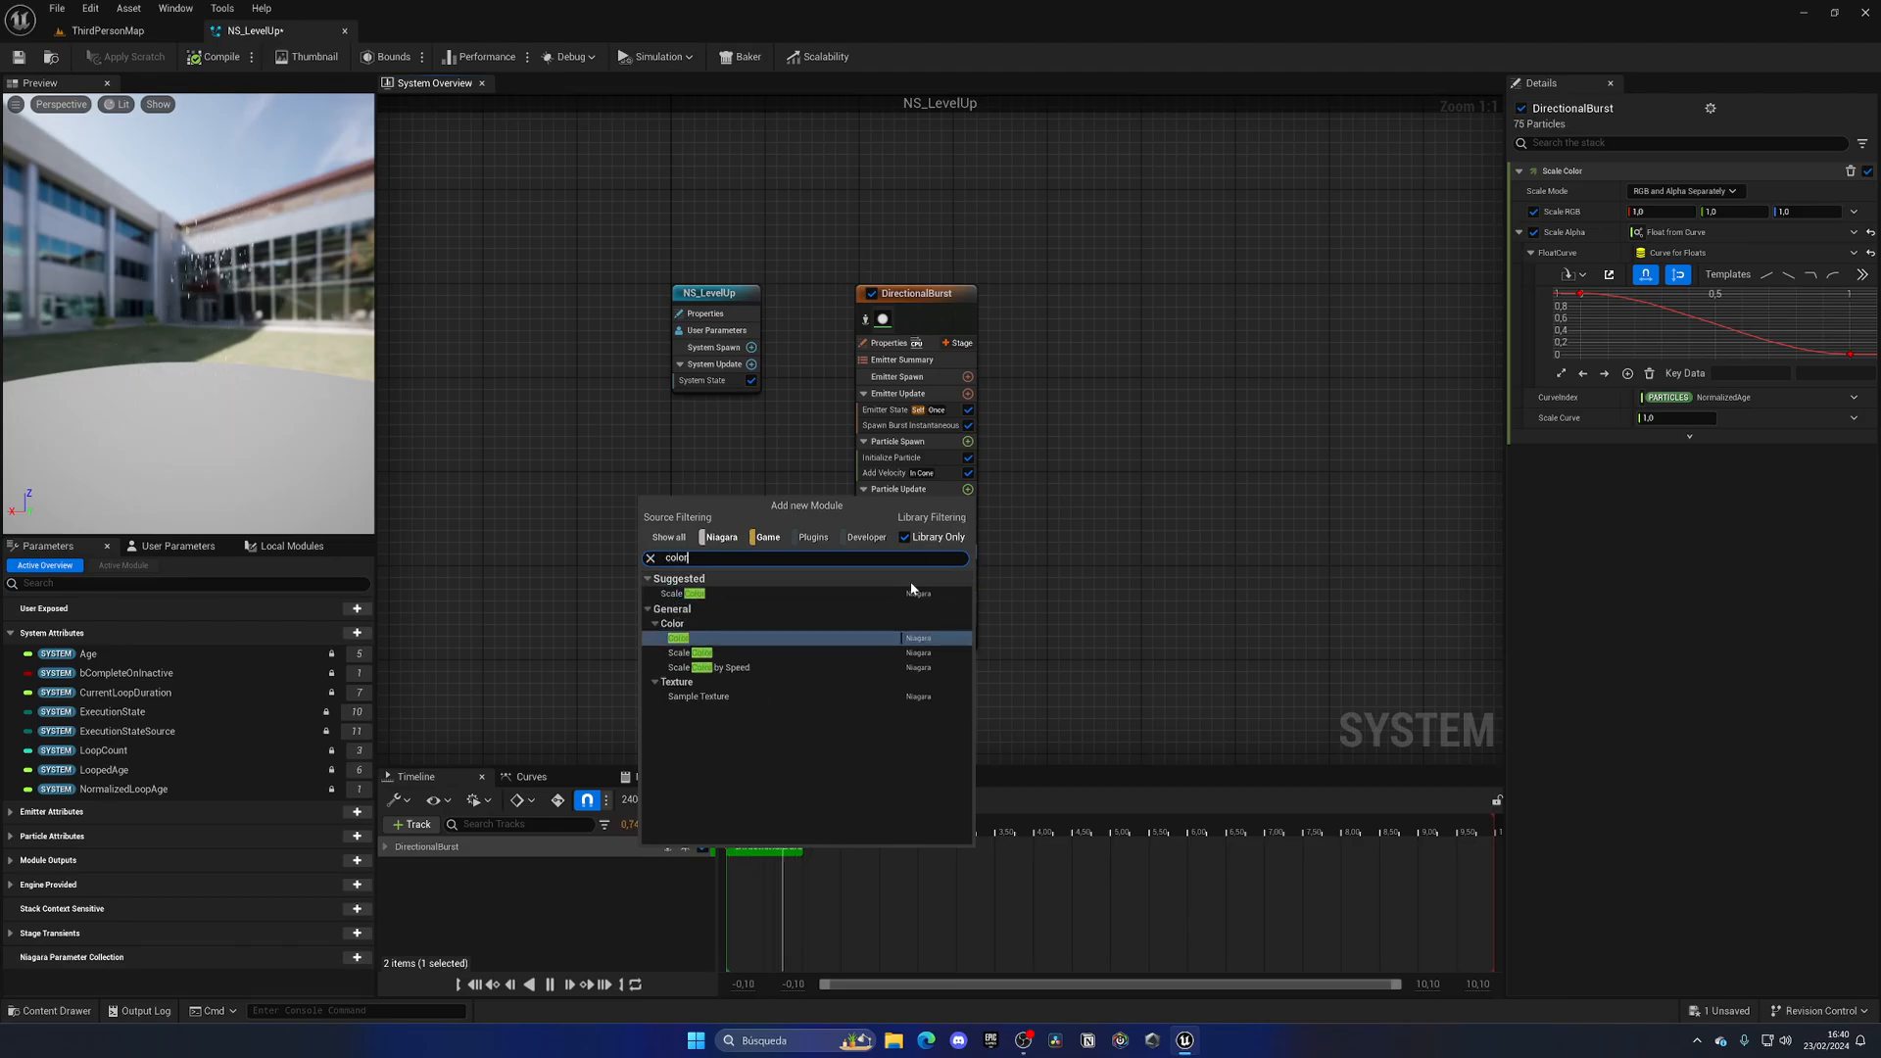
mouse_move(707, 666)
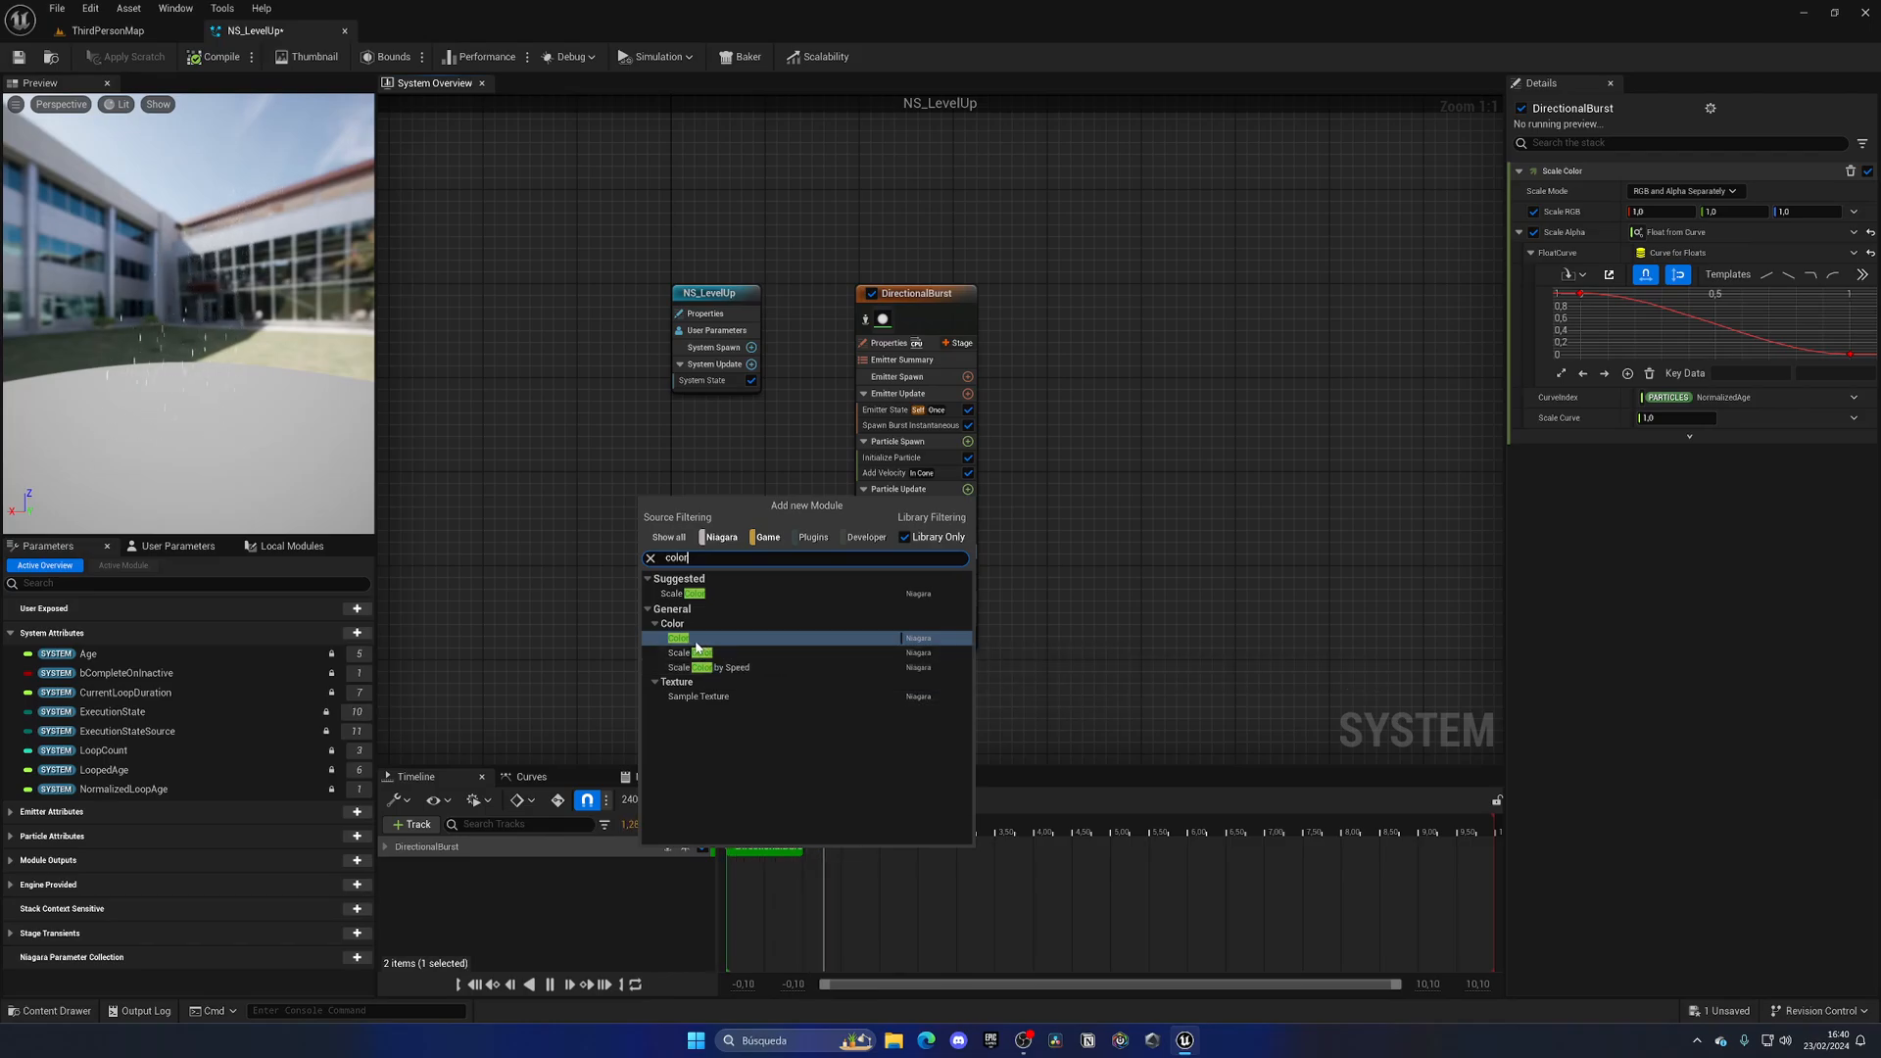
click(675, 639)
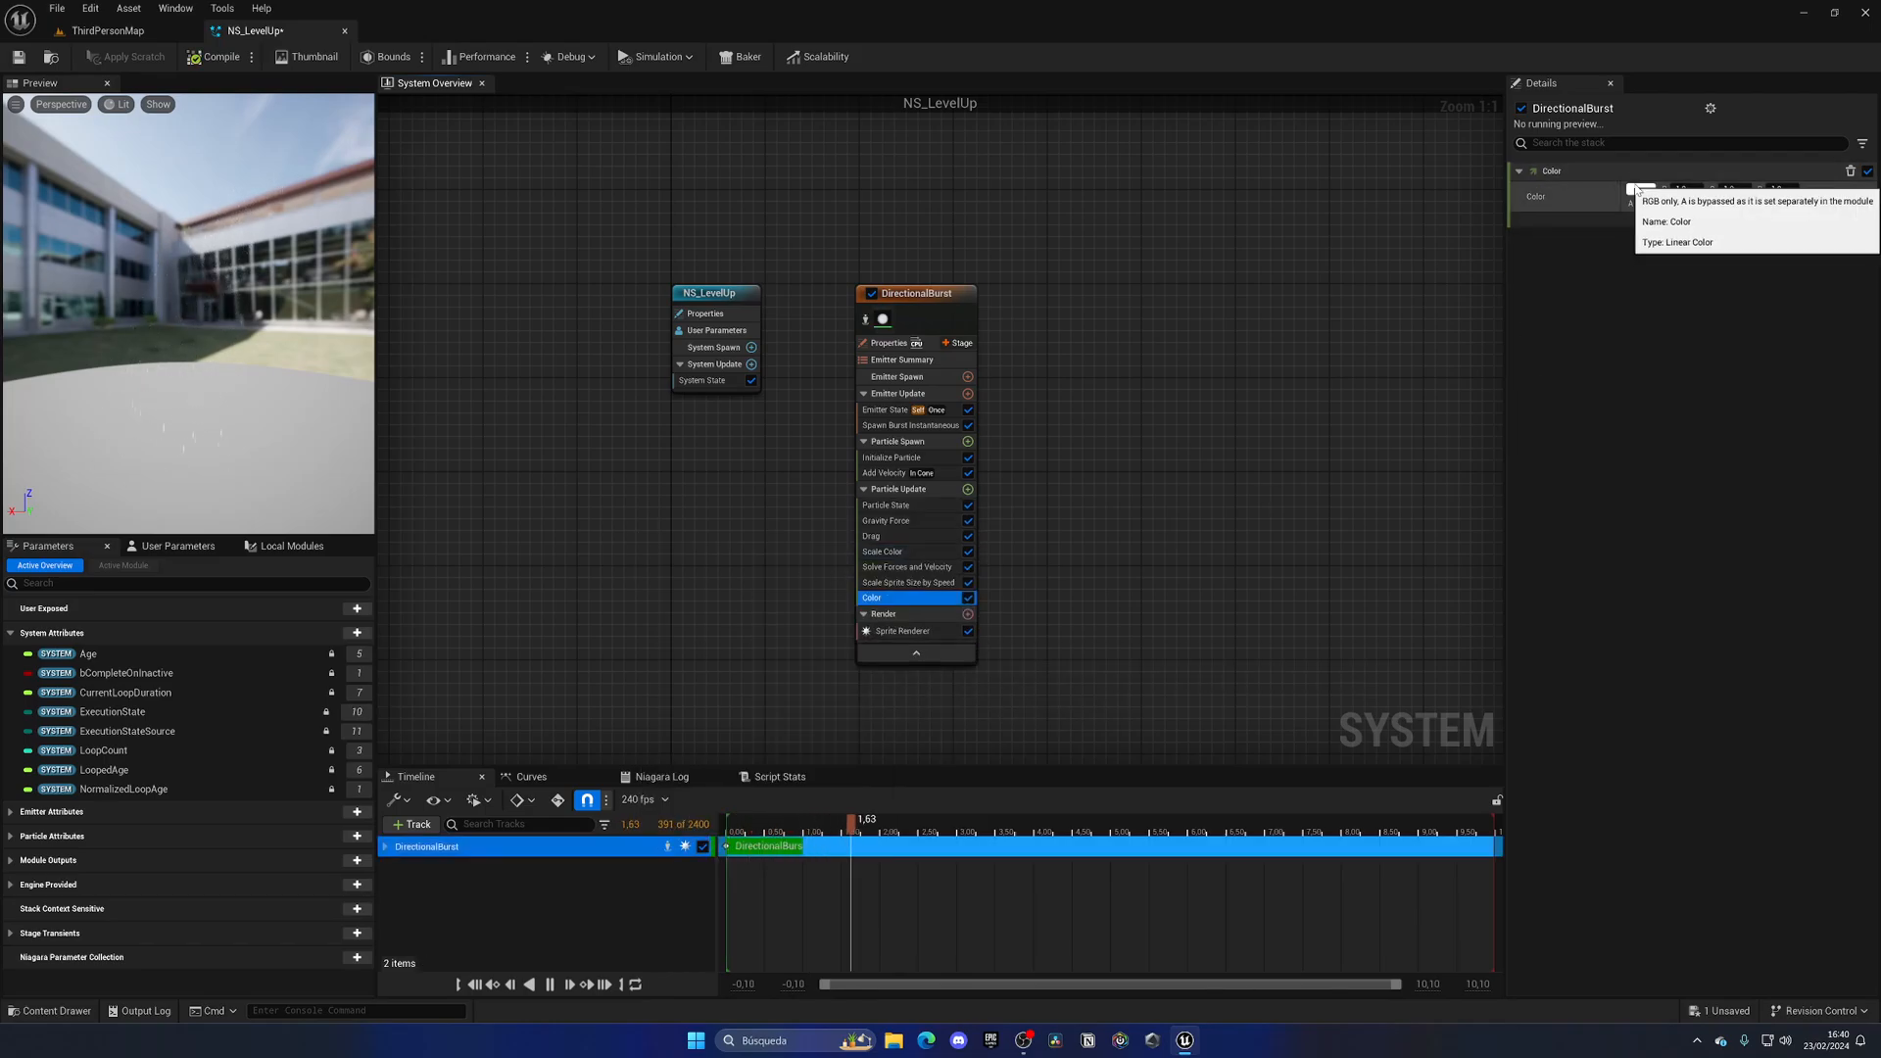
Set the Color module's colour to a darker yellow
click(1647, 196)
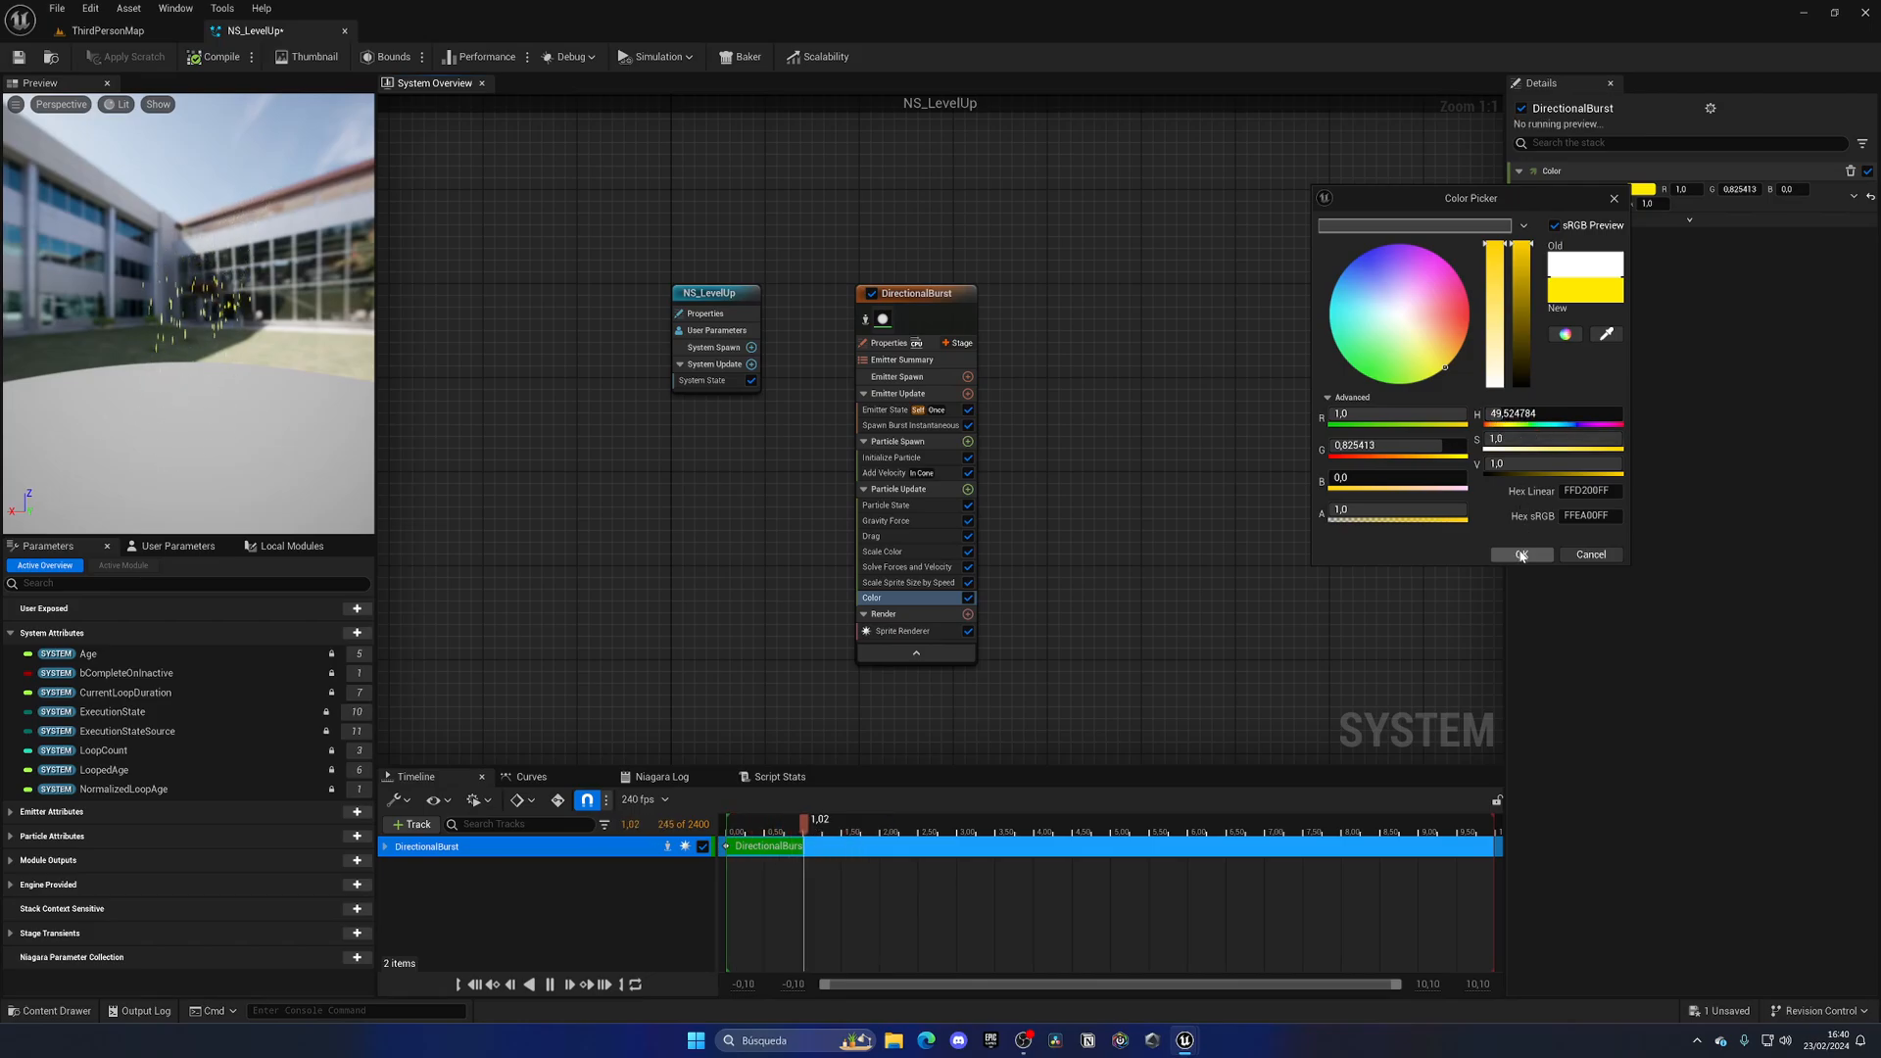
drag(1511, 249, 1510, 296)
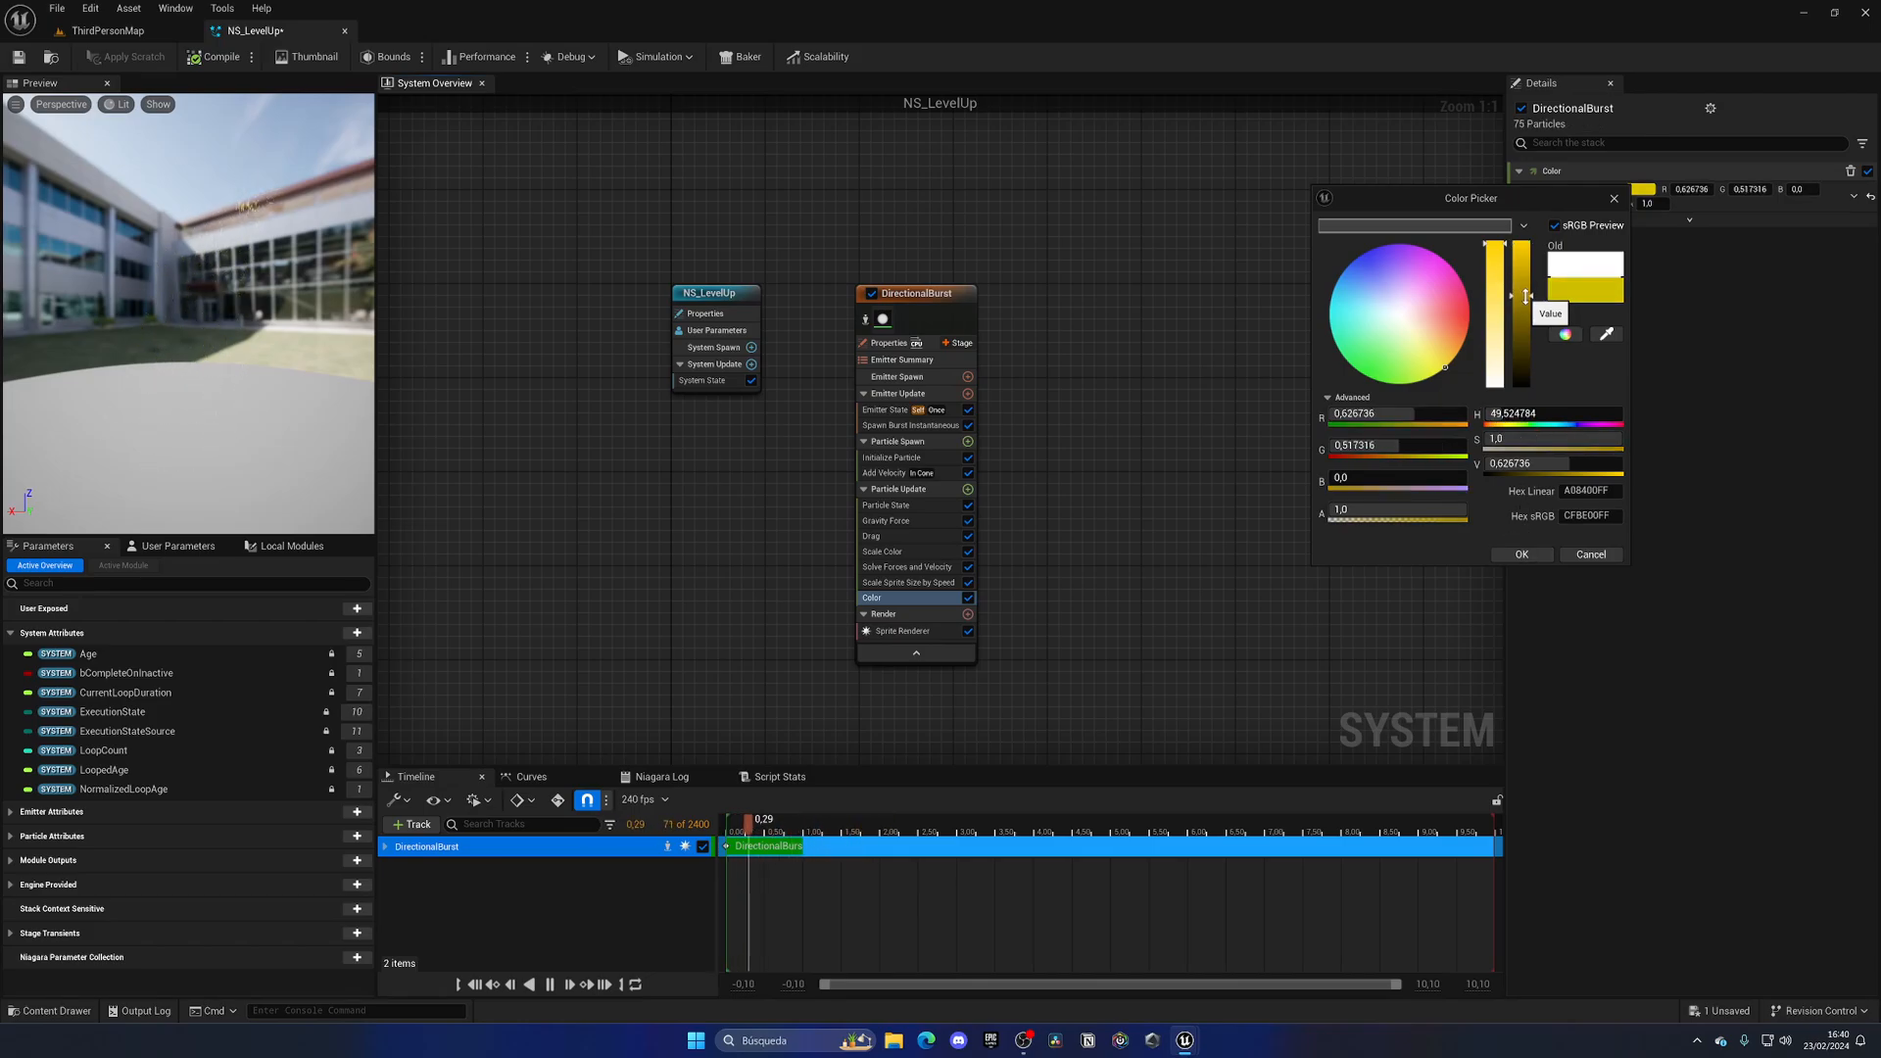
click(1522, 554)
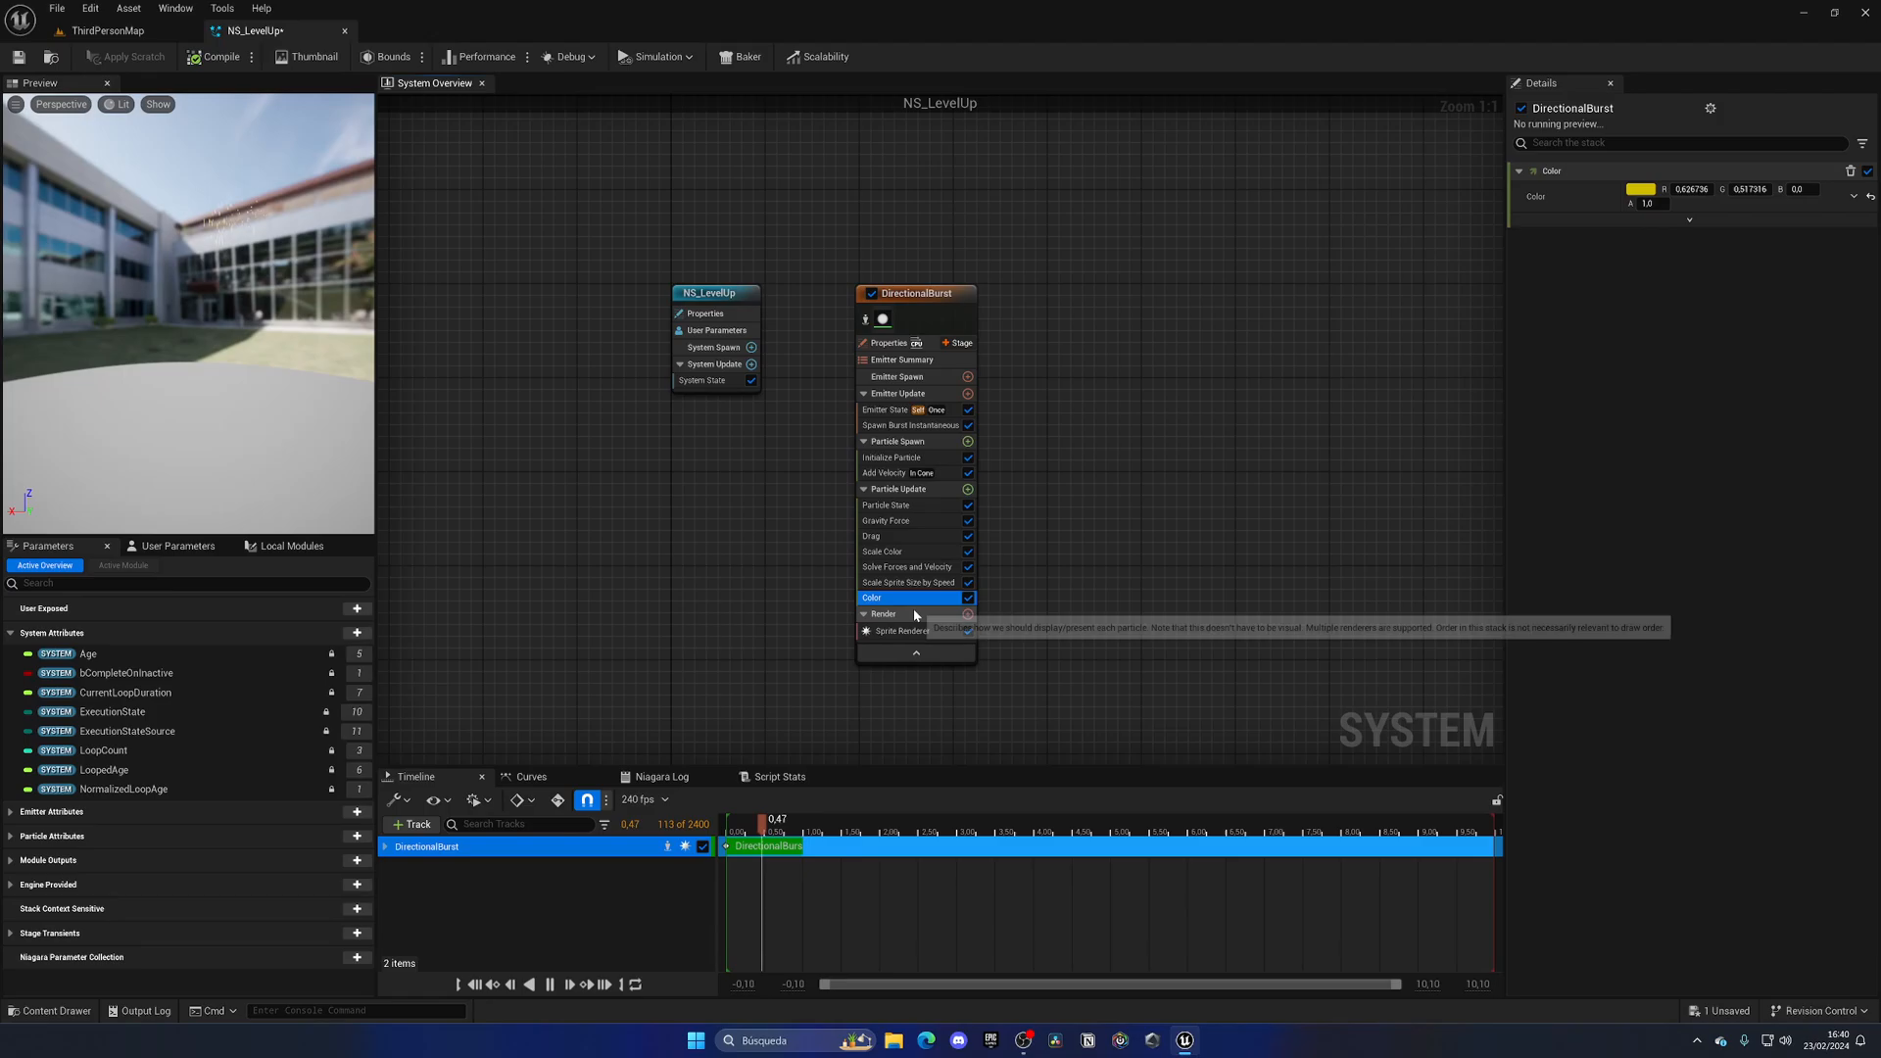
click(901, 631)
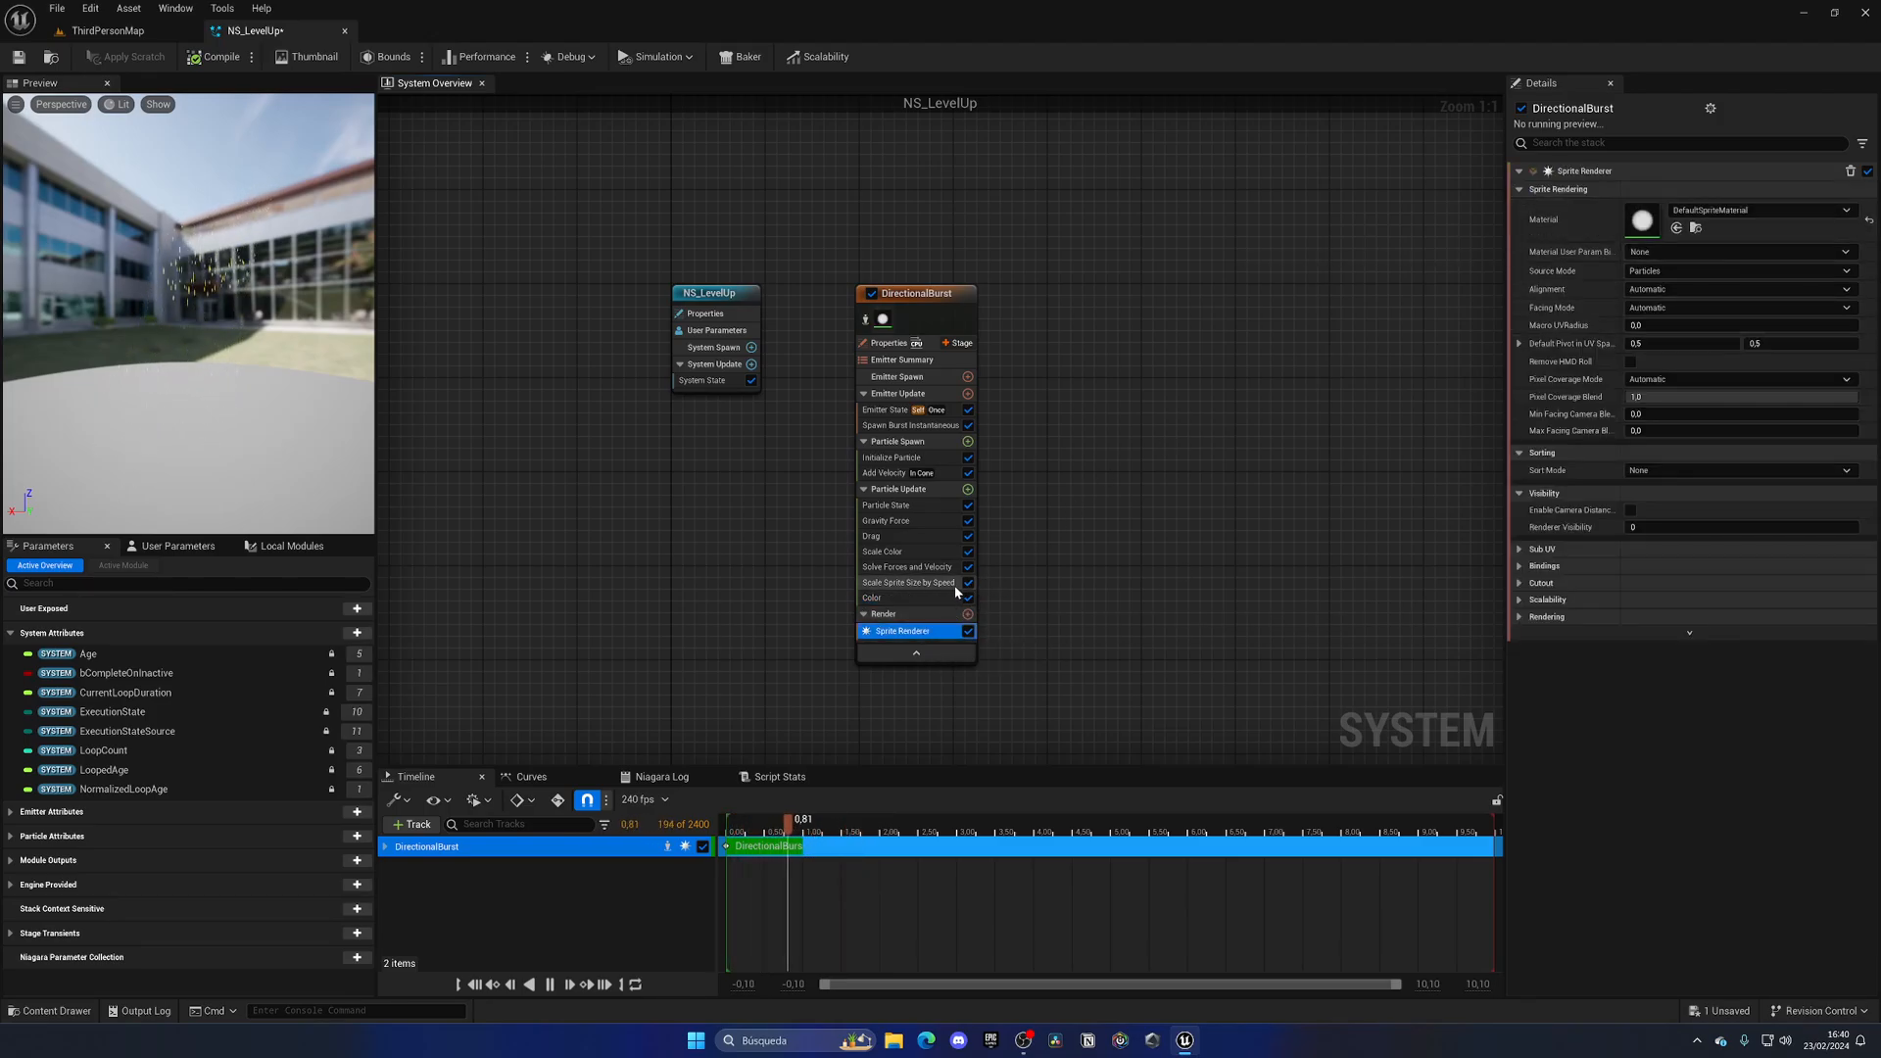
Review the Color, Scale Color, Initialize Particle and Add Velocity cone settings
click(874, 597)
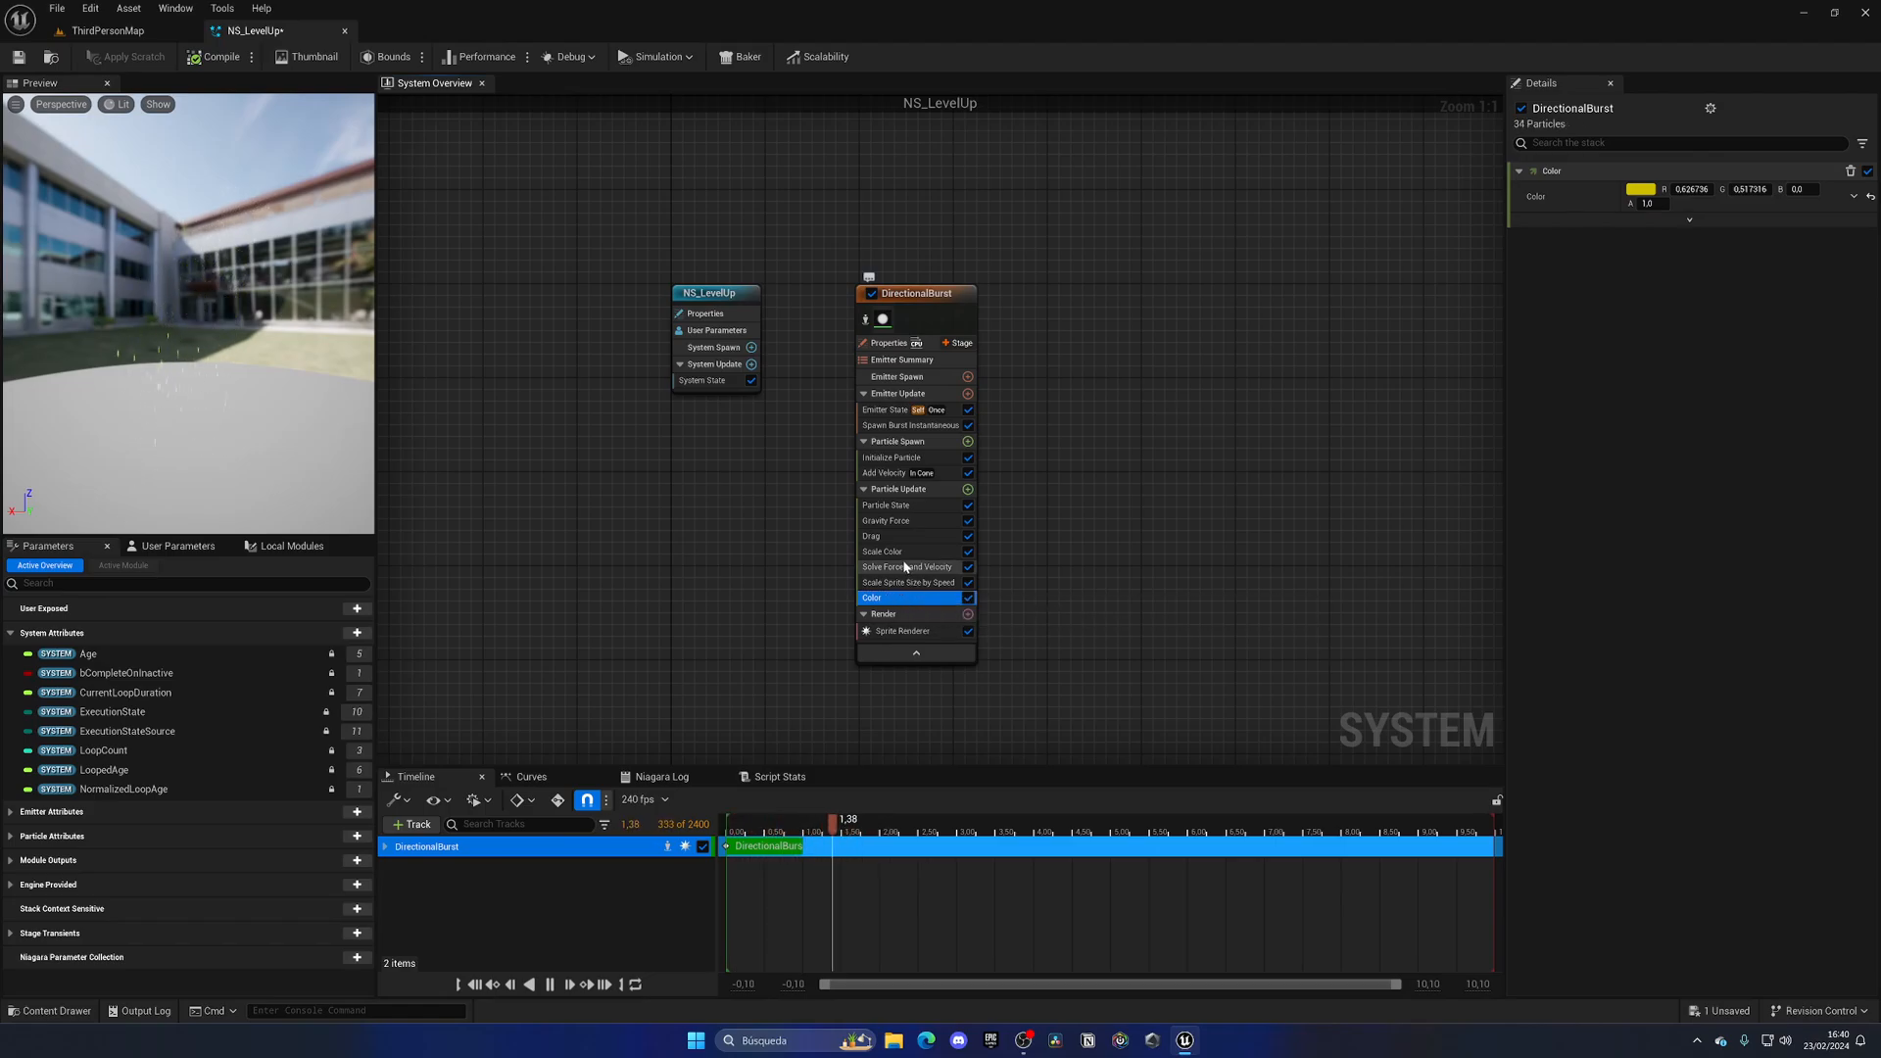
click(884, 550)
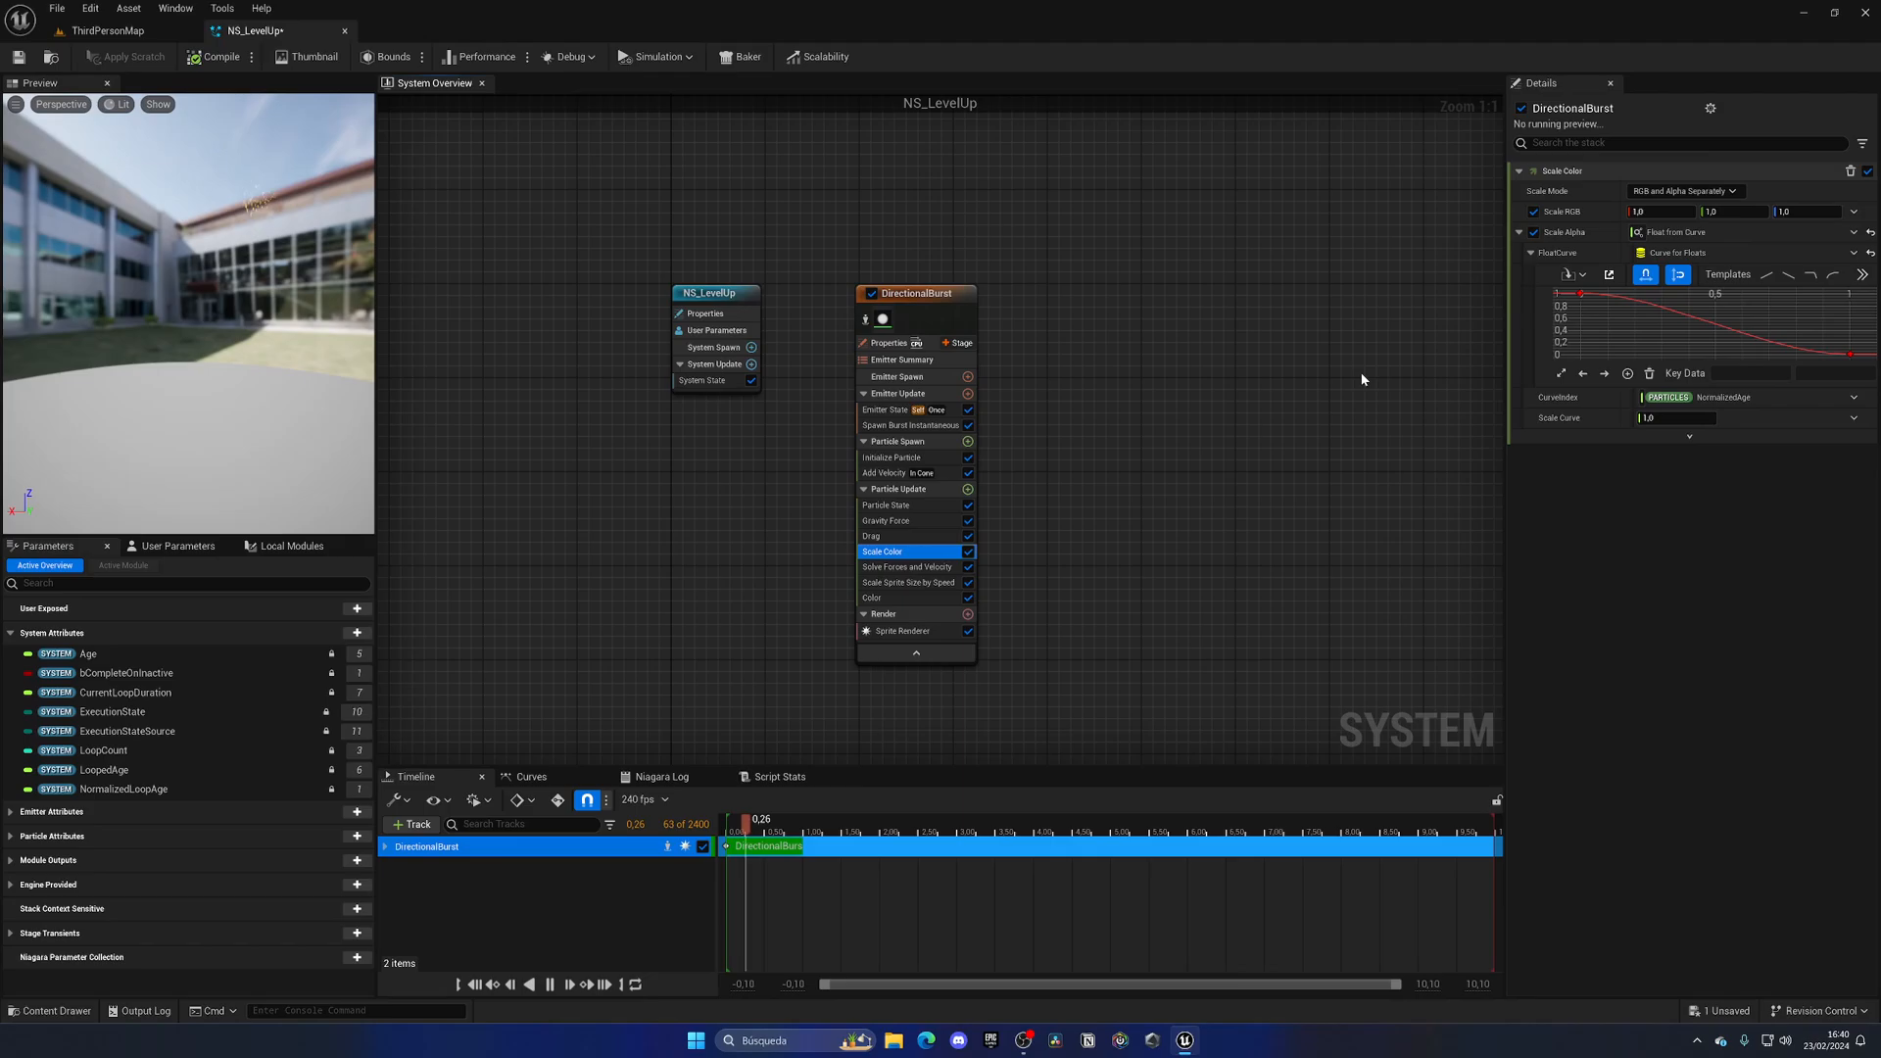
click(894, 457)
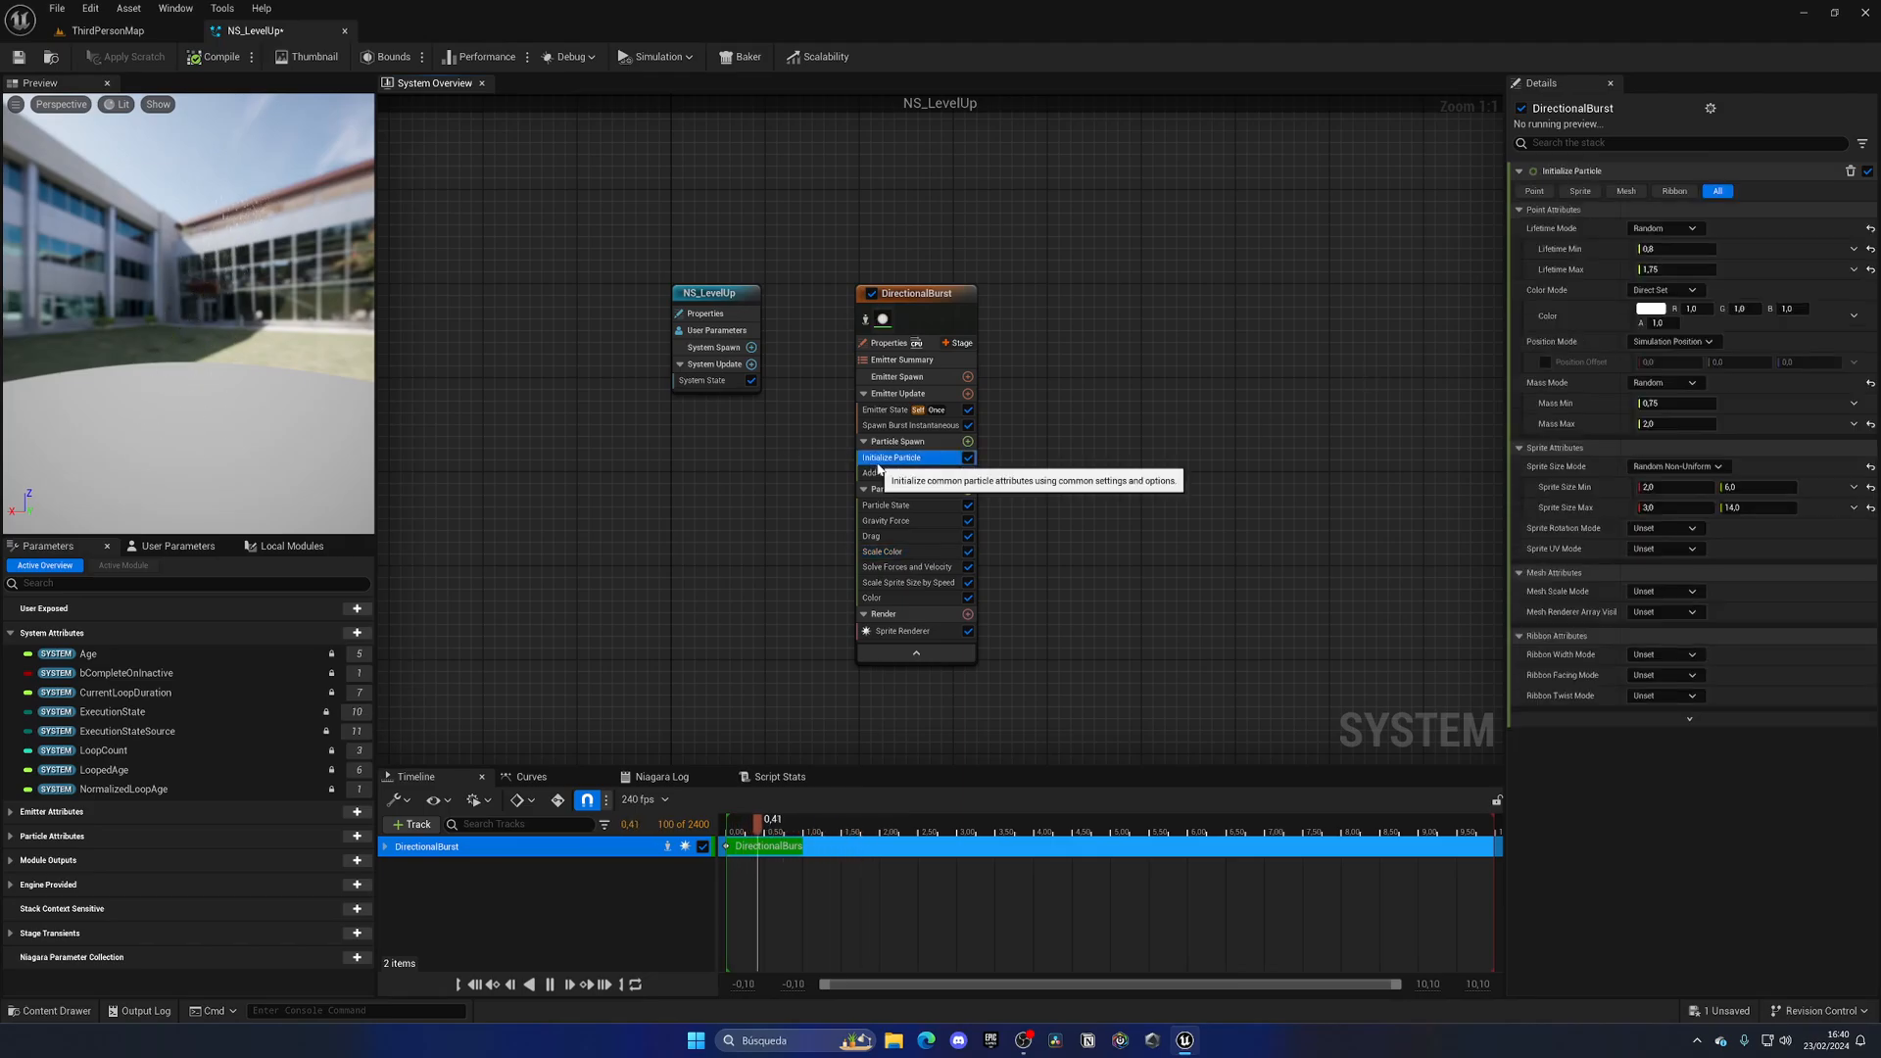
click(887, 473)
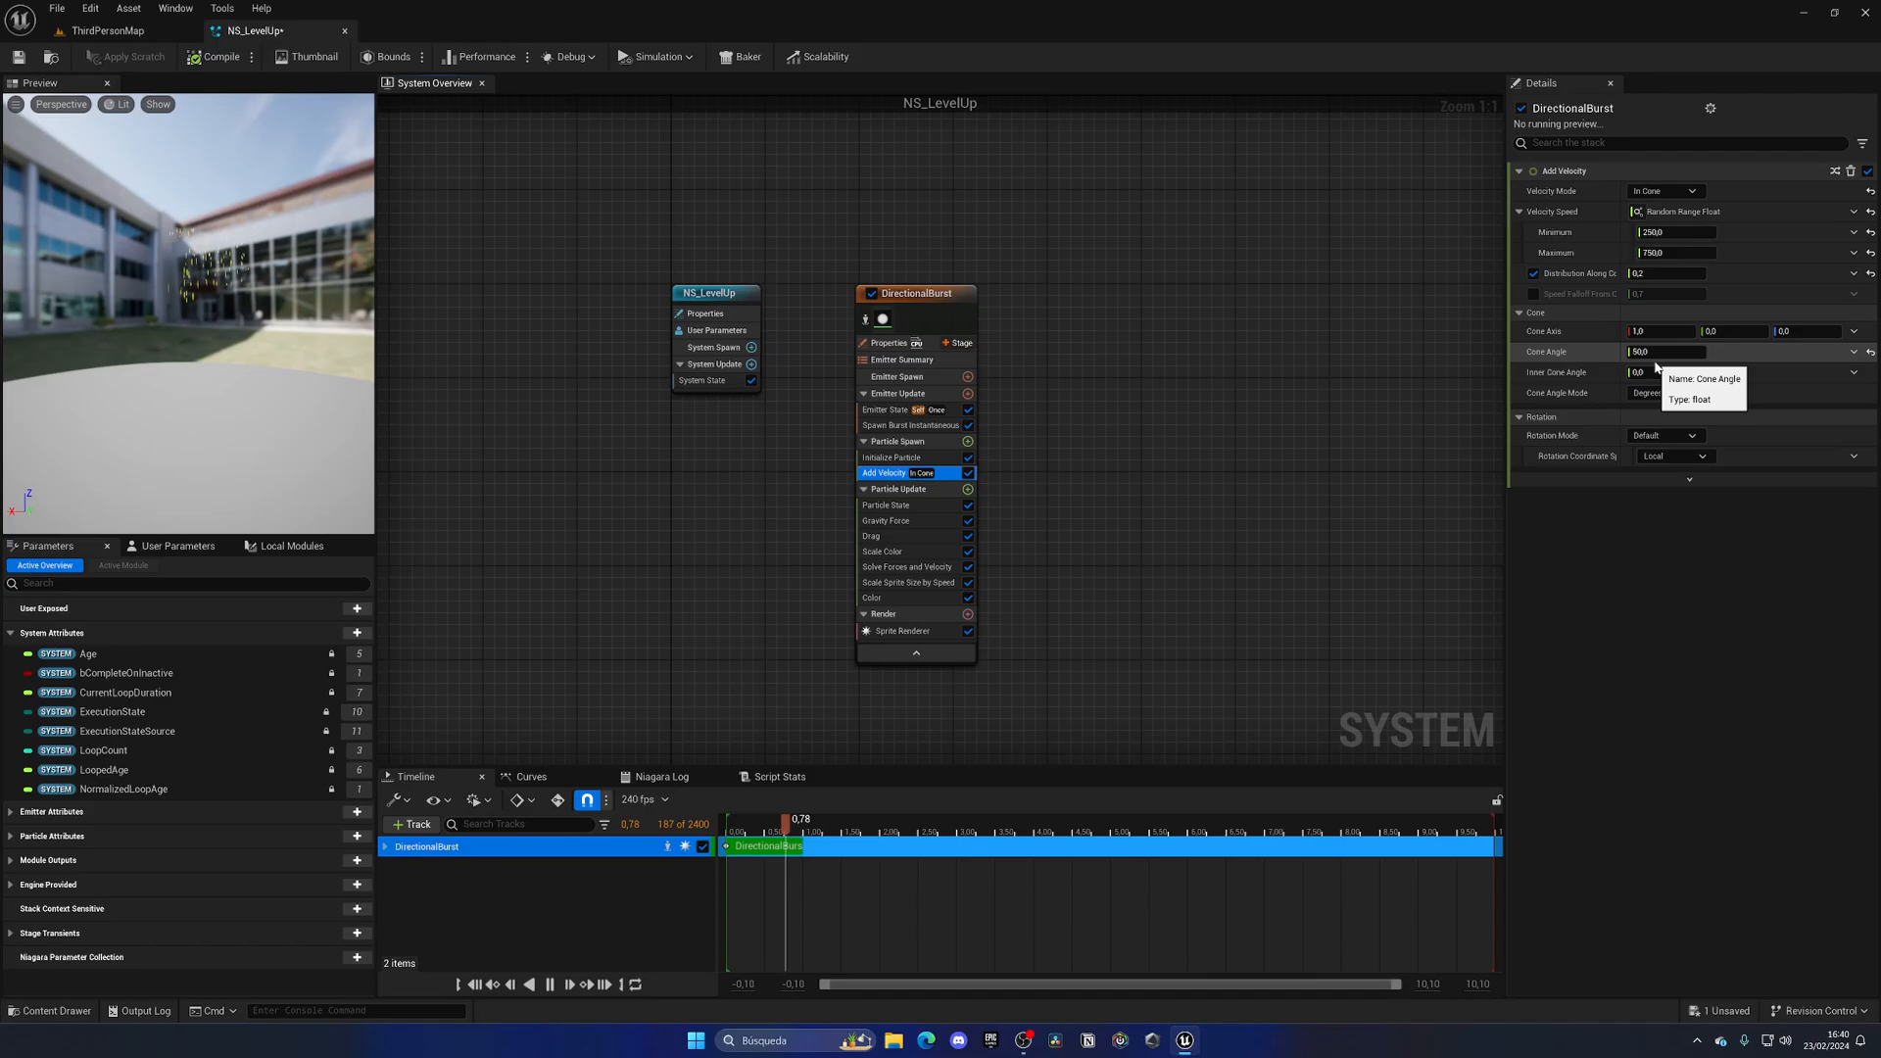
click(1665, 351)
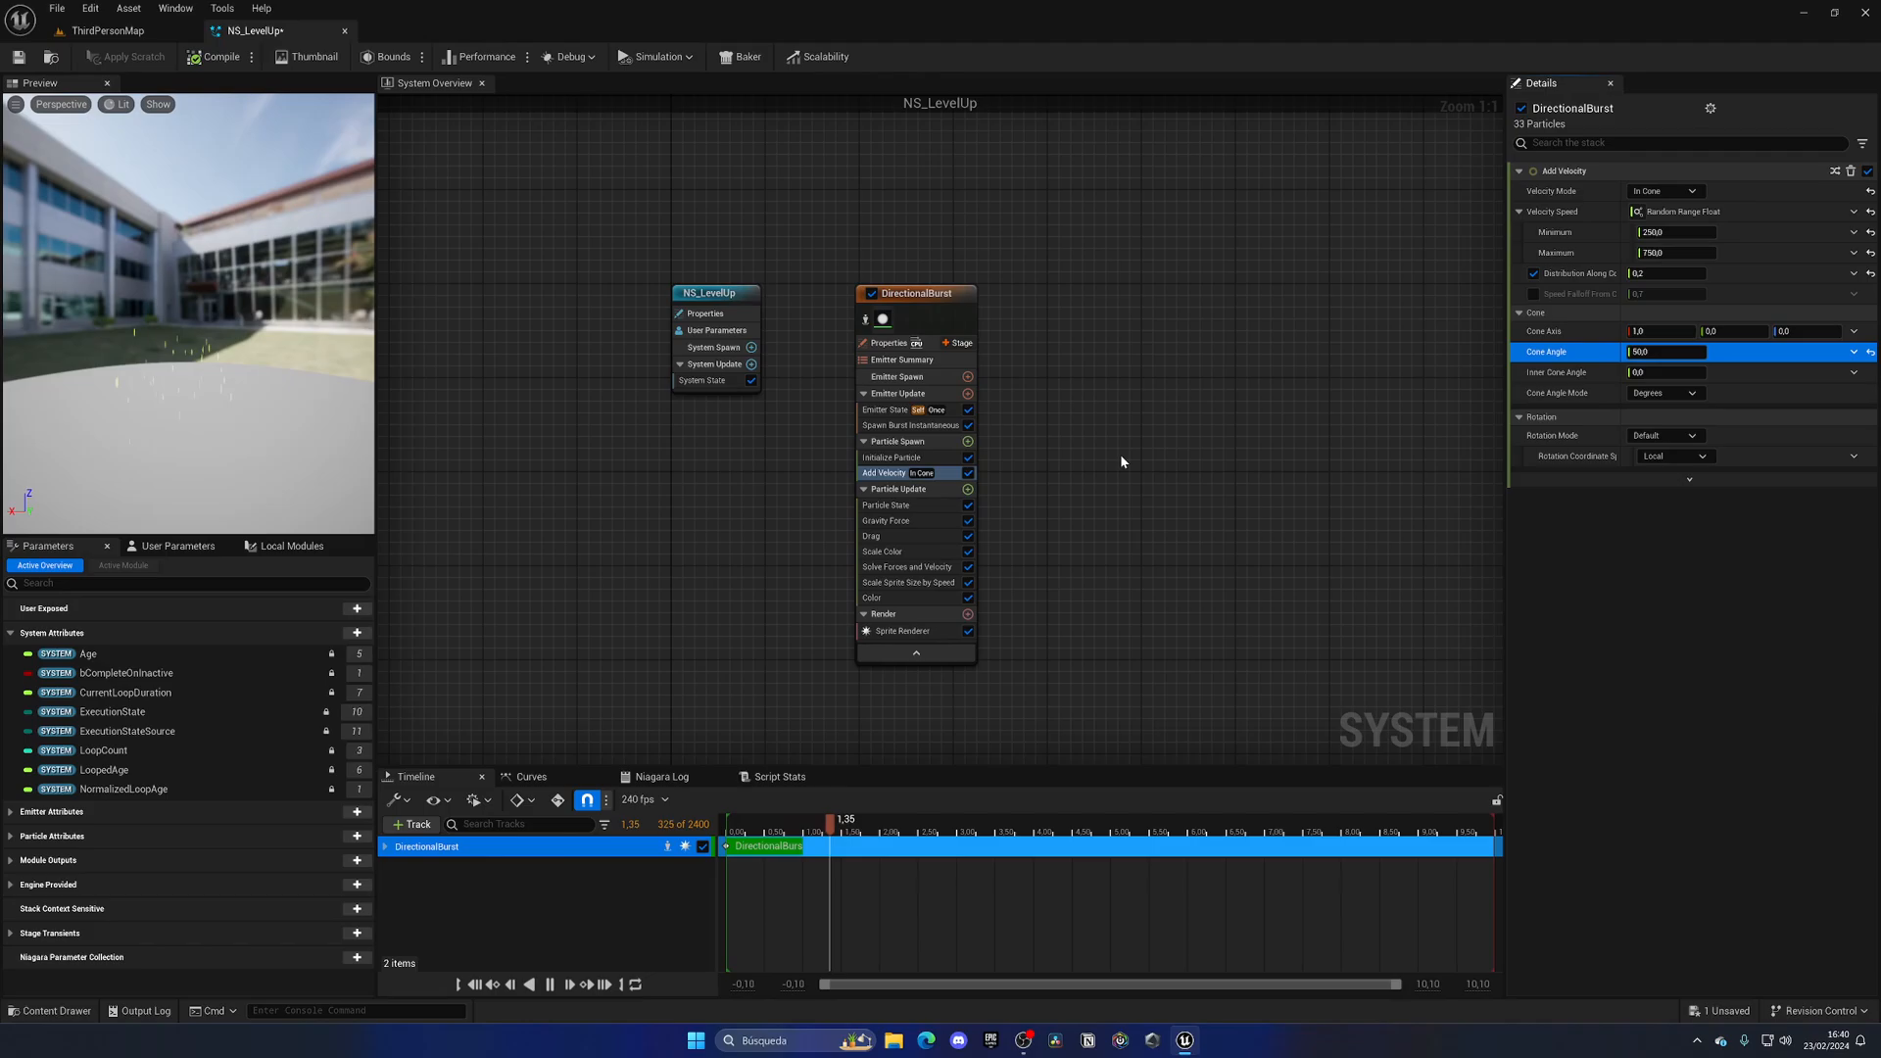
Set Spawn Burst Instantaneous's Spawn Count to 100
click(886, 410)
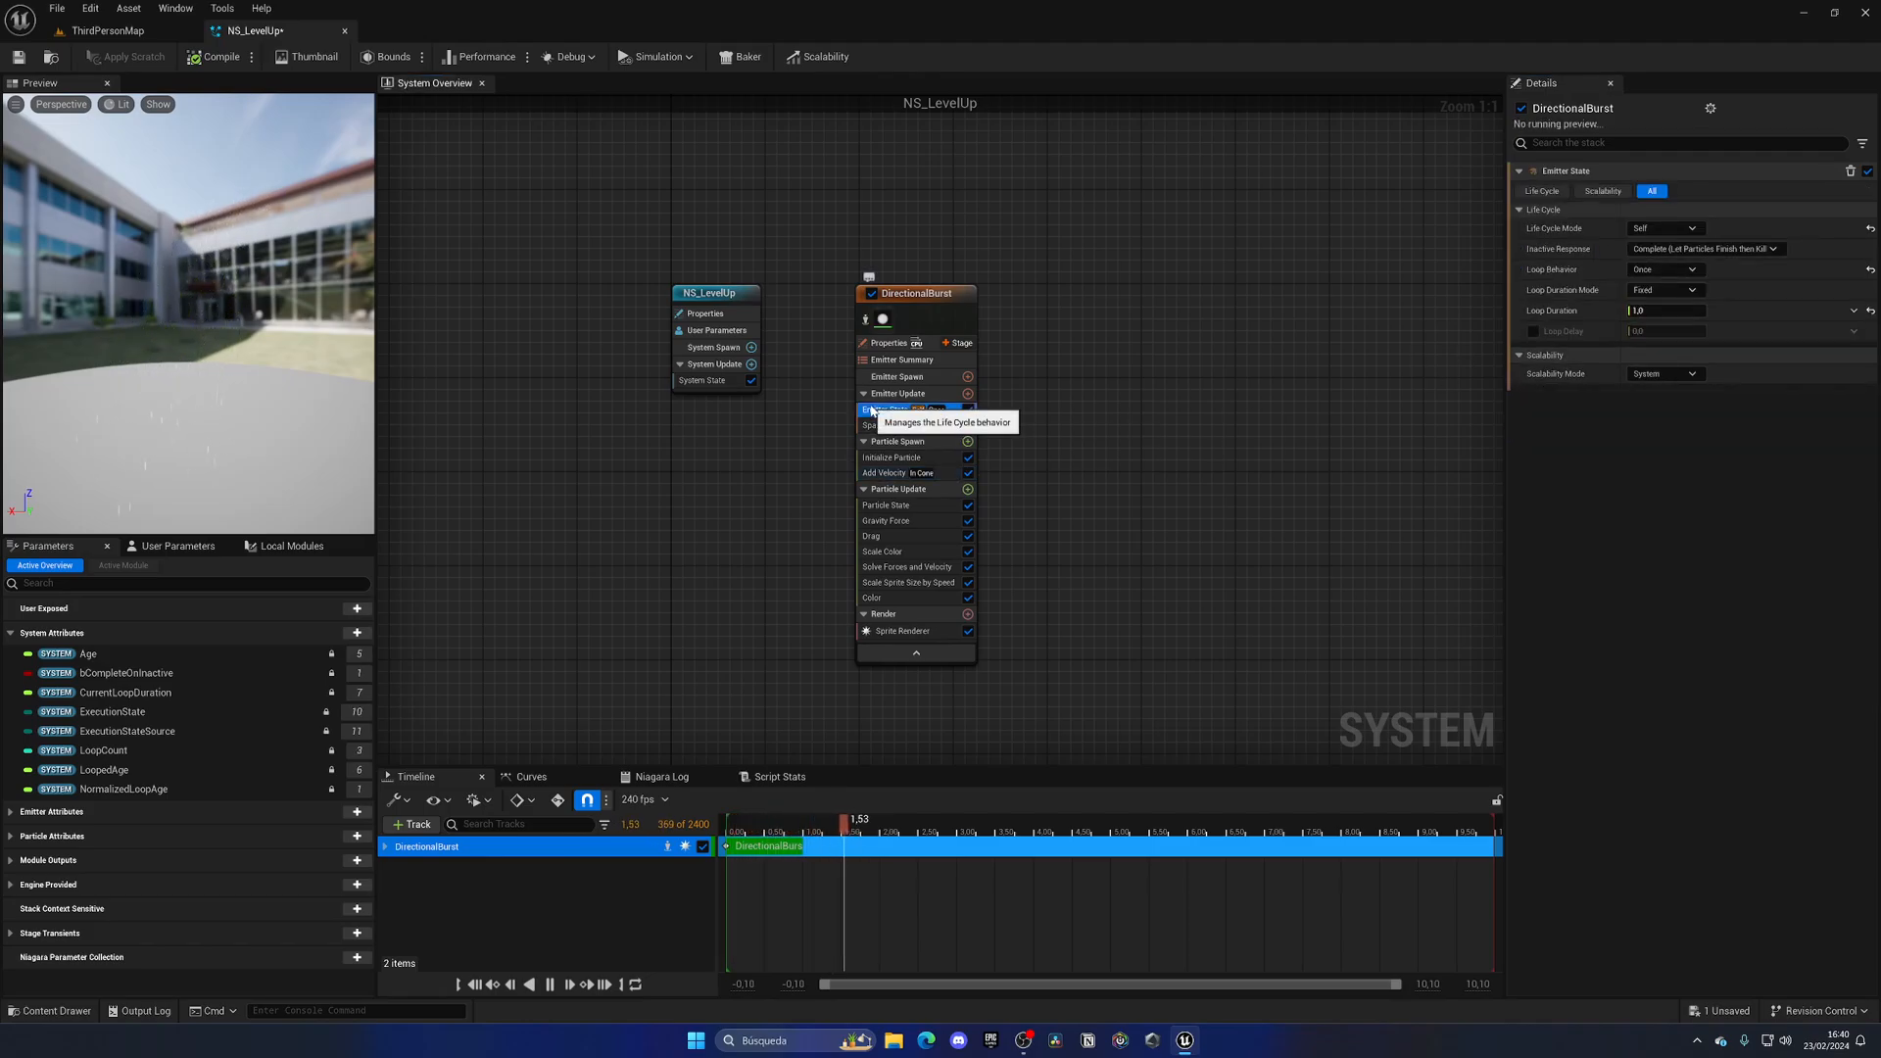
click(909, 426)
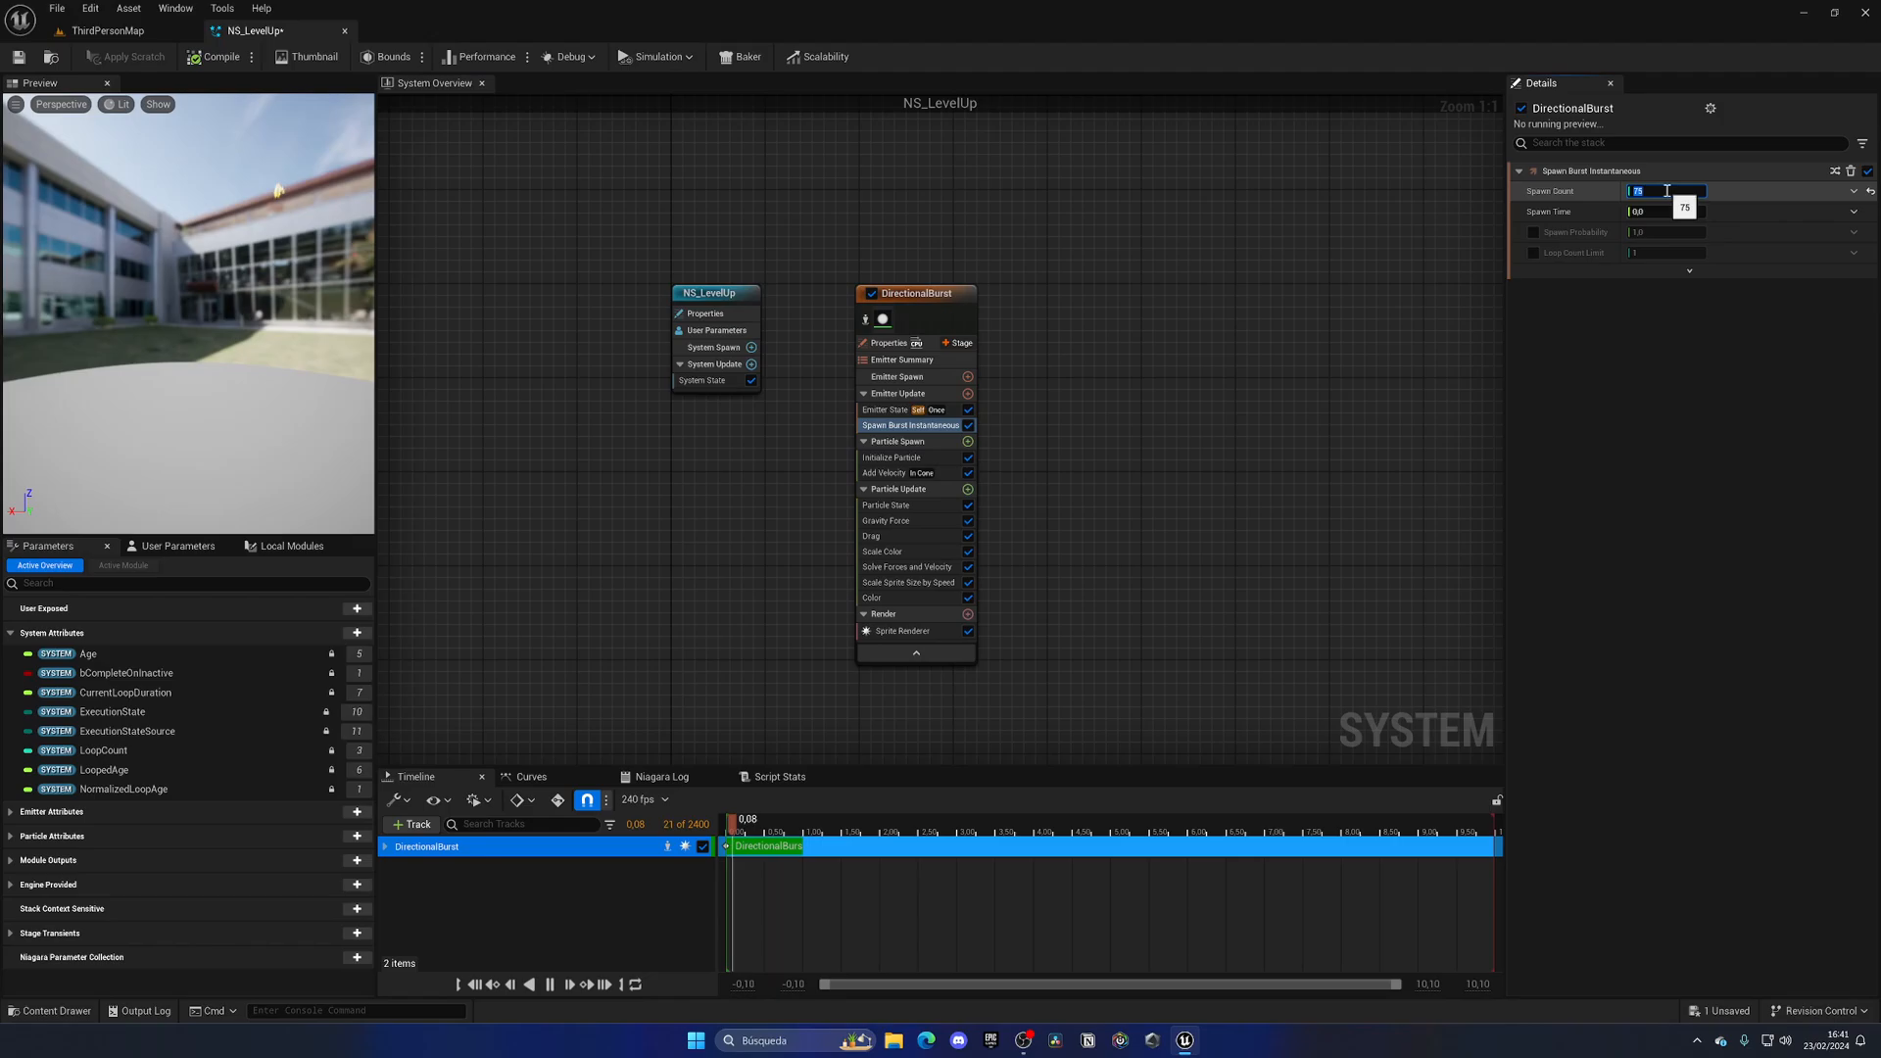
text(100)
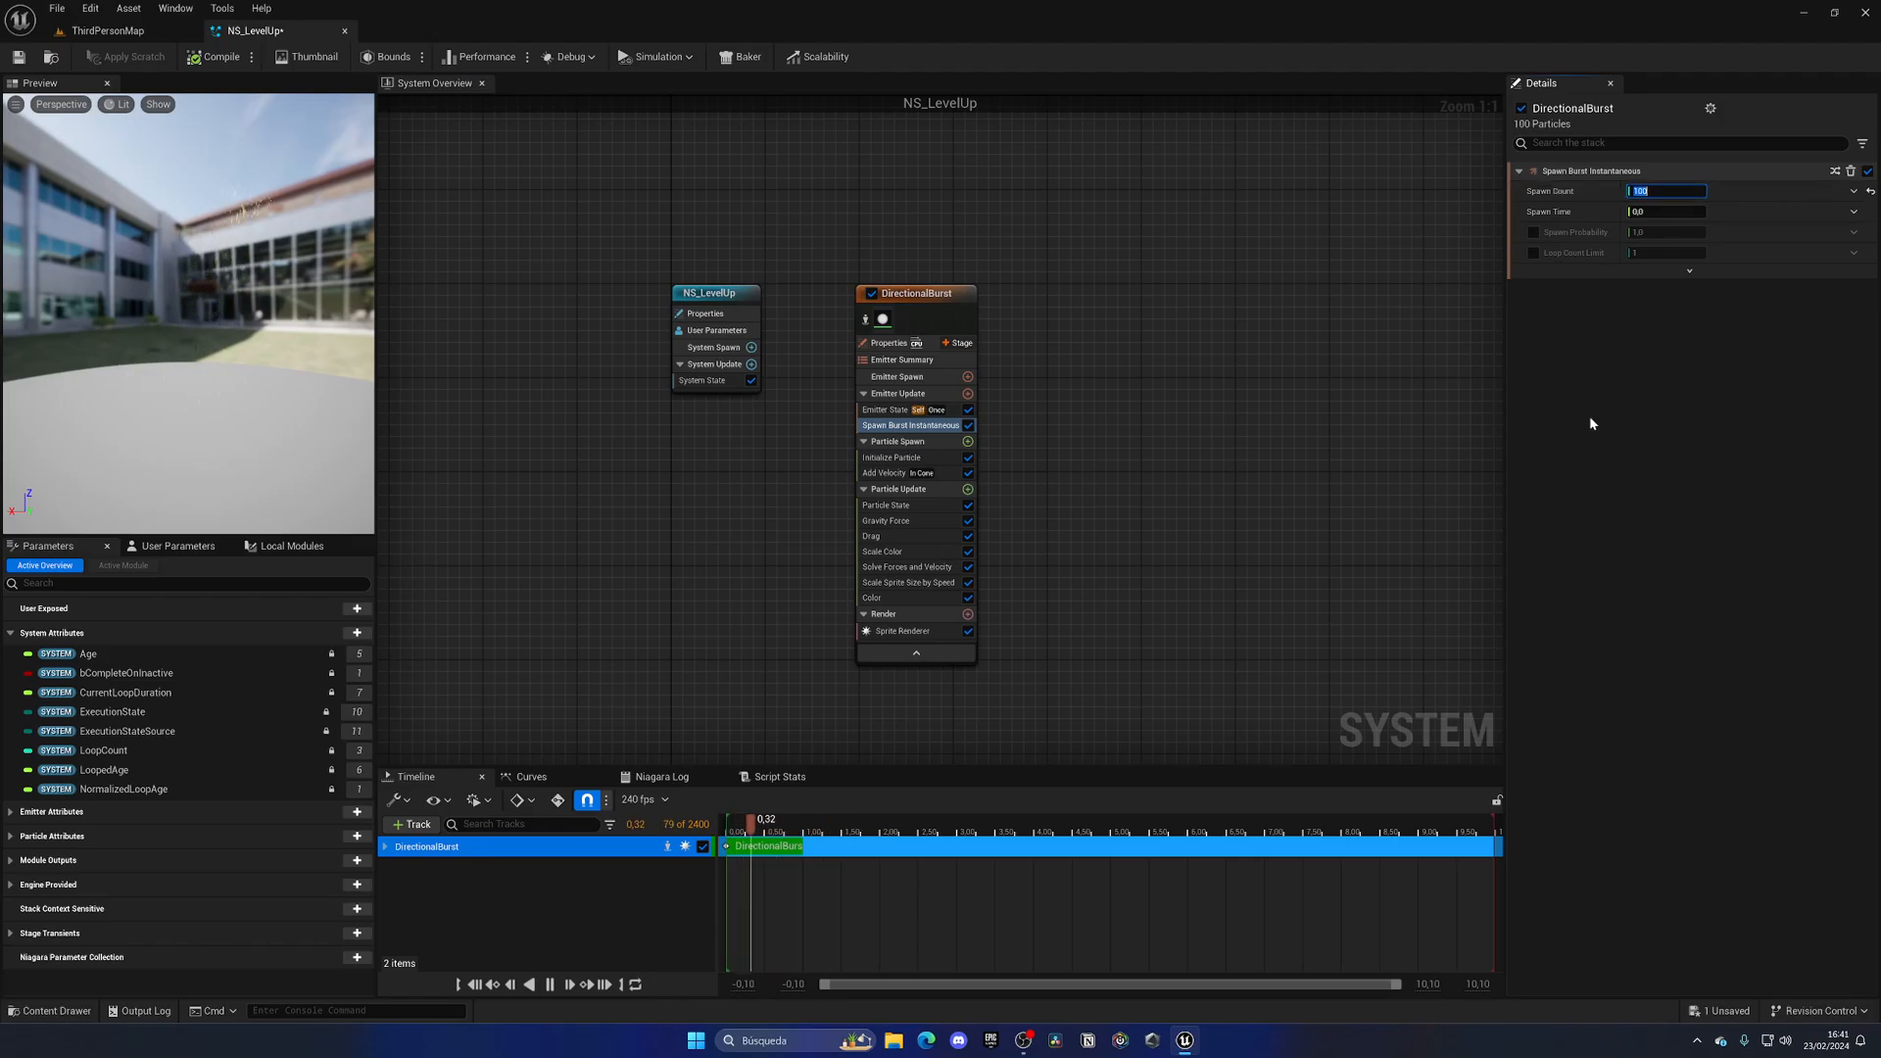
mouse_move(874, 535)
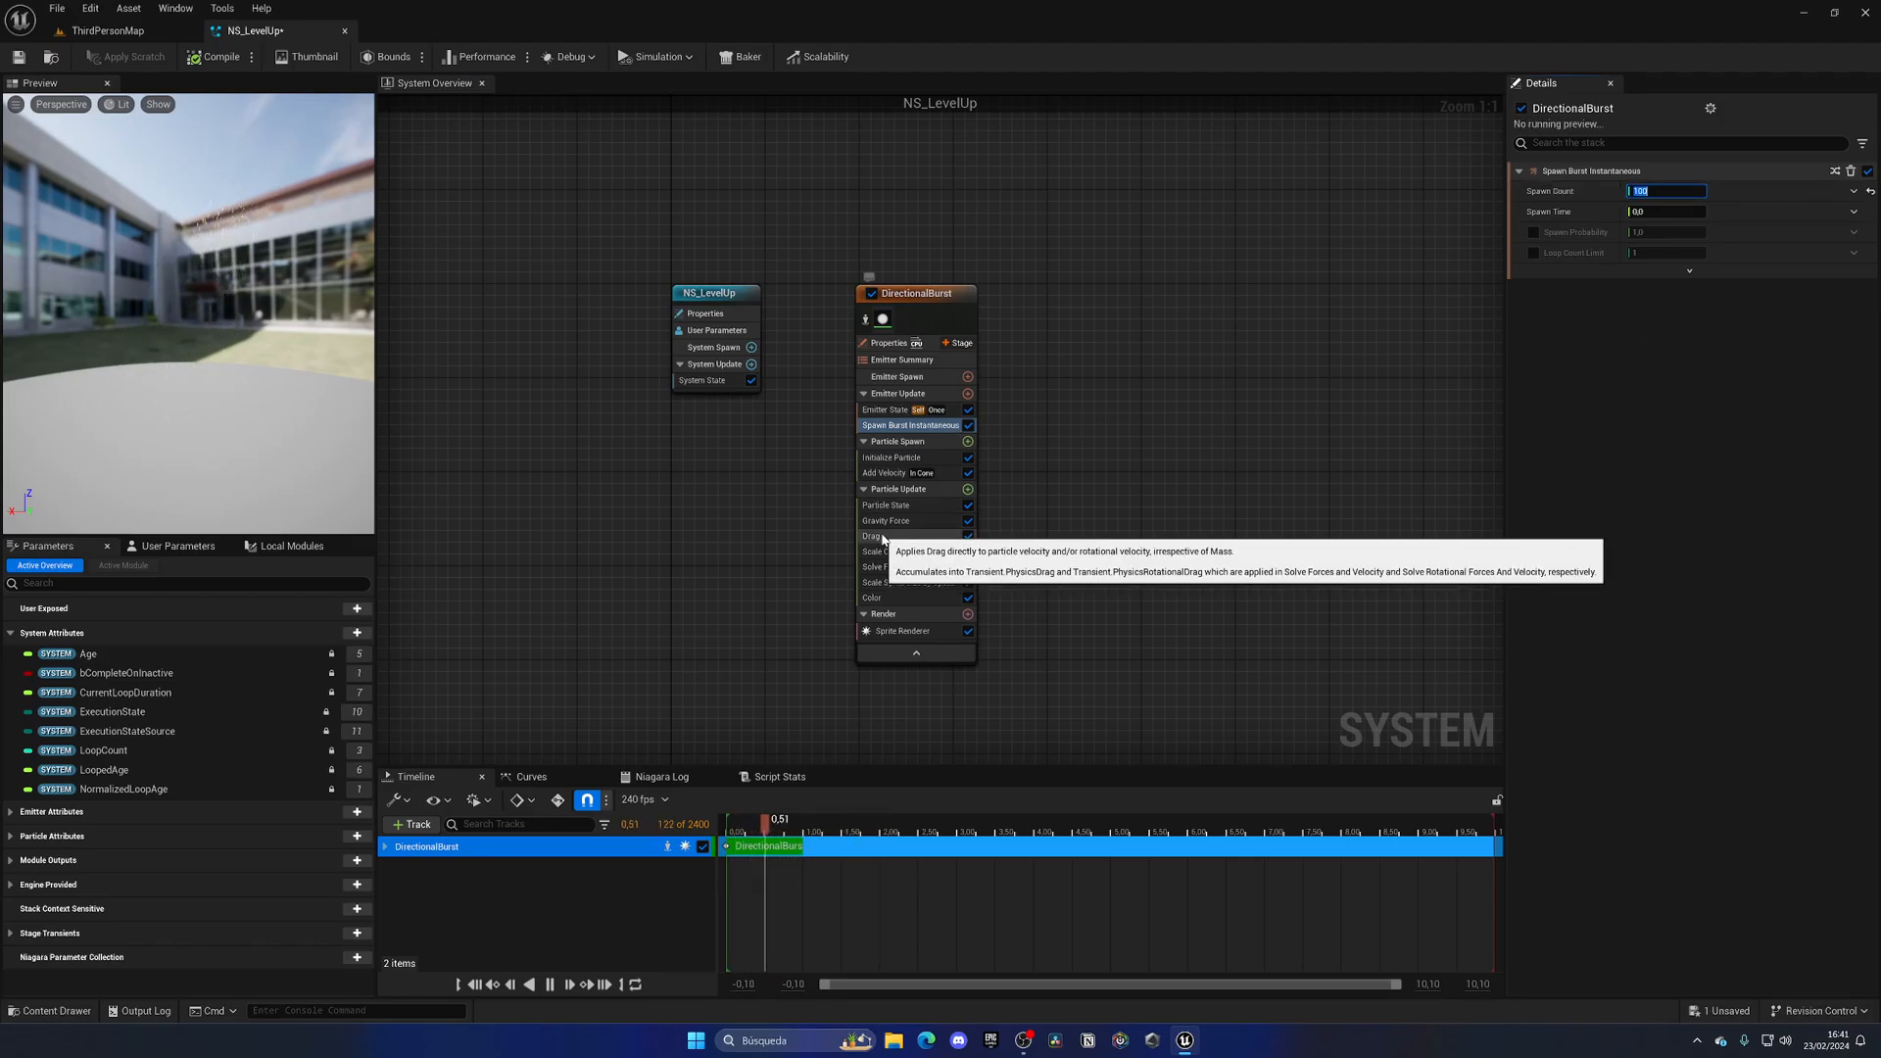
Set Add Velocity's maximum speed to 150
click(885, 521)
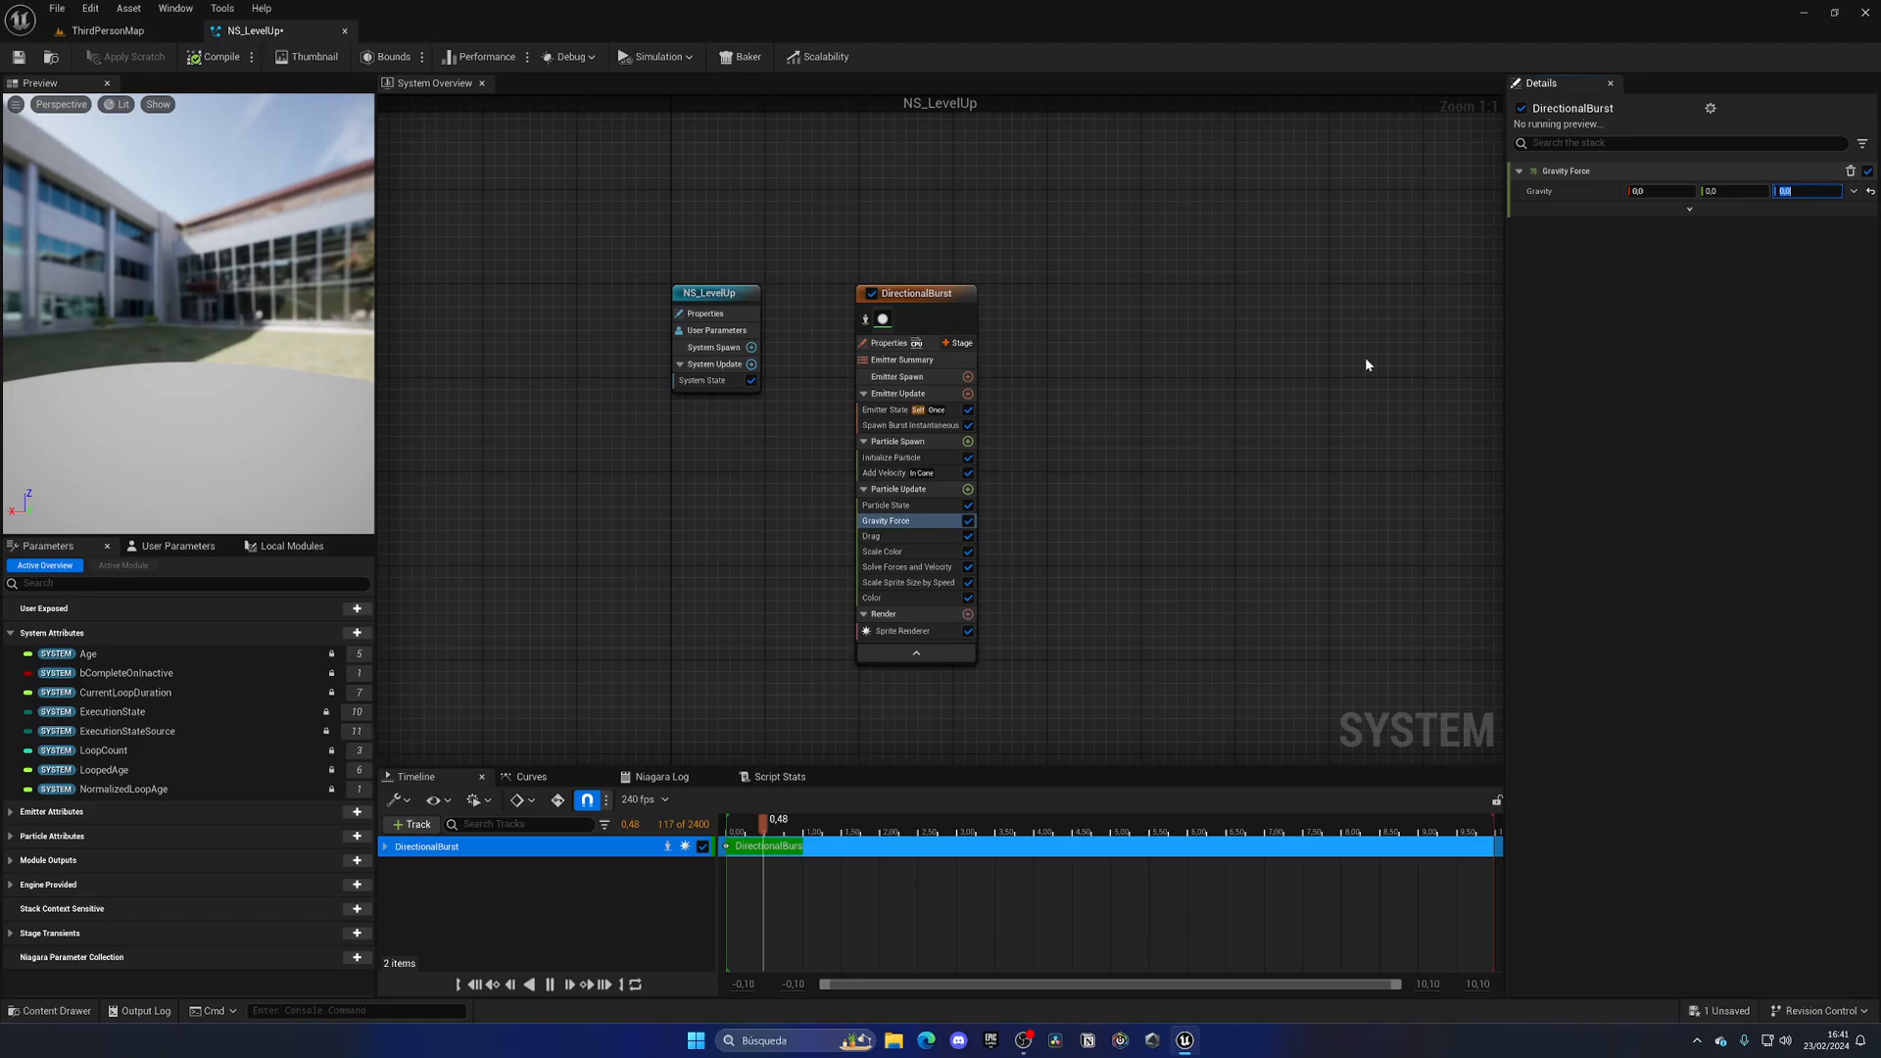
click(893, 457)
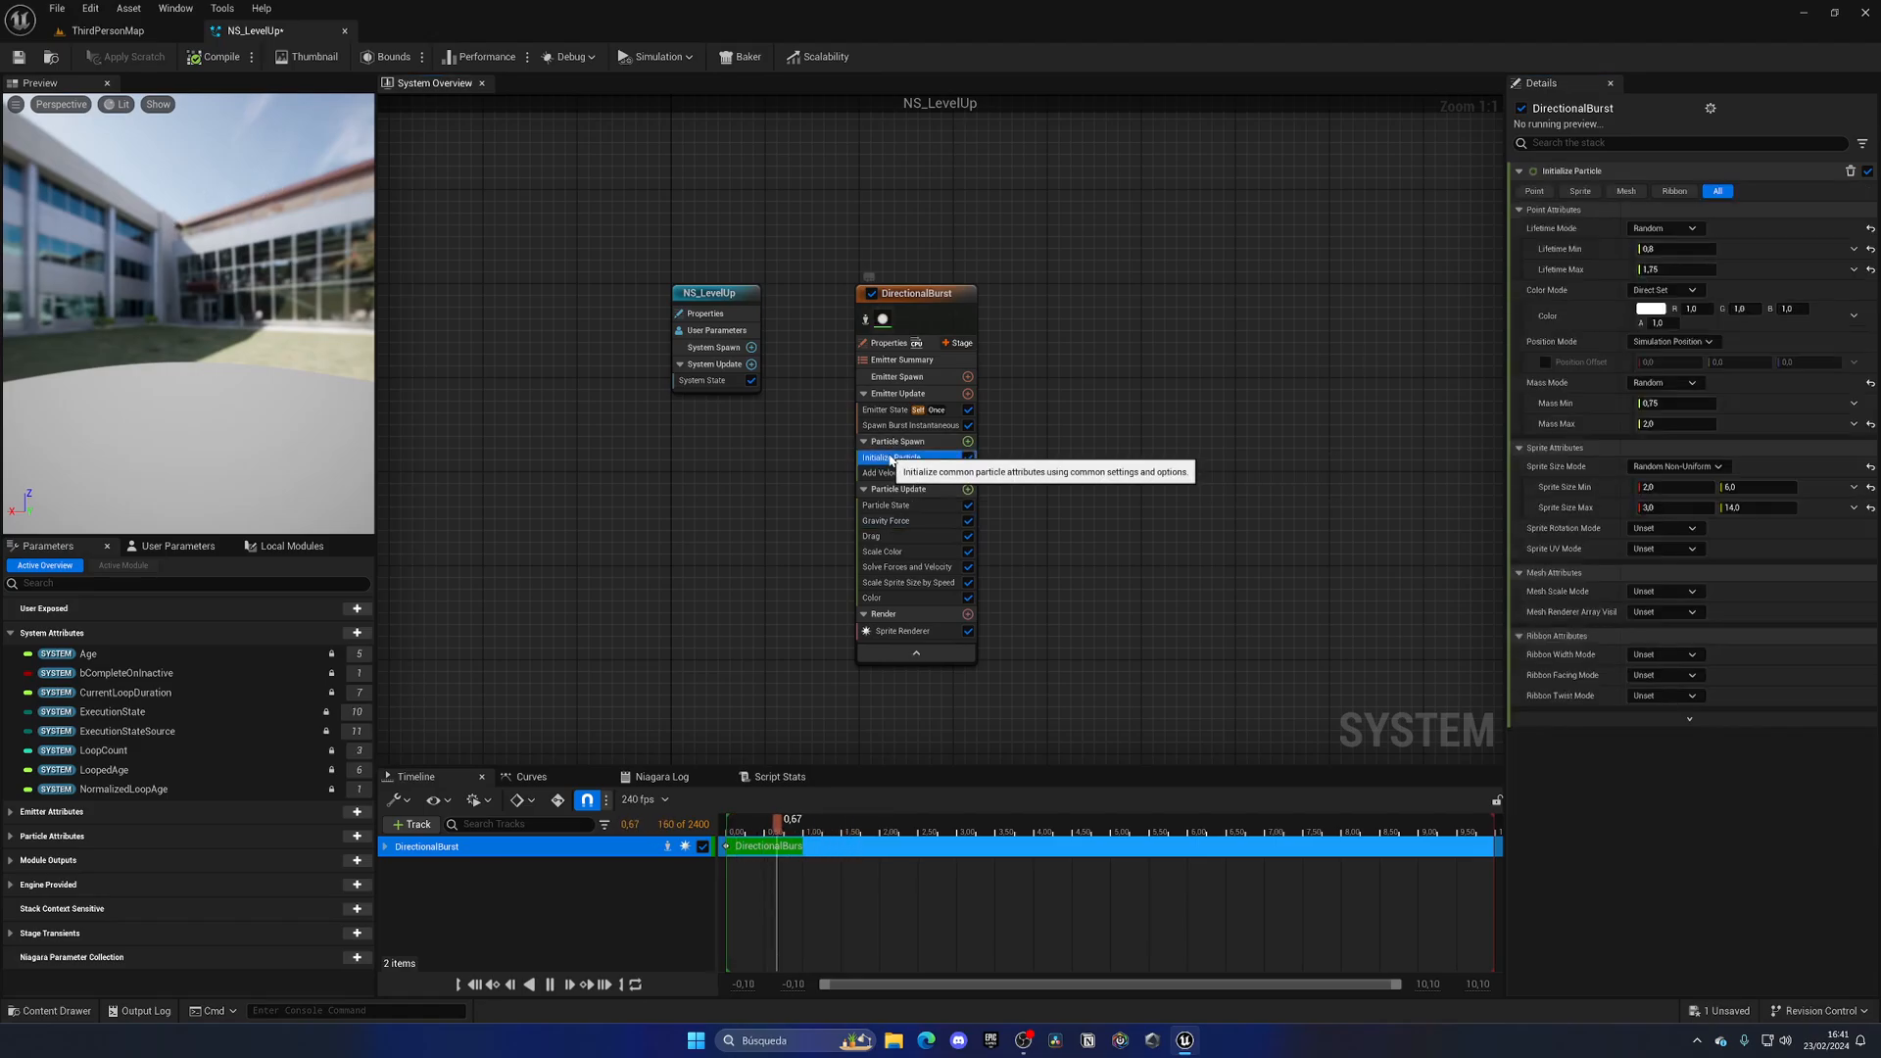
click(885, 472)
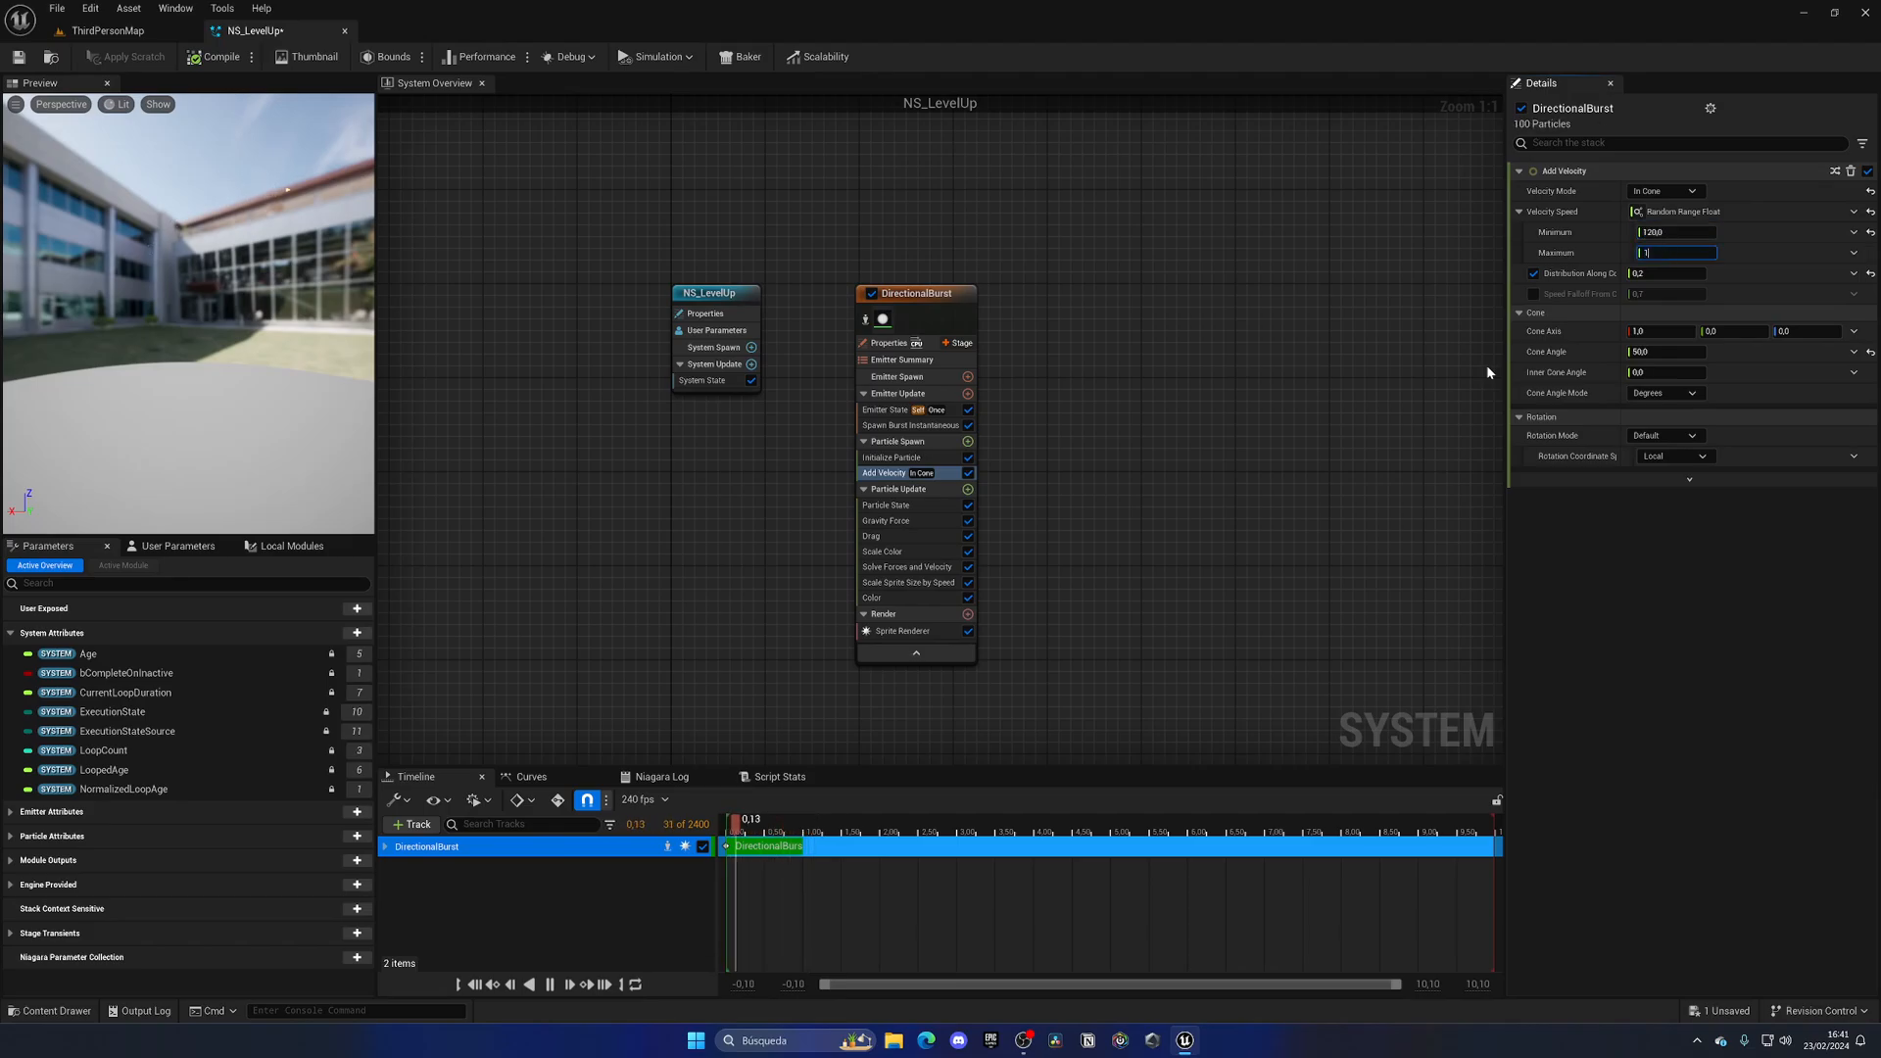
text(150.0)
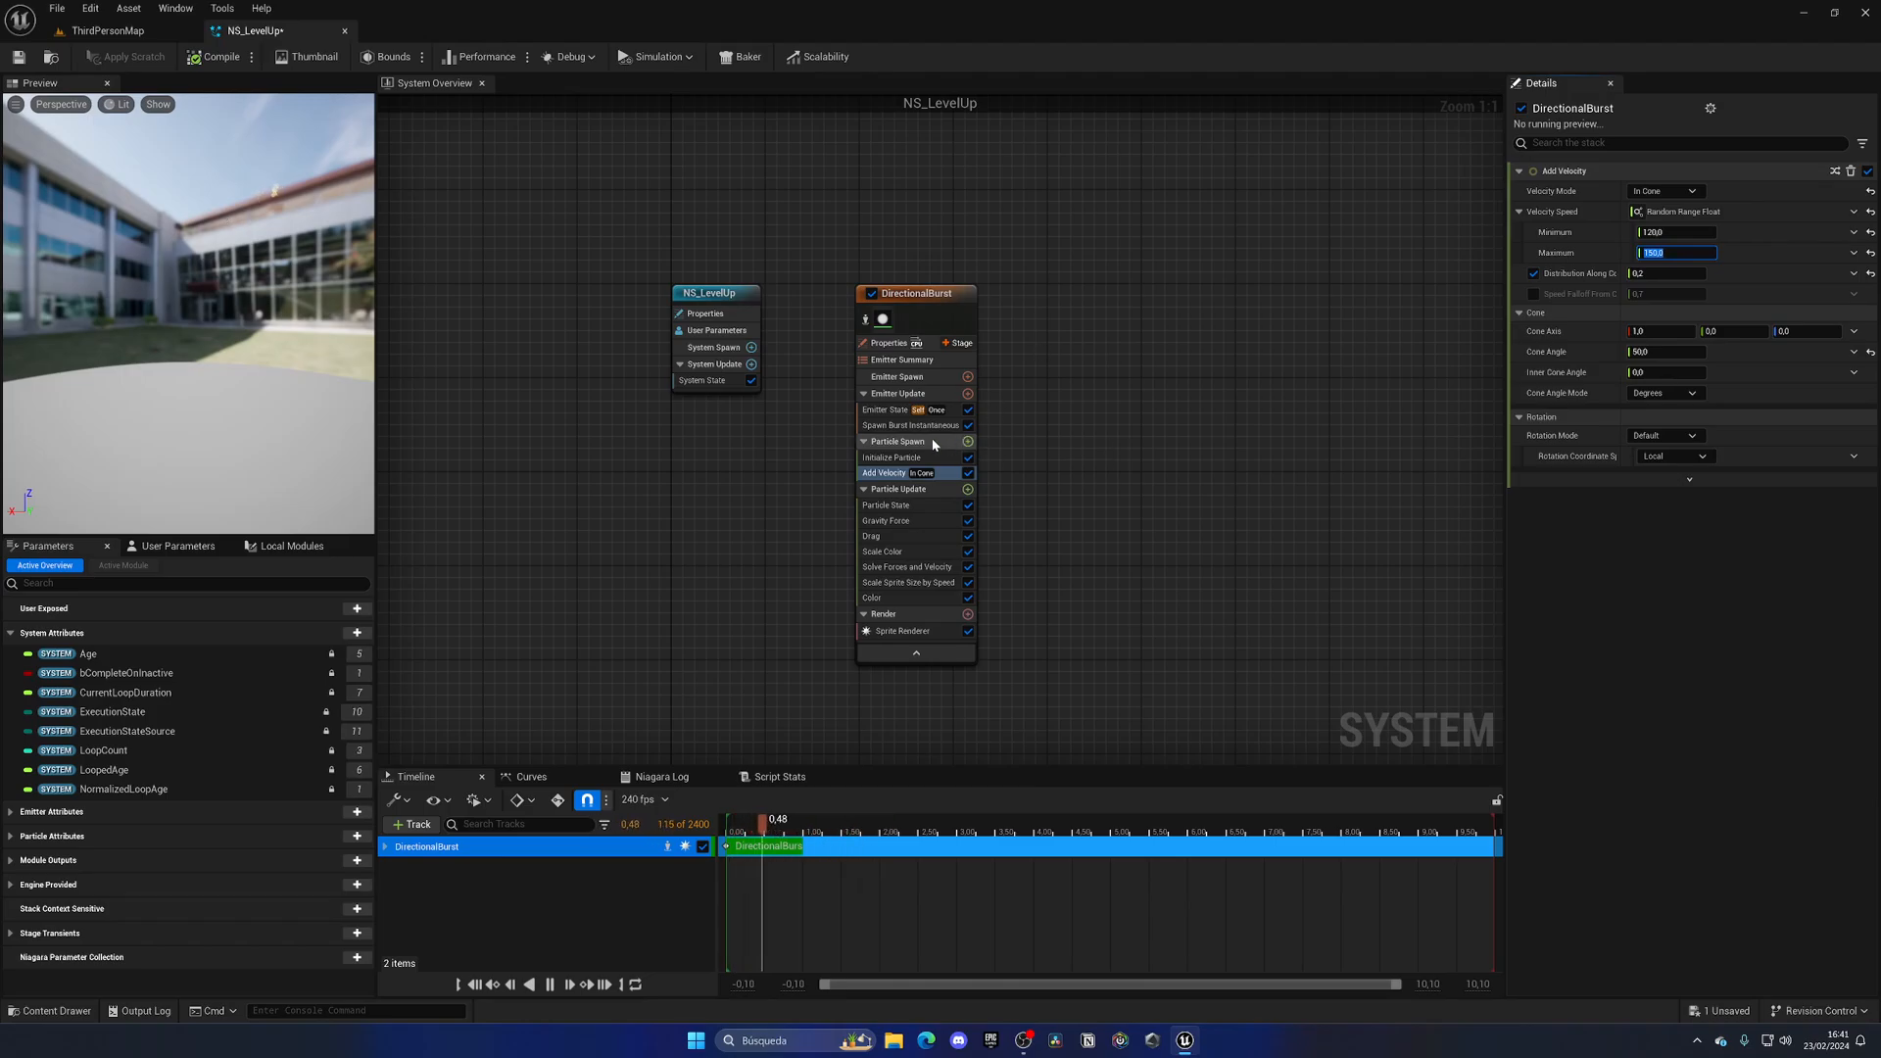
Point the velocity Cone Axis straight up along Z (0, 0, 1) and save the system
click(897, 457)
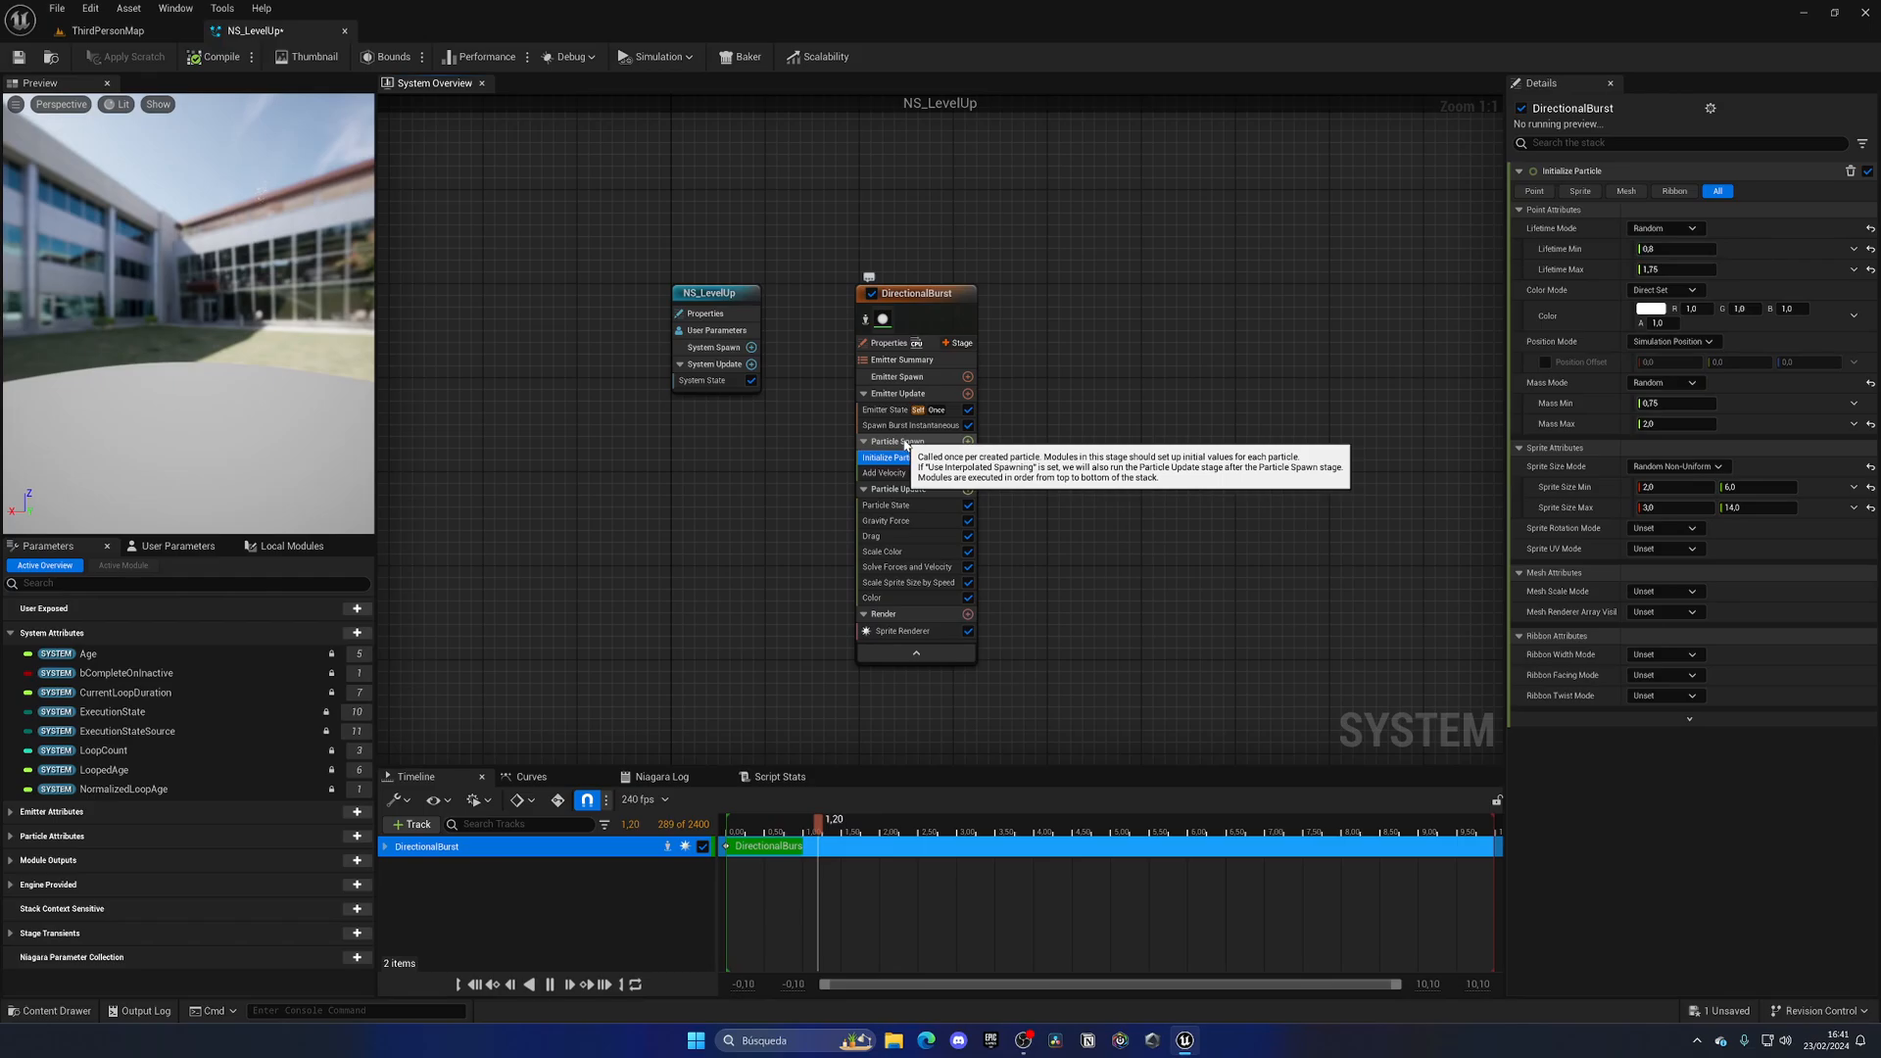
click(885, 410)
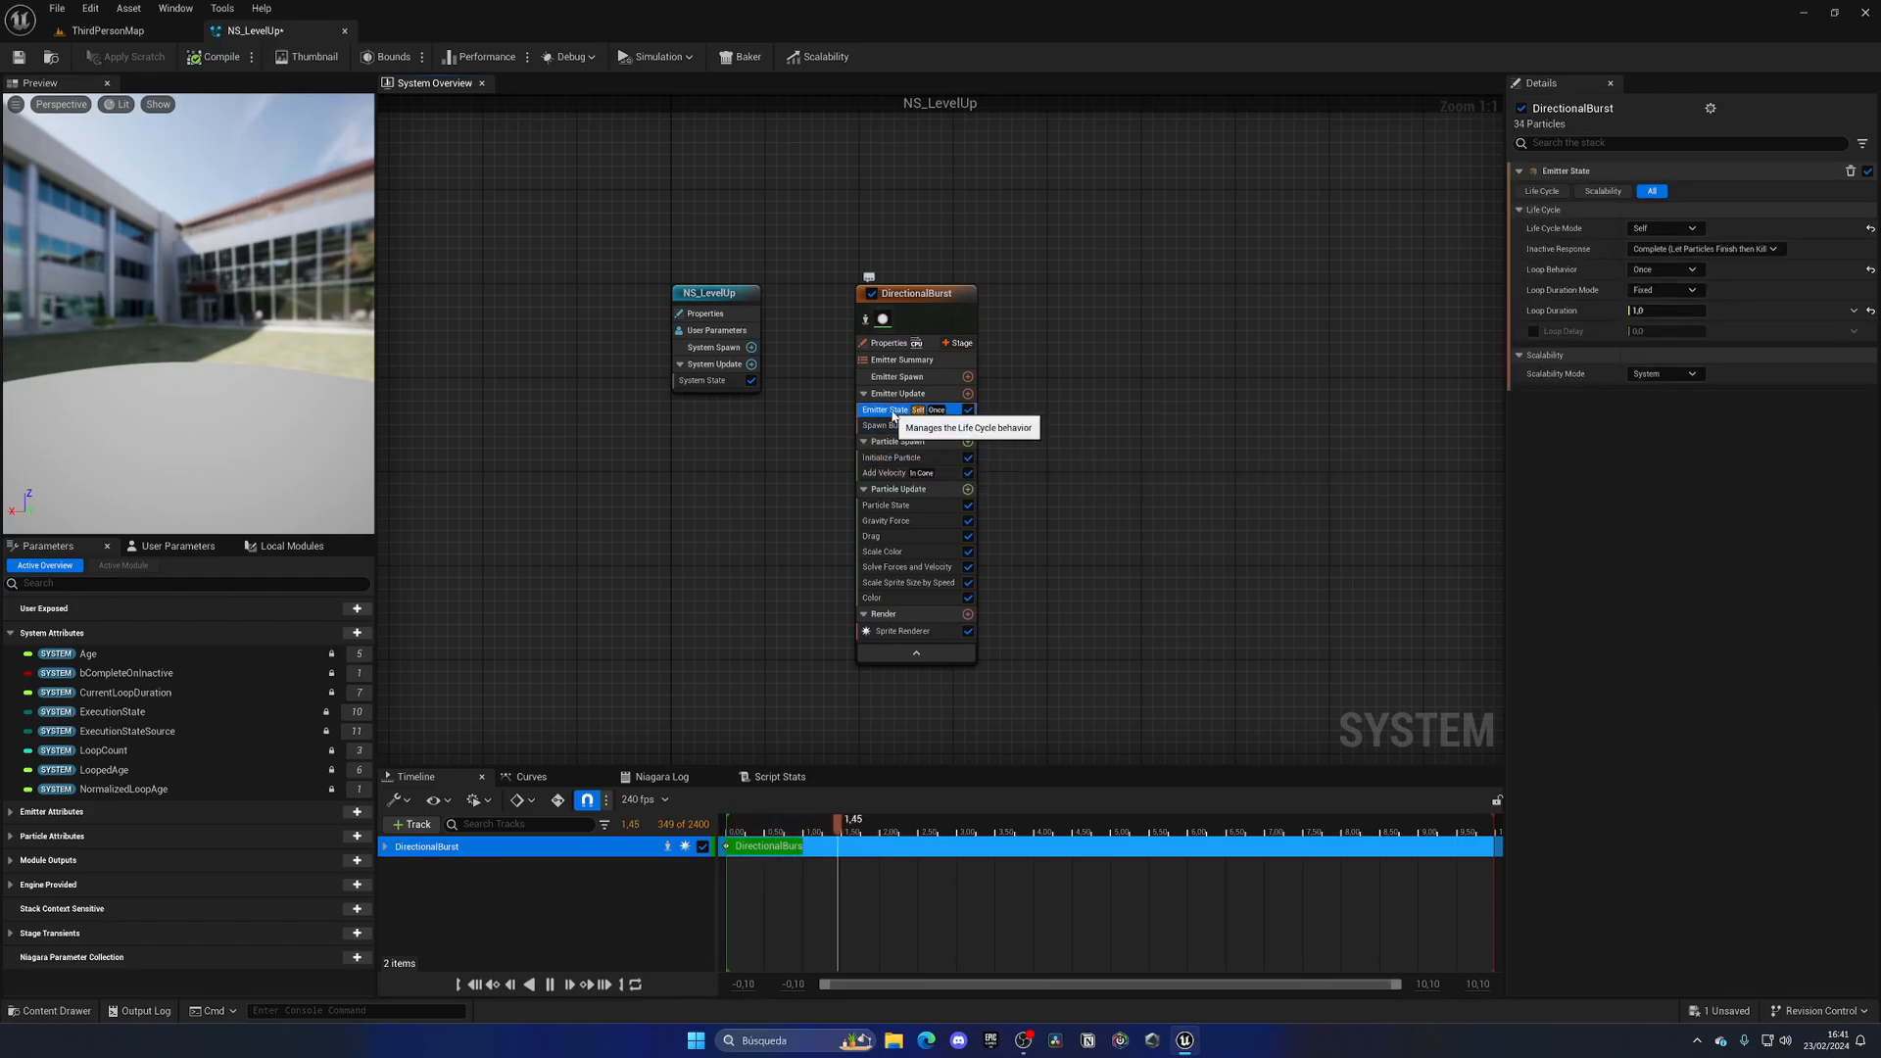
click(884, 472)
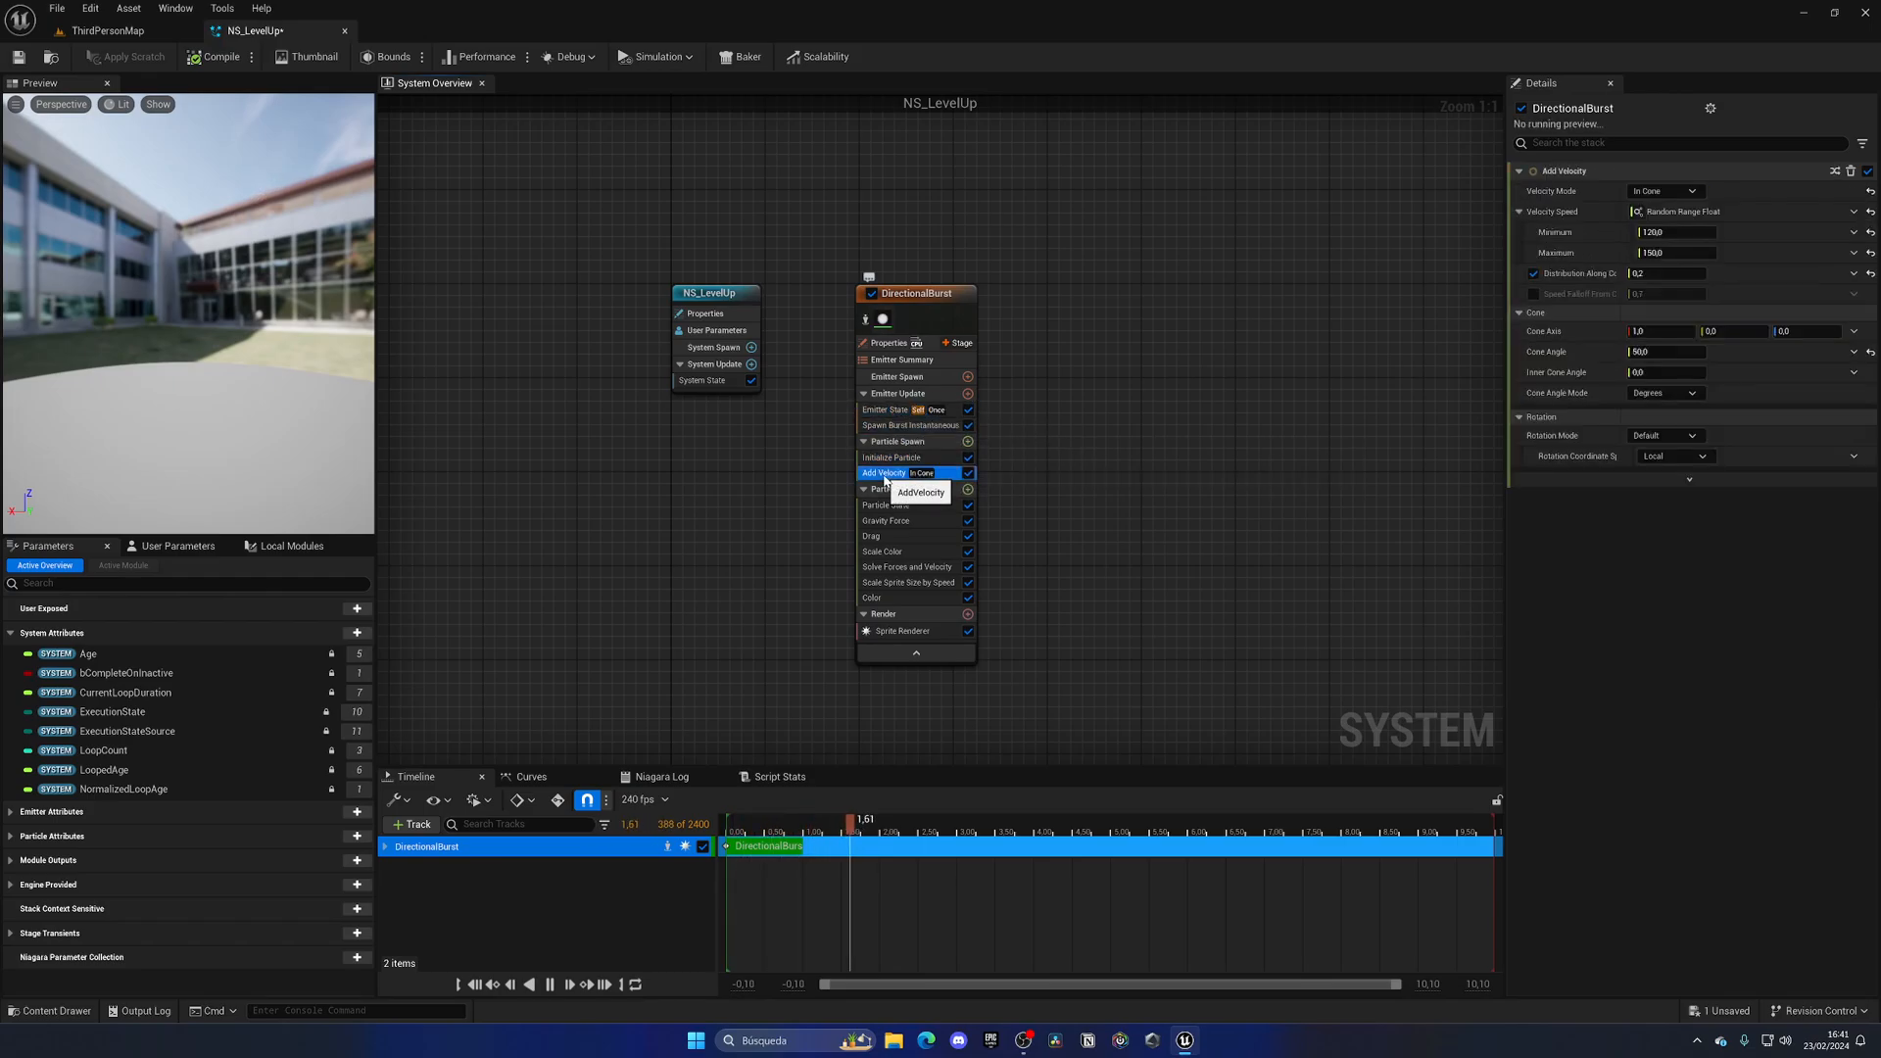
click(892, 456)
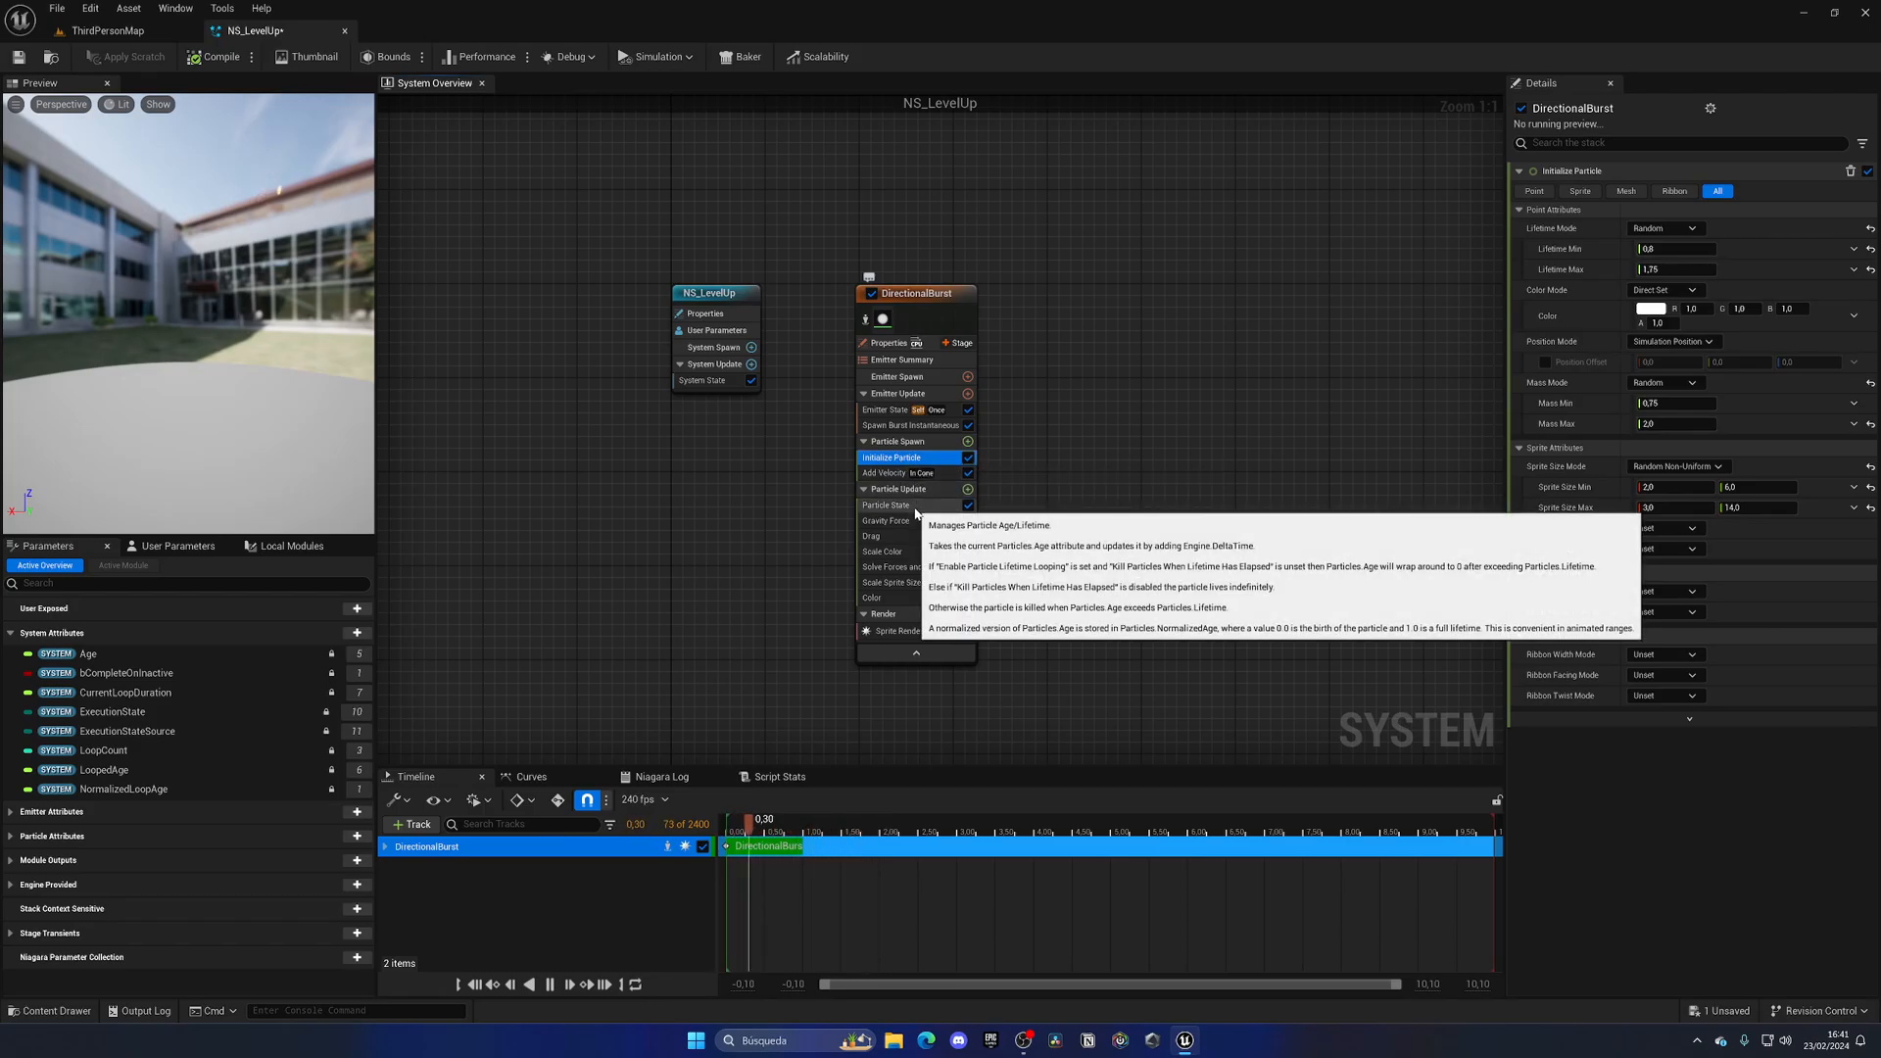
click(884, 472)
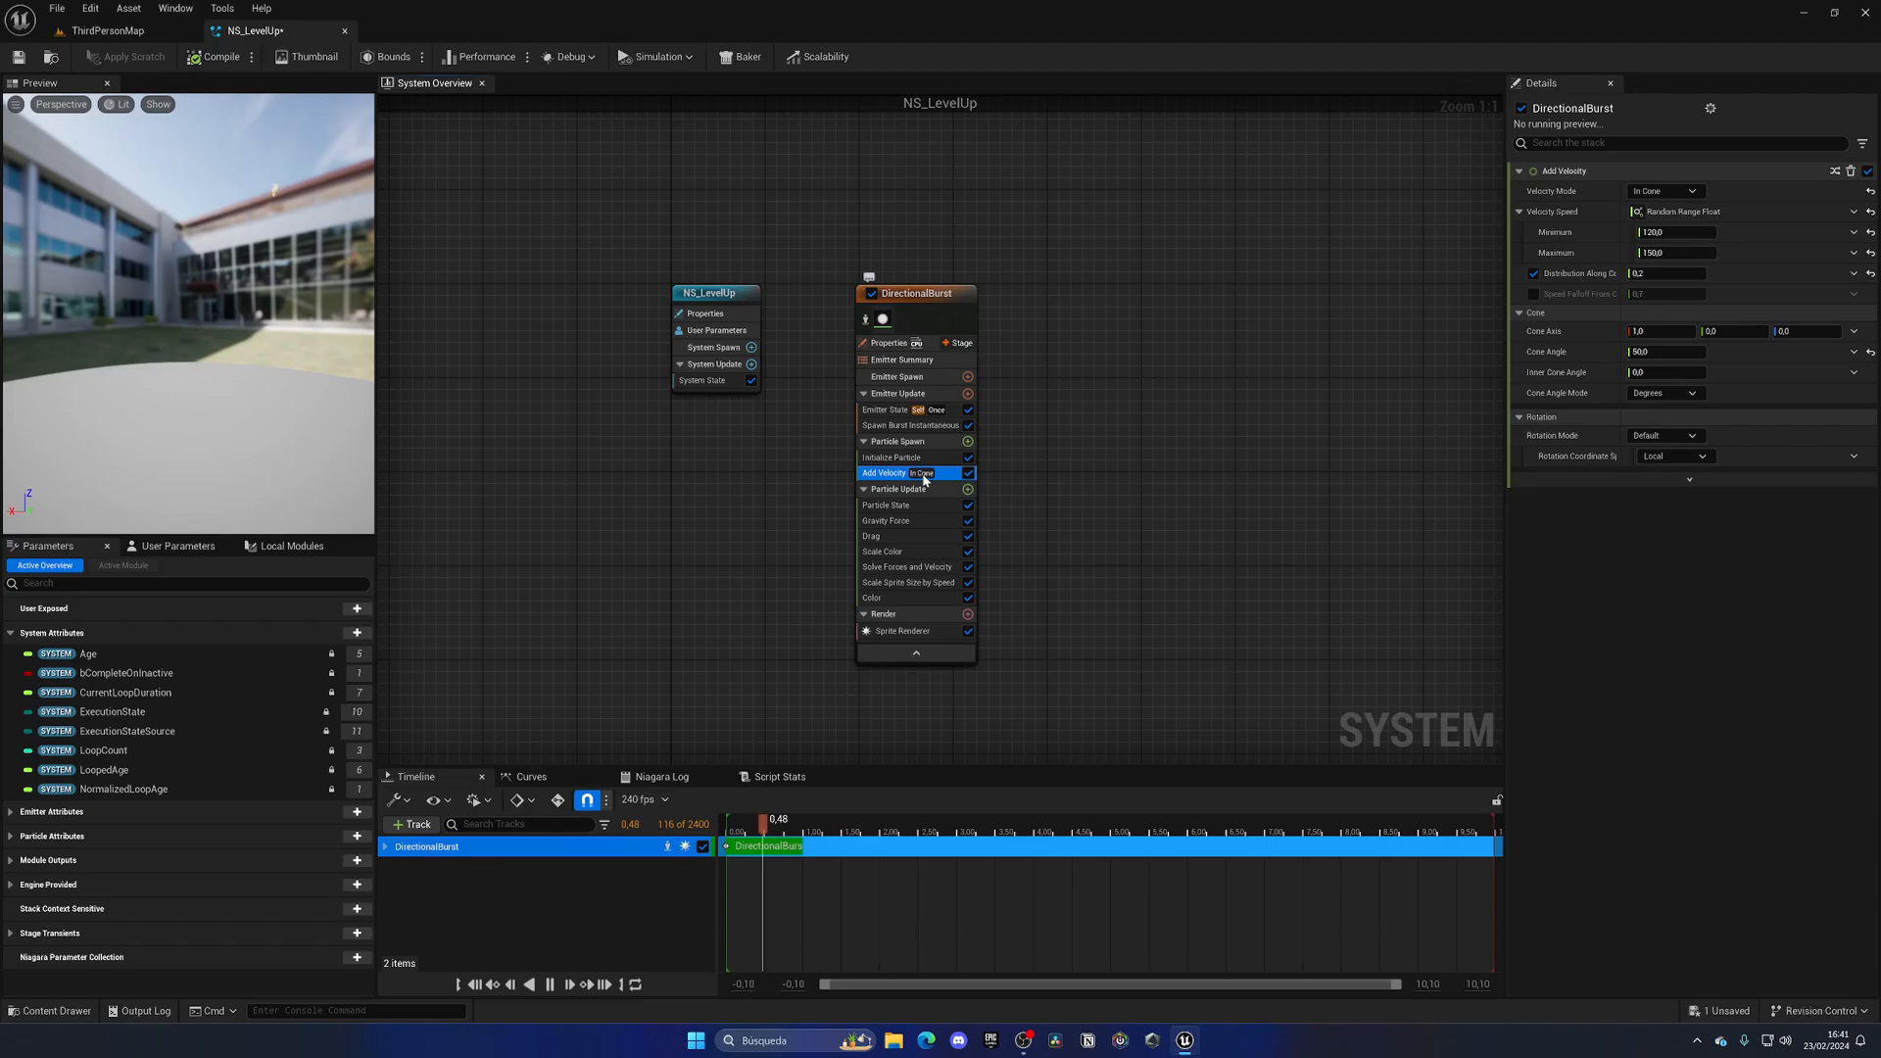
click(1691, 190)
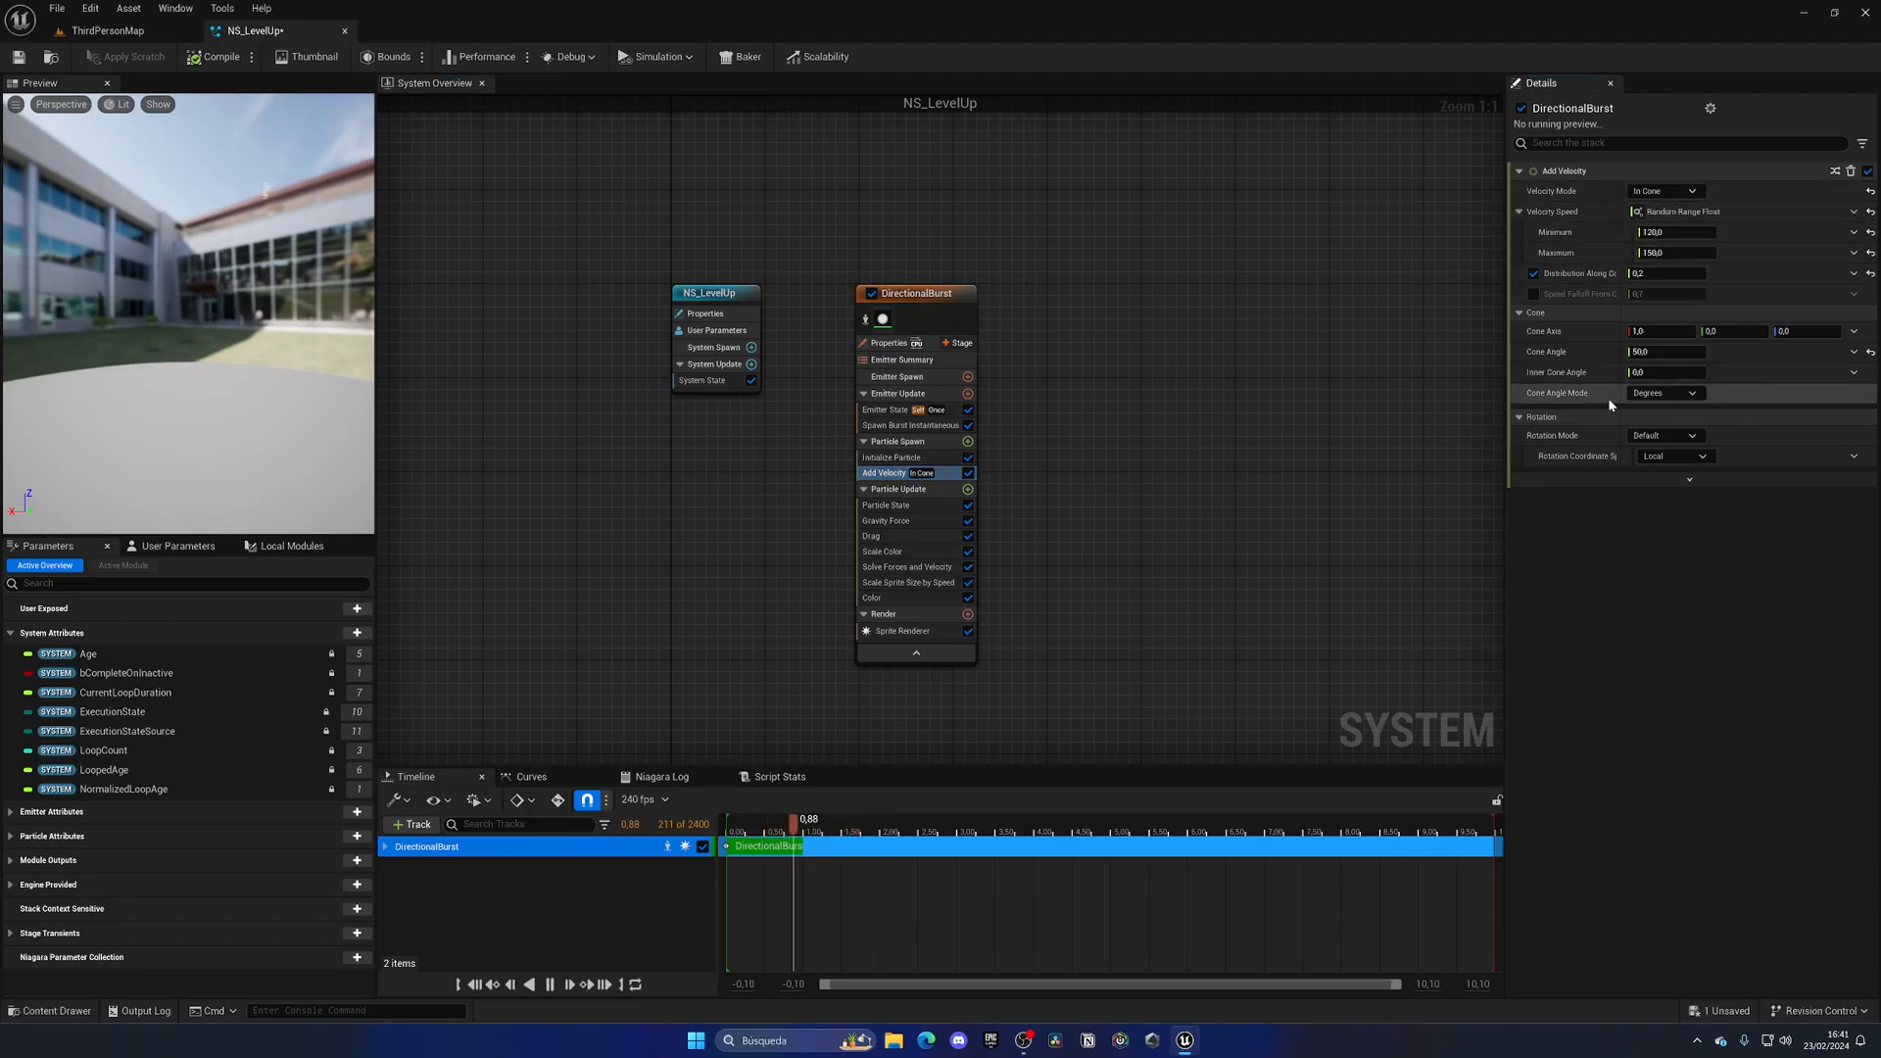
click(1665, 350)
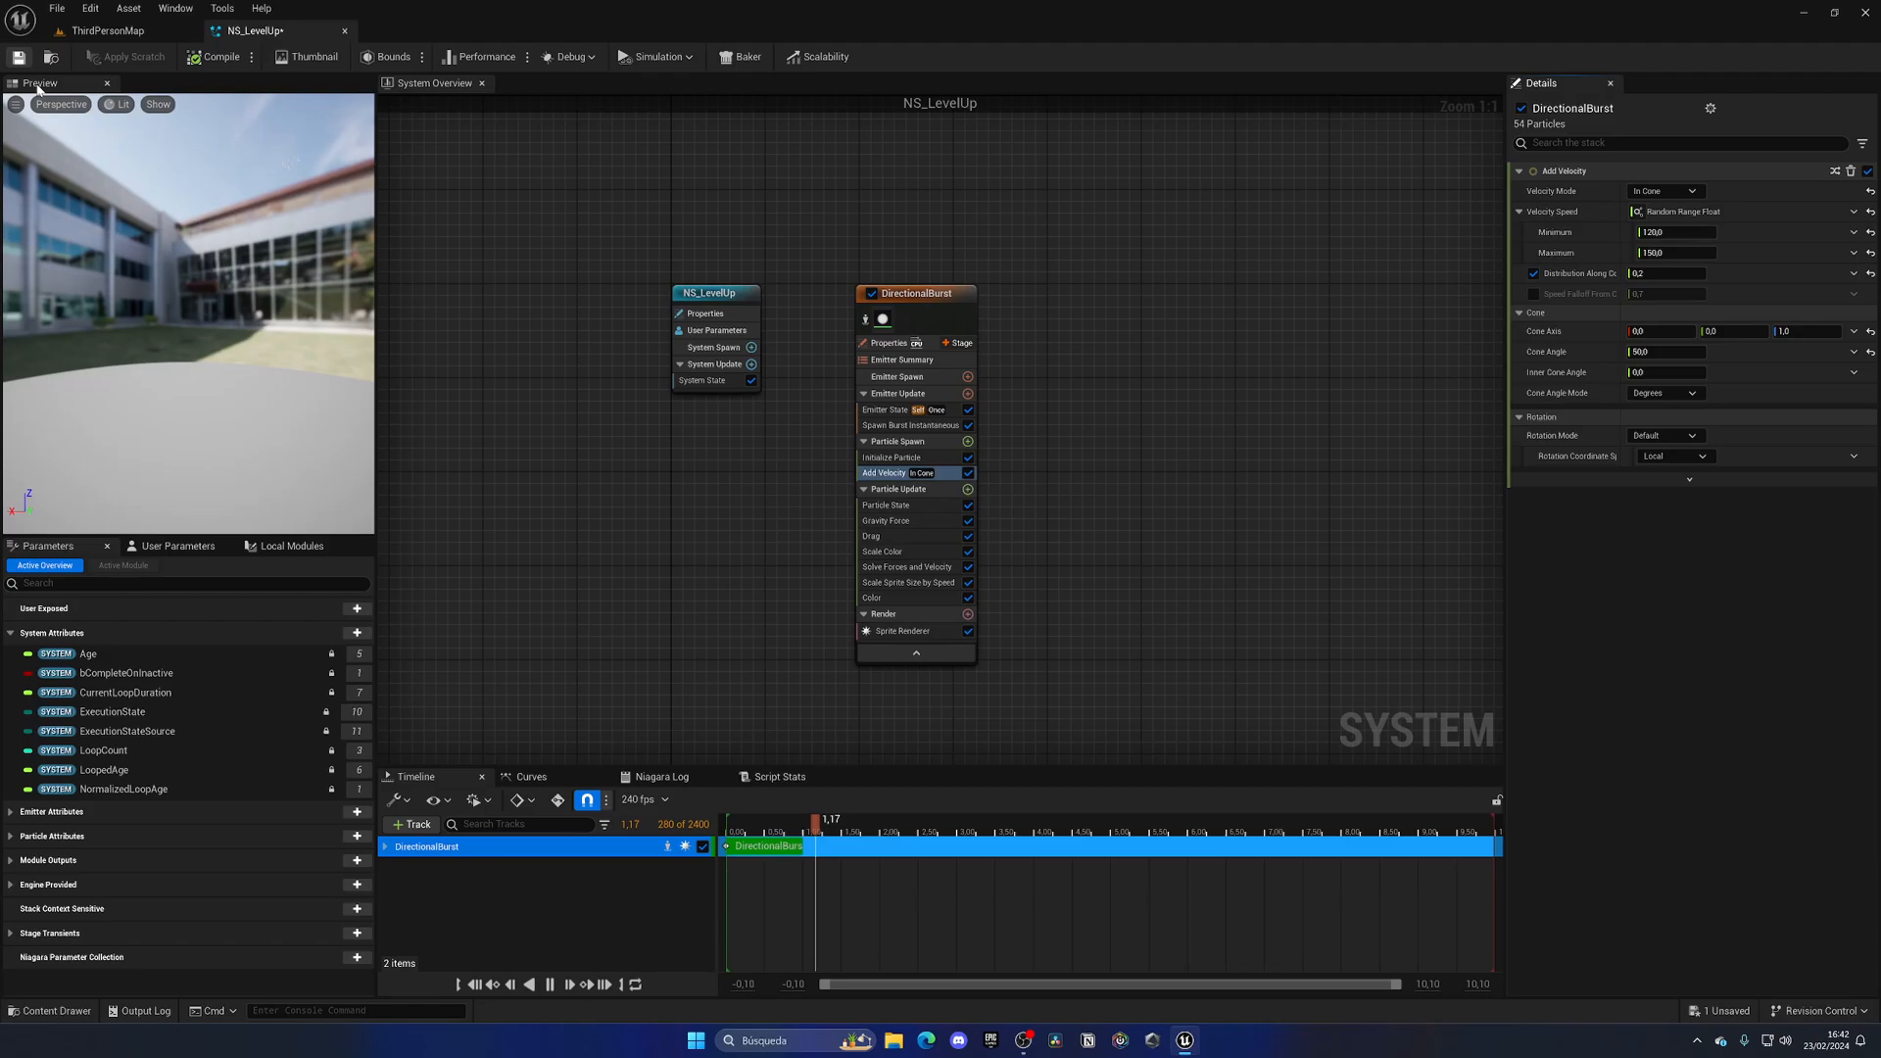
click(108, 29)
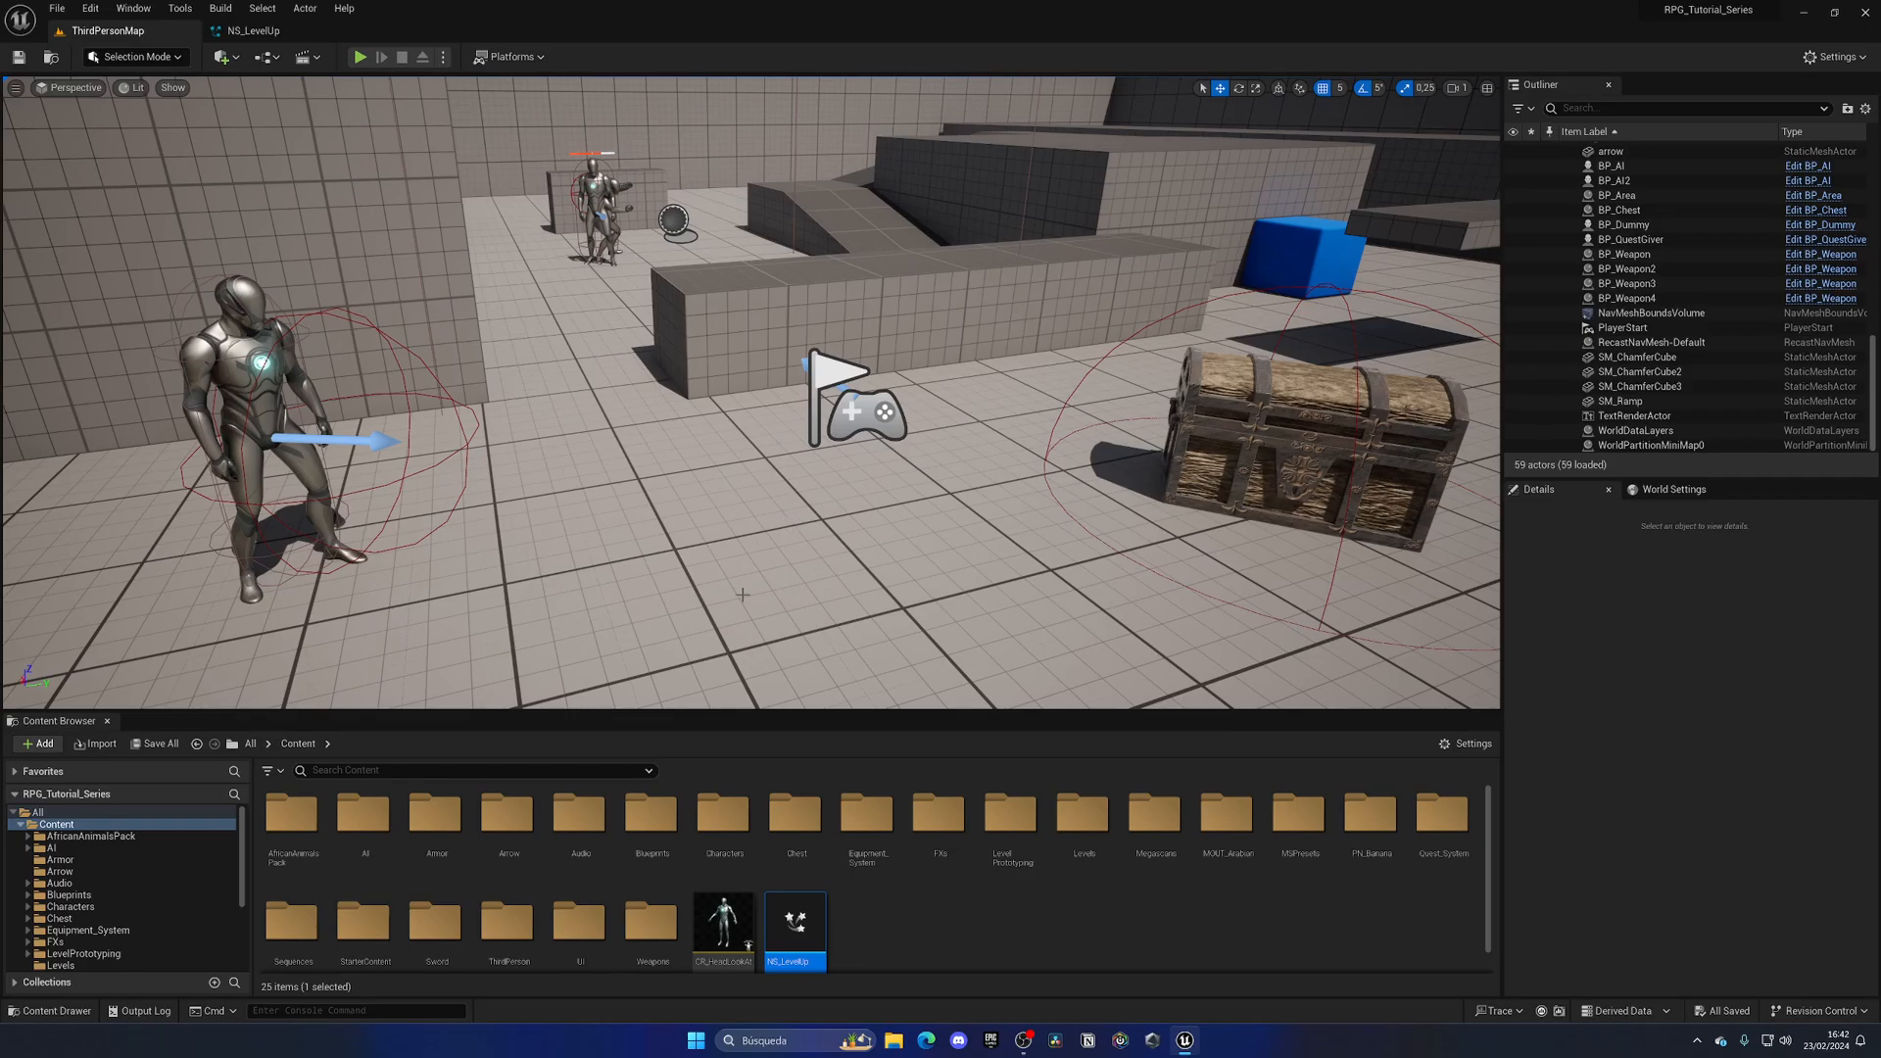
mouse_move(905, 867)
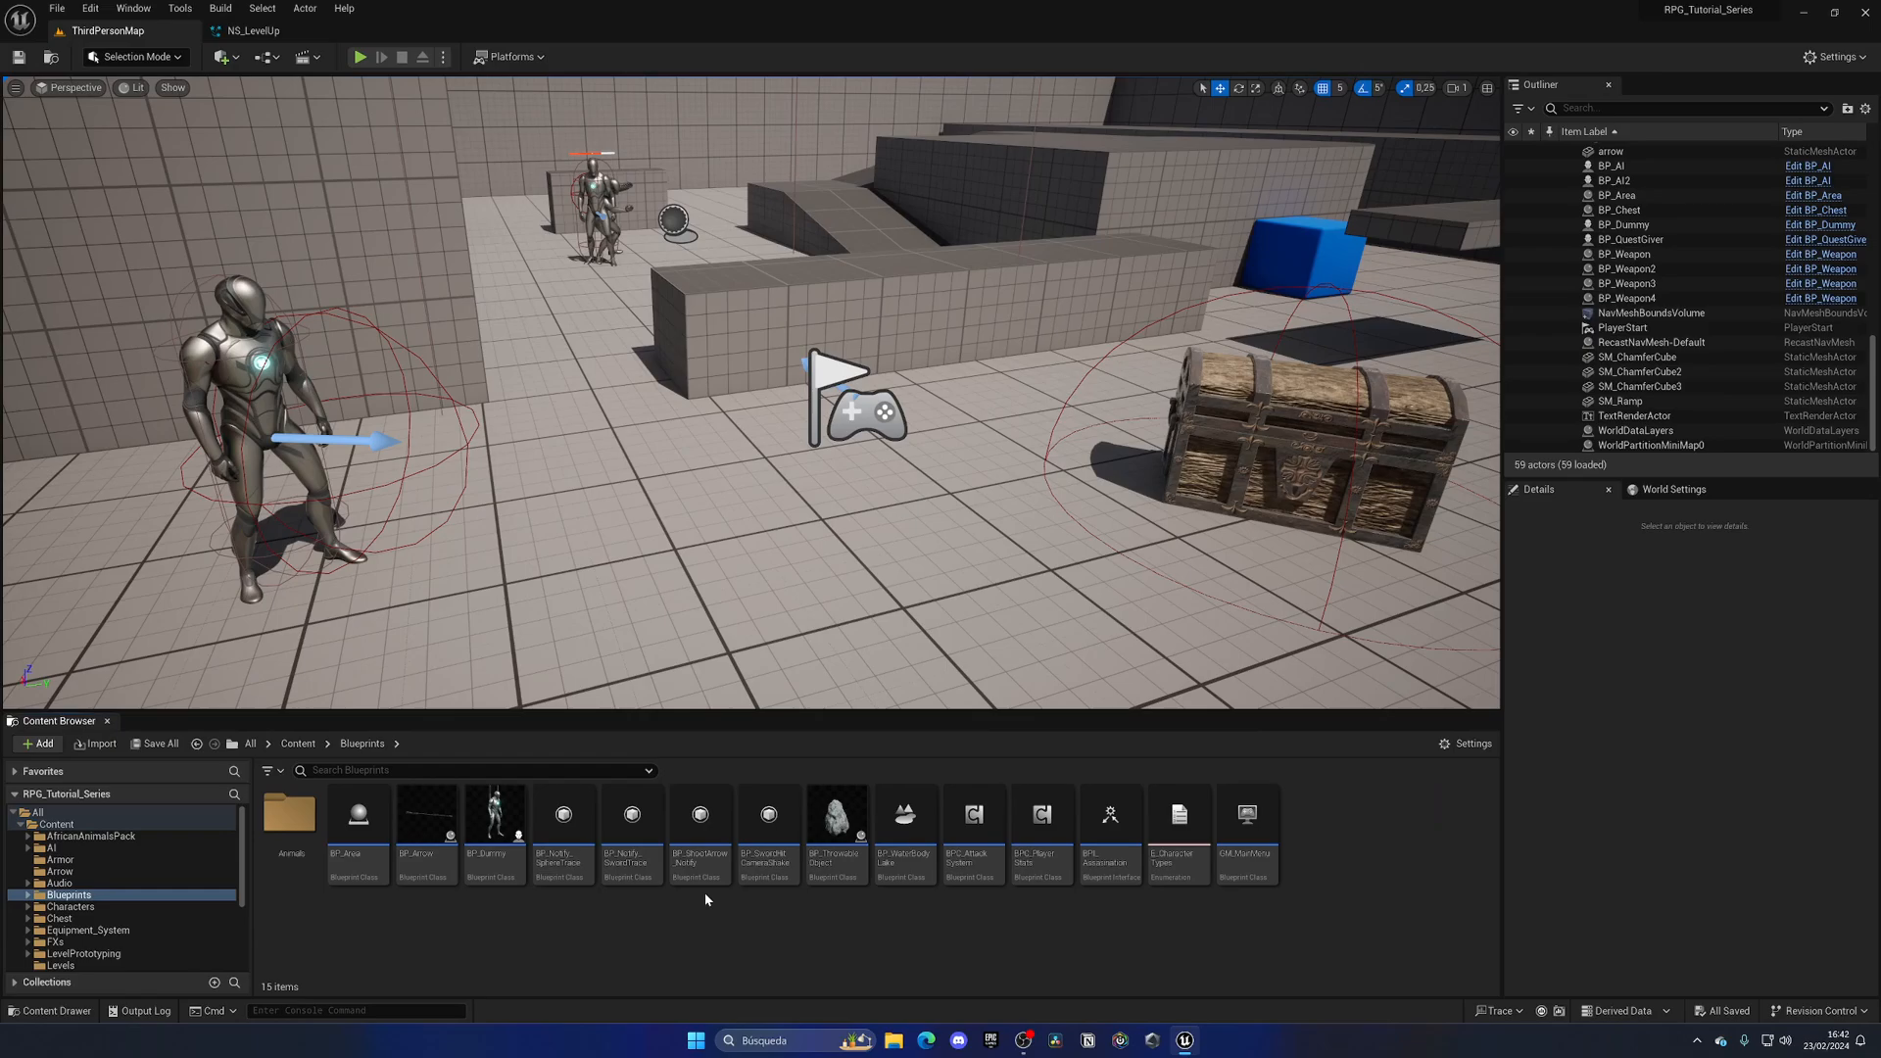
Open the BPC_PlayerStats blueprint from the Blueprints folder
click(1038, 821)
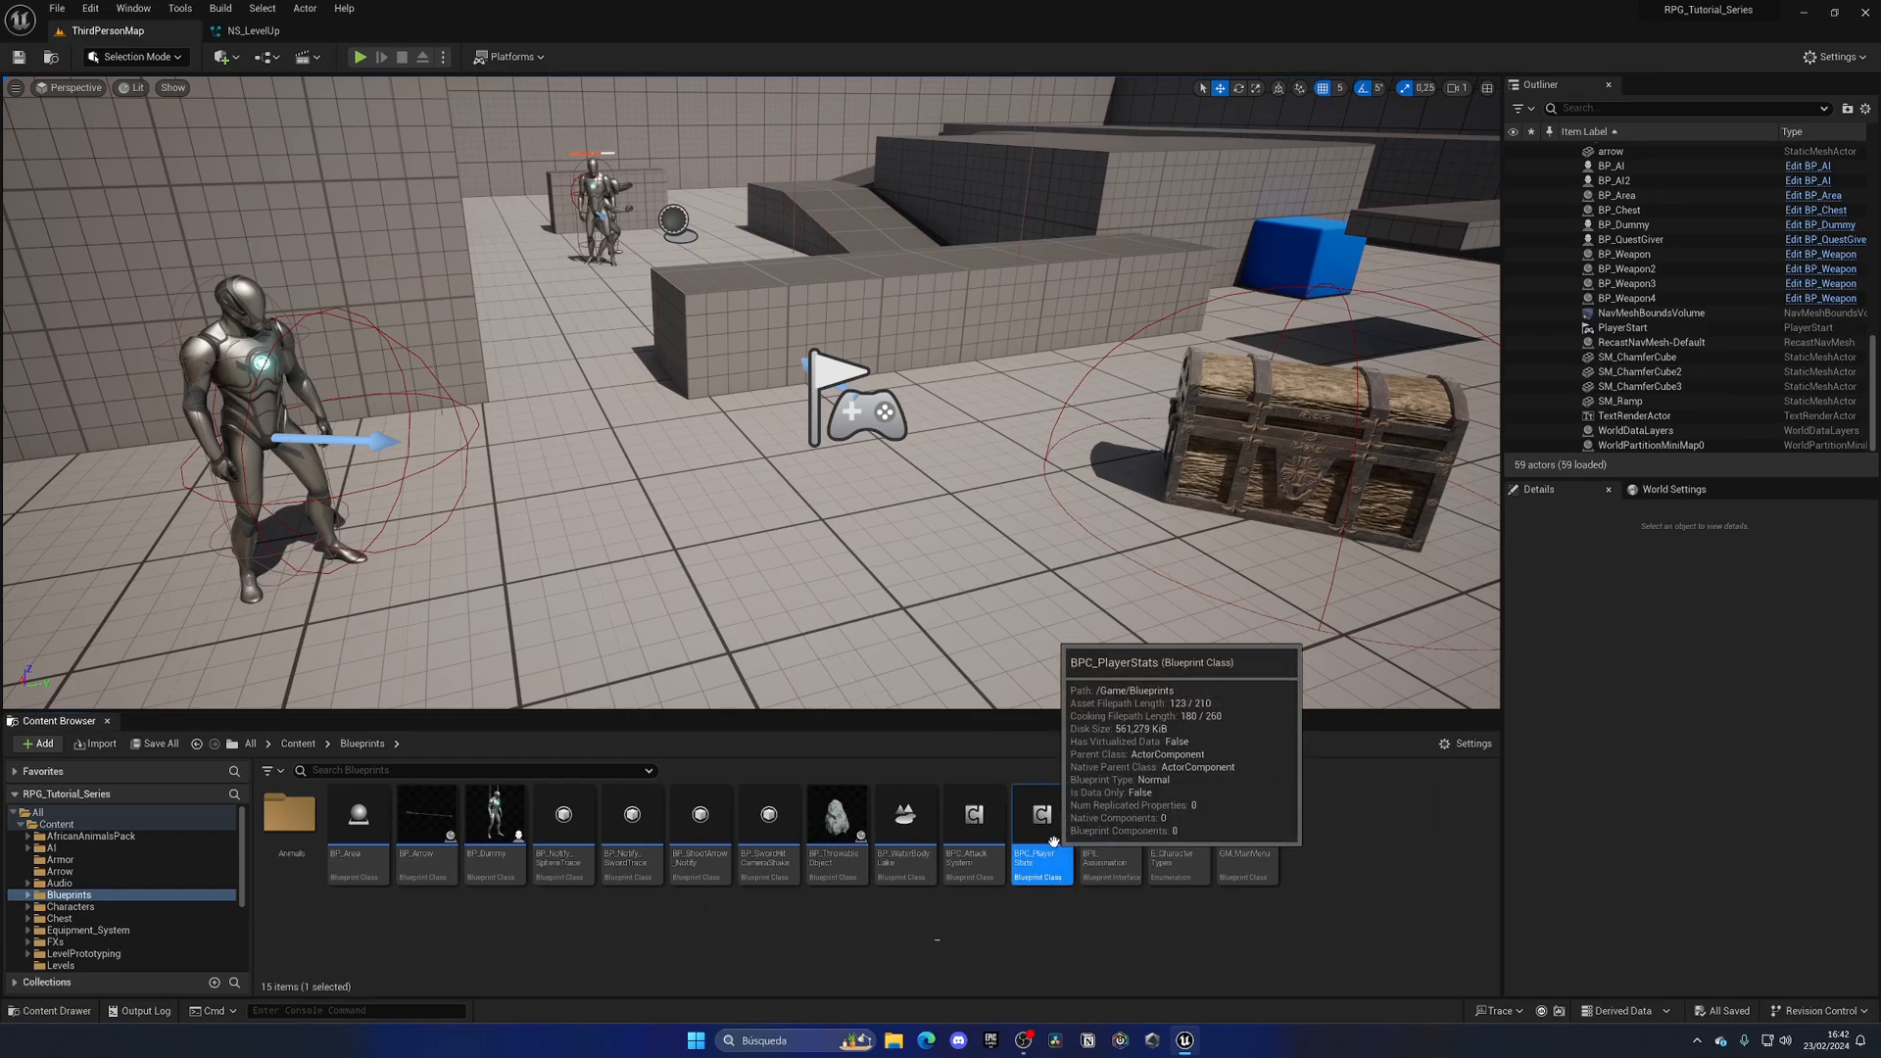
double_click(1038, 813)
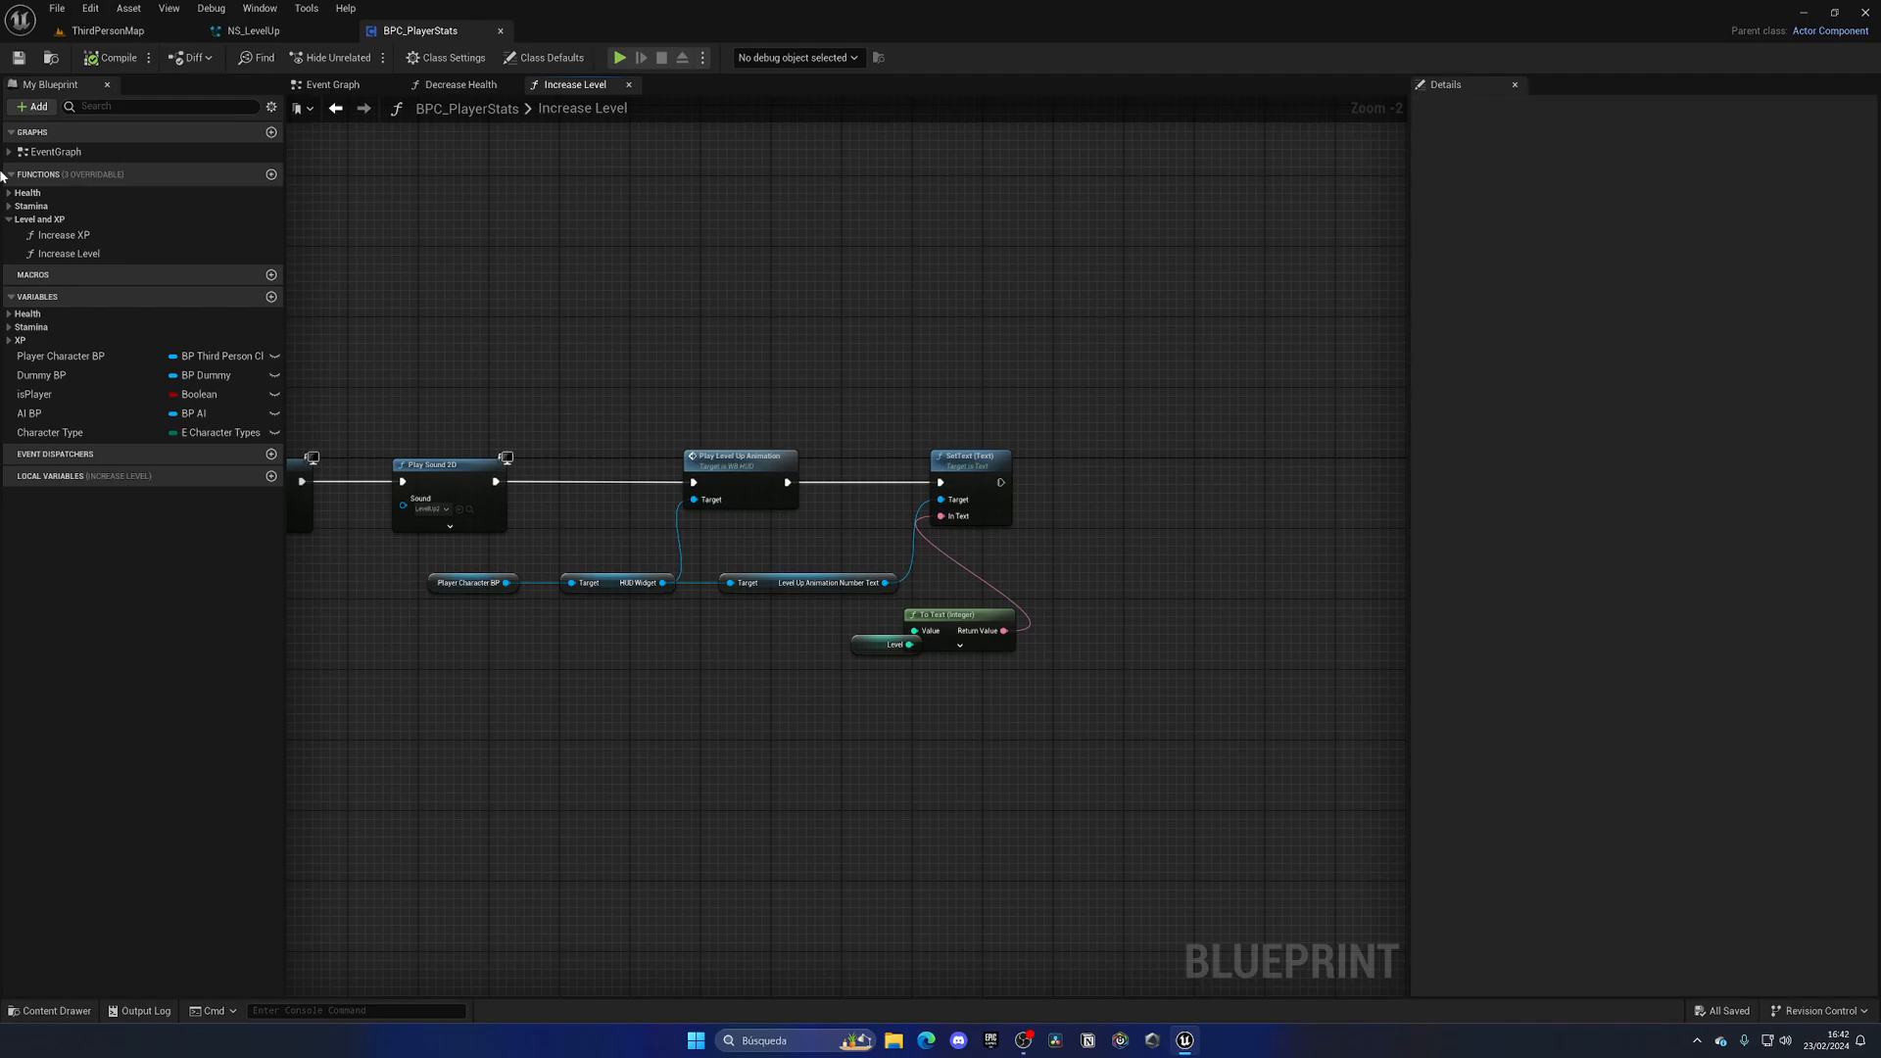
Add a Spawn System Attached node after Set Text, spawning NS_LevelUp
click(61, 355)
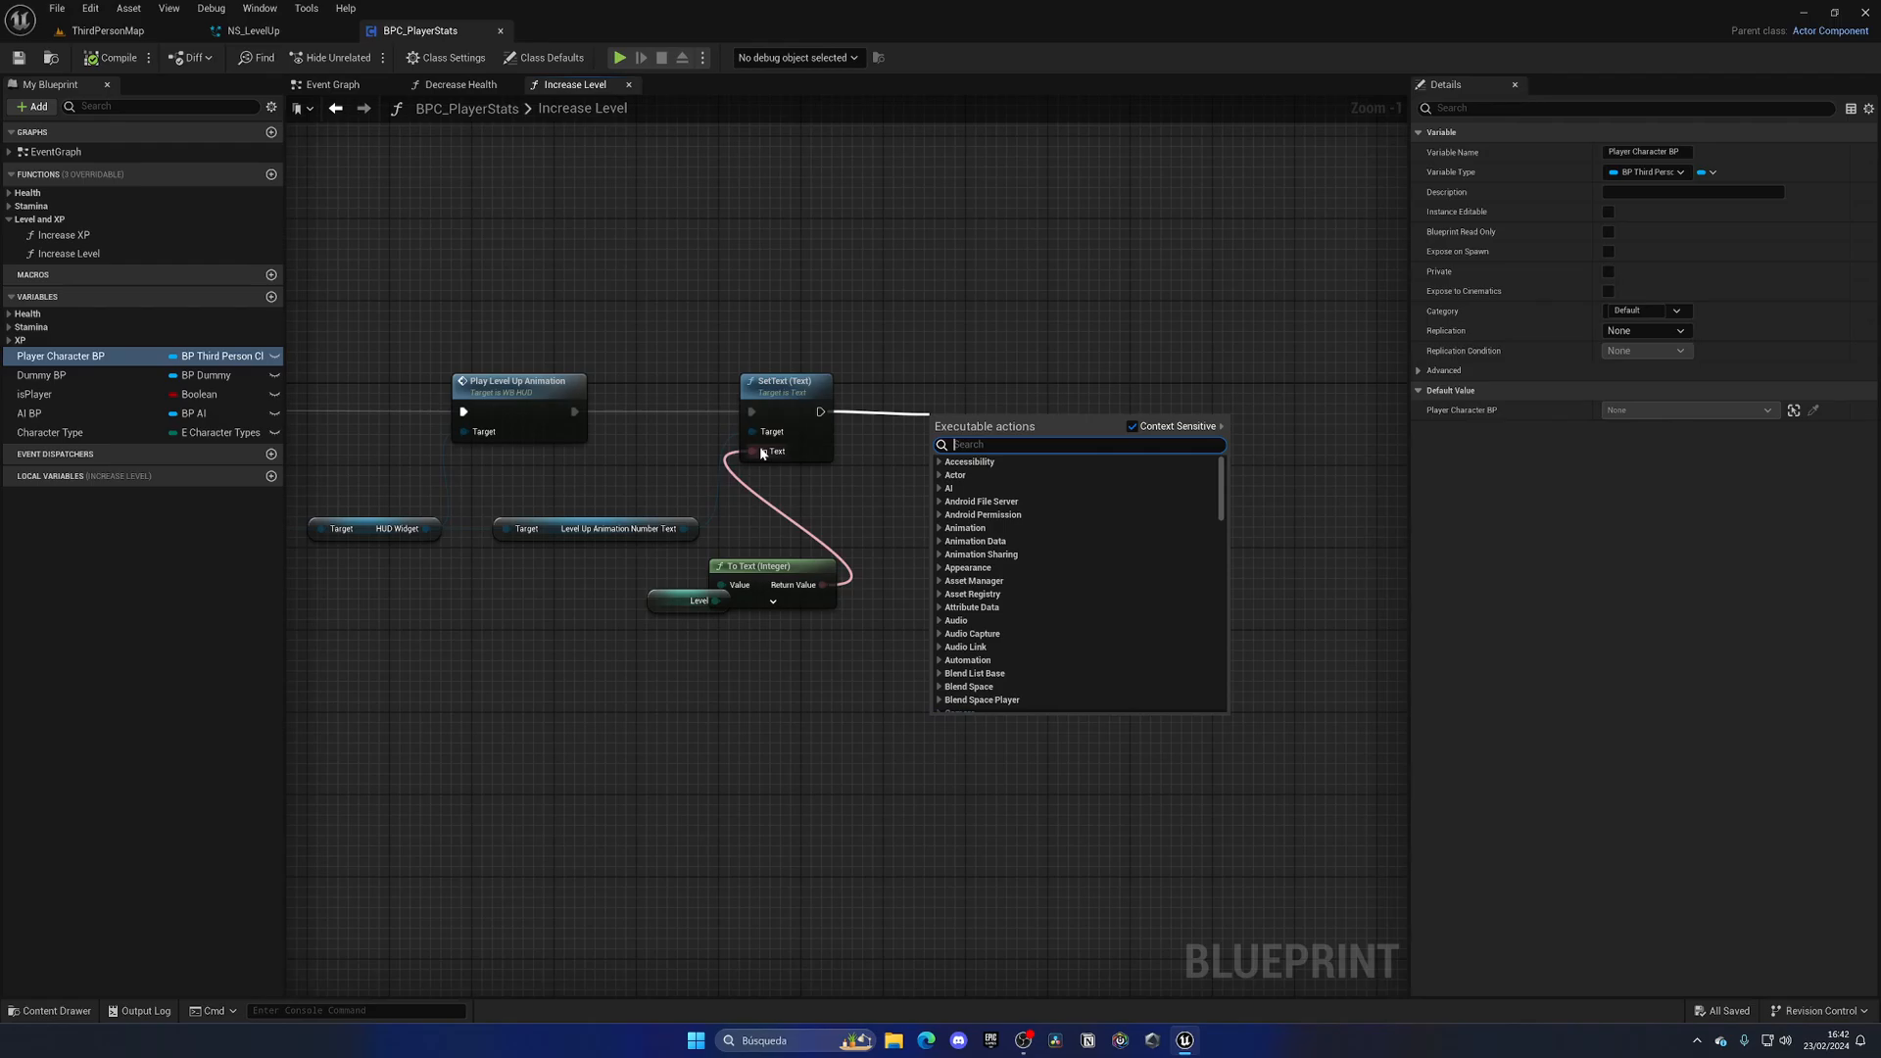
text(spawn niaga)
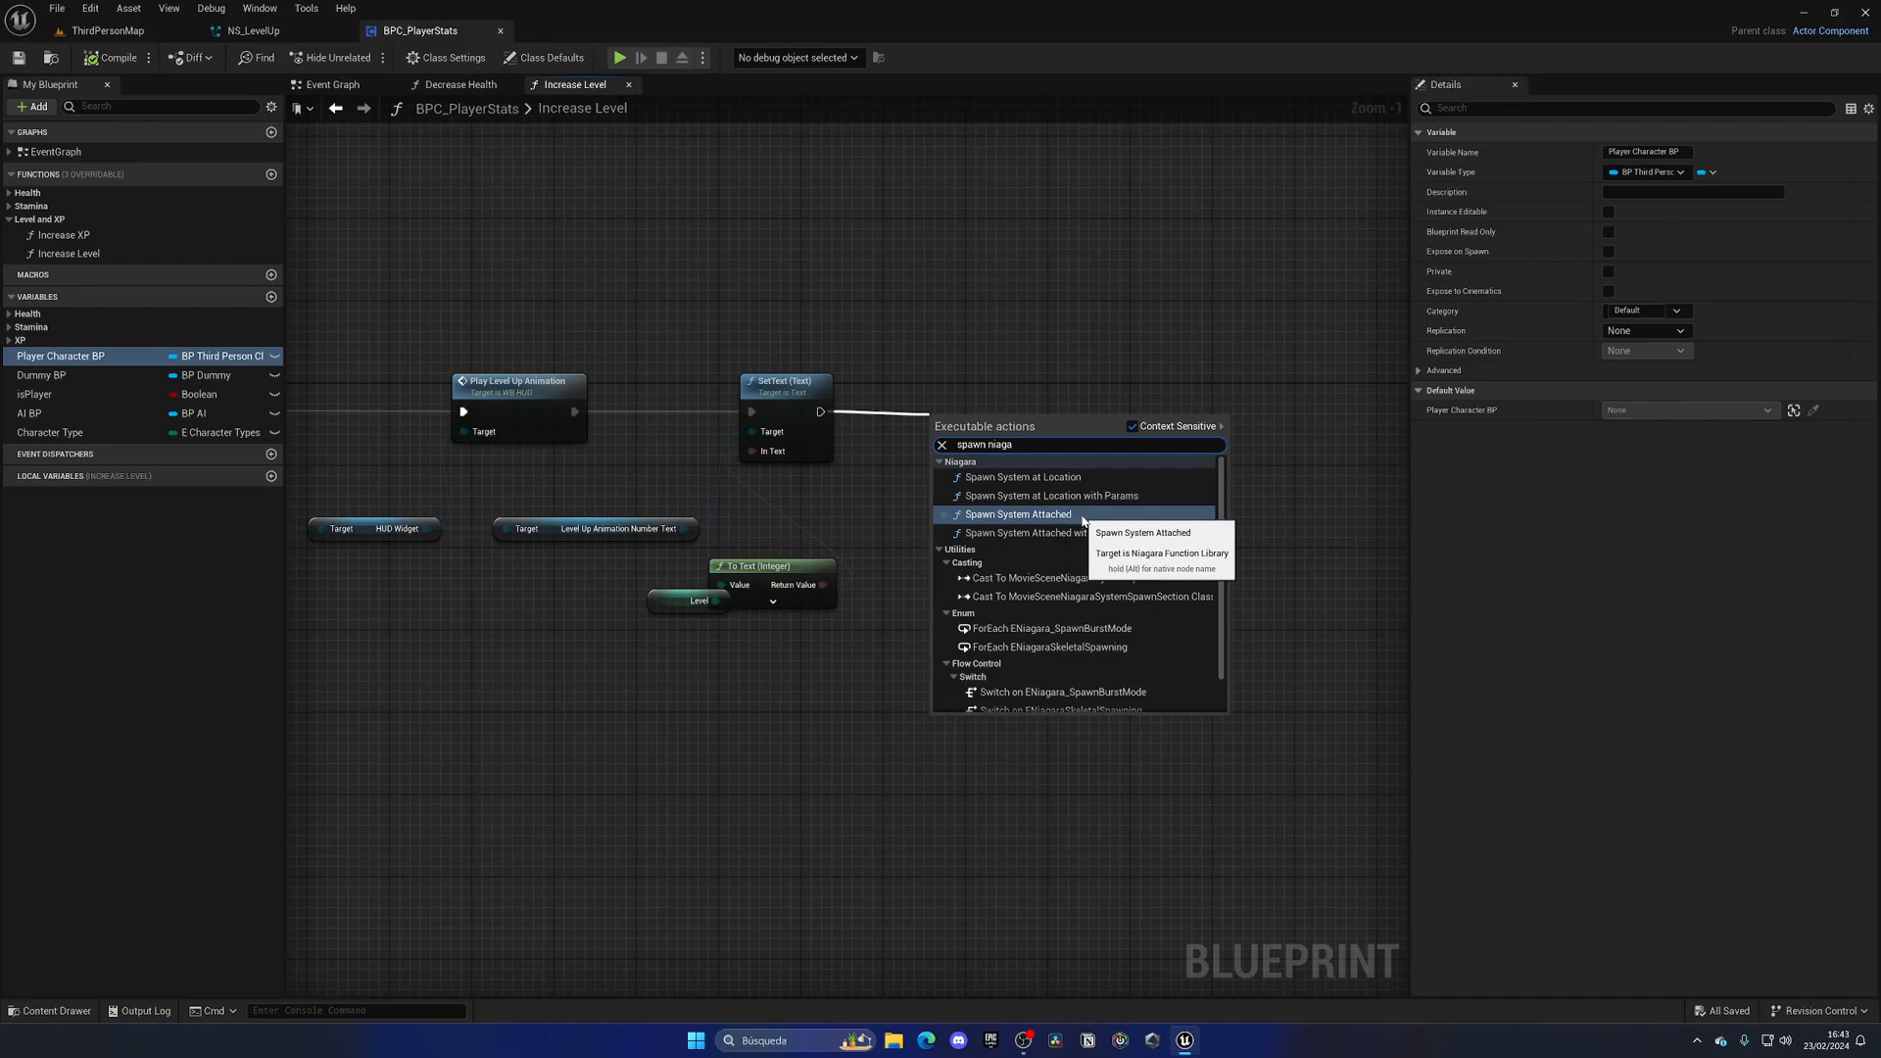
click(1019, 513)
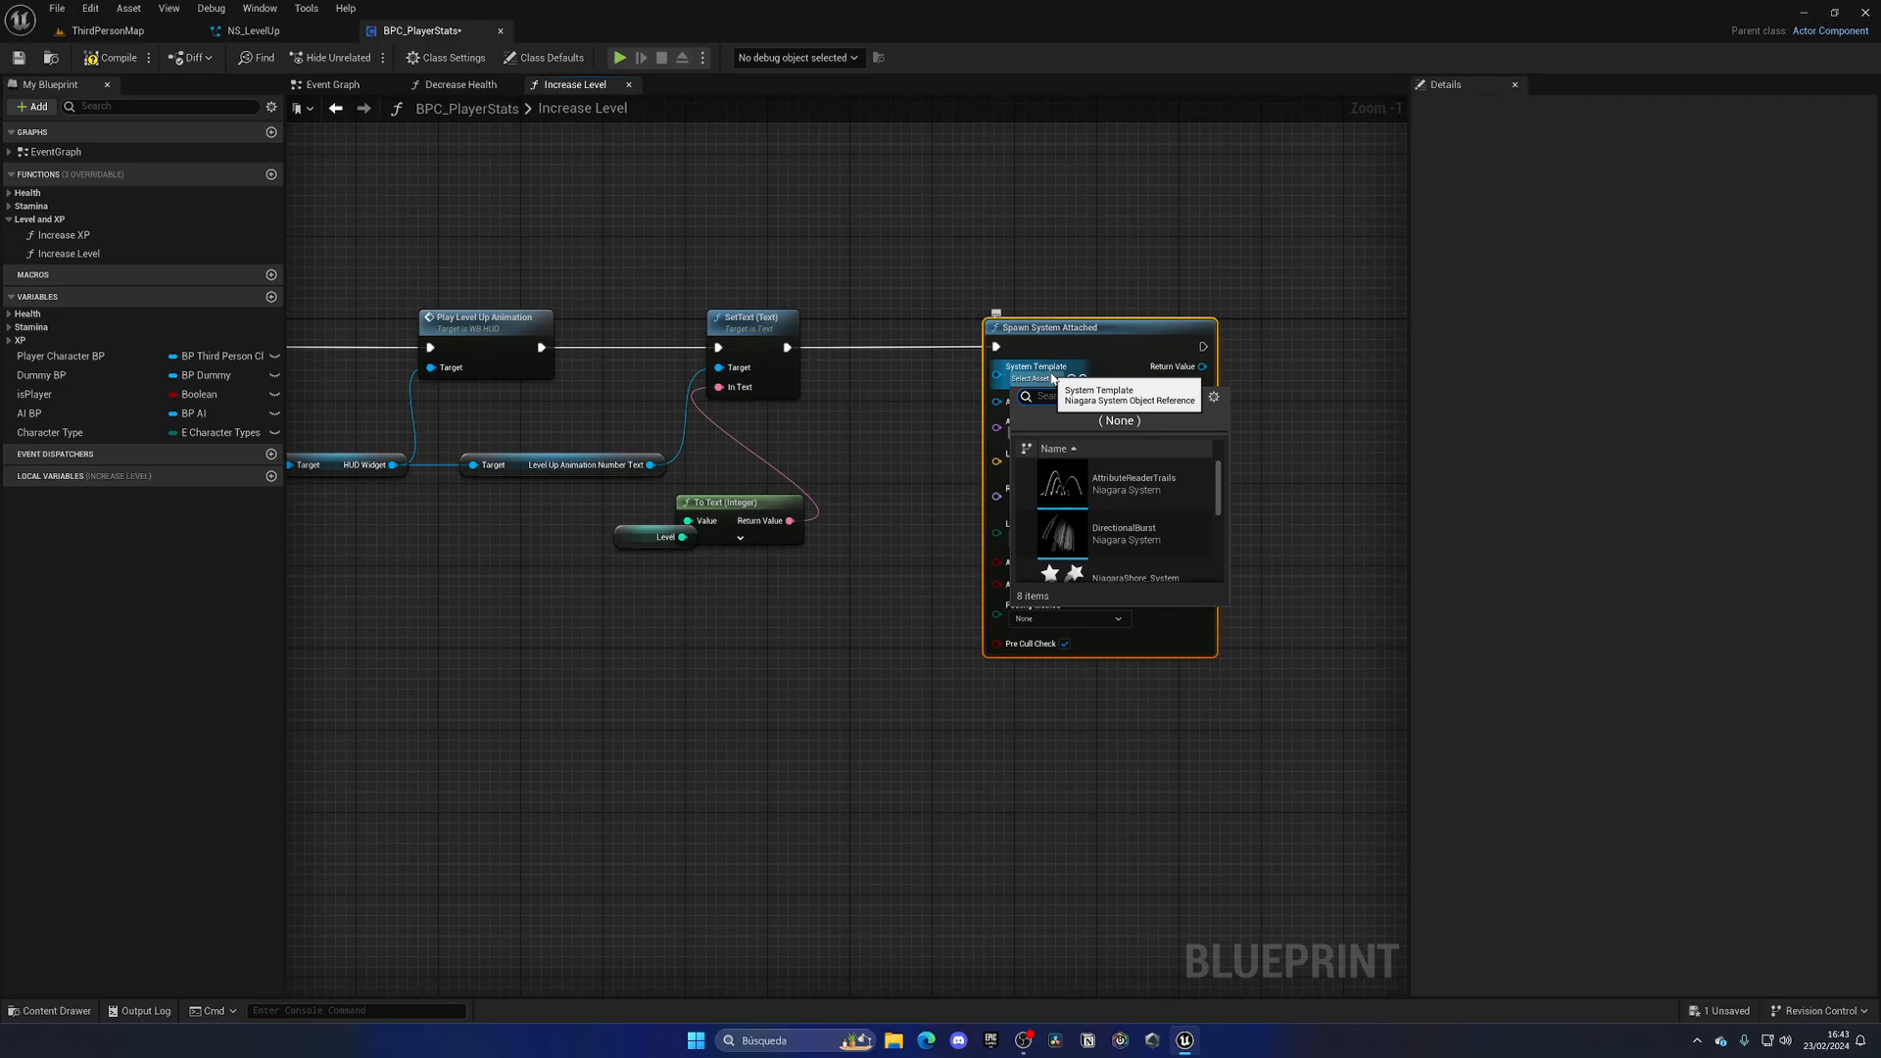
text(ns)
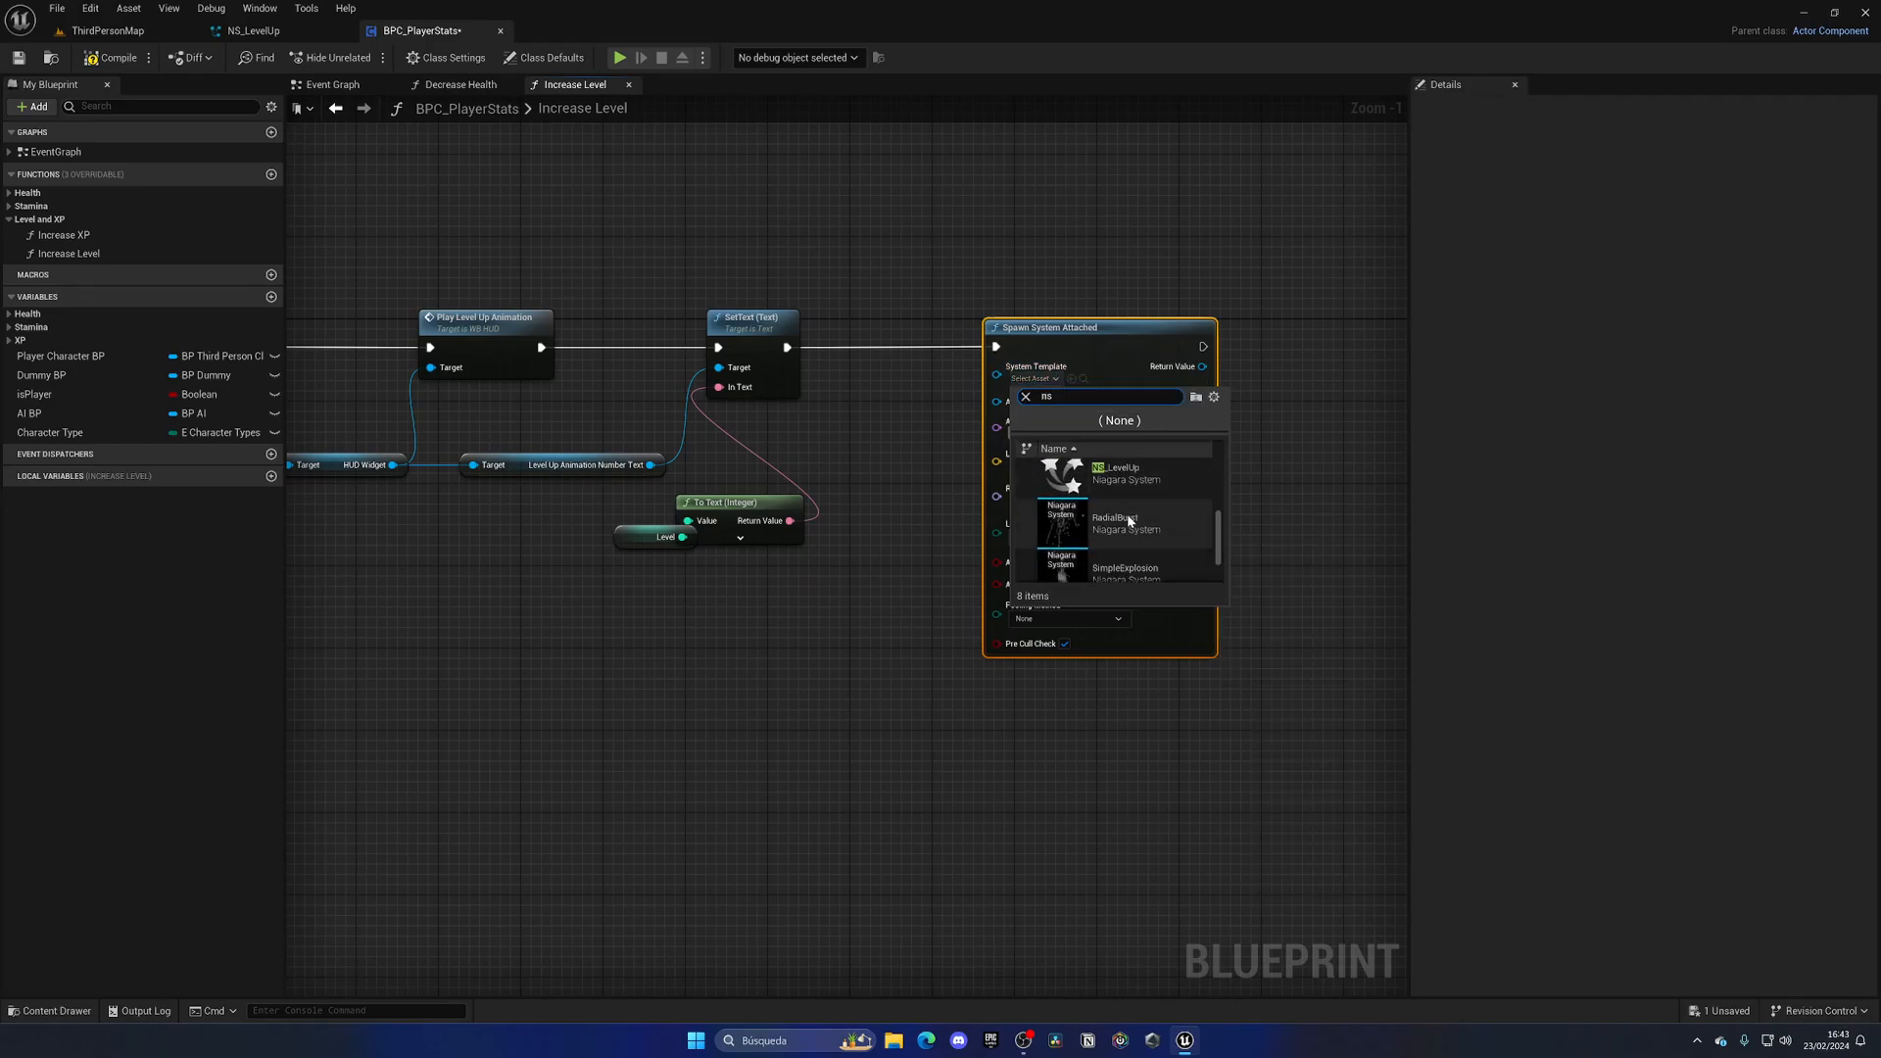
click(1121, 474)
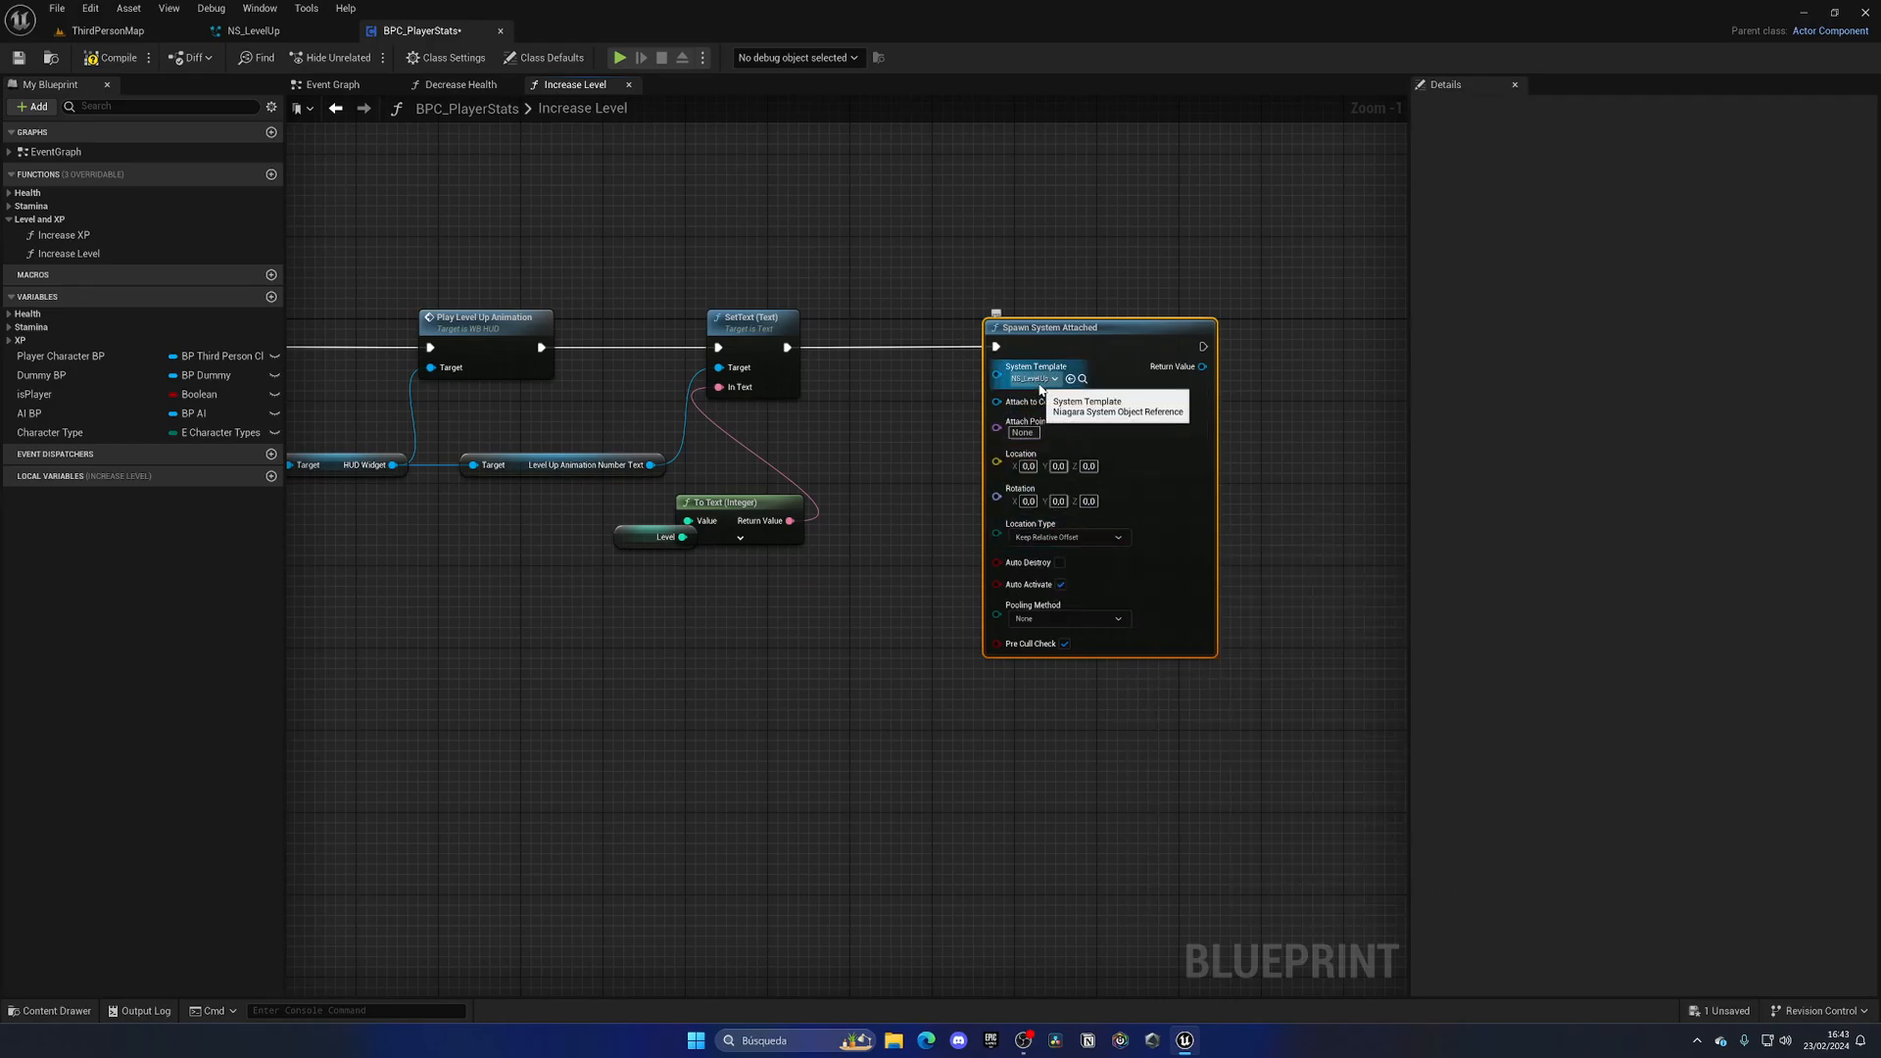
mouse_move(1028, 410)
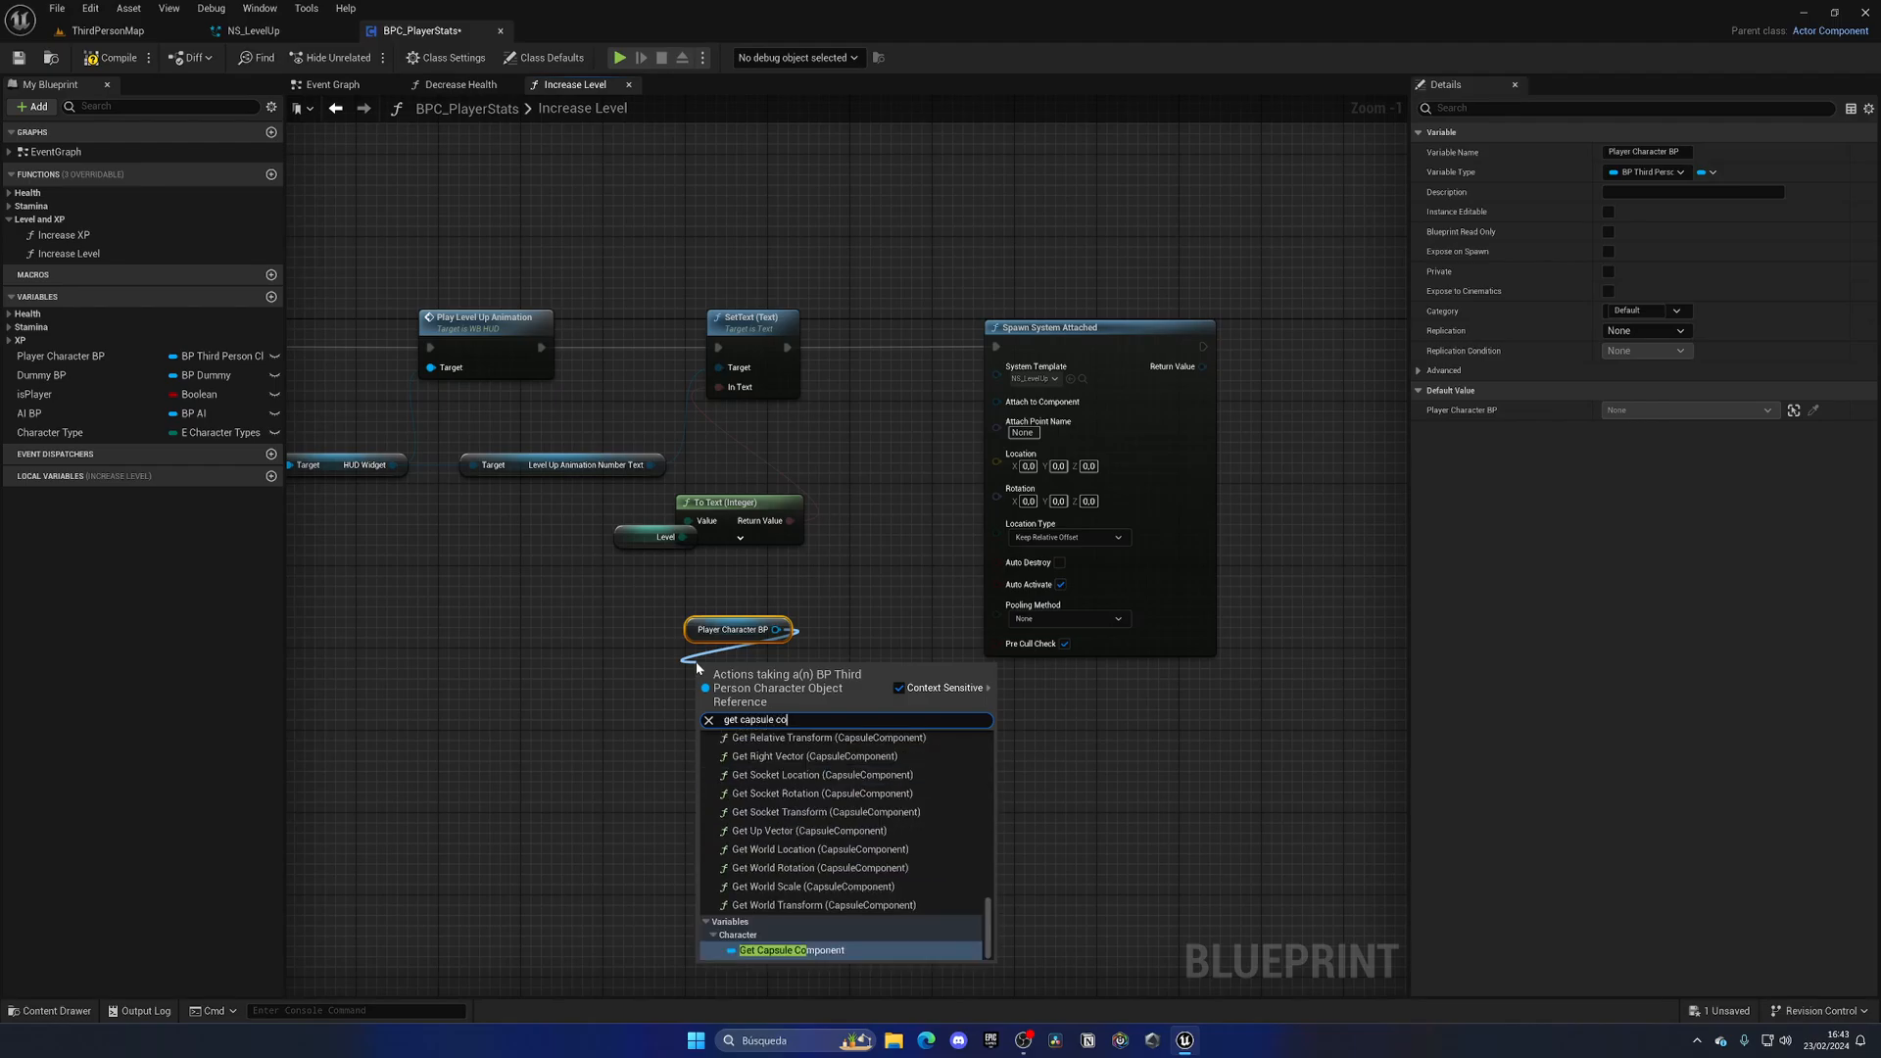
Wire the player character's Get Mesh into Attach to Component
text(get)
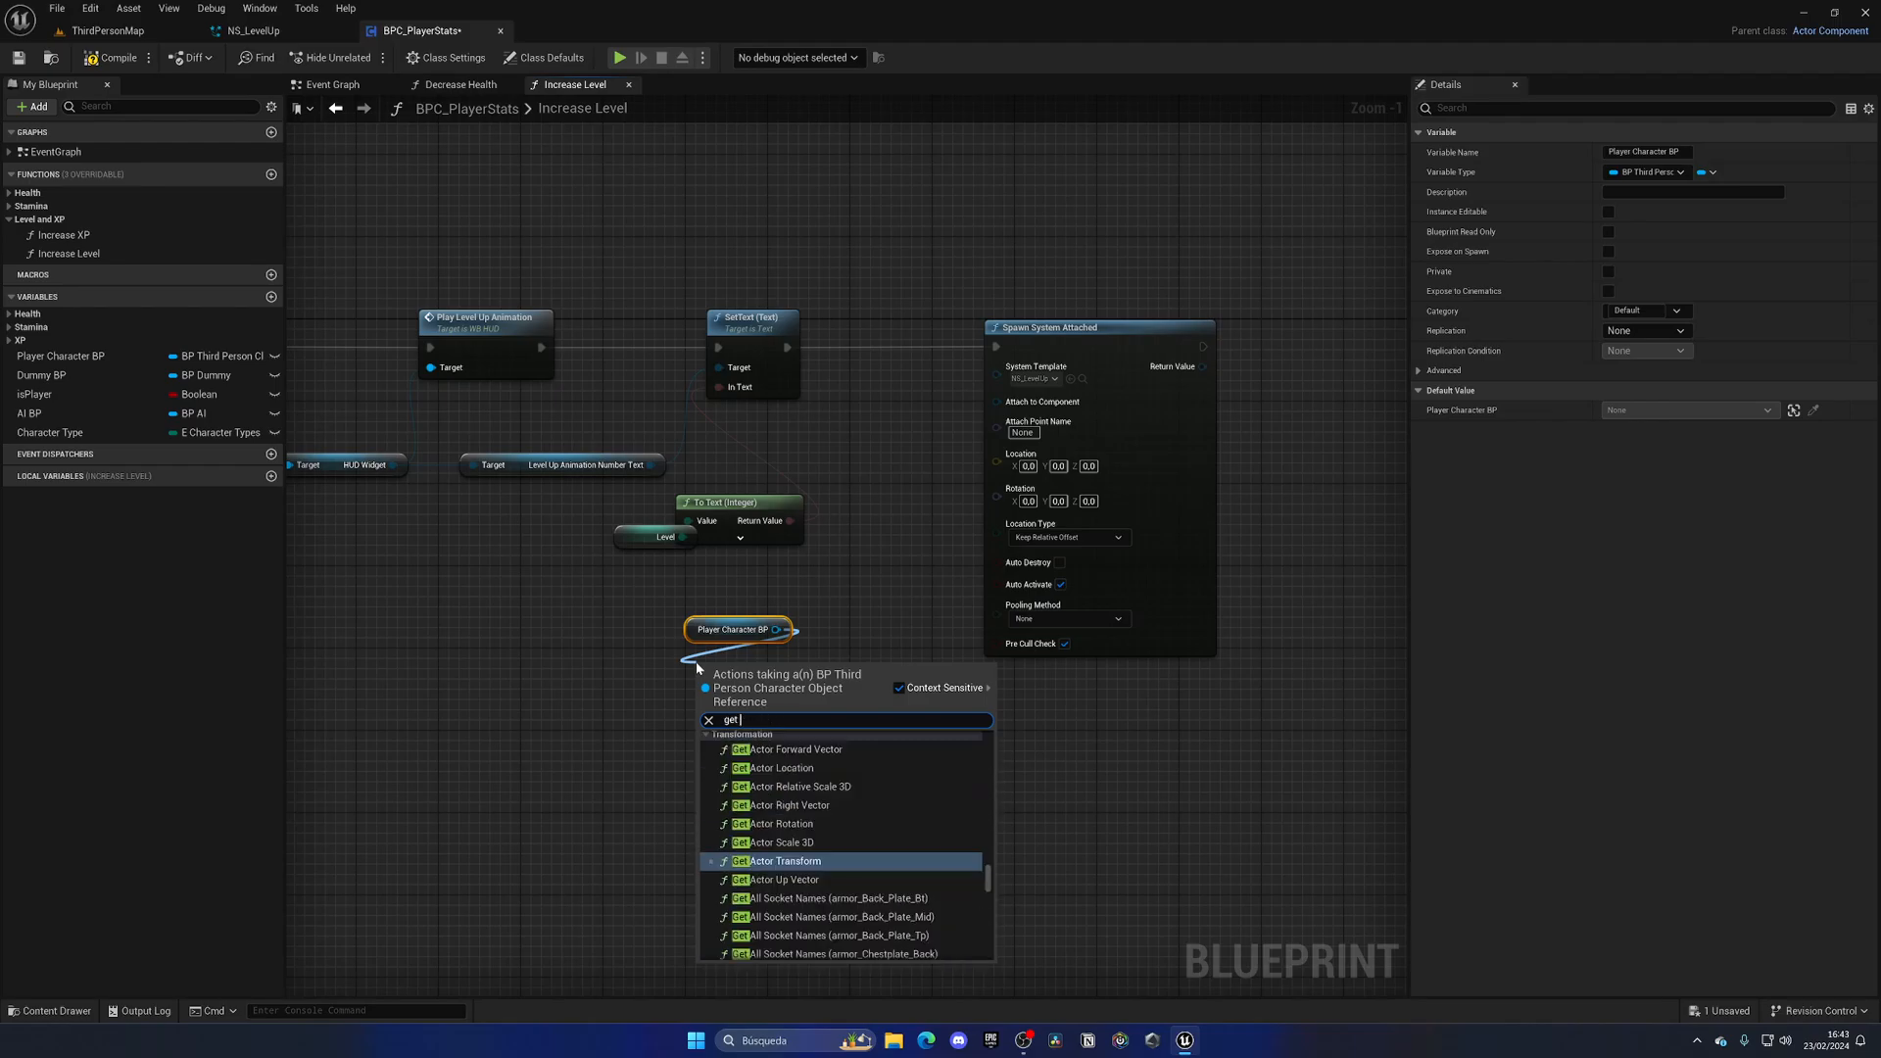
text(mesh)
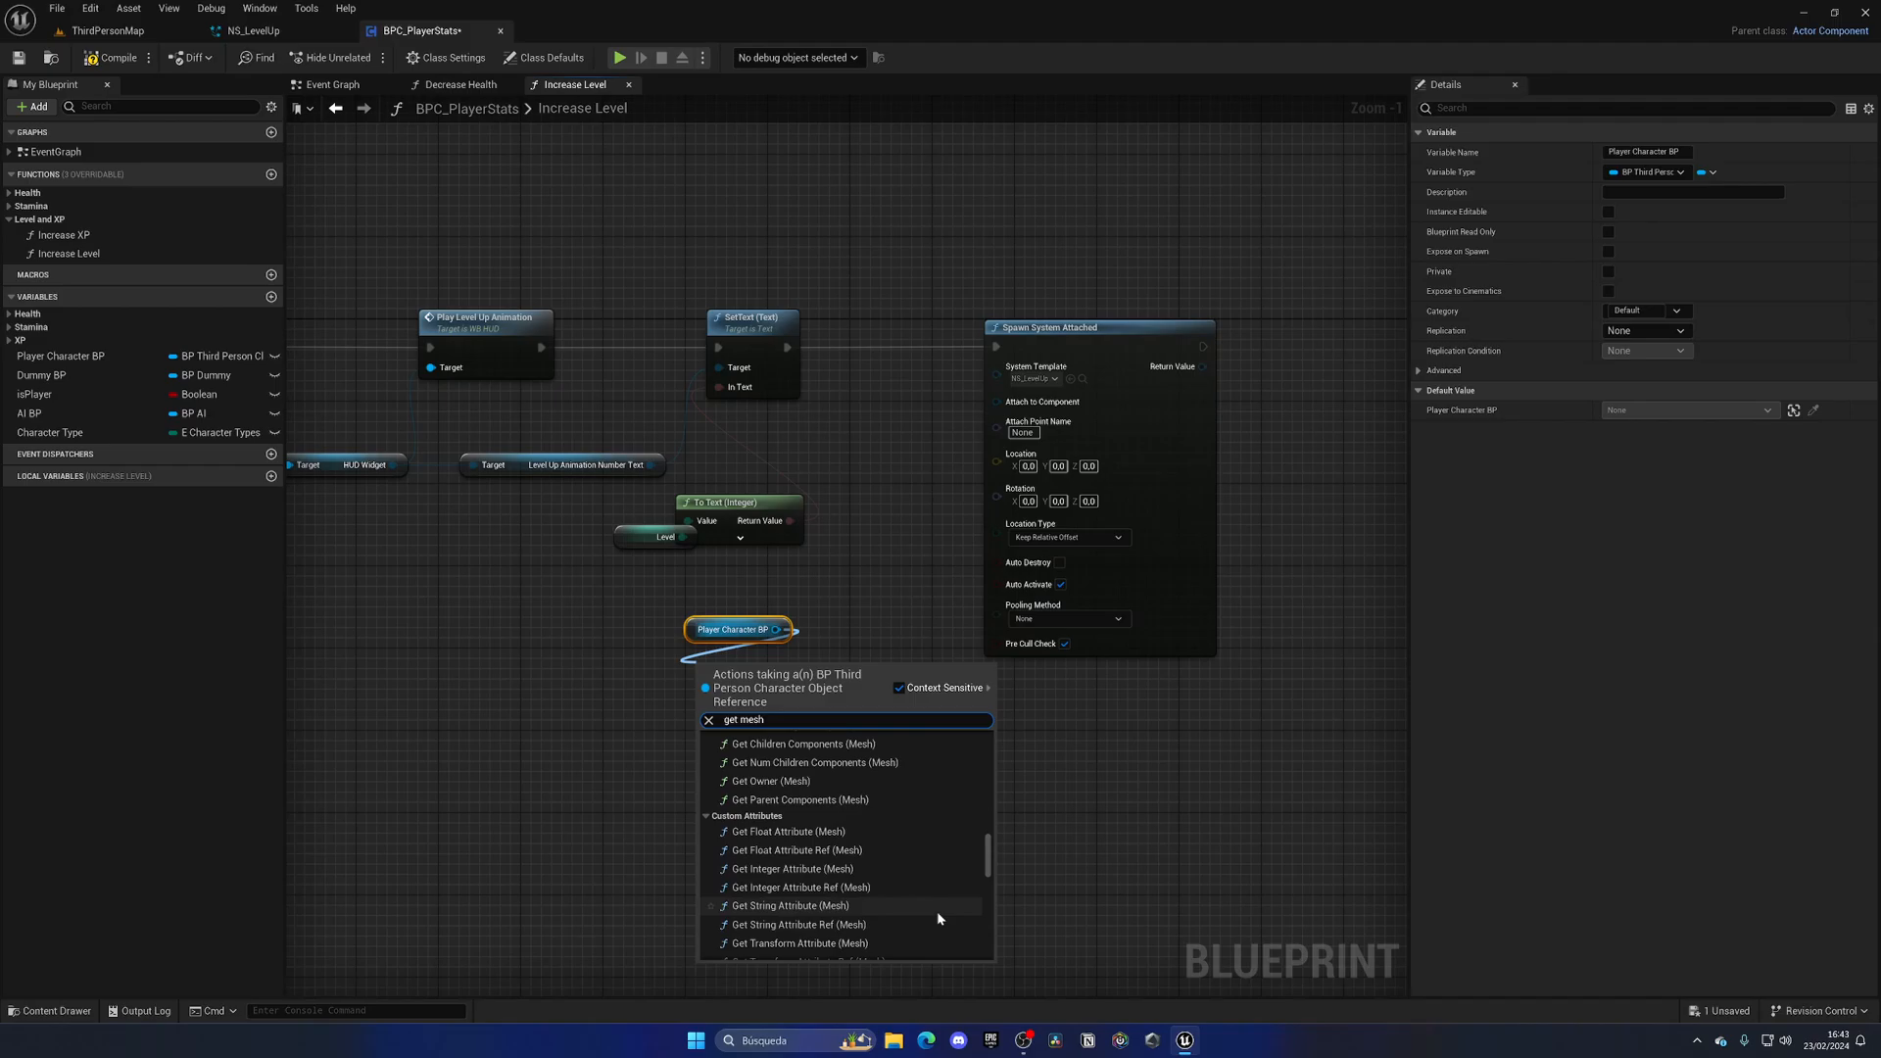
click(772, 780)
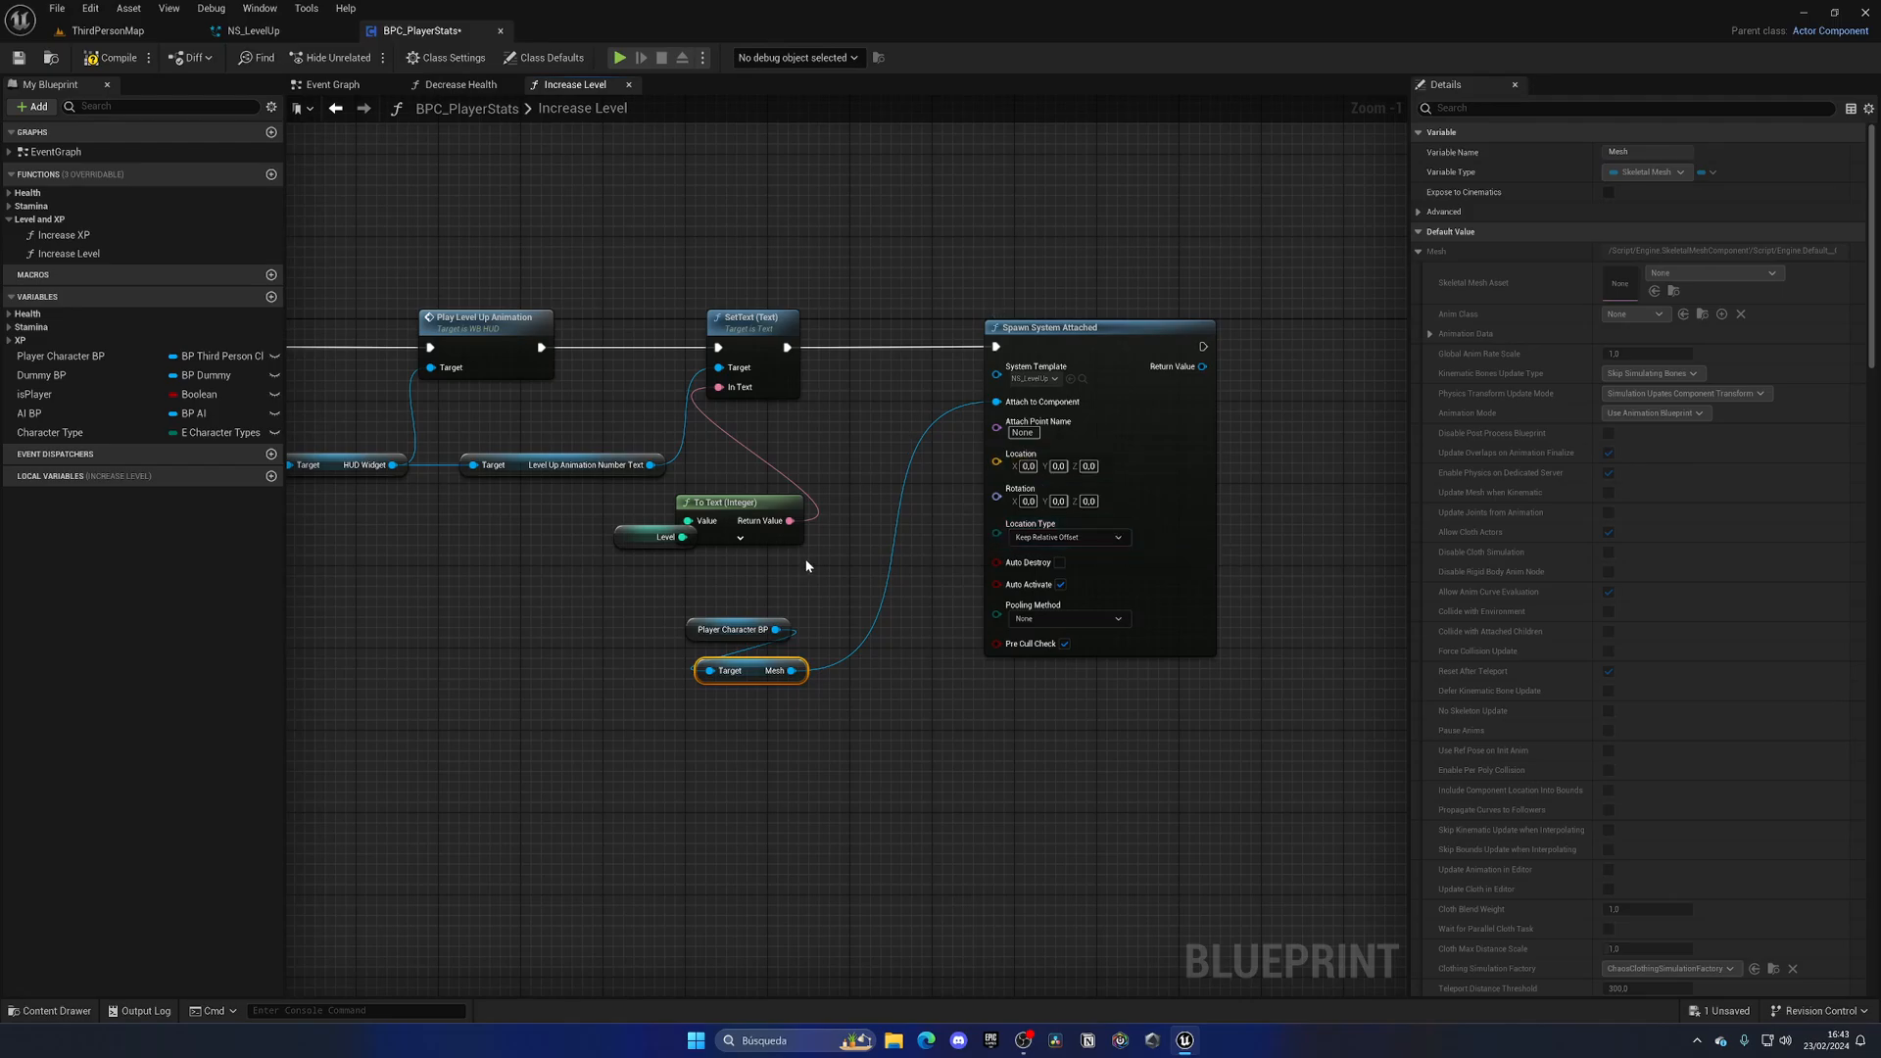
mouse_move(1103, 617)
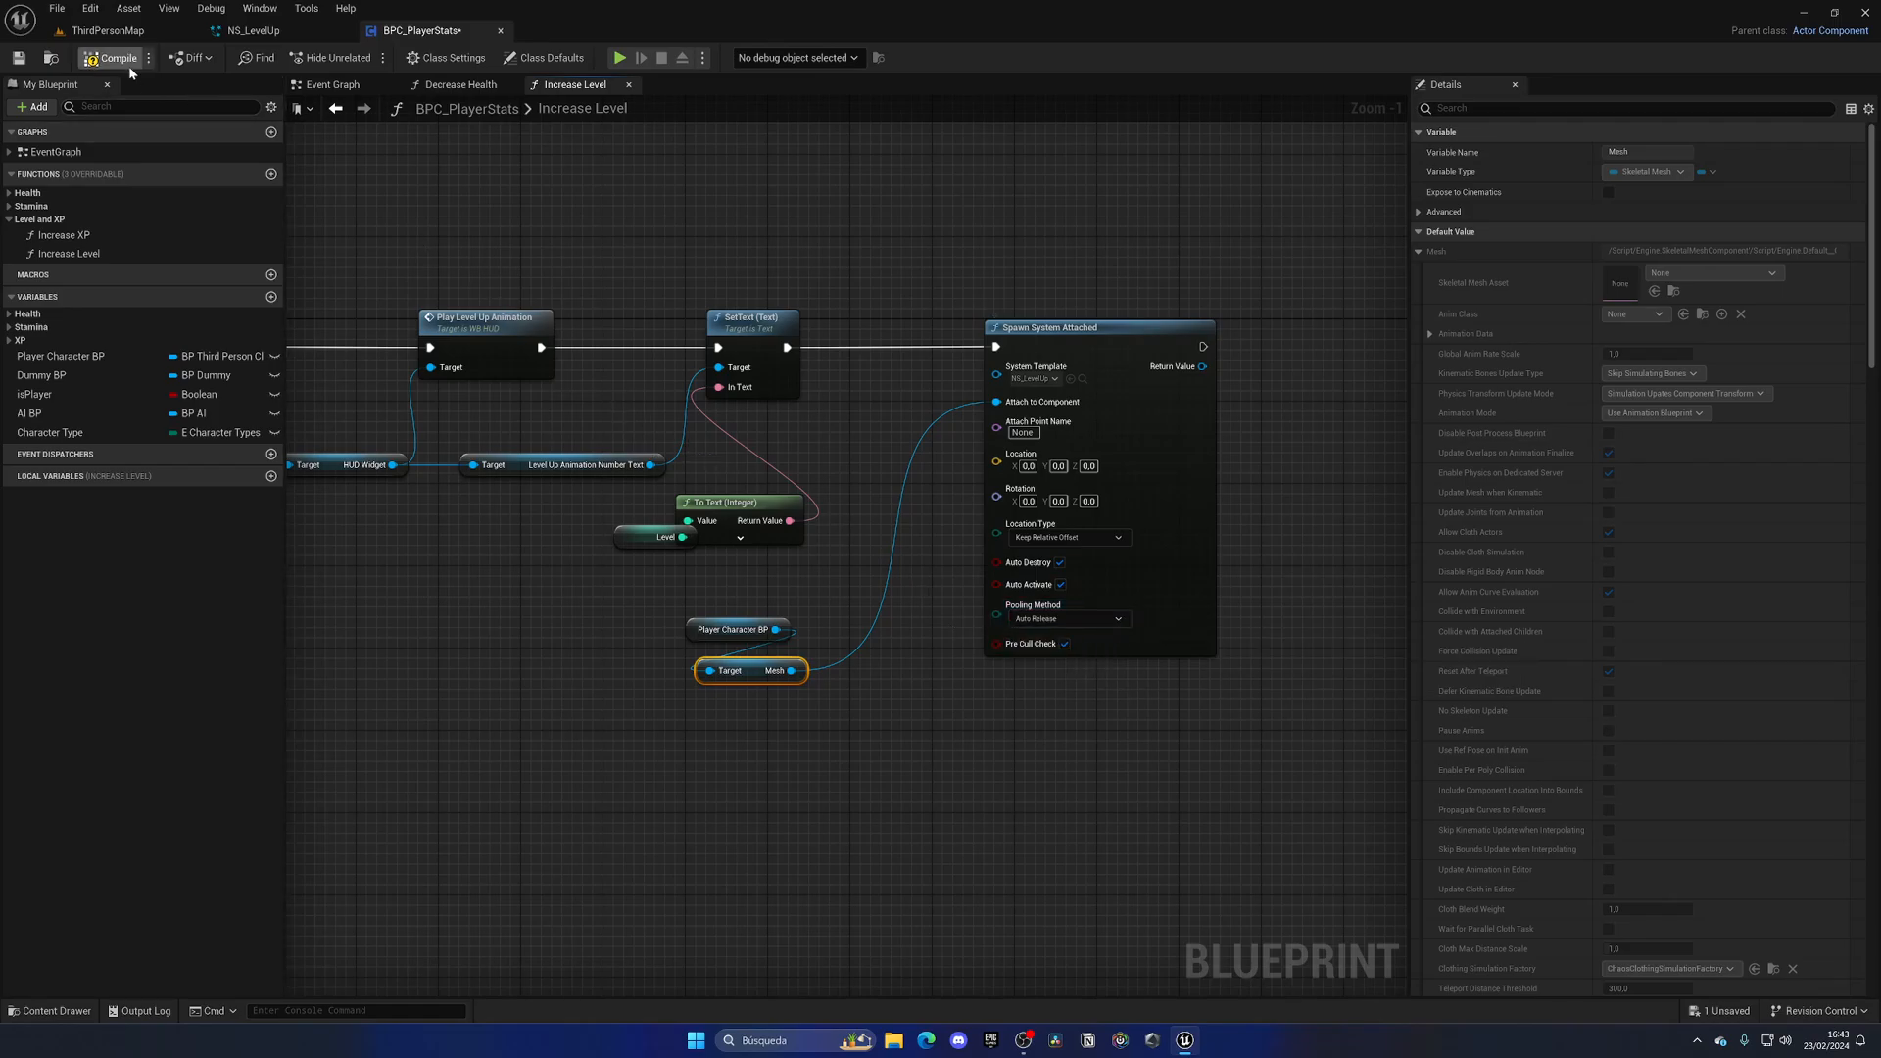
Compile BPC_PlayerStats and return to the NS_LevelUp editor
click(116, 57)
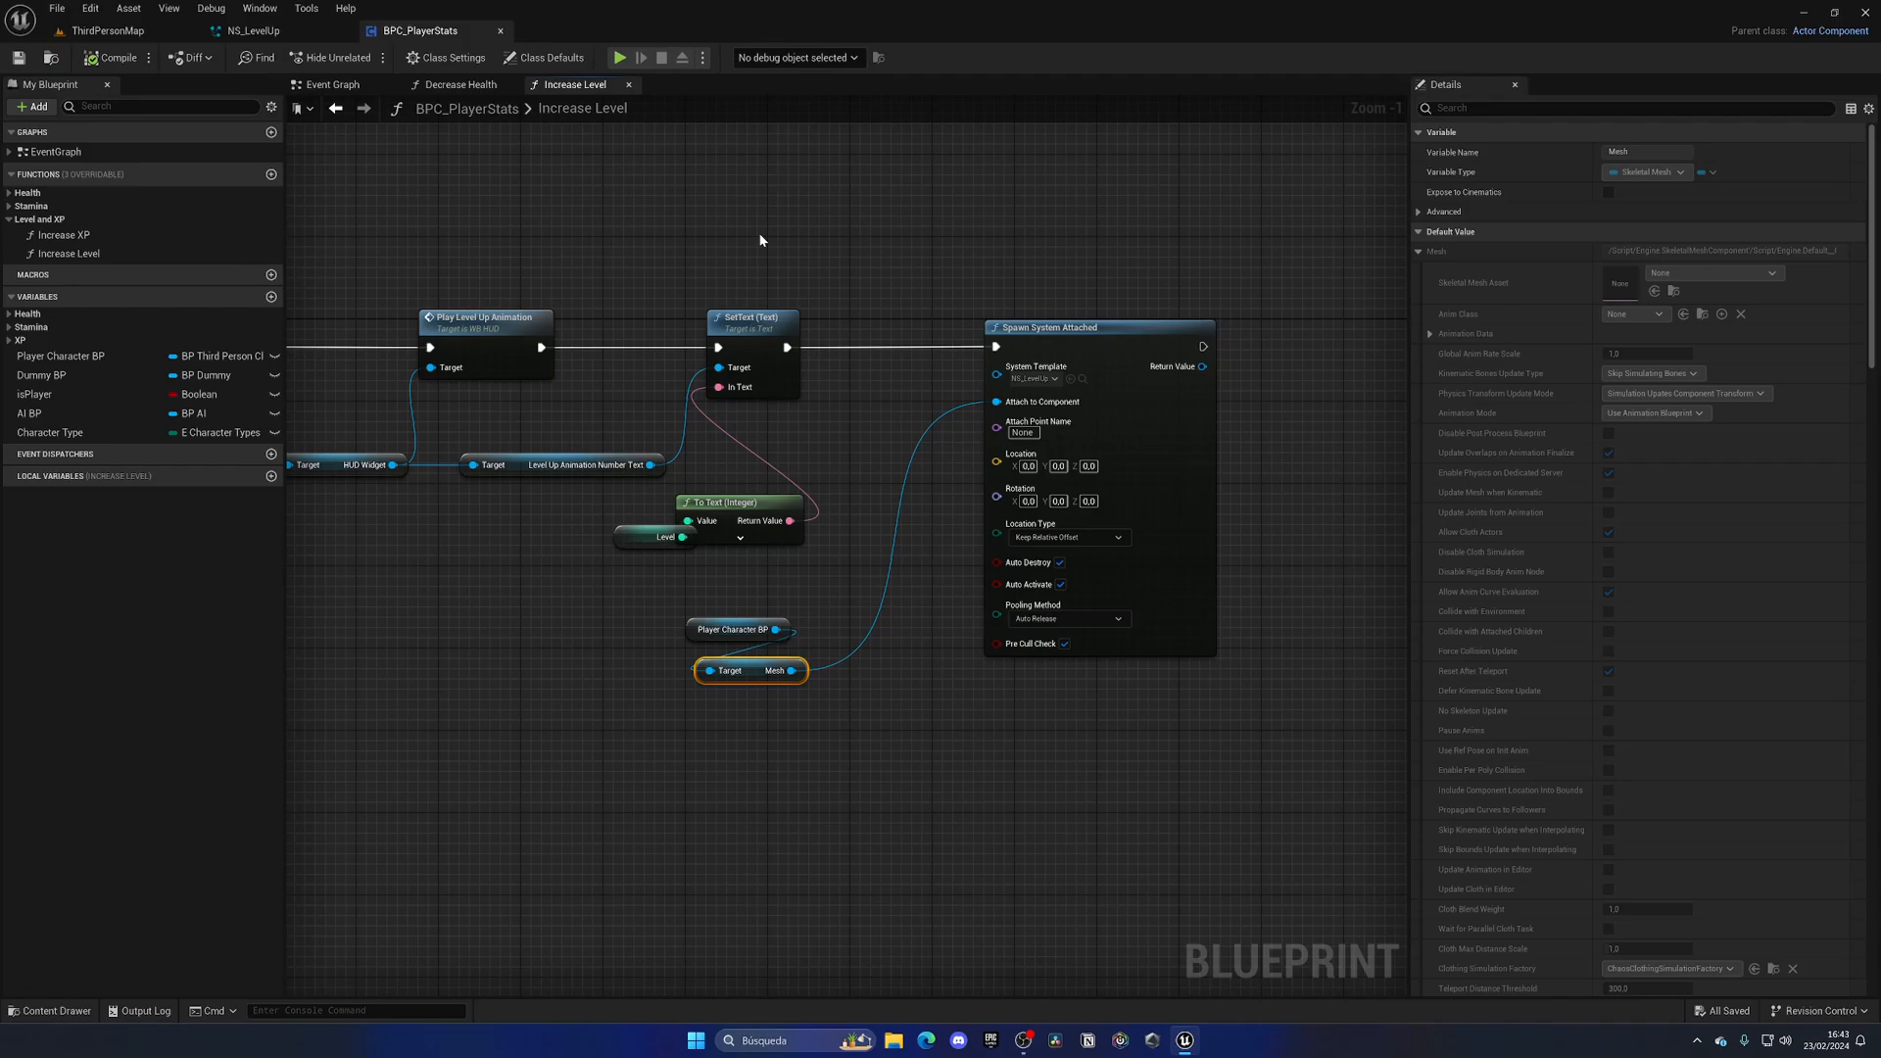
mouse_move(760, 417)
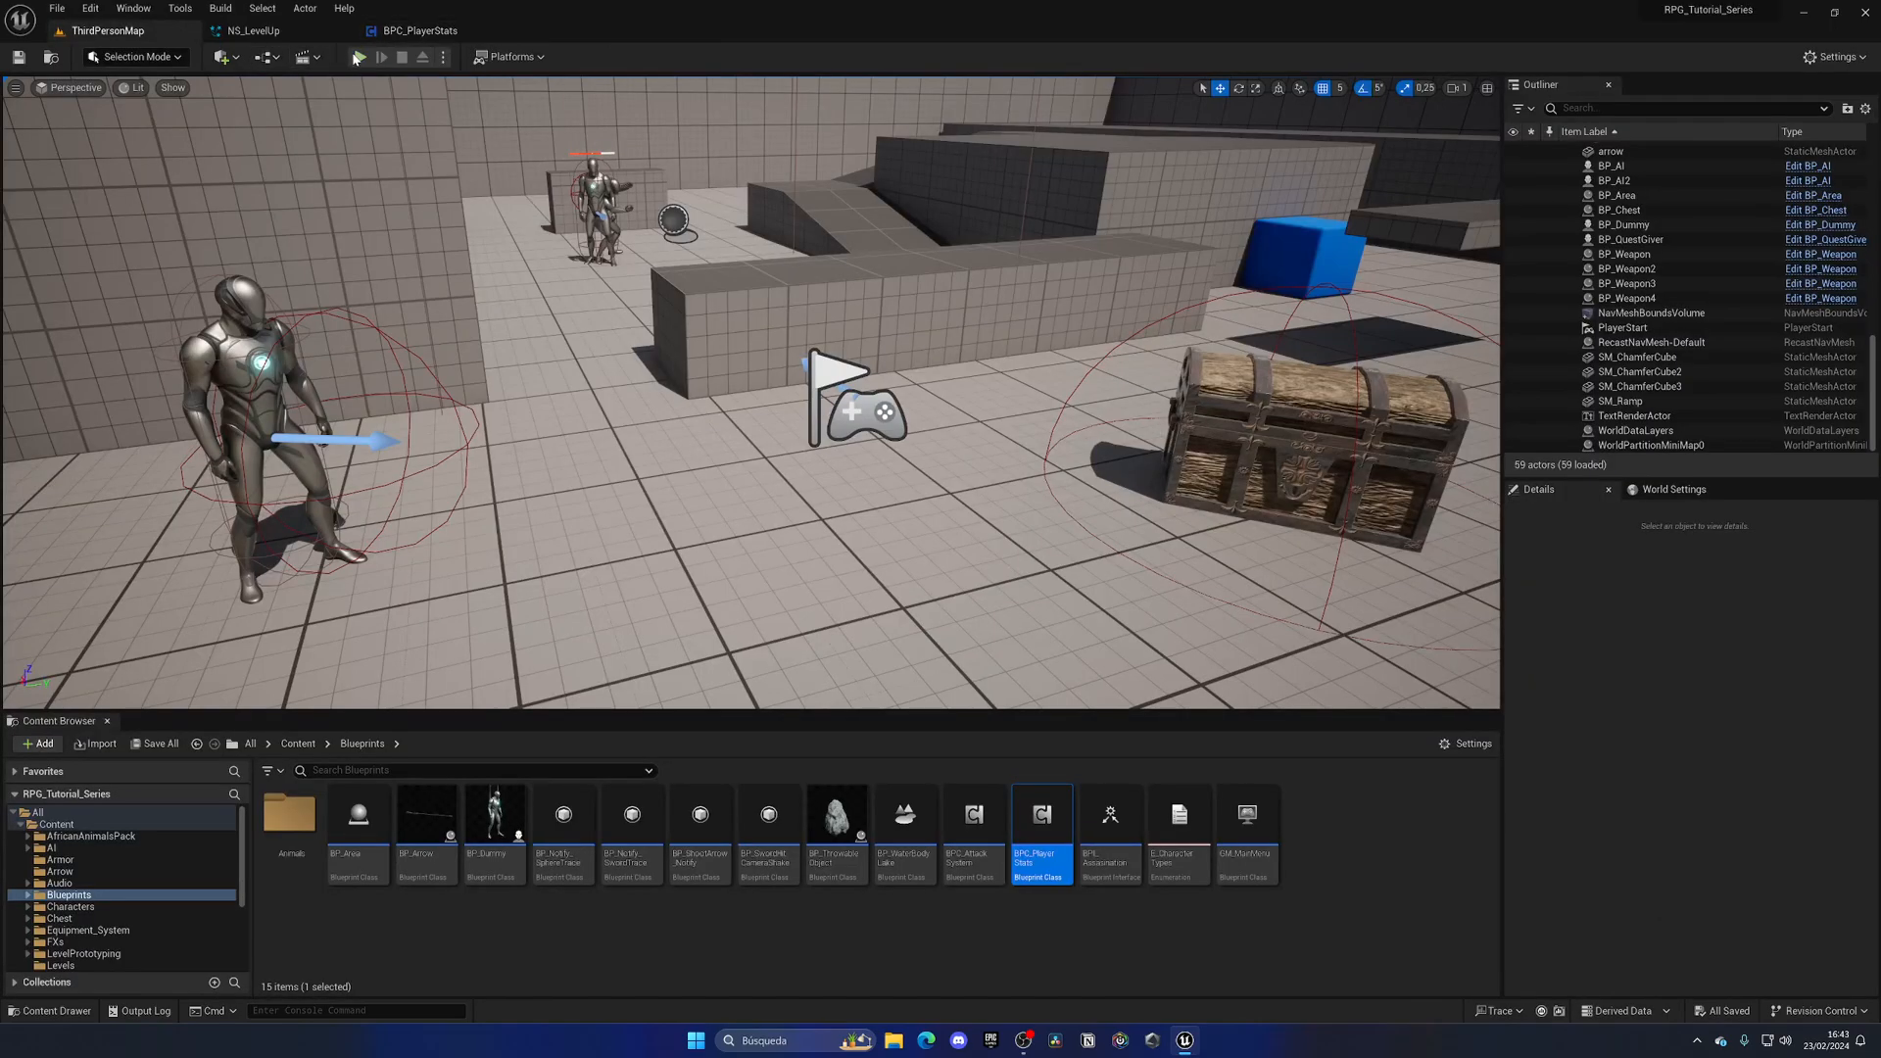
click(354, 57)
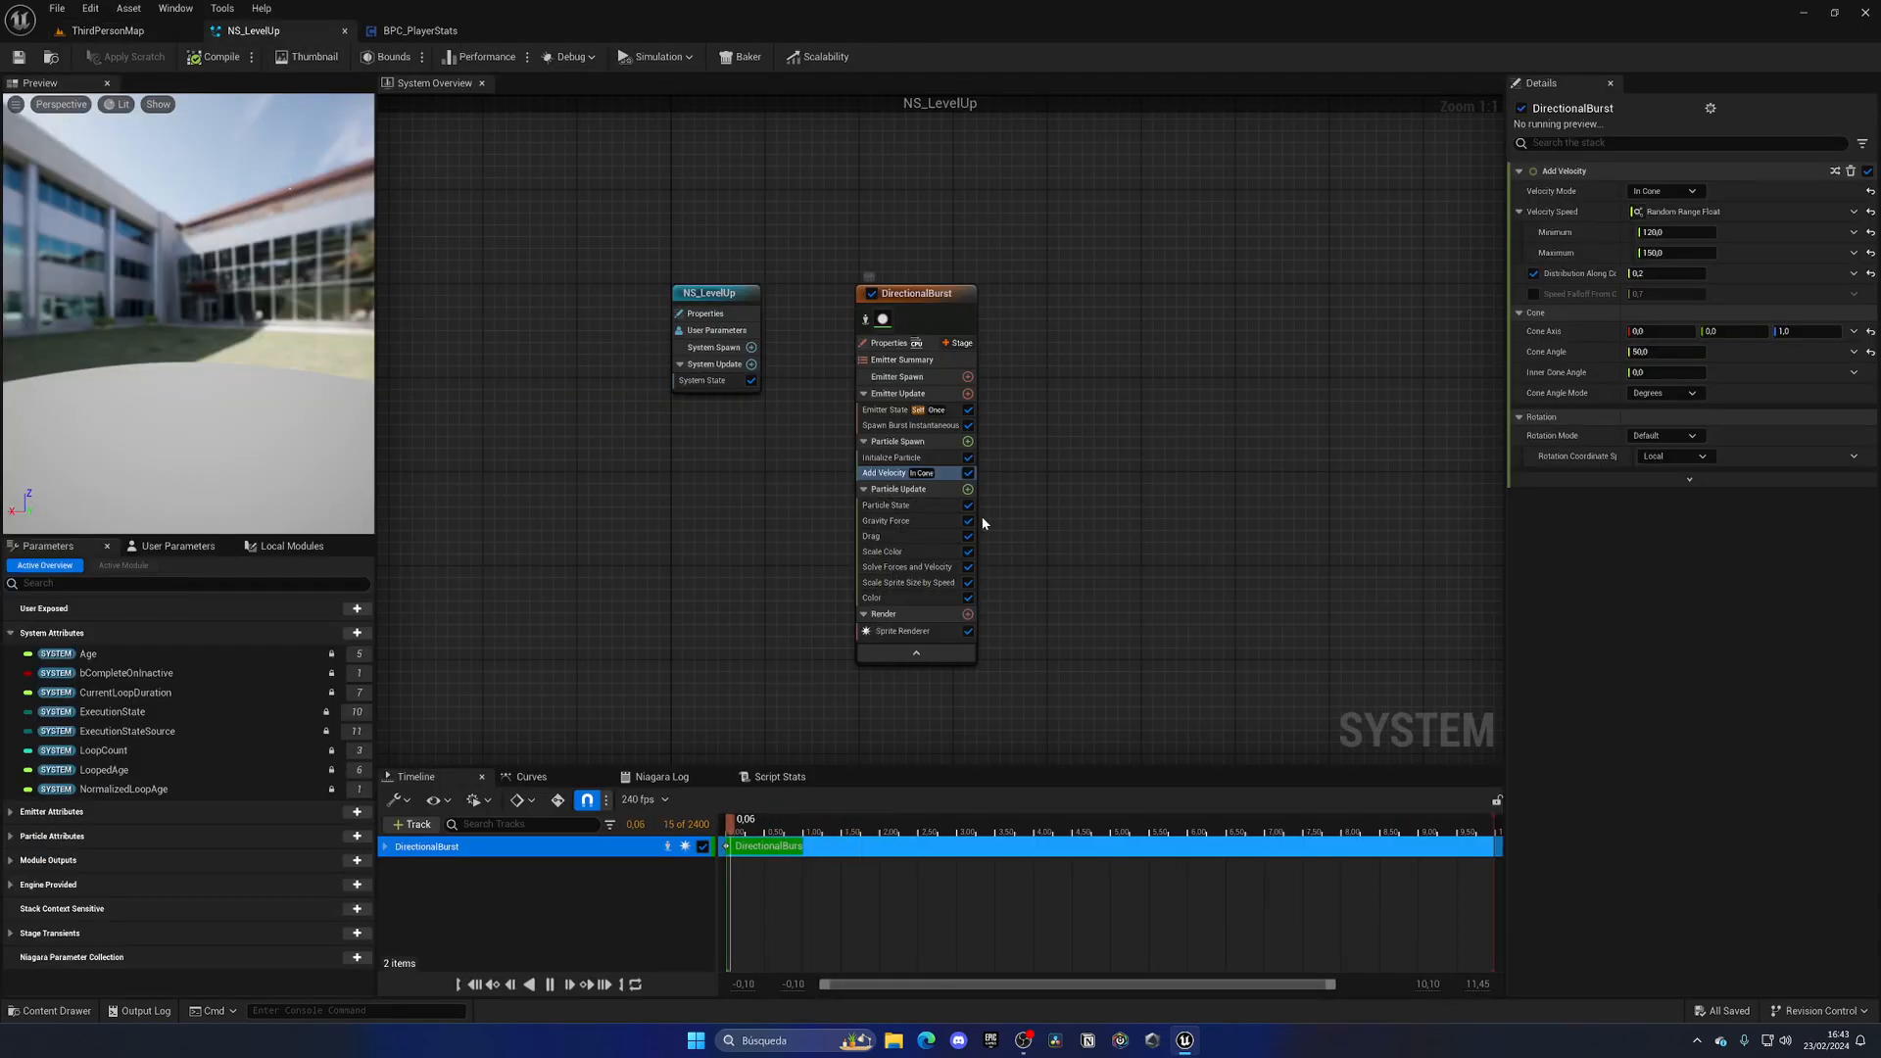
Set the Color module's alpha to 0.5, then review size-by-speed and initialization settings
click(872, 598)
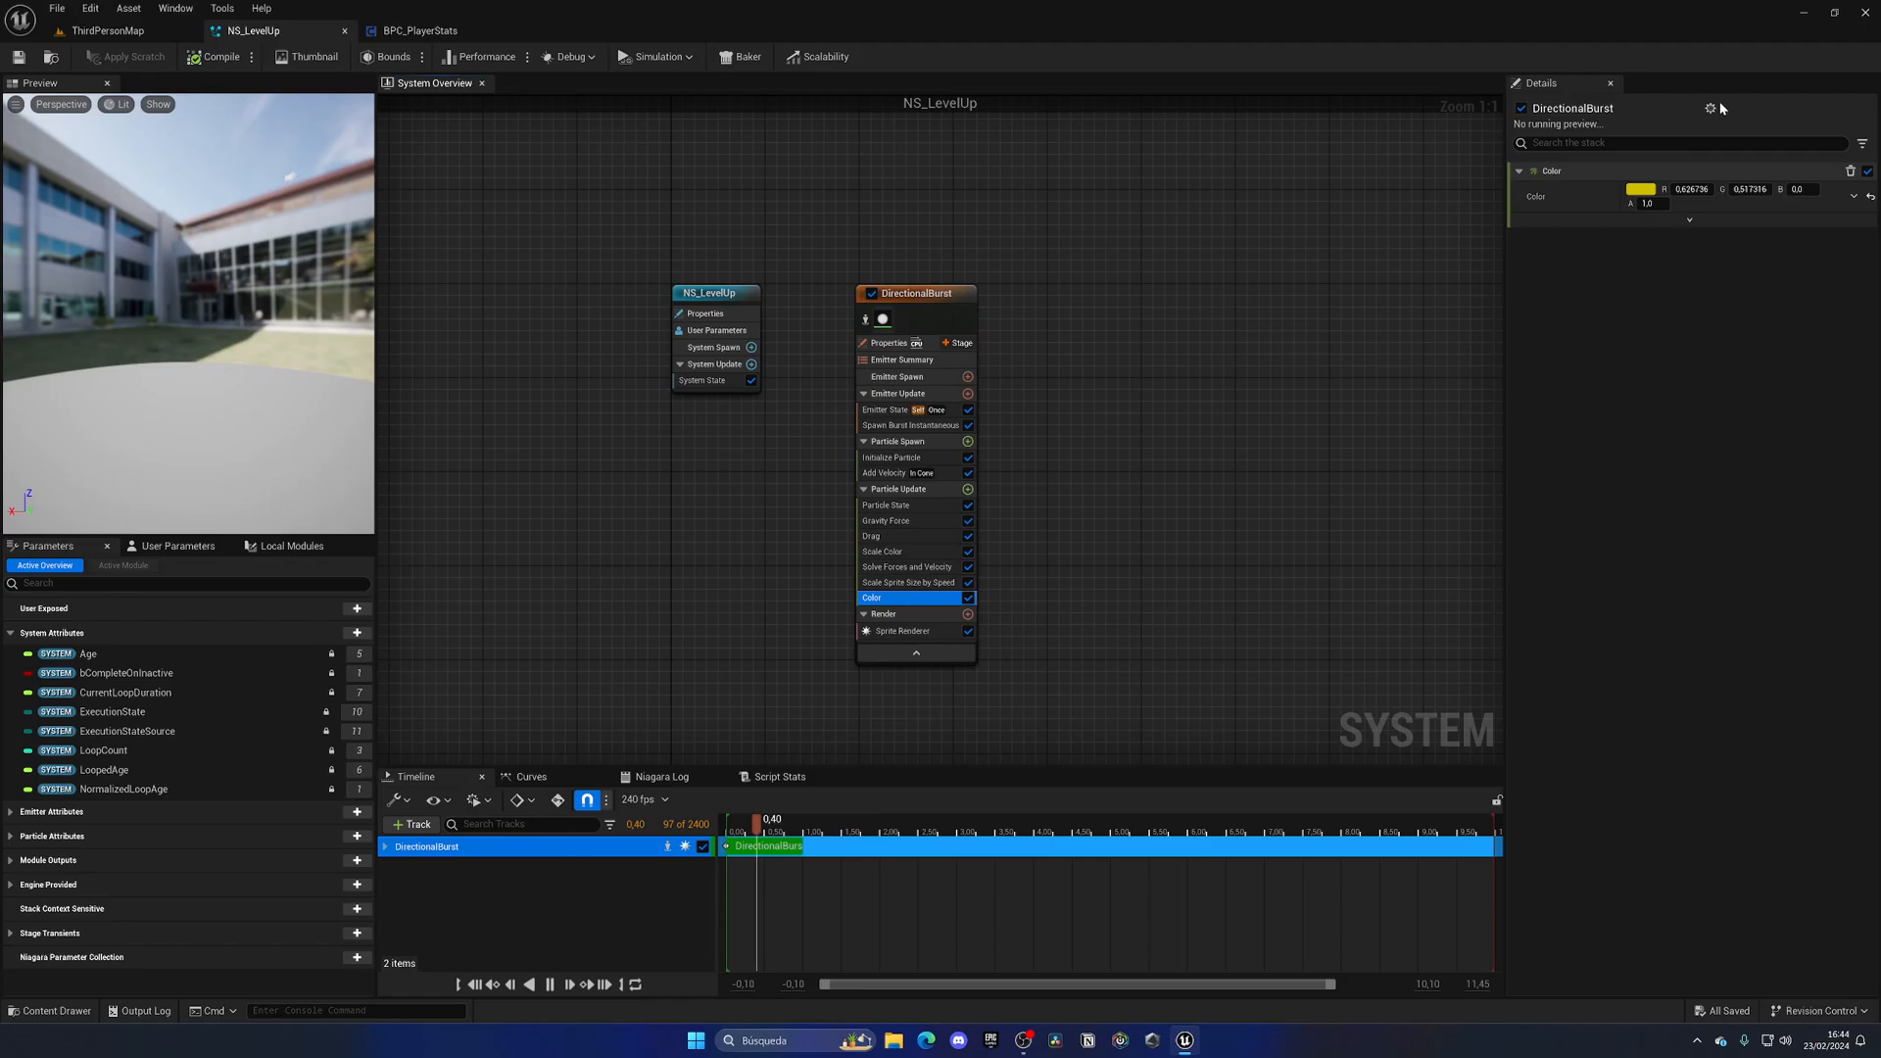
click(1640, 196)
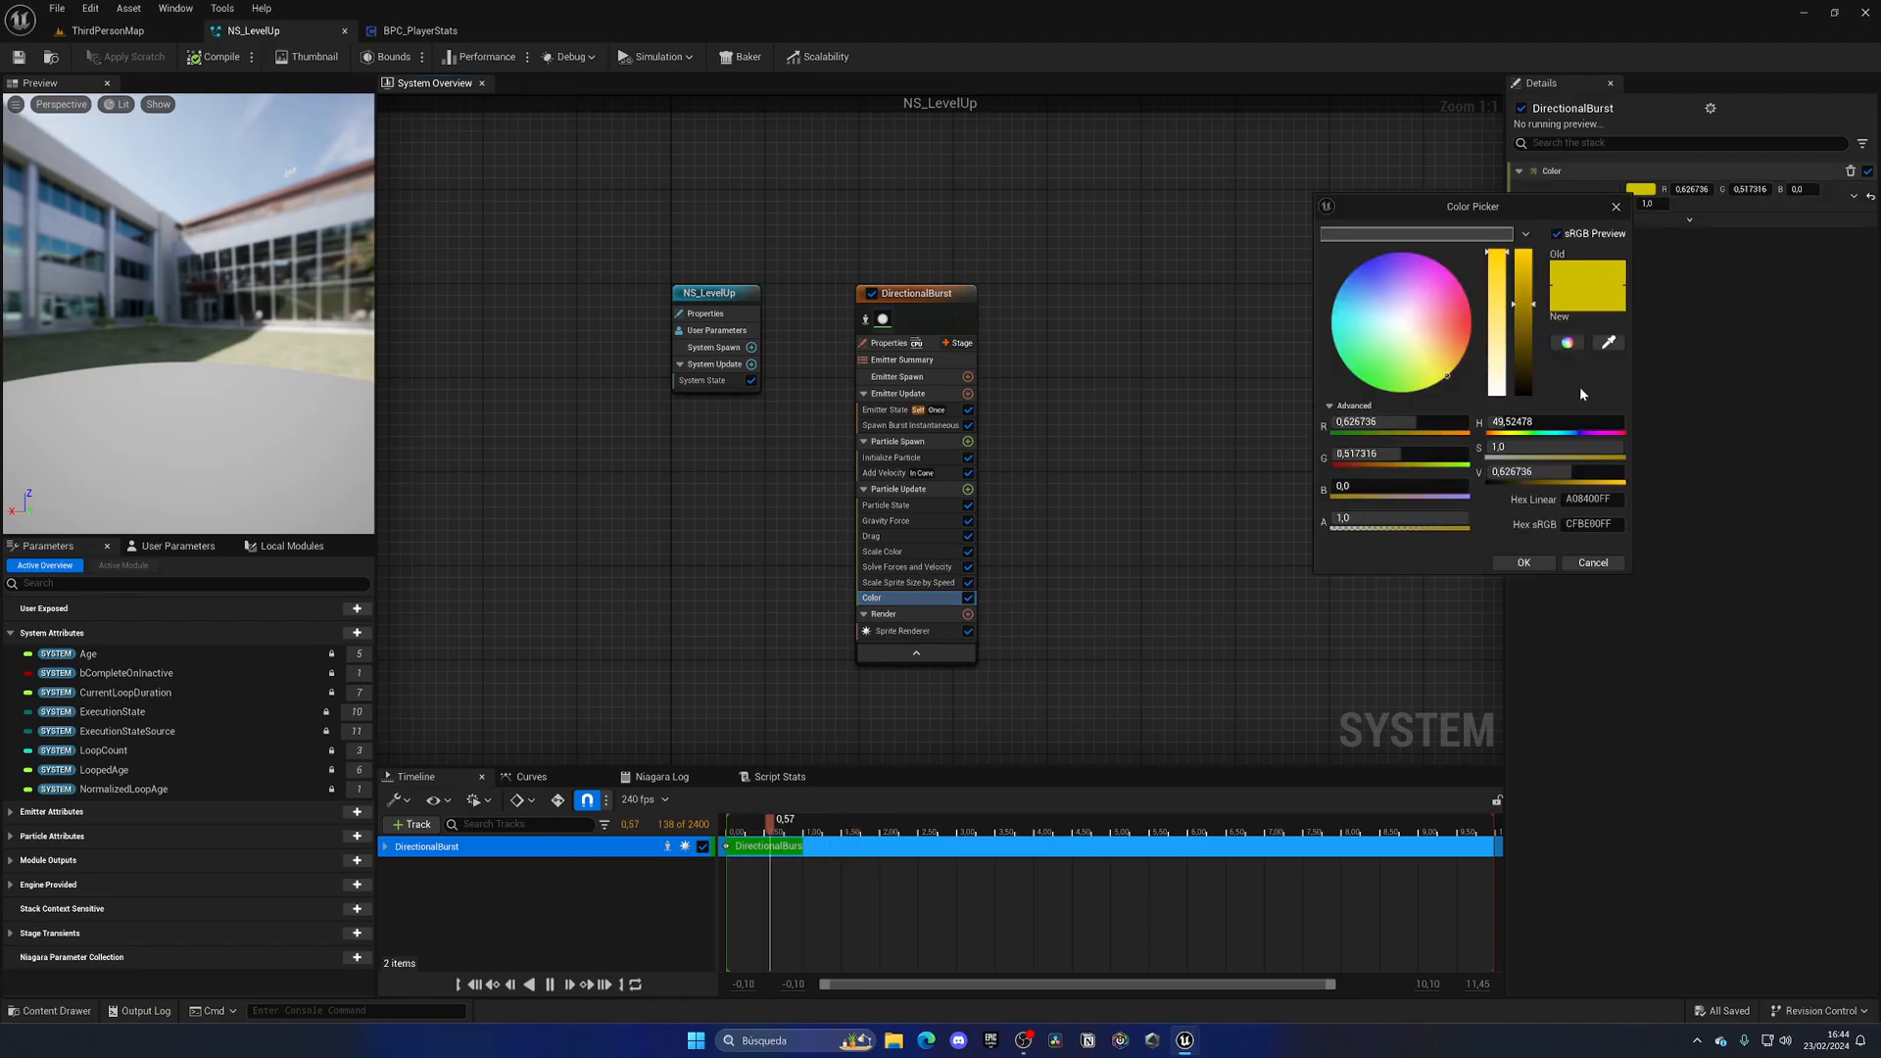
click(1390, 518)
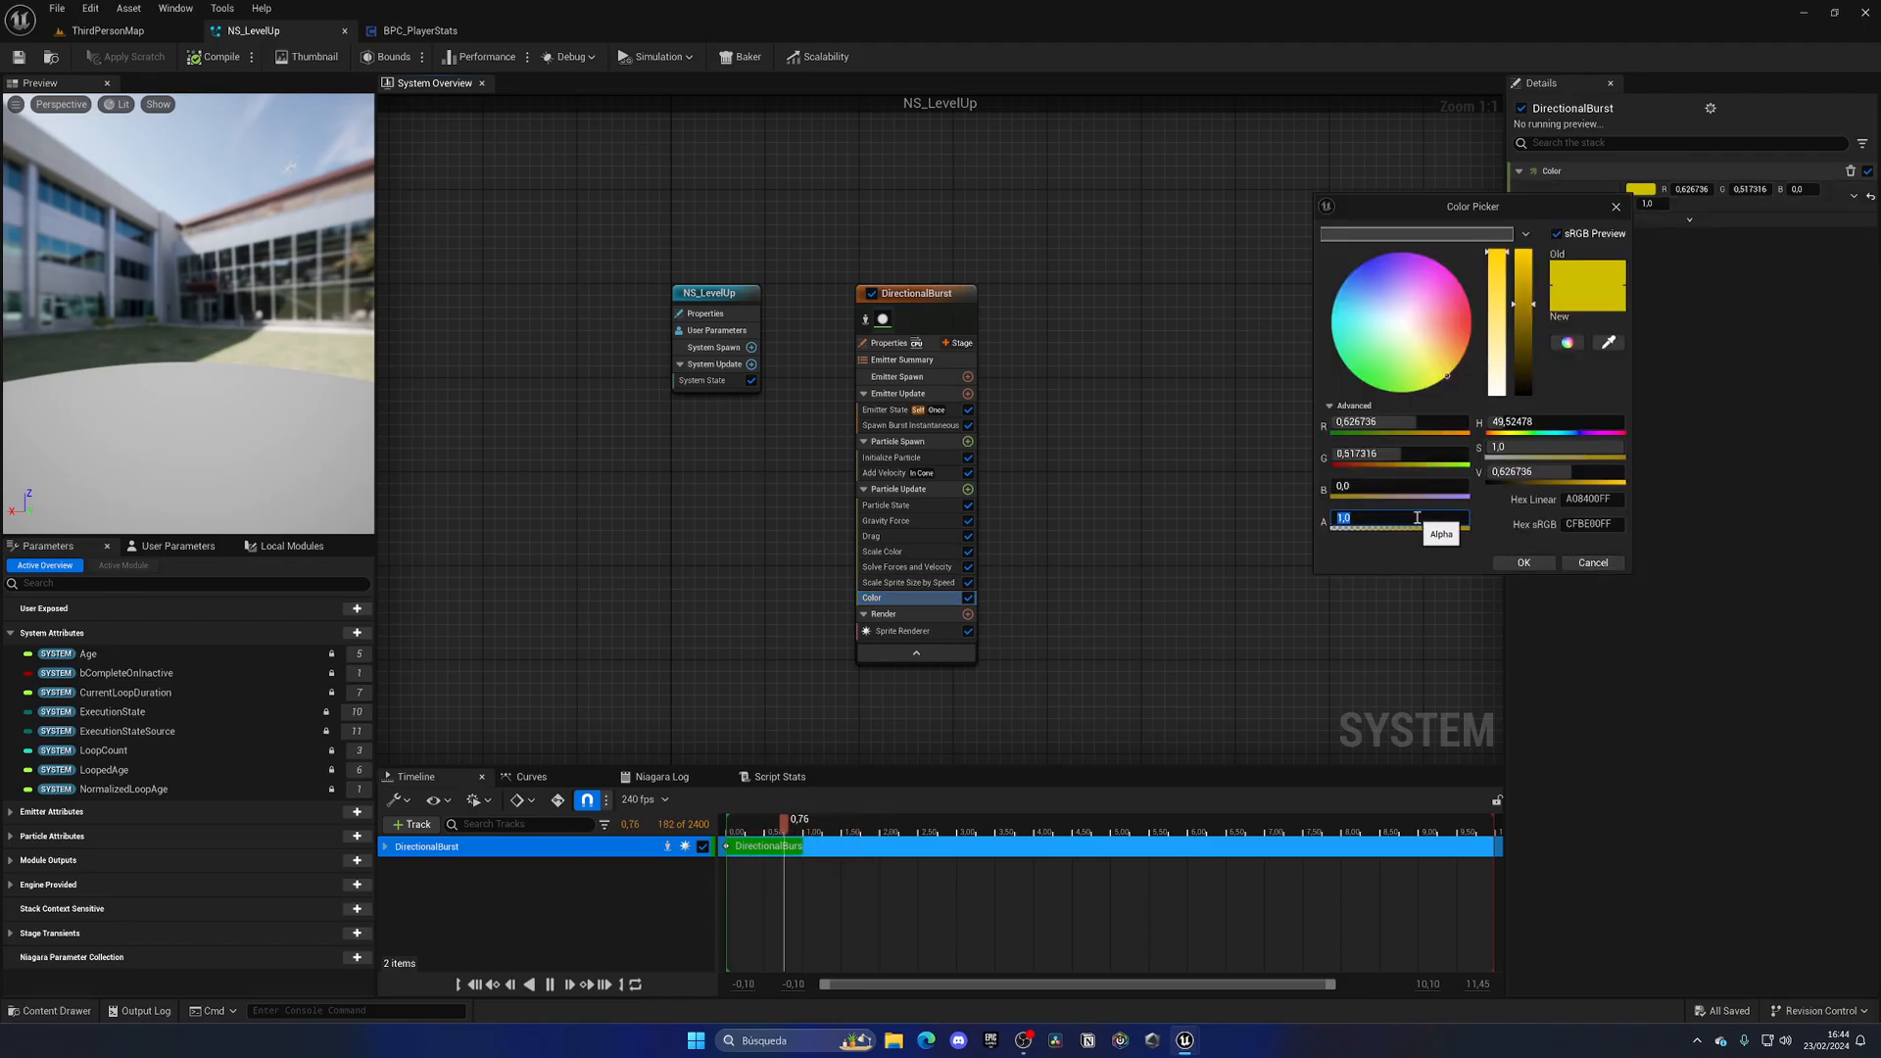
text(0.5)
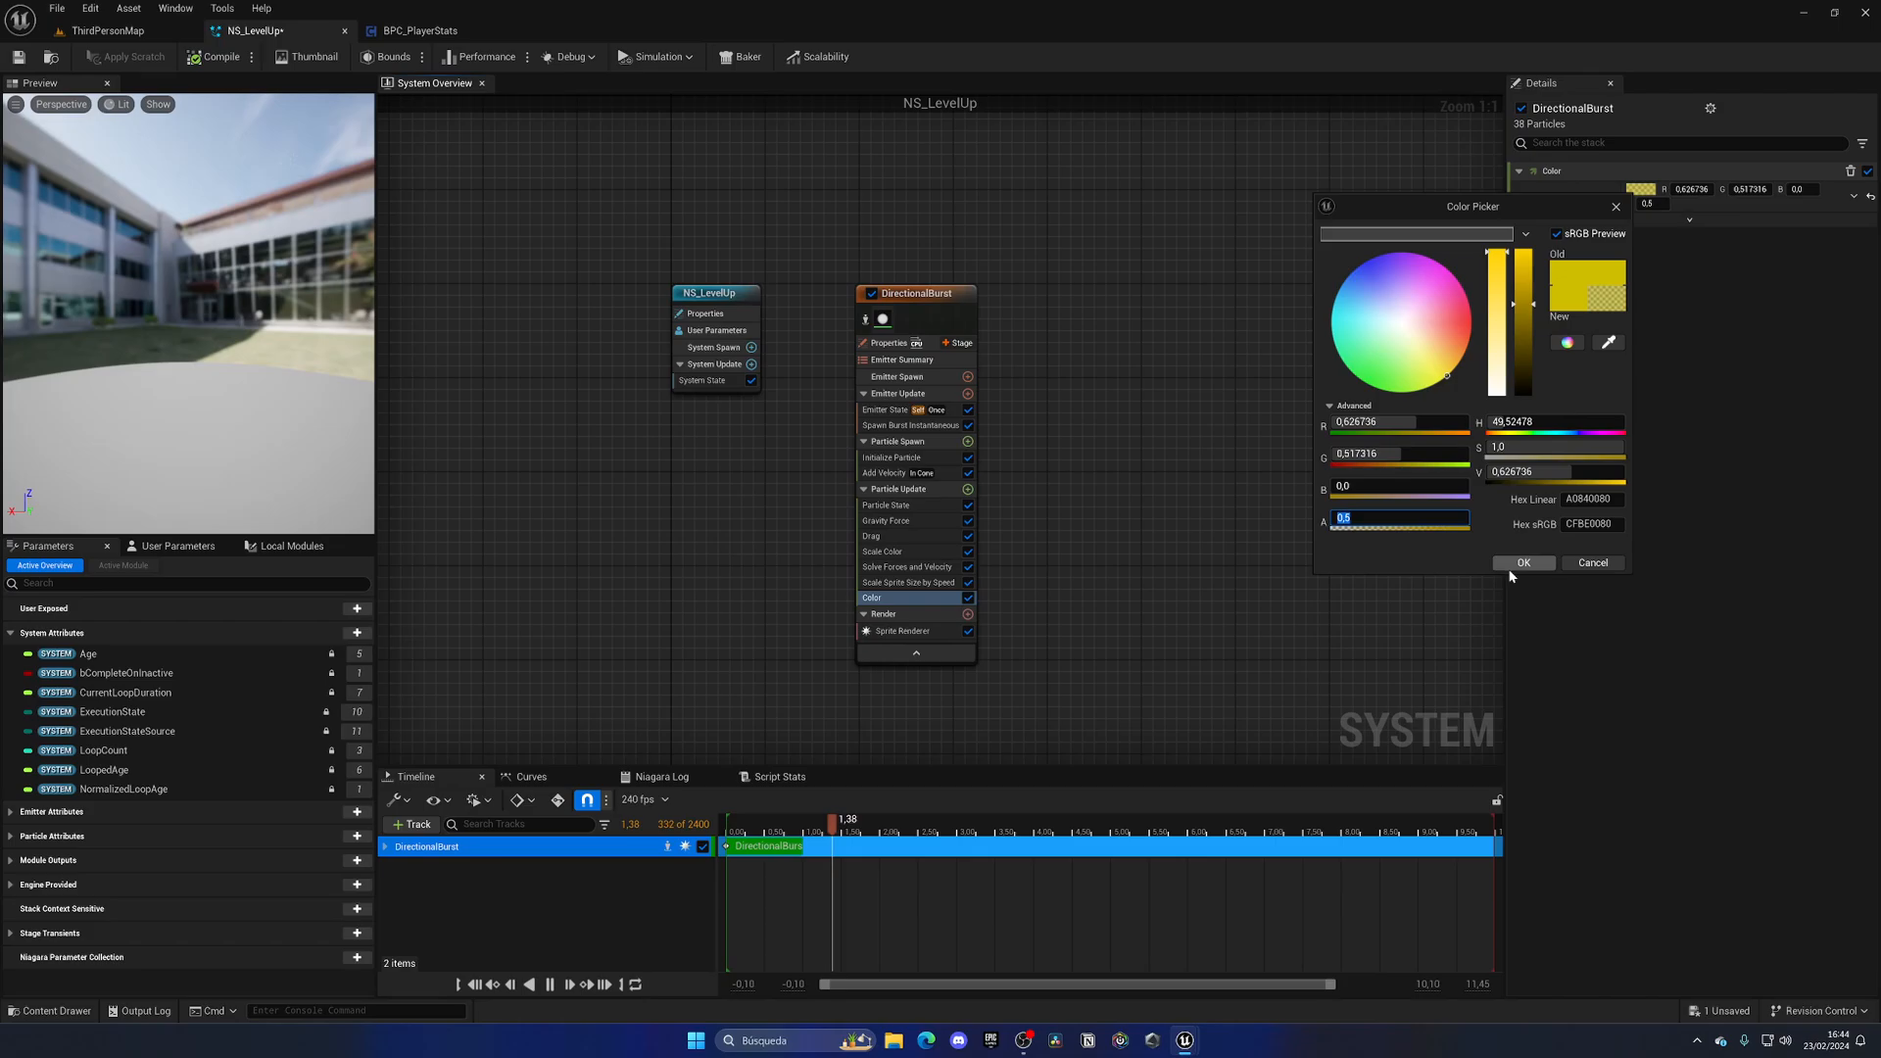
click(1522, 562)
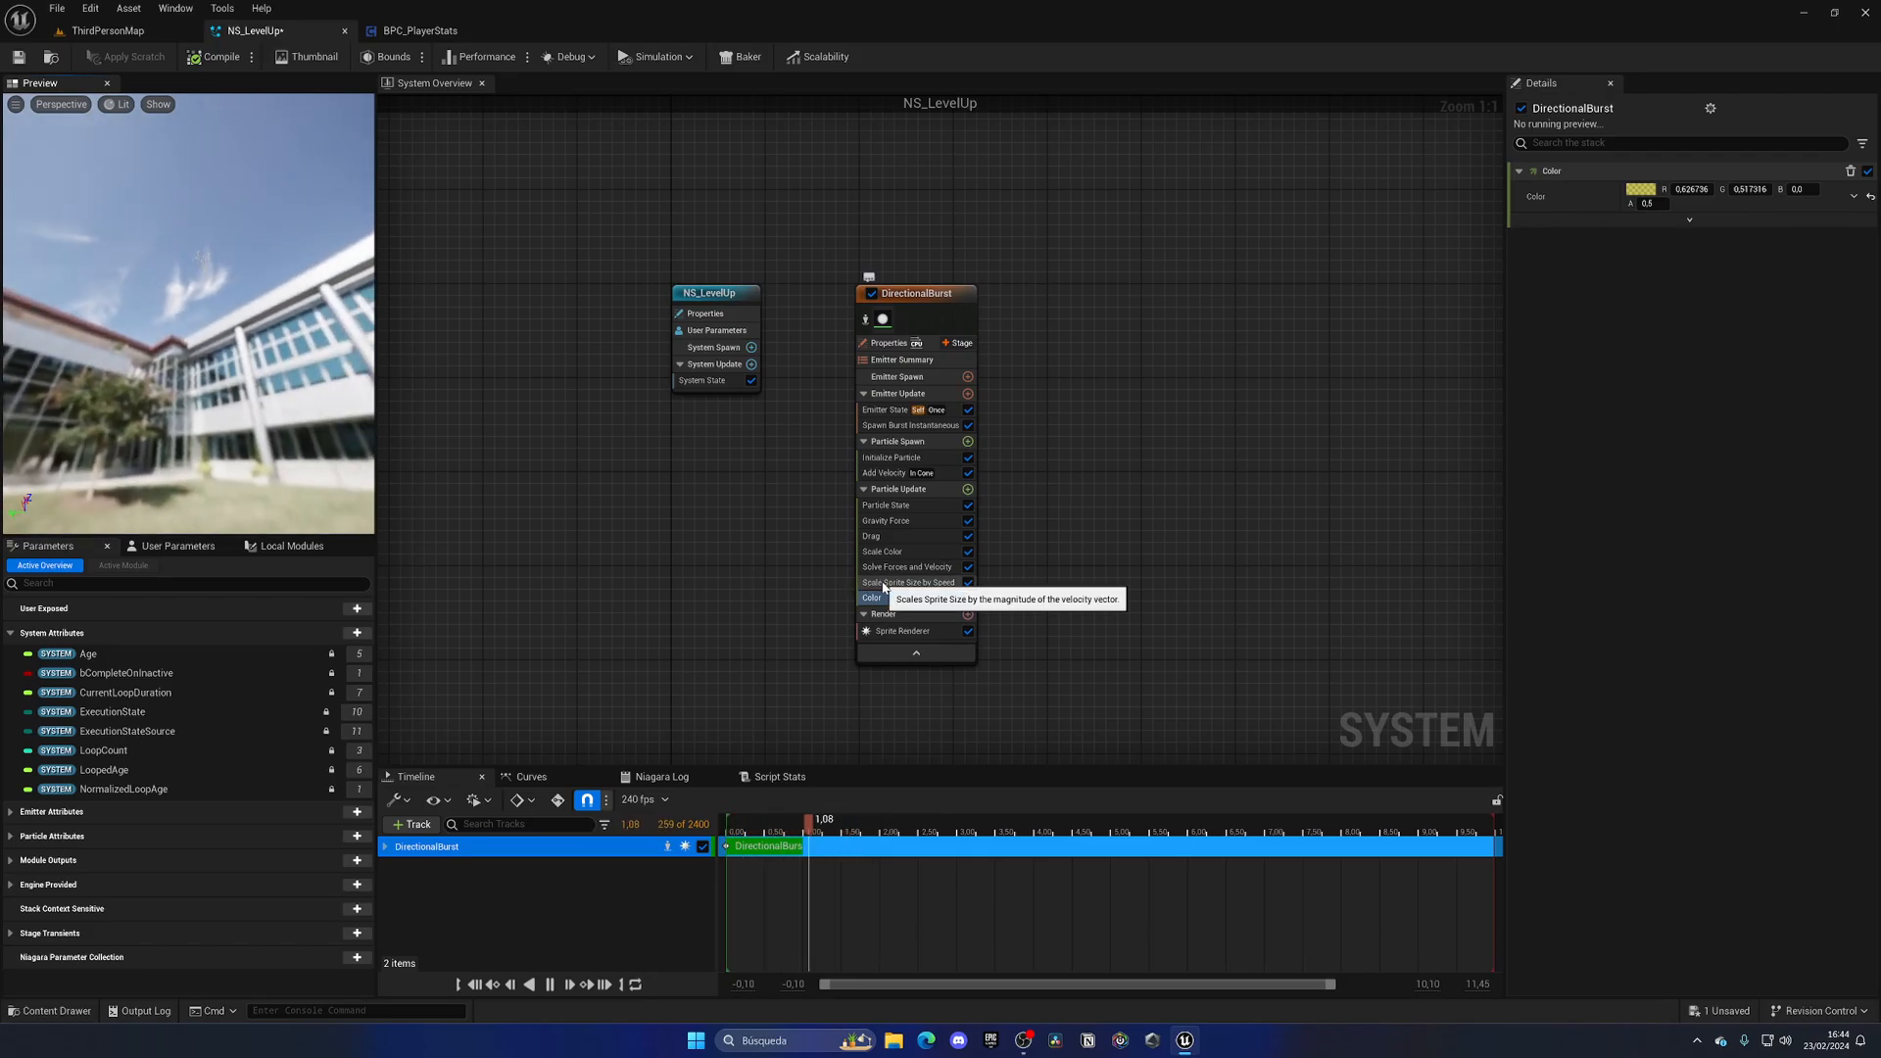
click(907, 582)
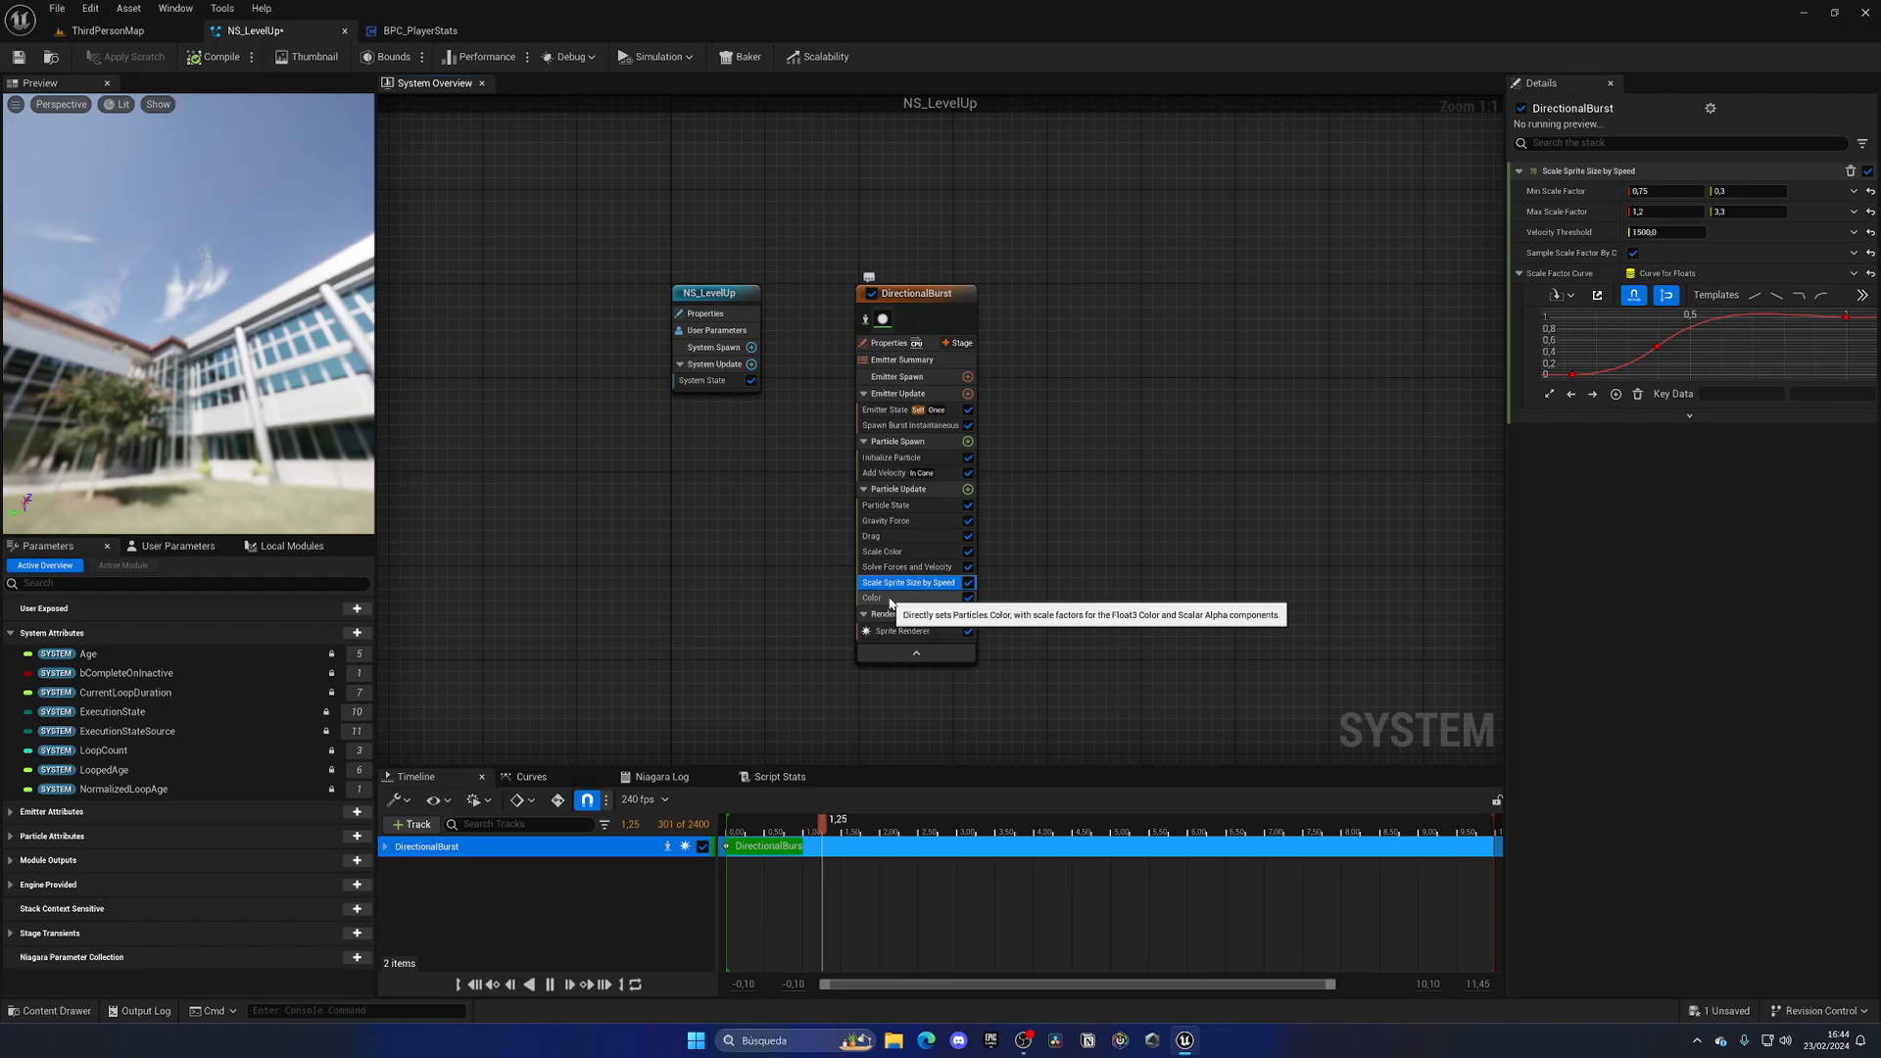
click(893, 456)
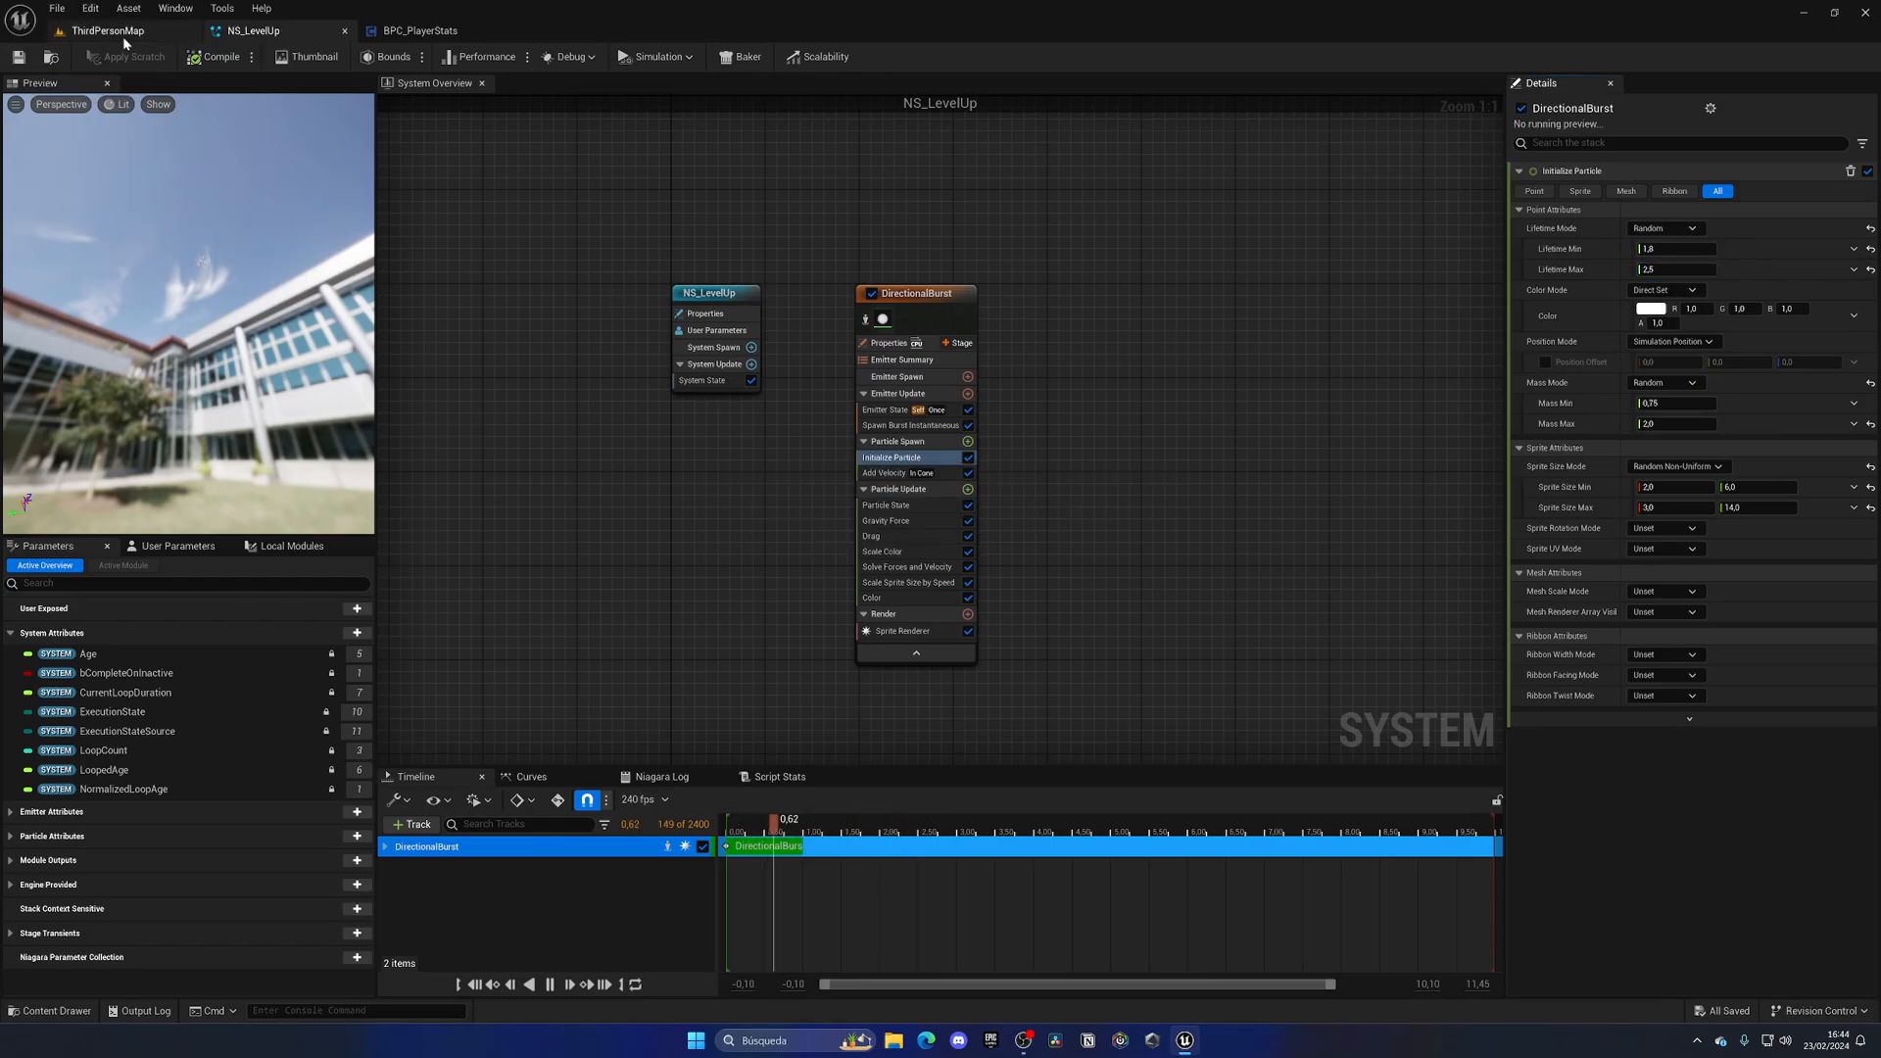
After a quick map check, add a Curl Noise Force module to Particle Update
click(109, 30)
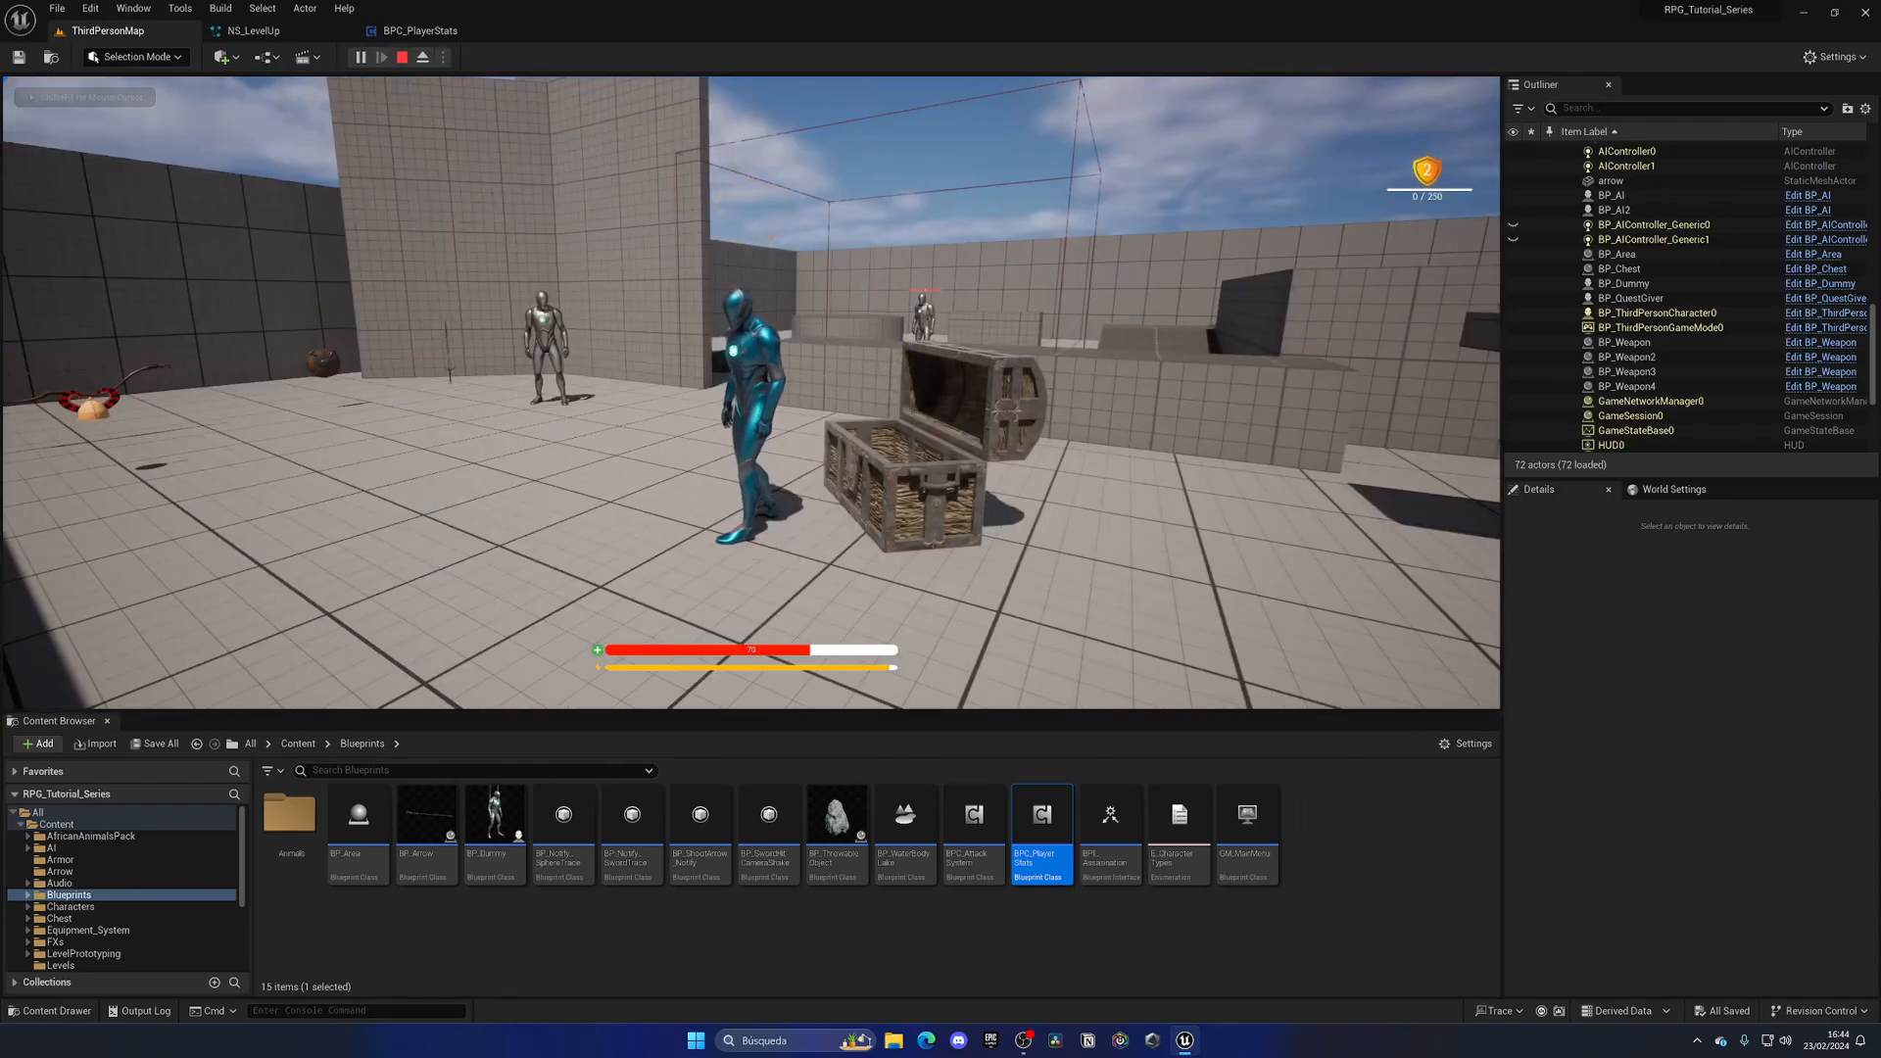
click(249, 29)
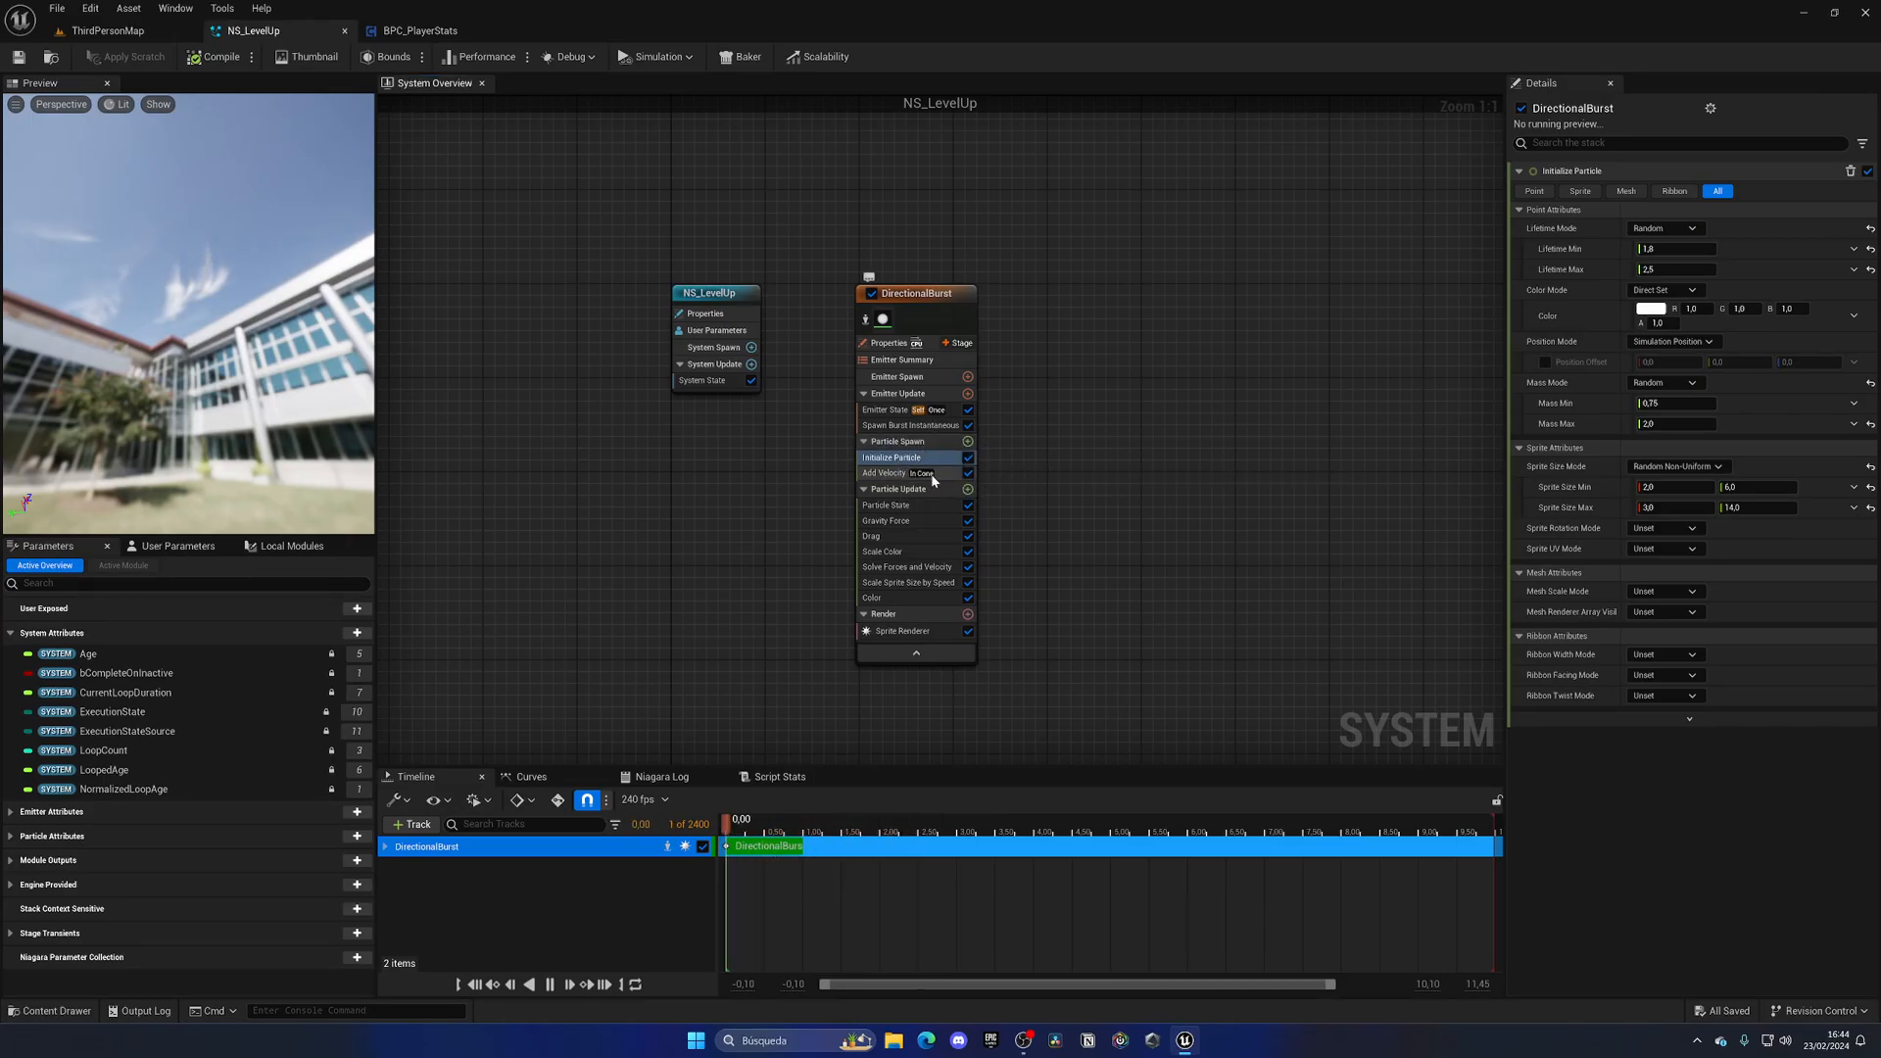
click(886, 472)
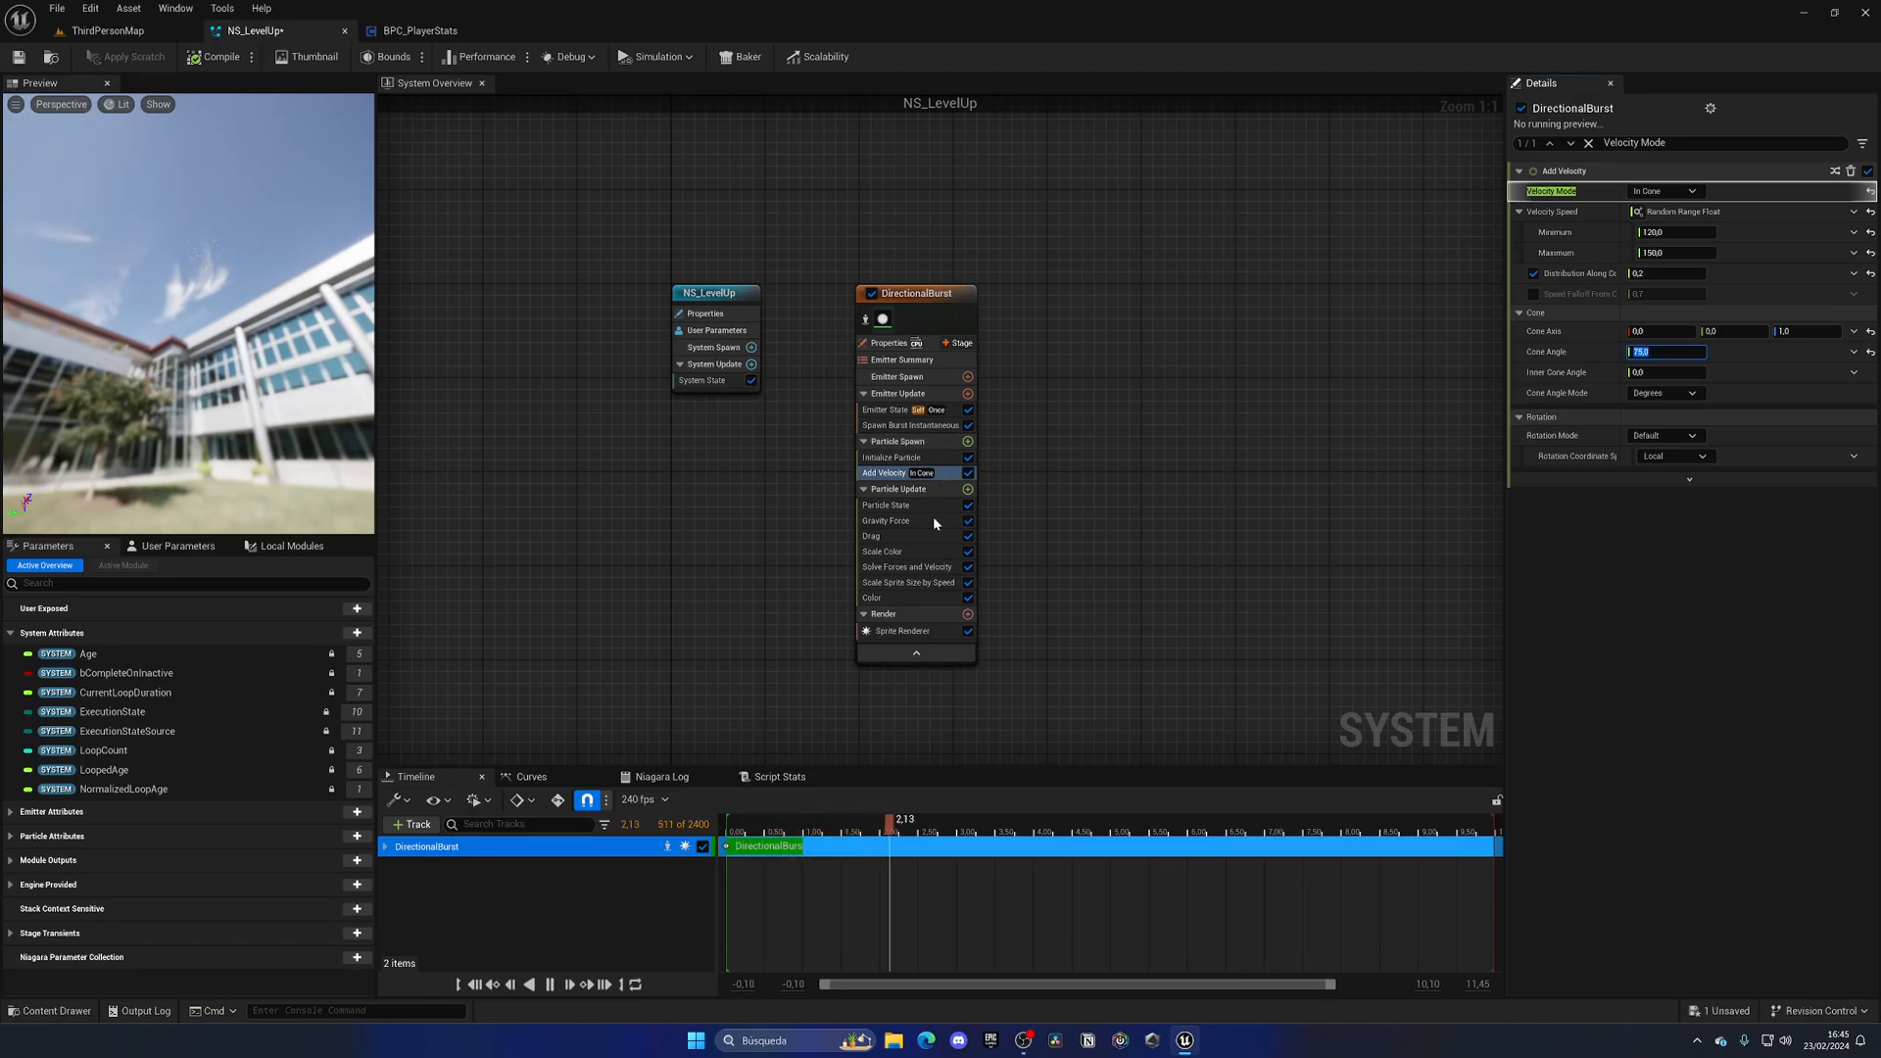
click(873, 597)
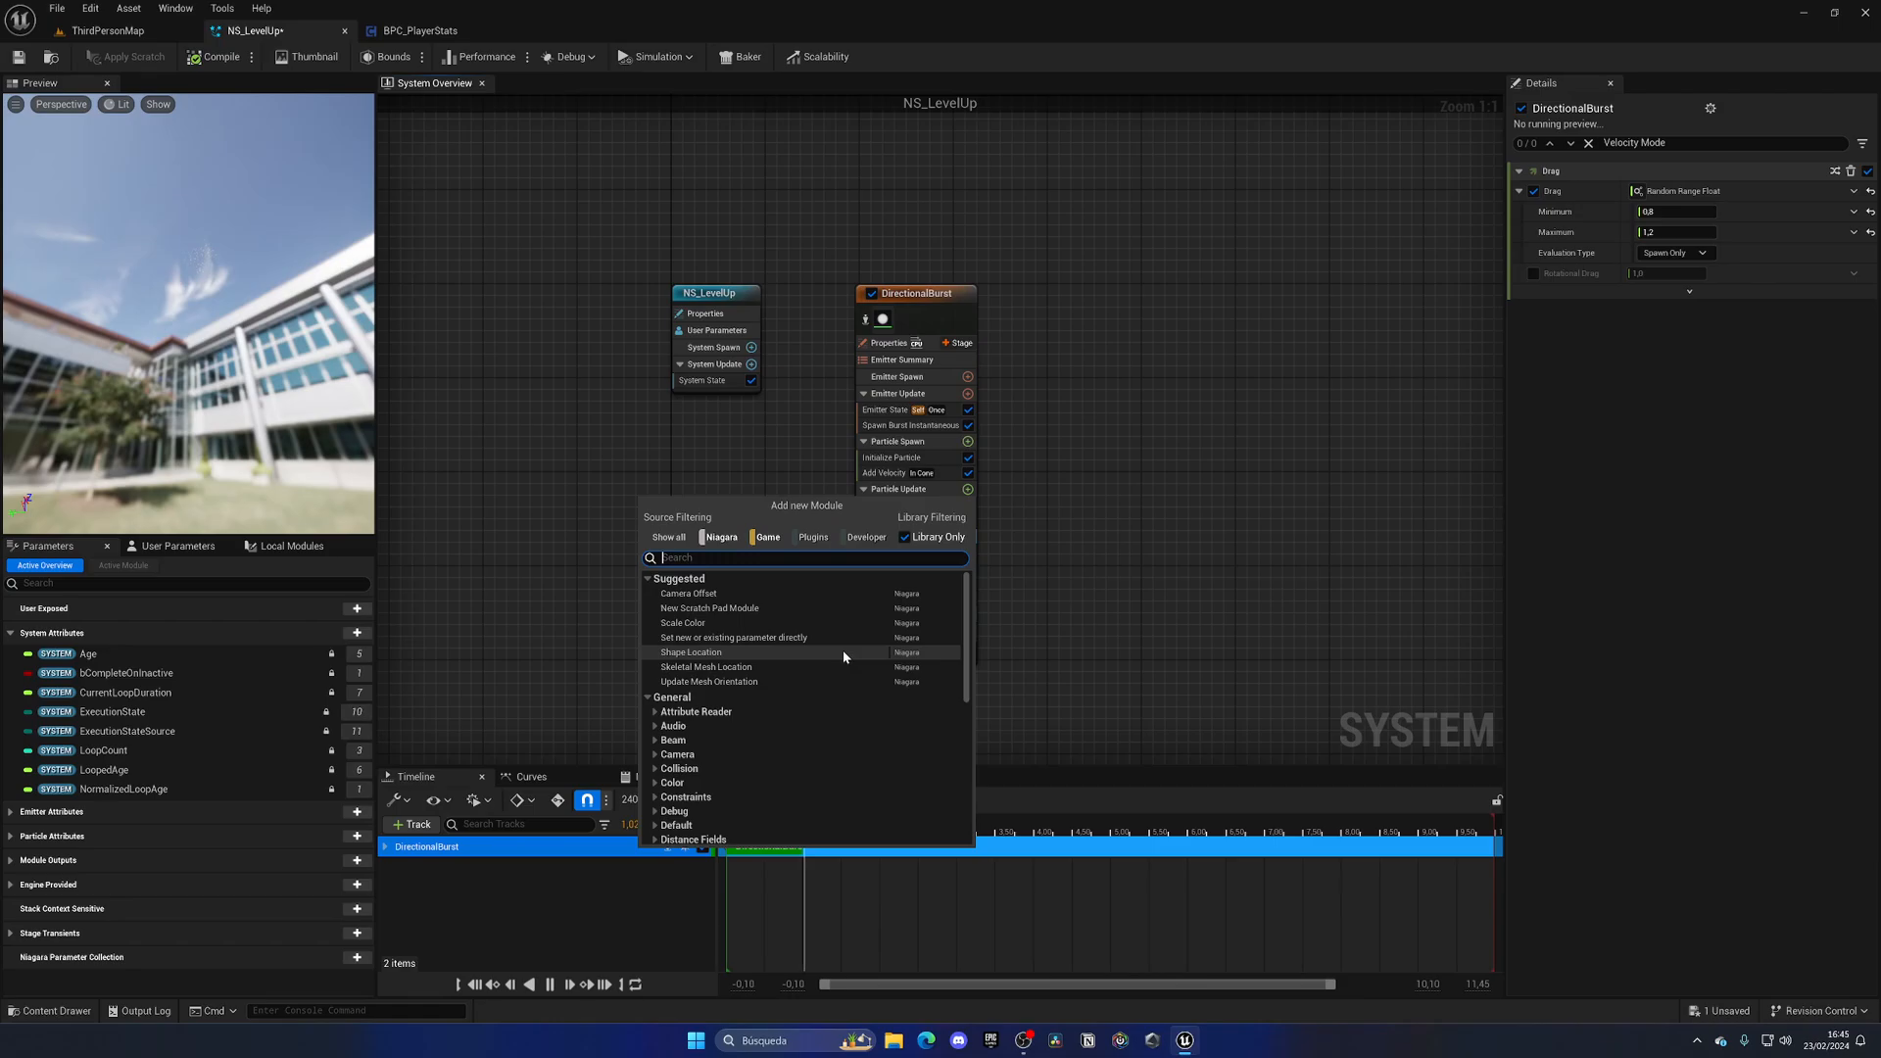
text(noi)
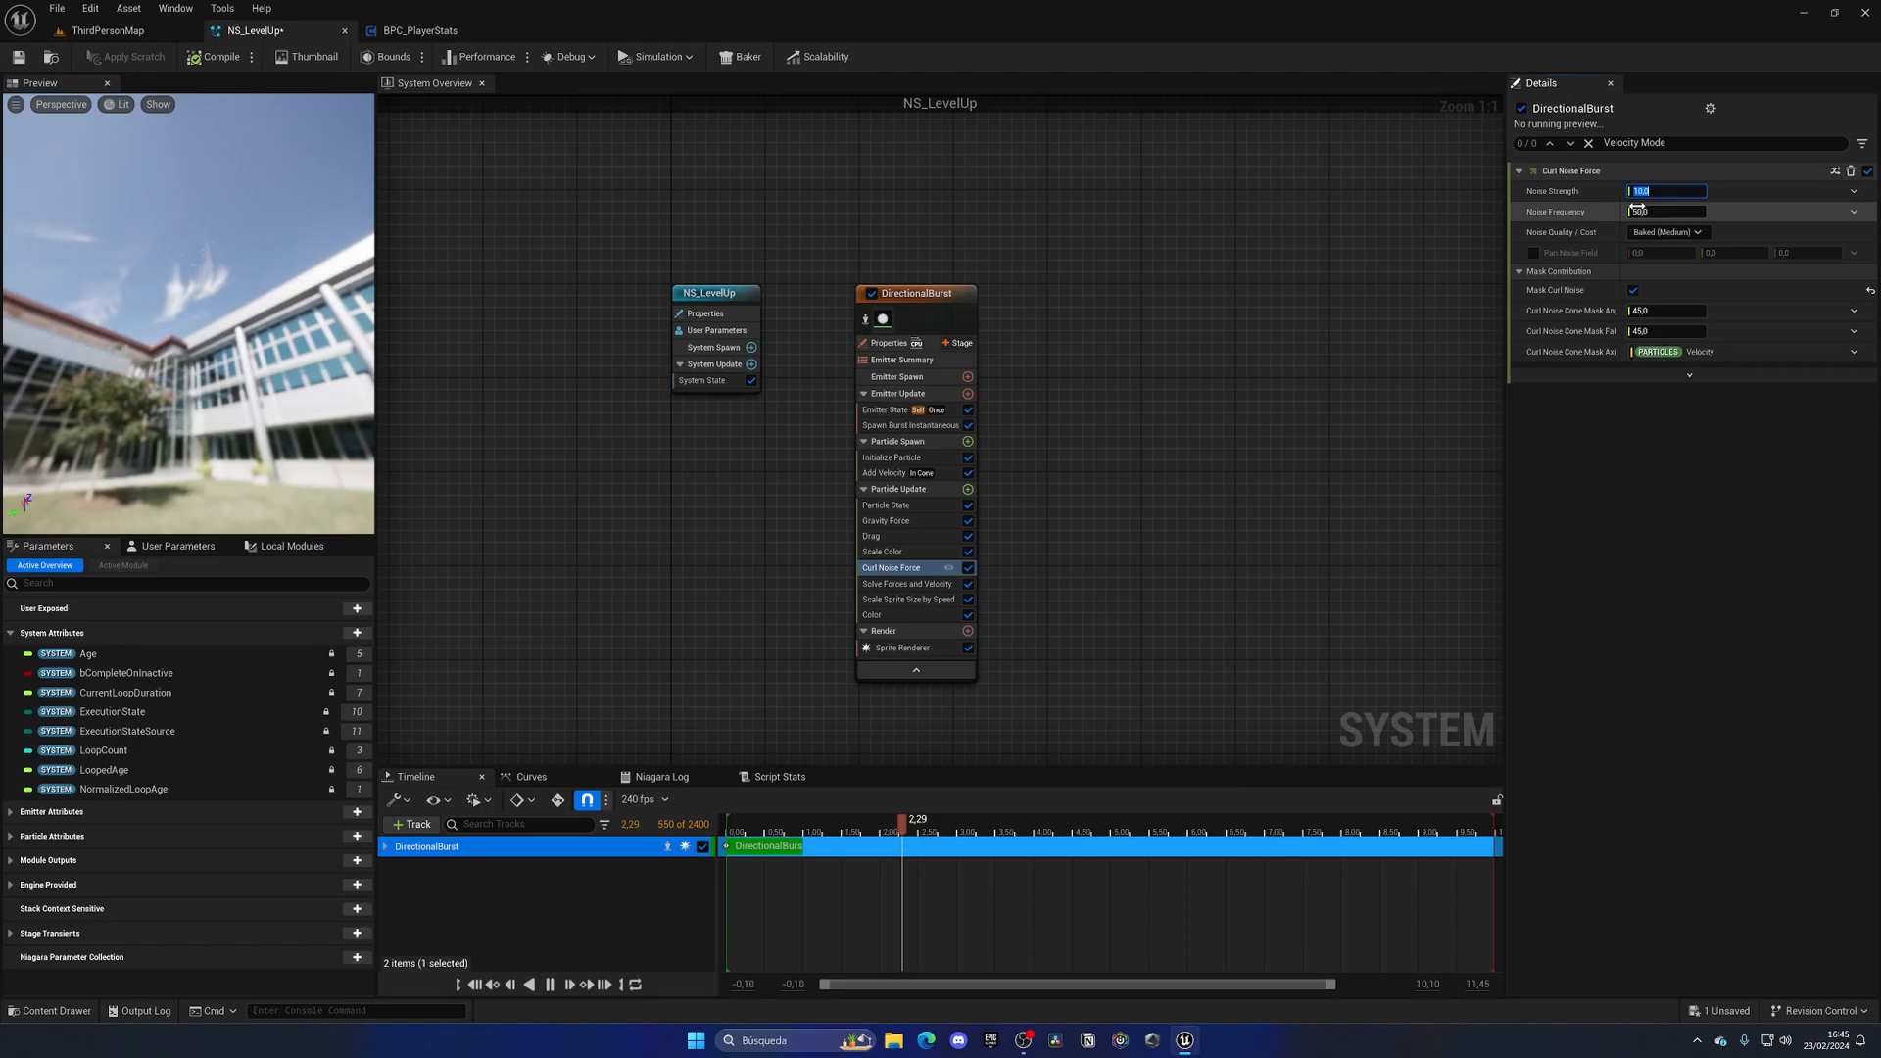
Set the curl noise strength to 200 and frequency to 10
text(200.)
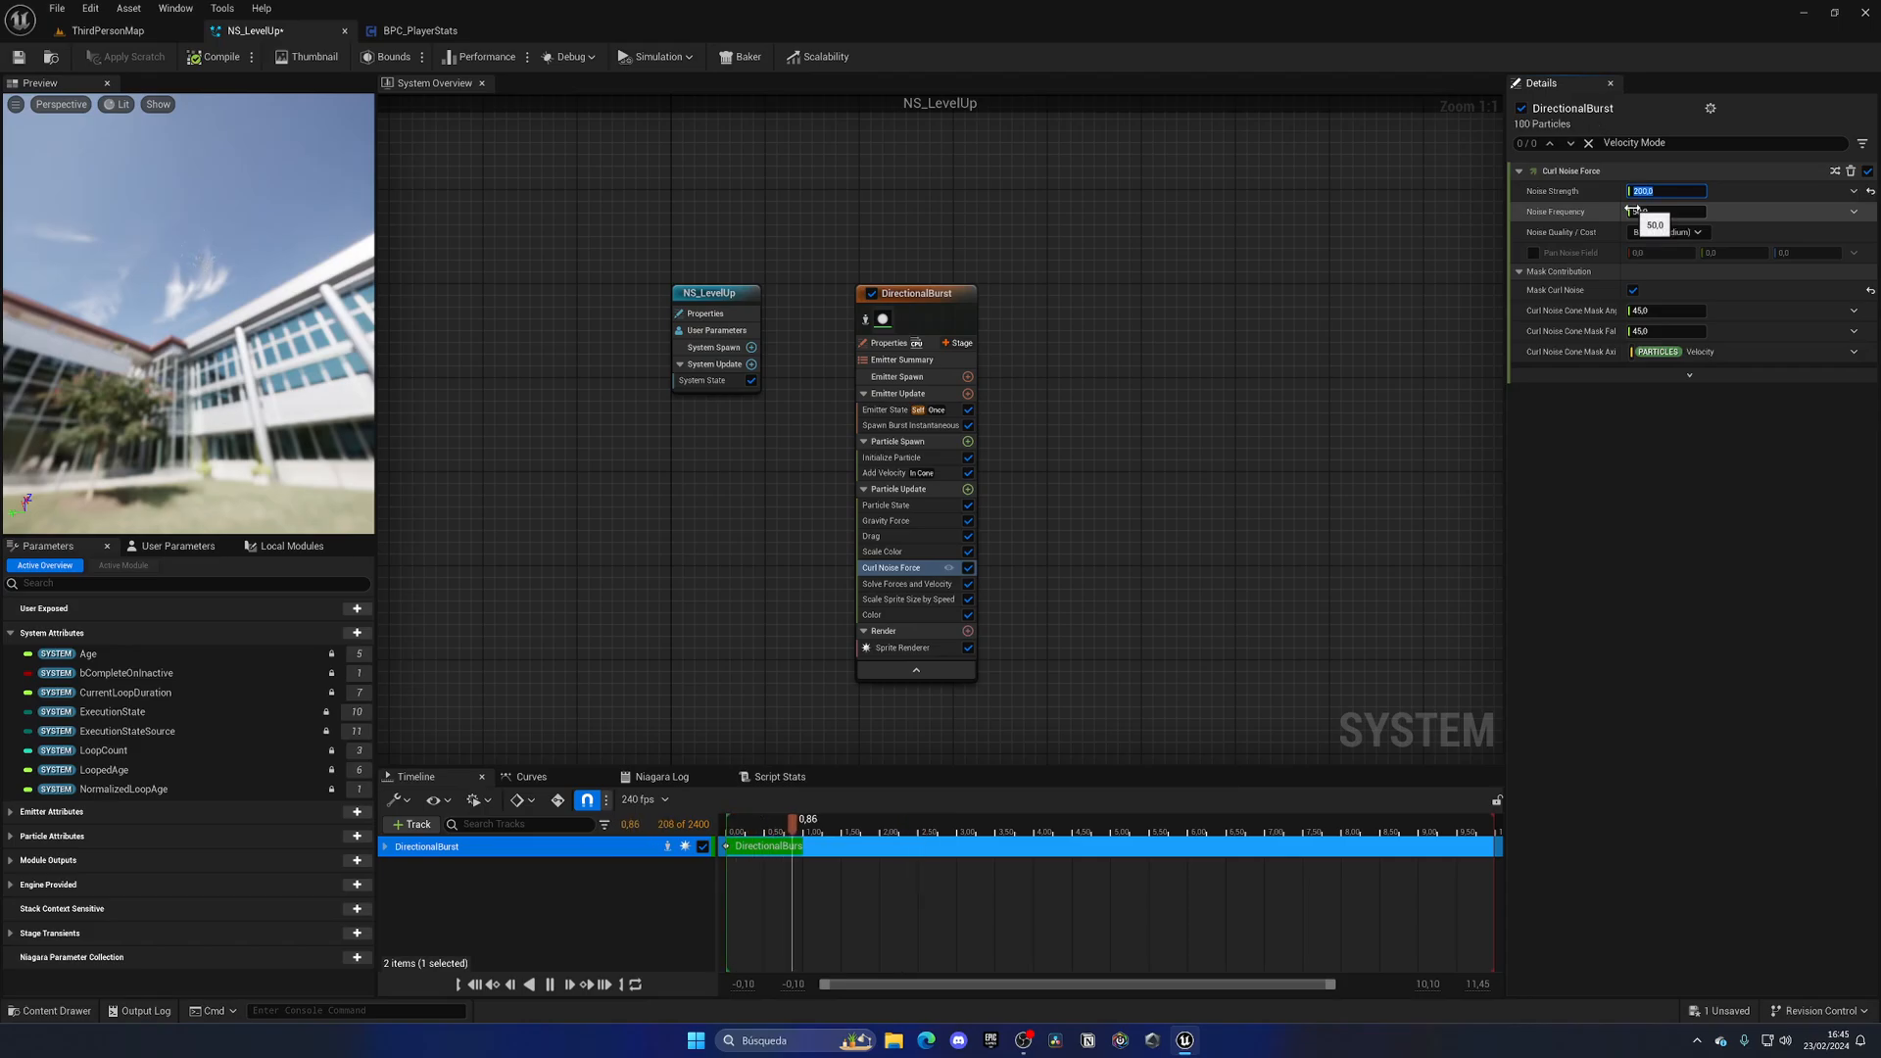
text(1)
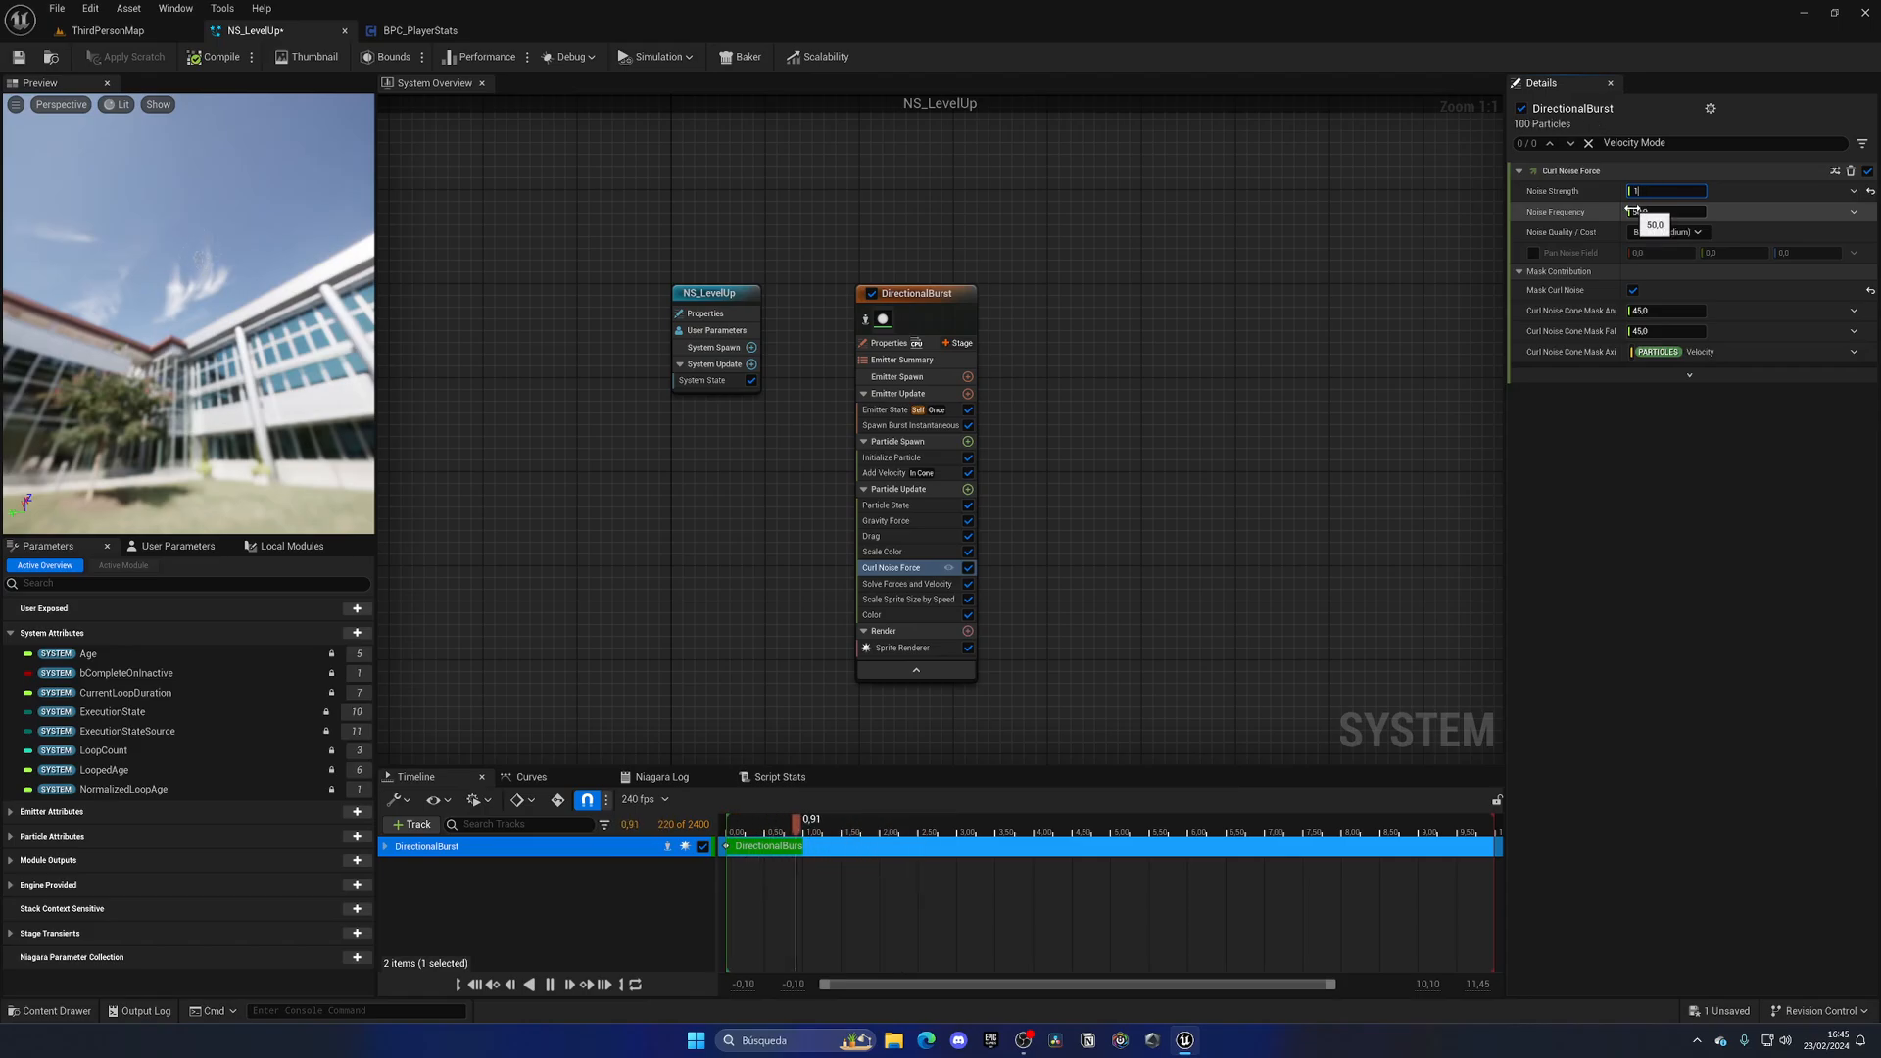
text(10.0)
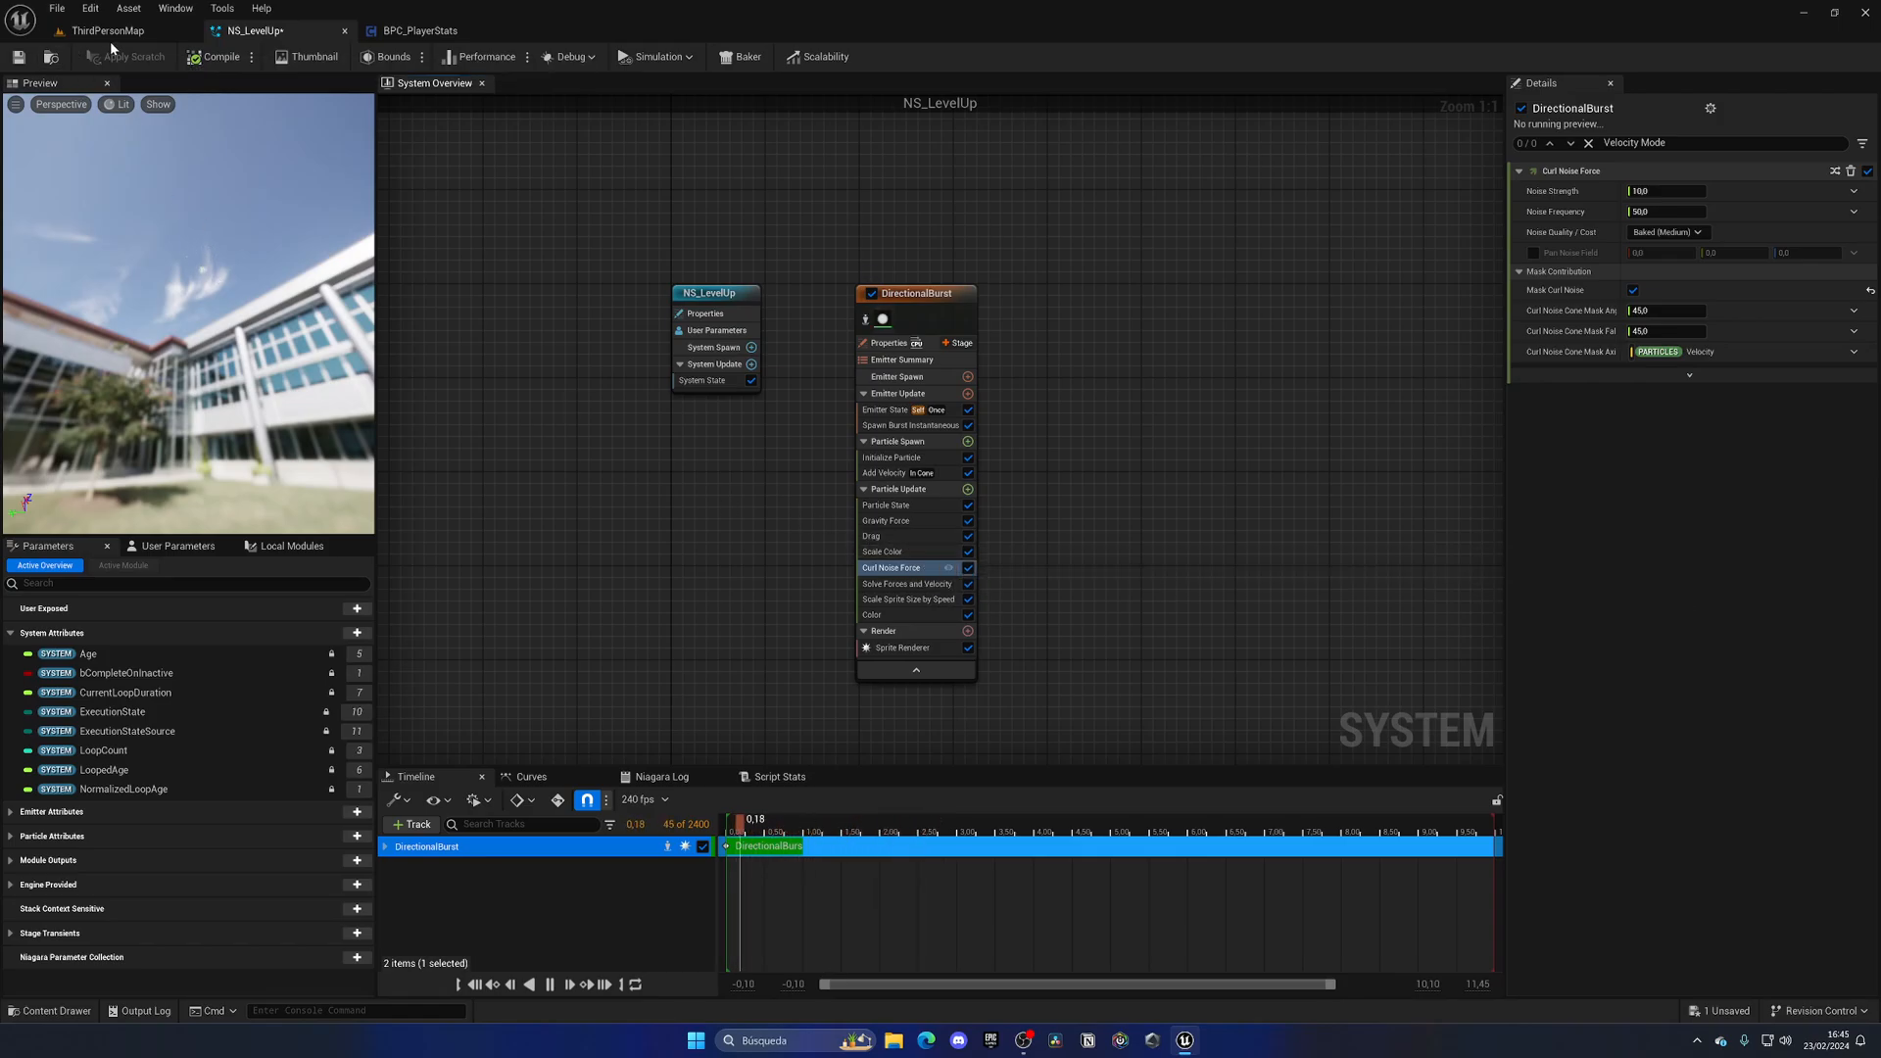
Return to the NS_LevelUp system and review the Drag module settings
click(102, 30)
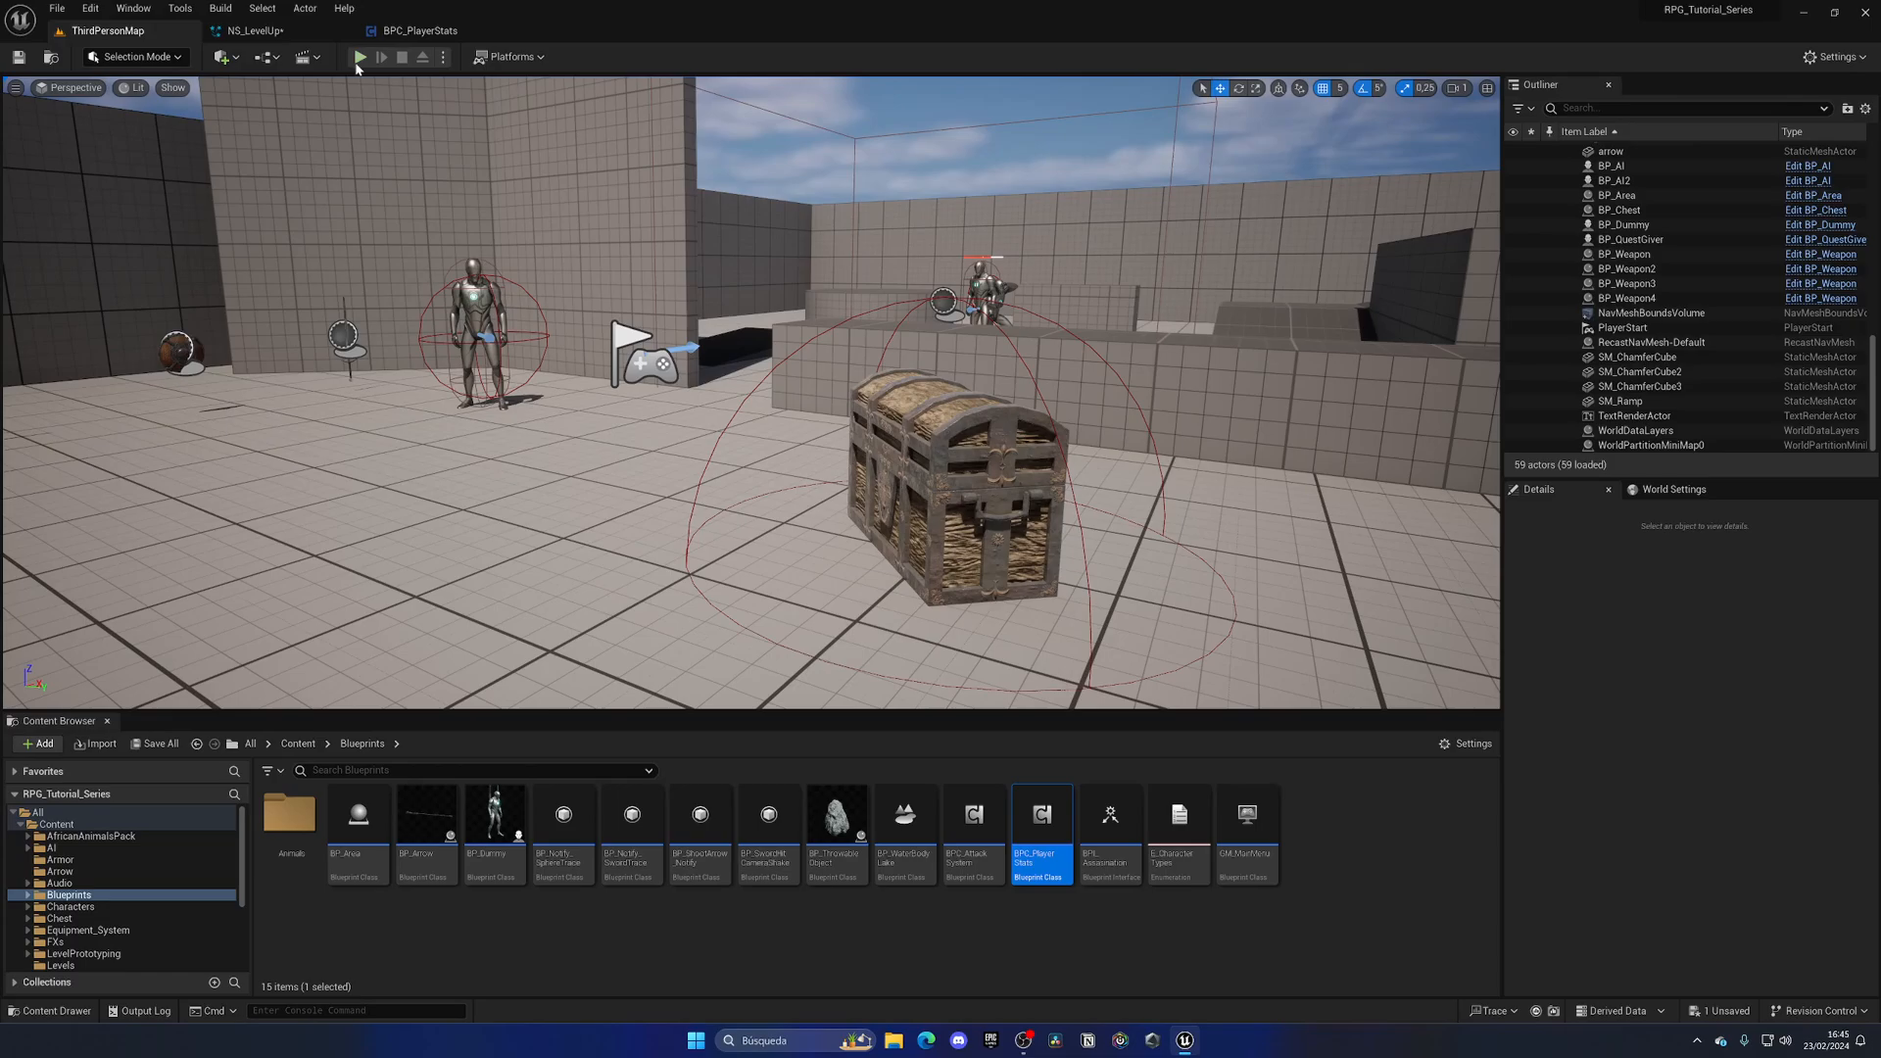
click(361, 57)
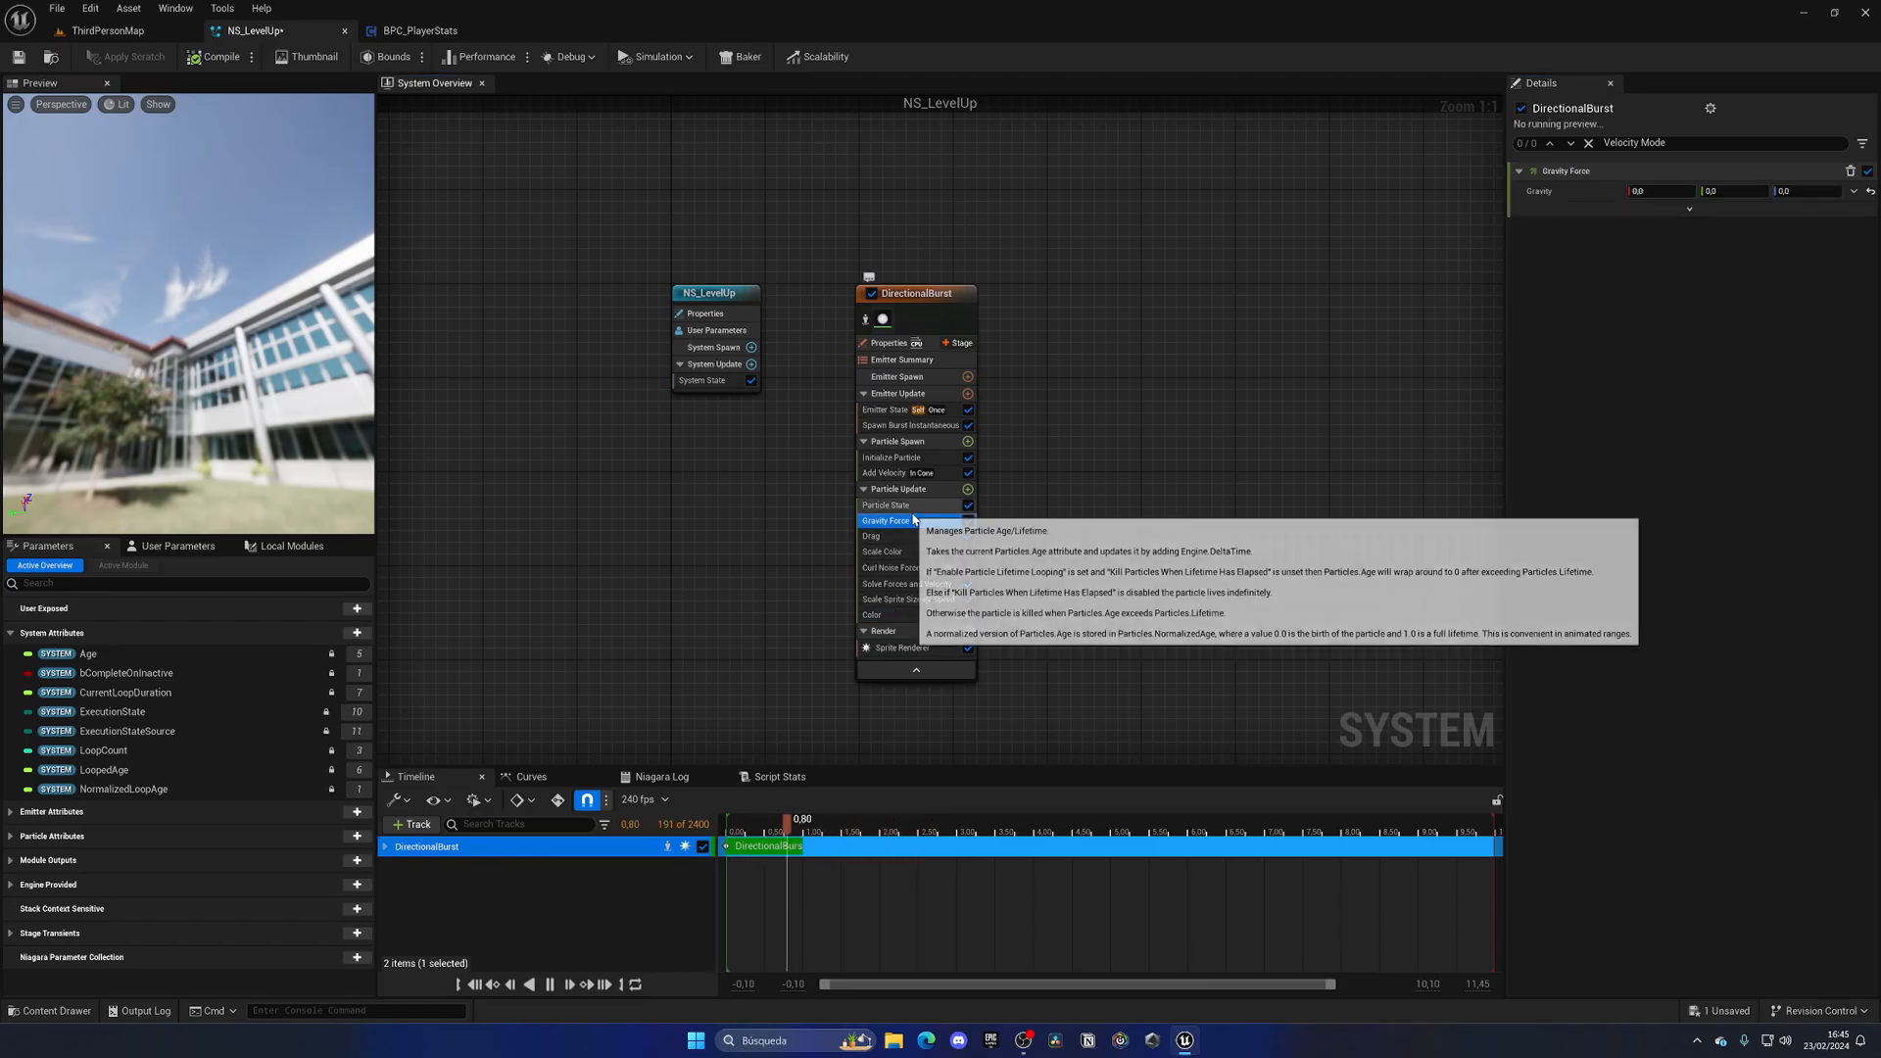
click(874, 537)
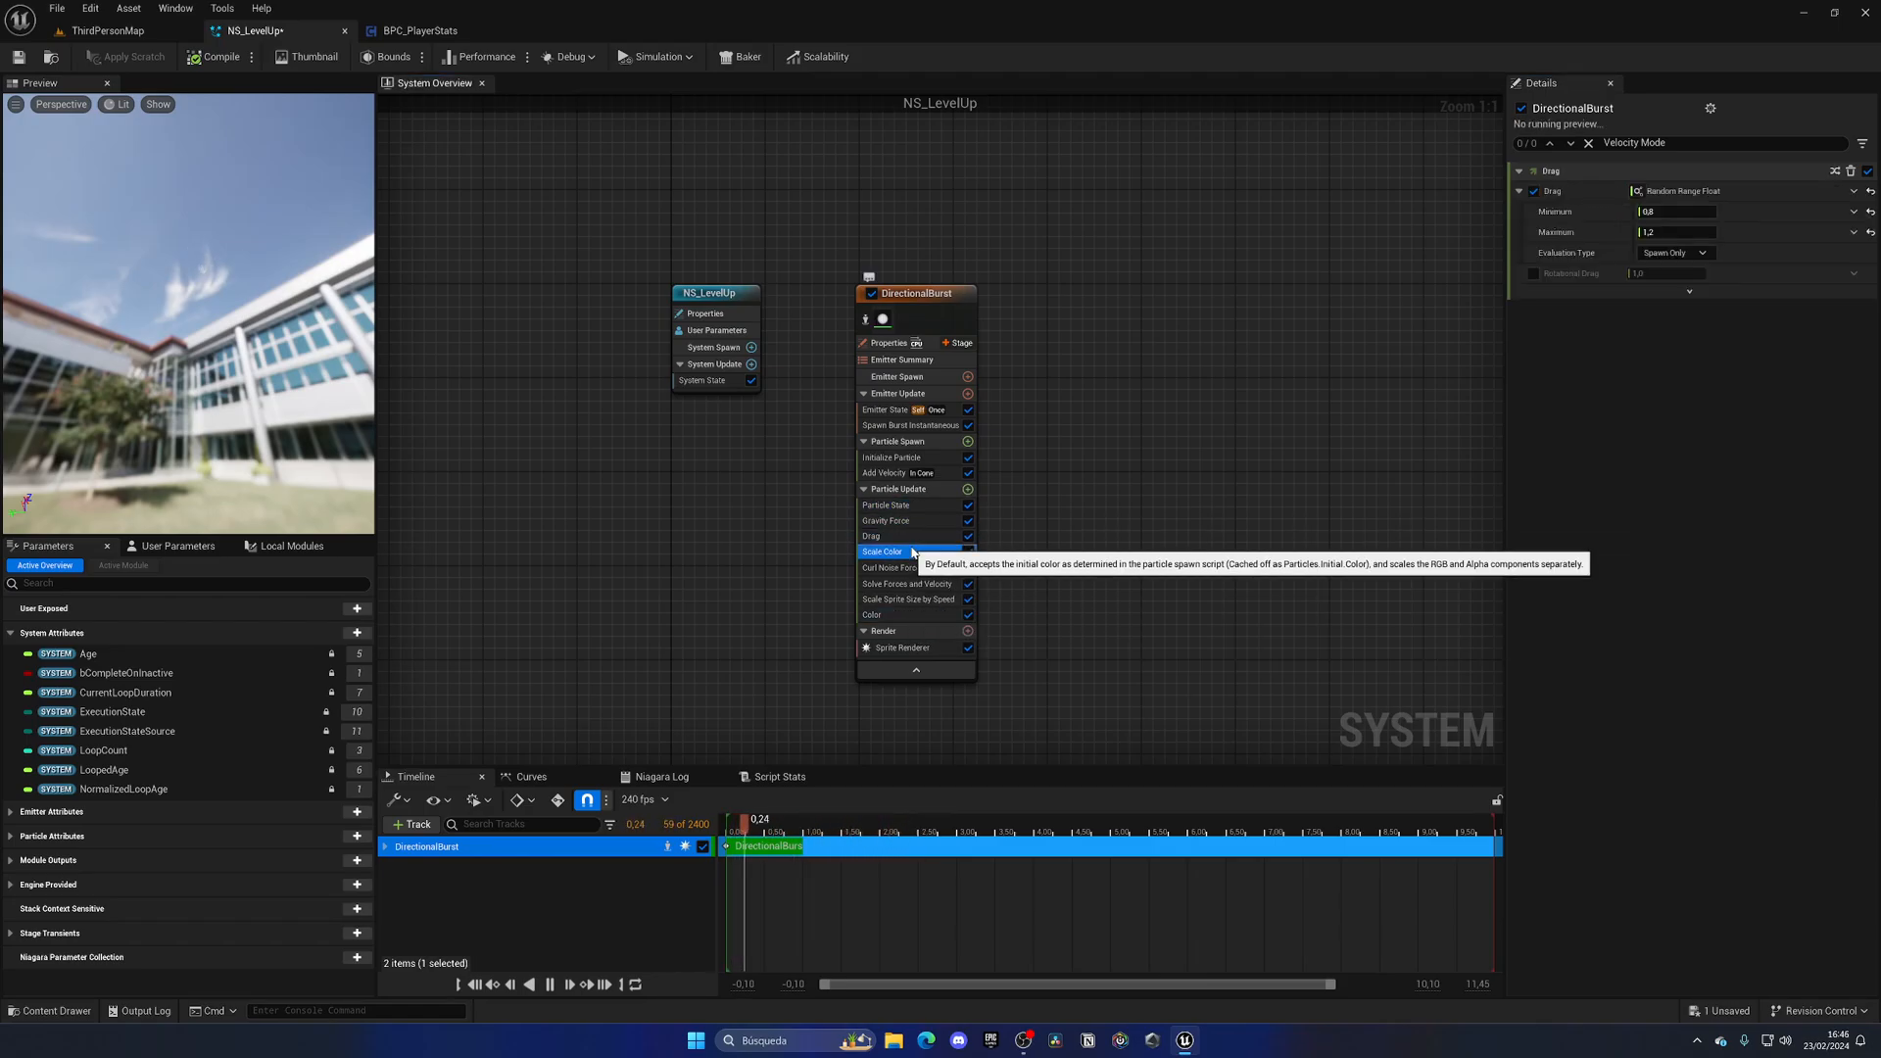
Review Scale Color and Curl Noise Force, then bring ThirdPersonMap back into view
click(882, 553)
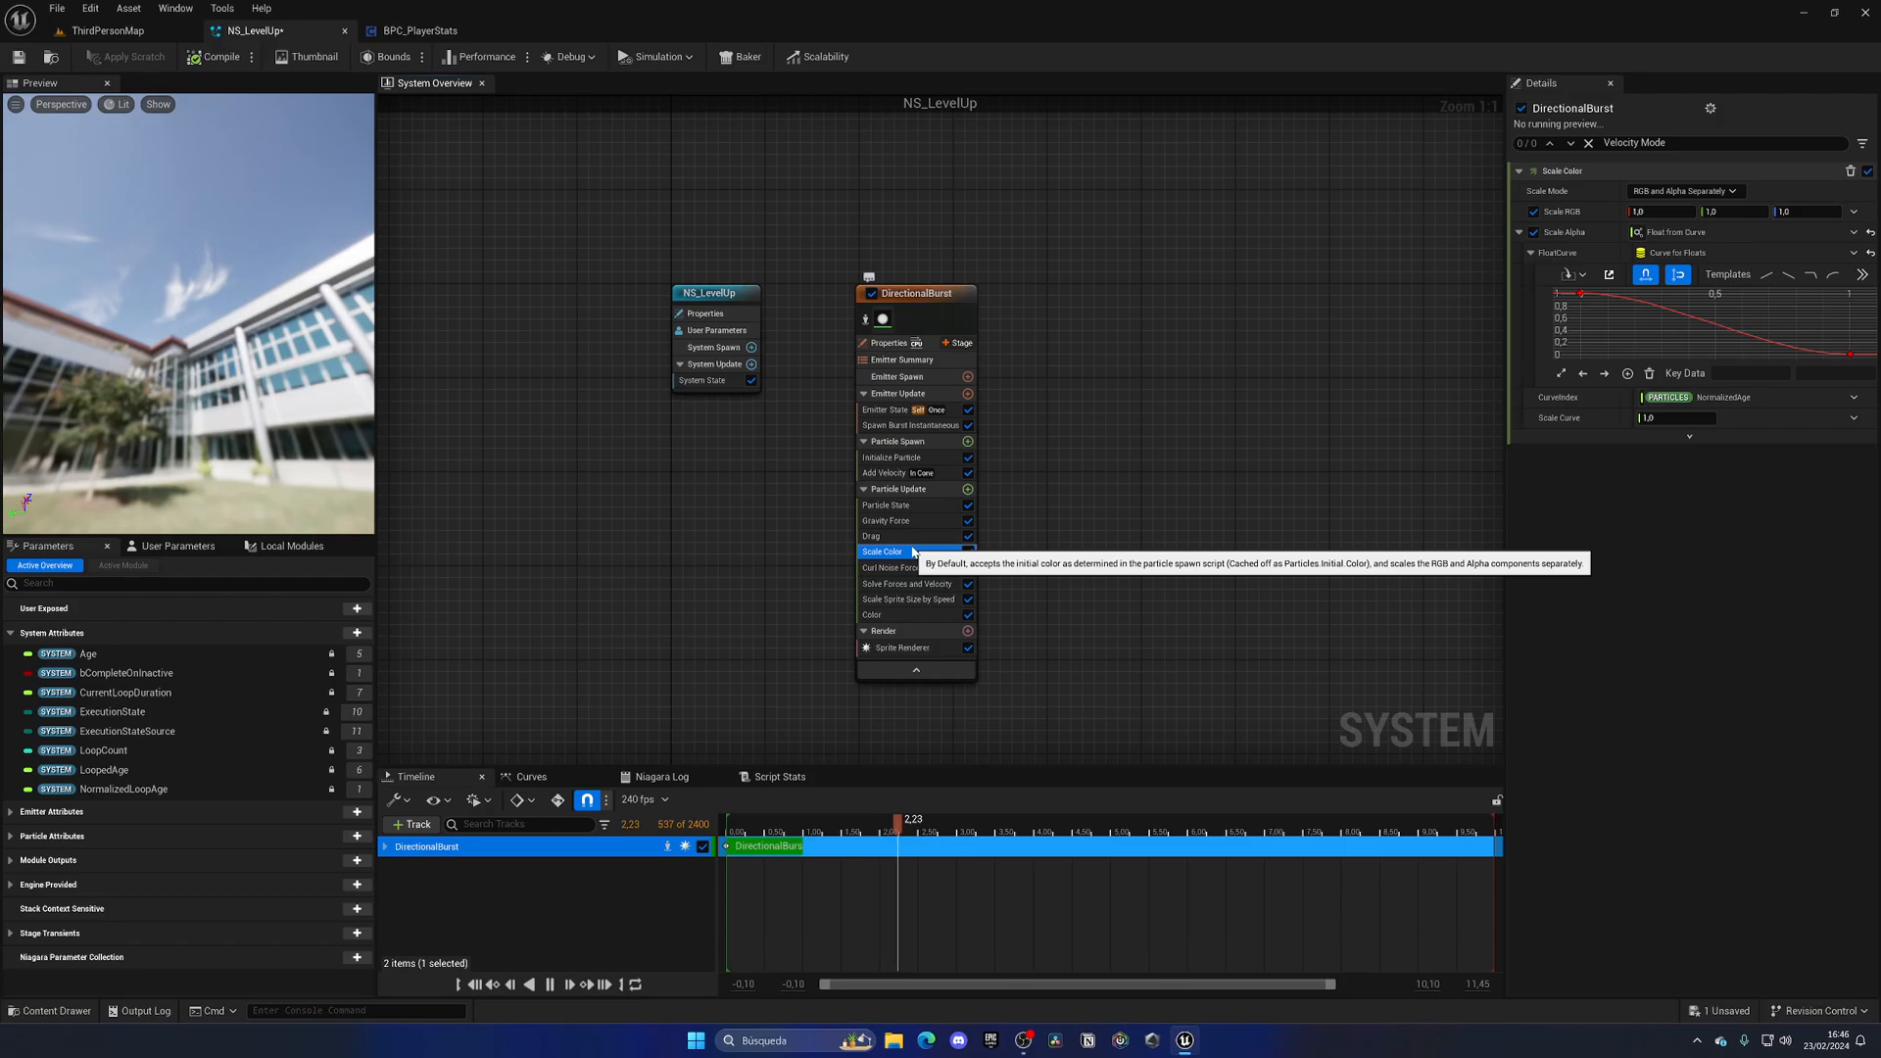
click(893, 567)
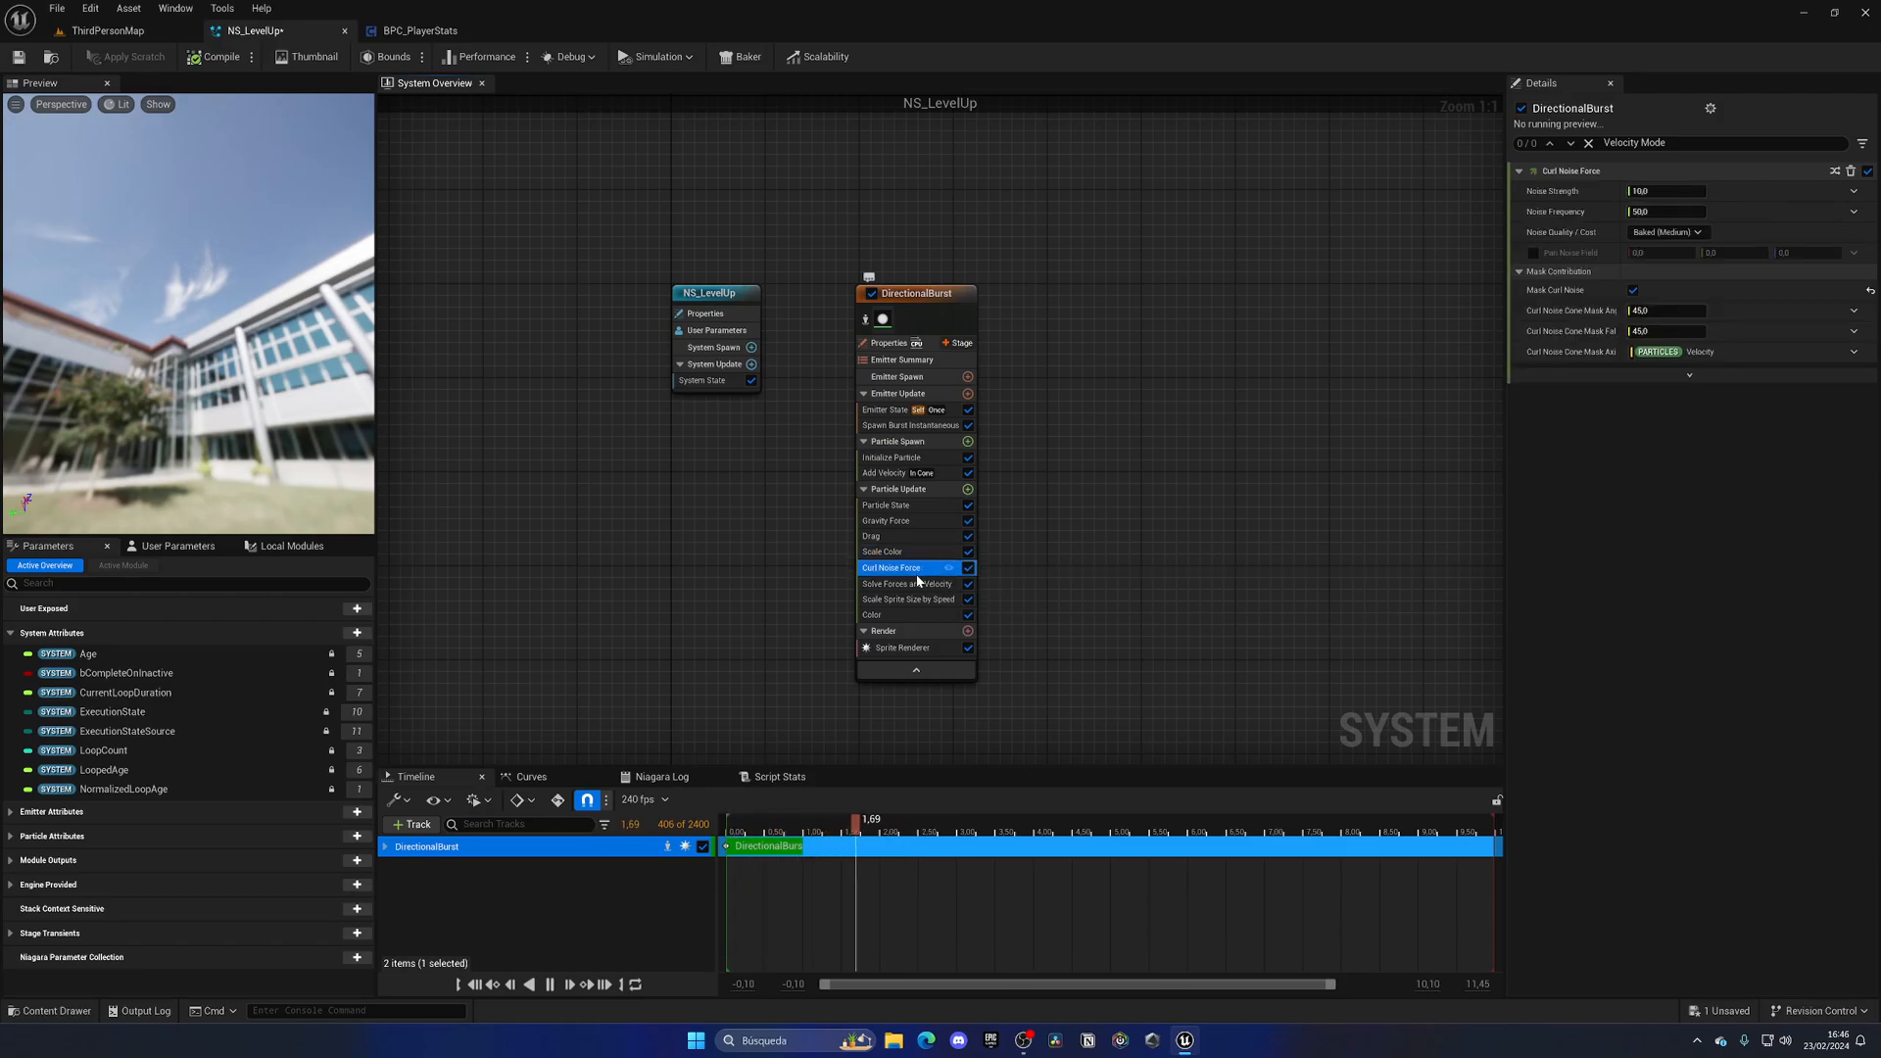
click(872, 614)
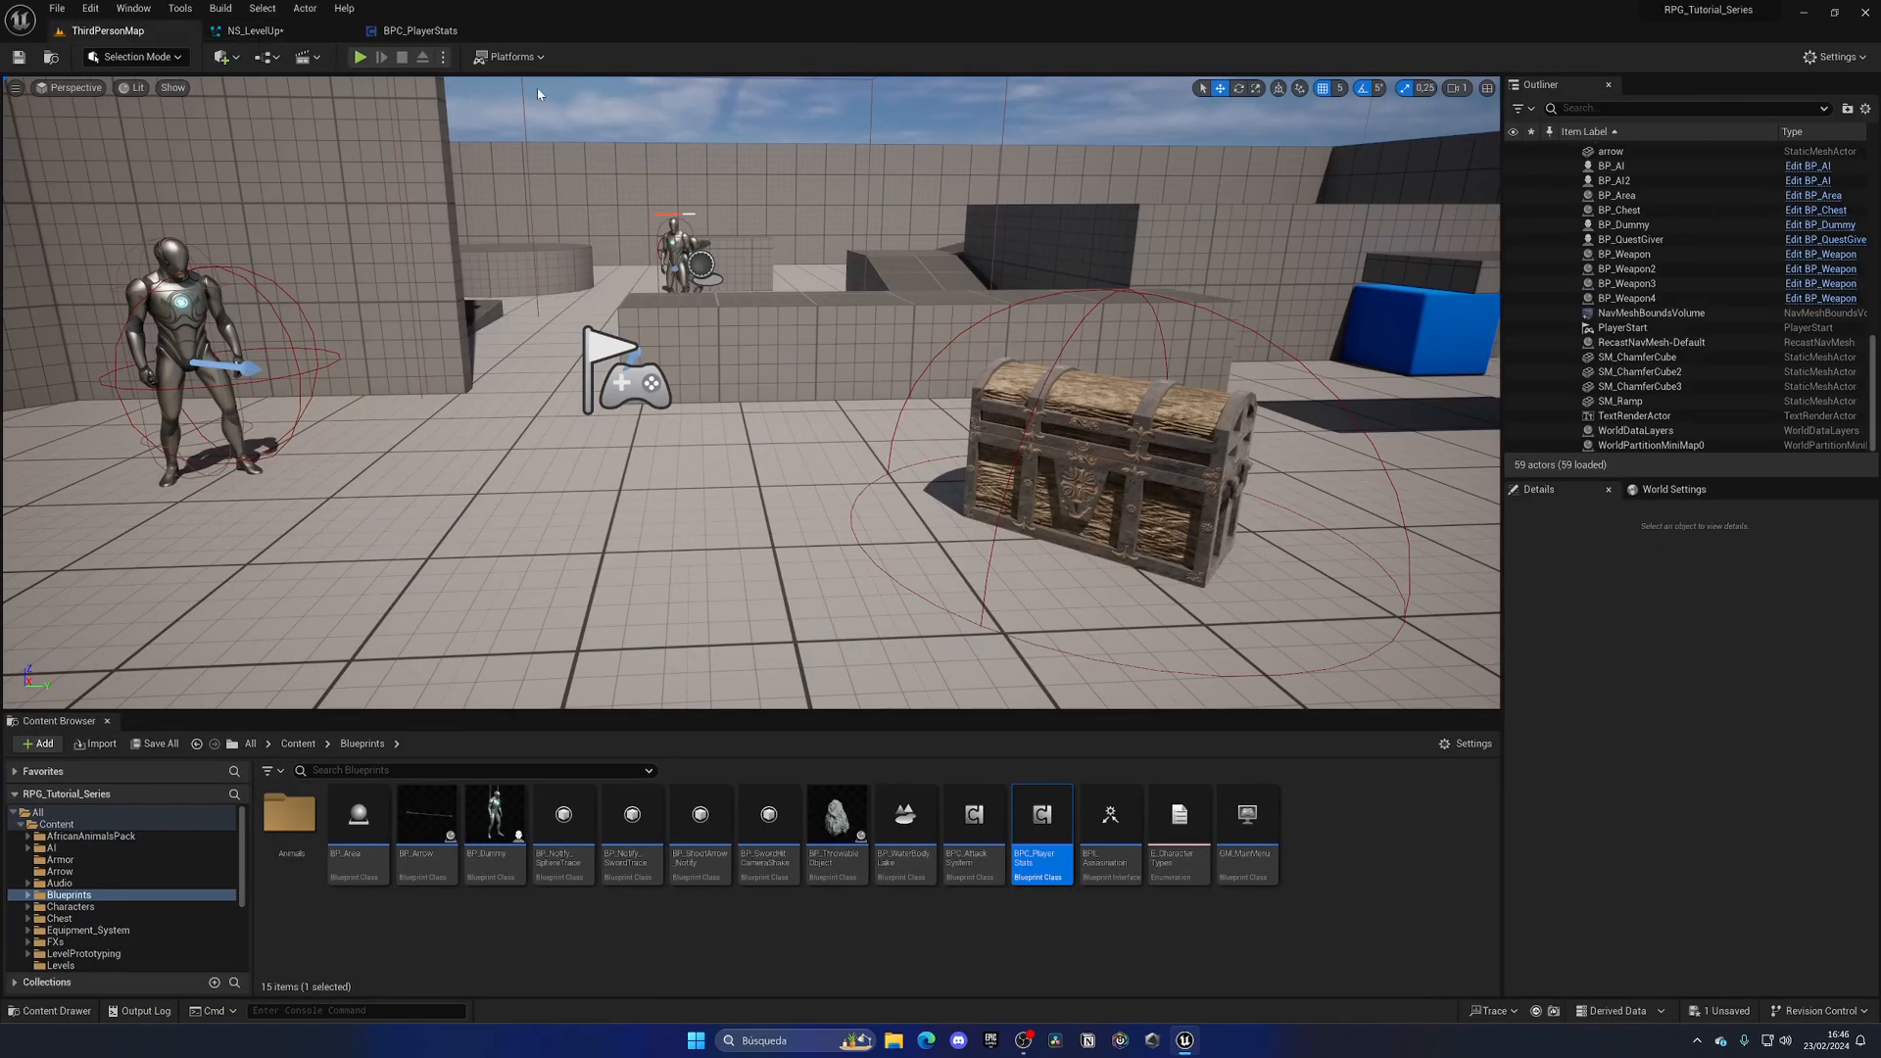
Play-test the level to watch the level-up burst reach level 2, stop and restart
click(358, 57)
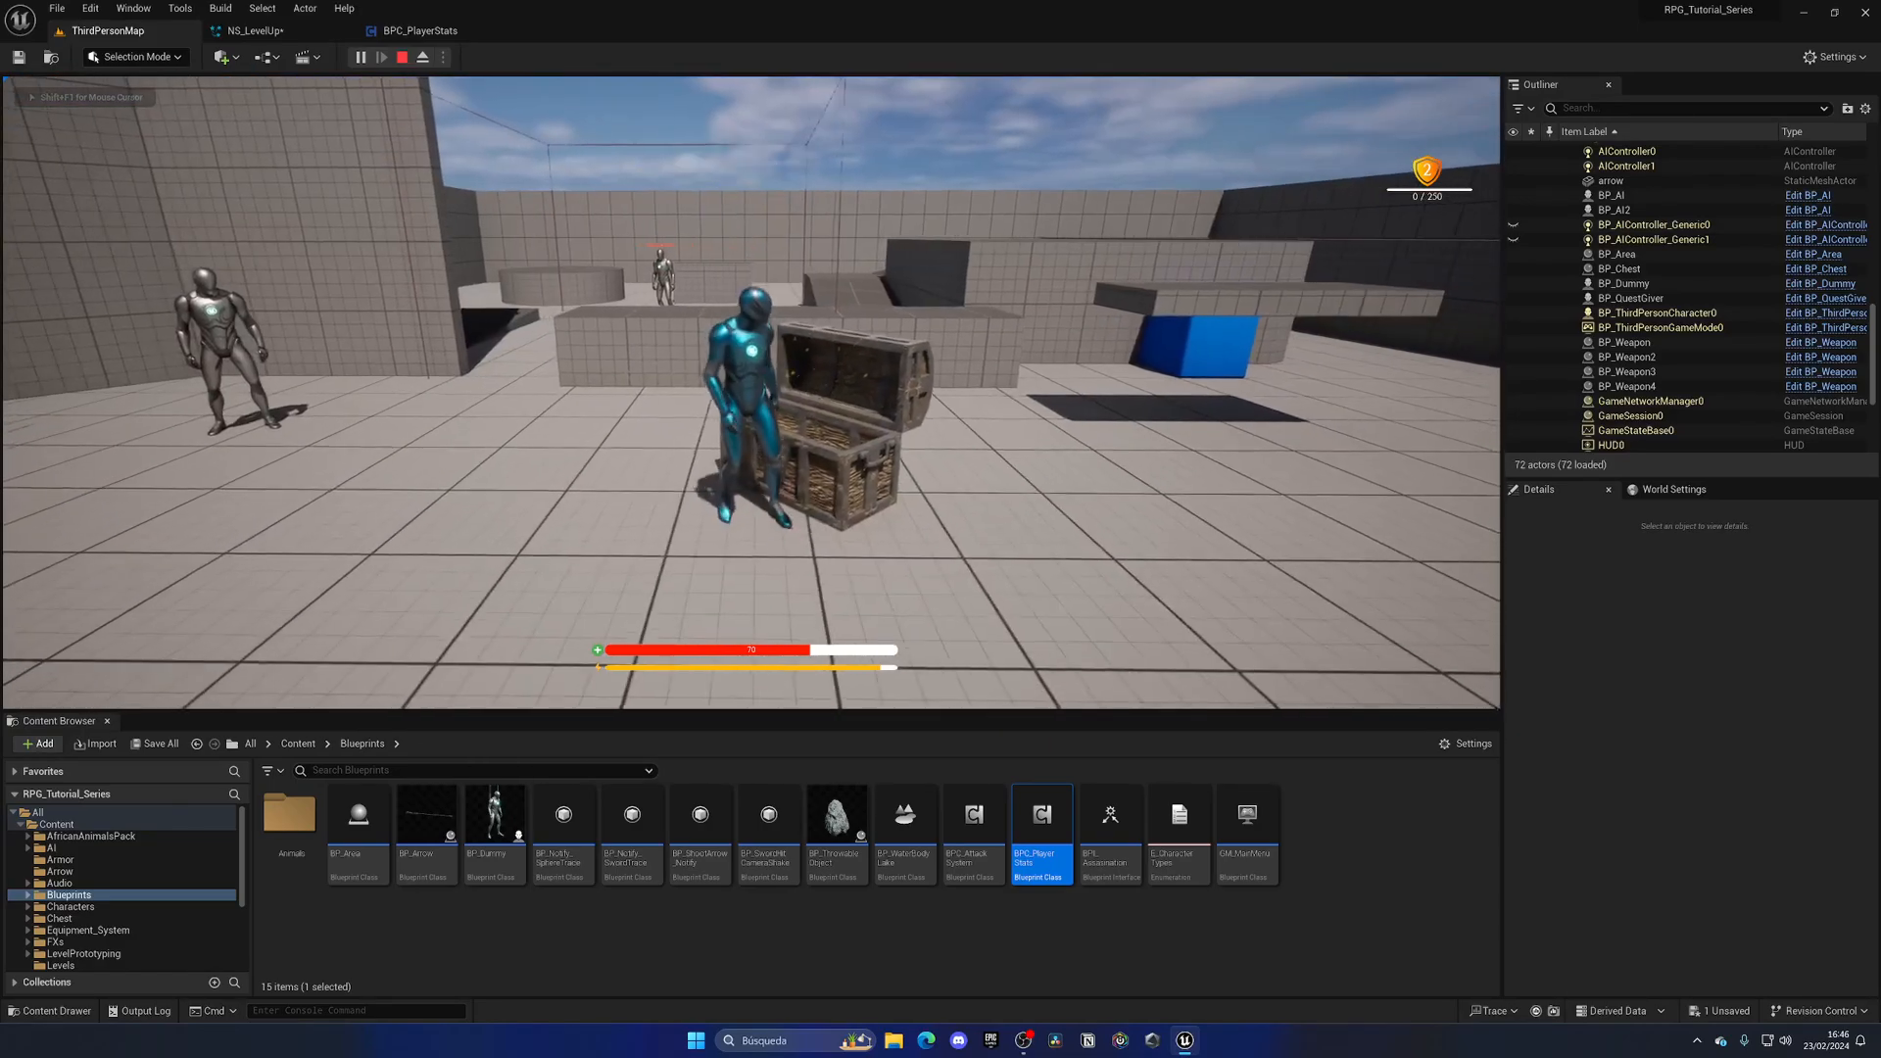
click(399, 57)
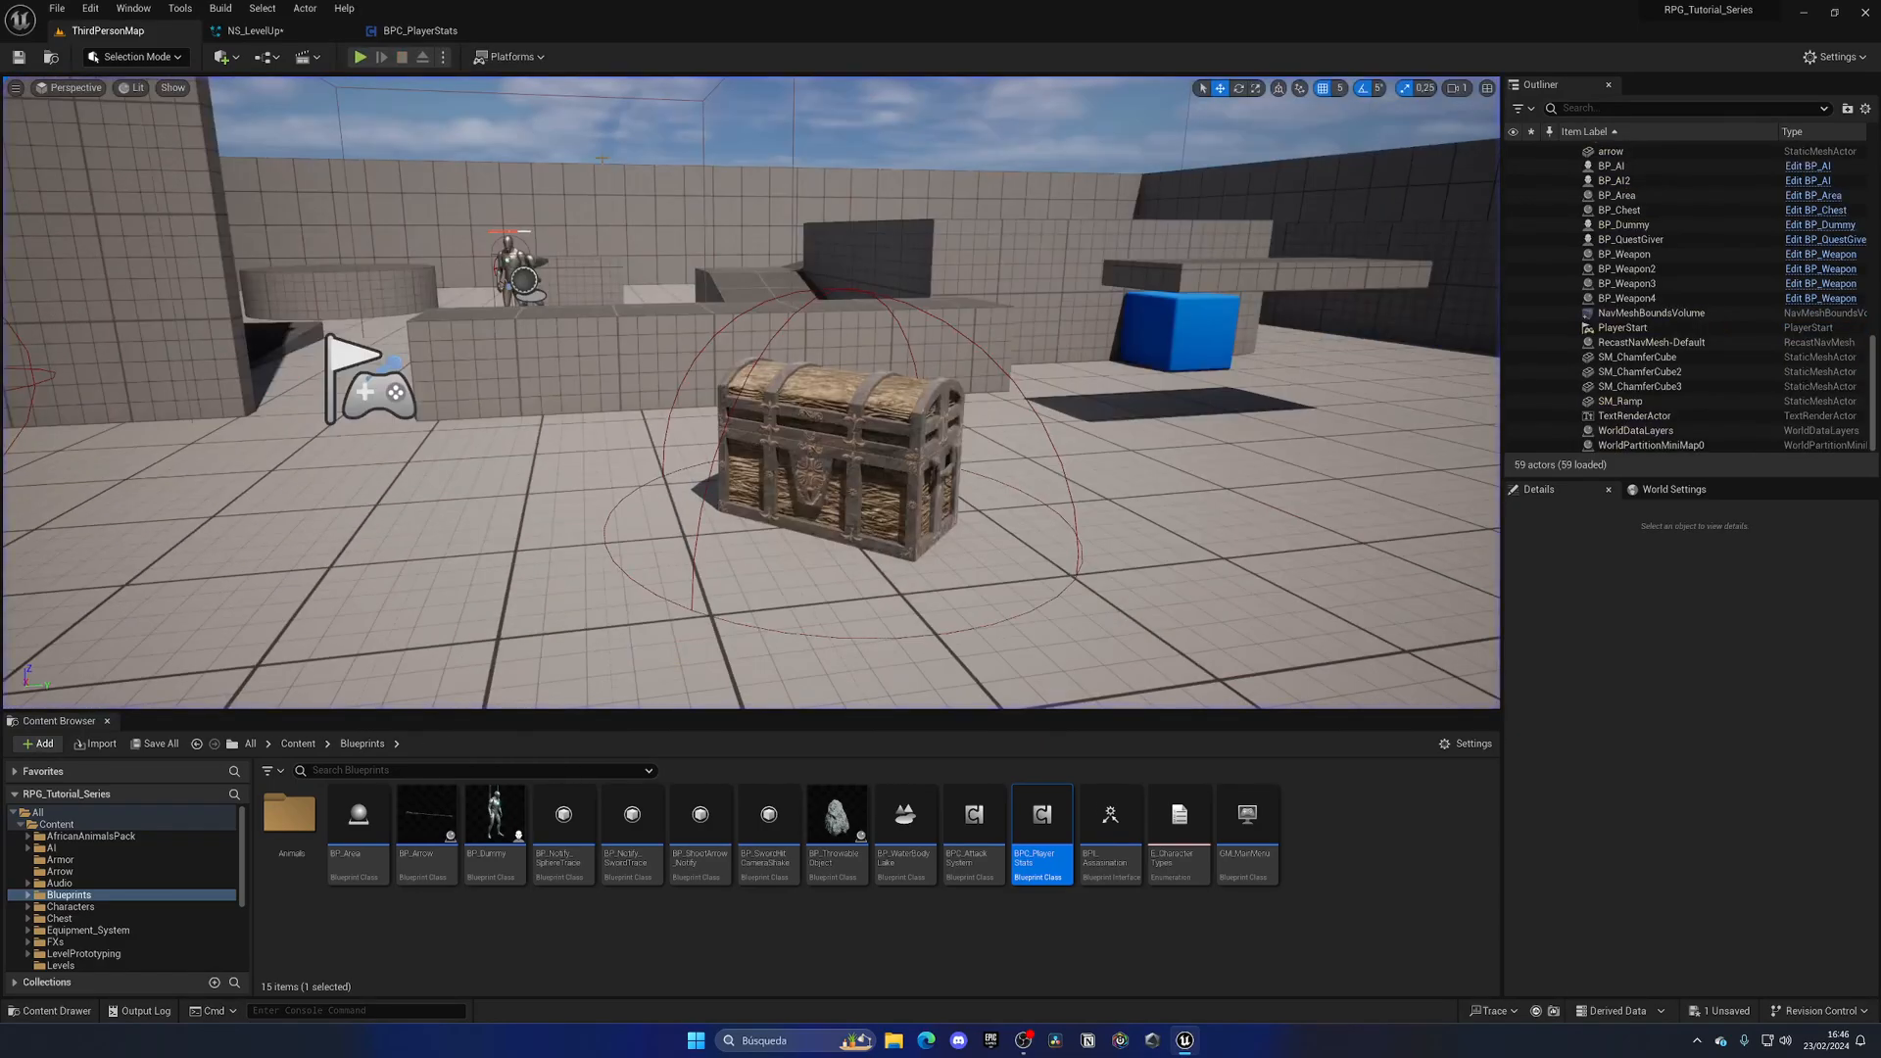
click(358, 57)
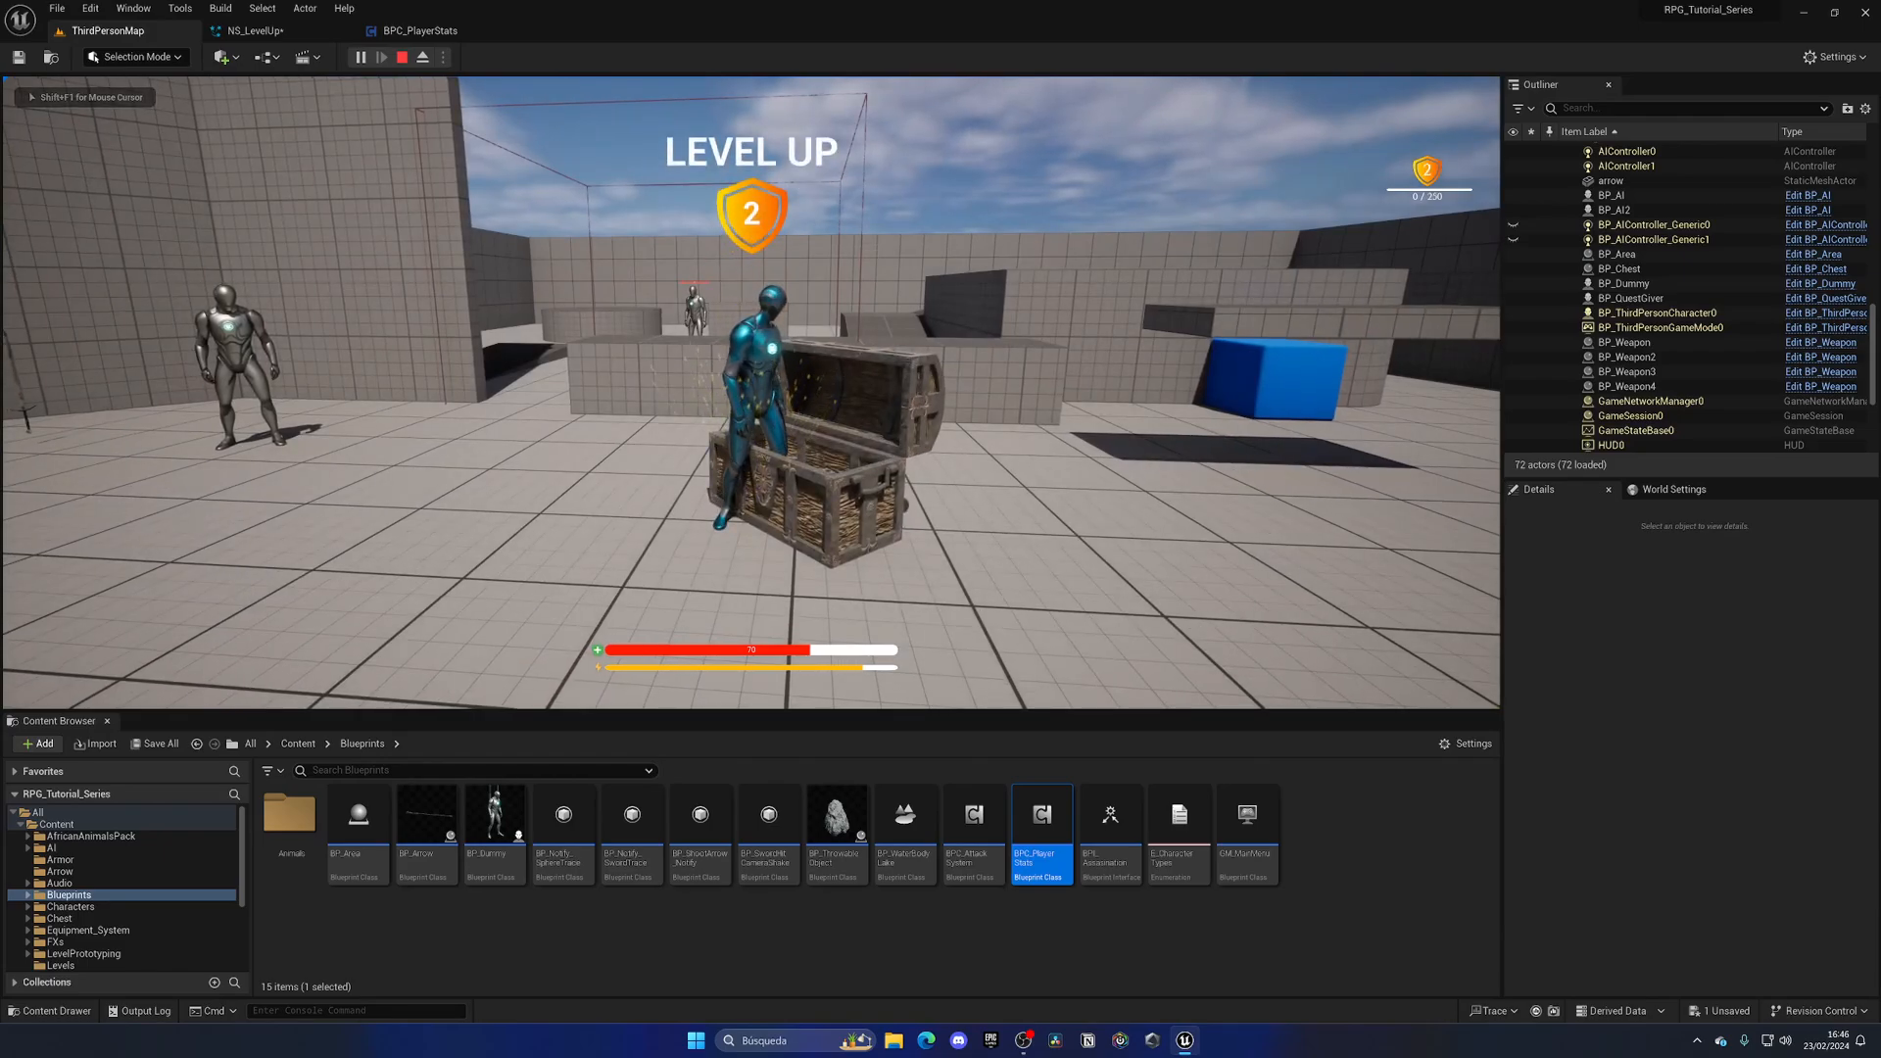
Check BPC_PlayerStats' Spawn System Attached node, return to the map and show the Content folder
click(404, 56)
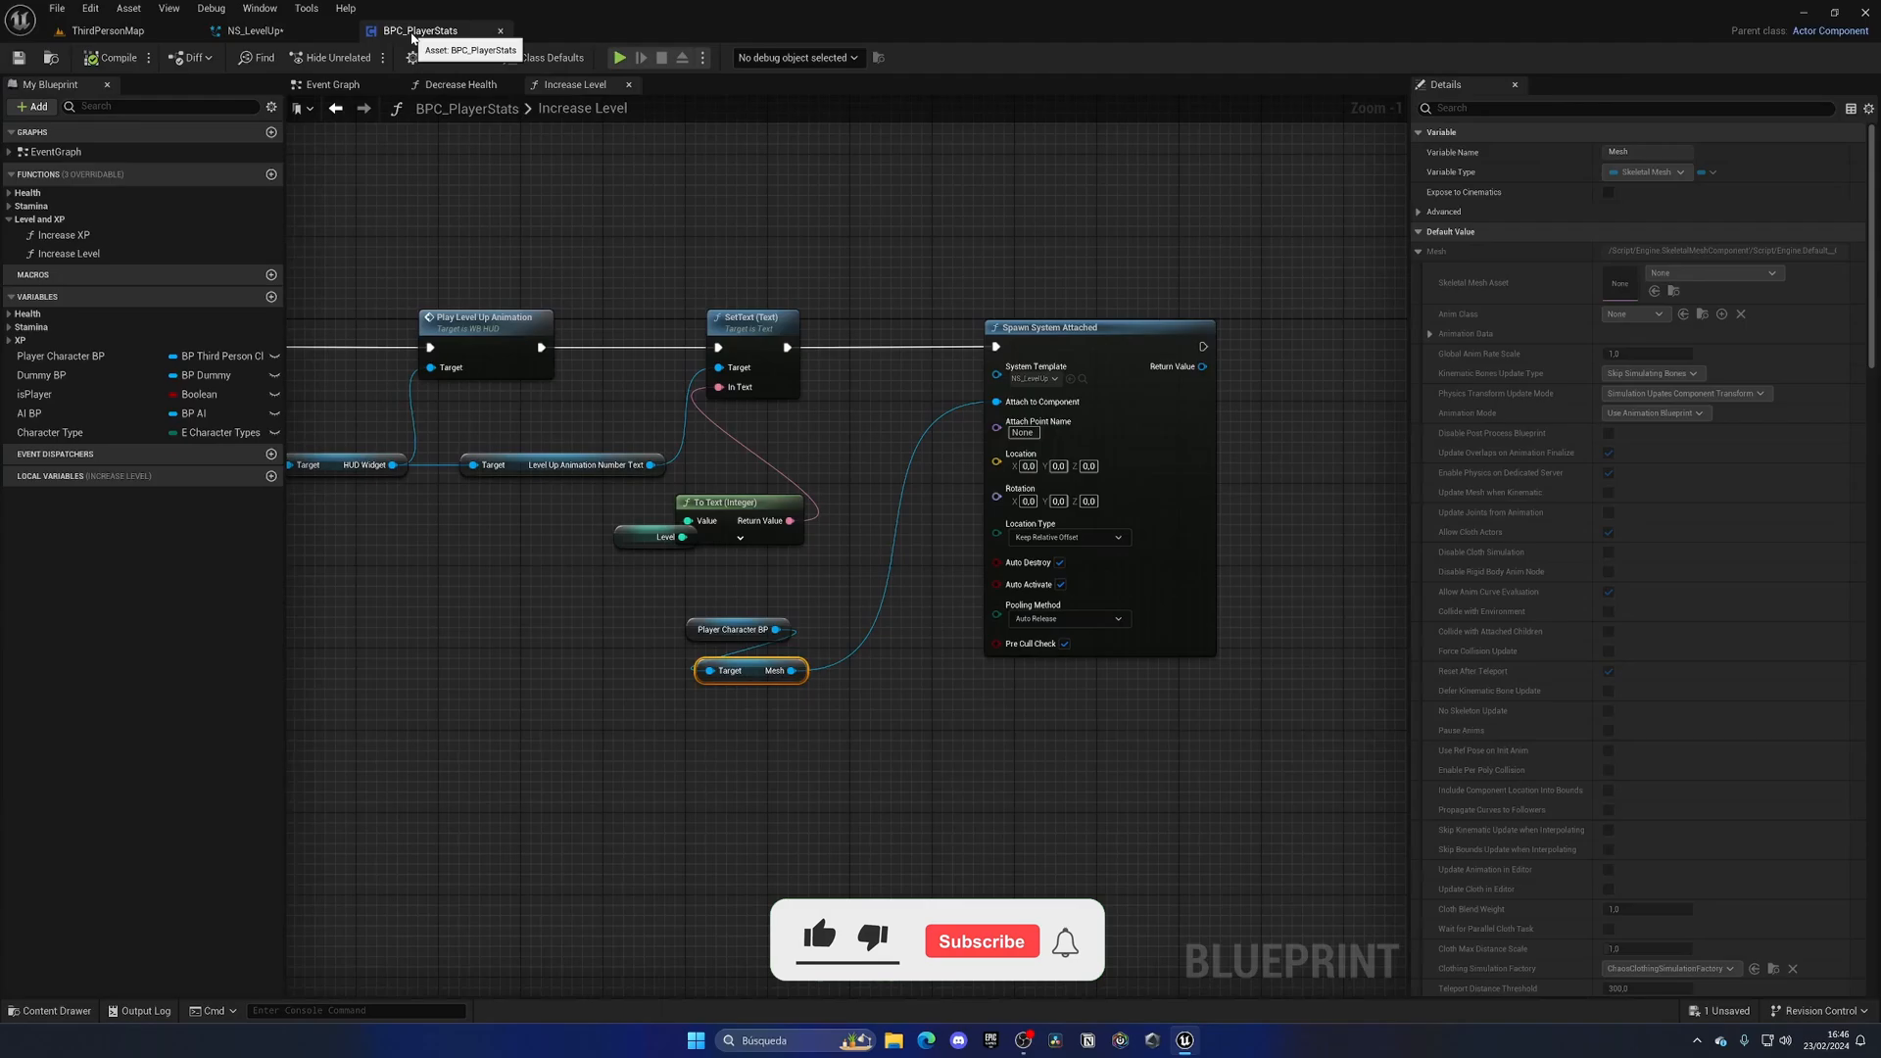
click(253, 29)
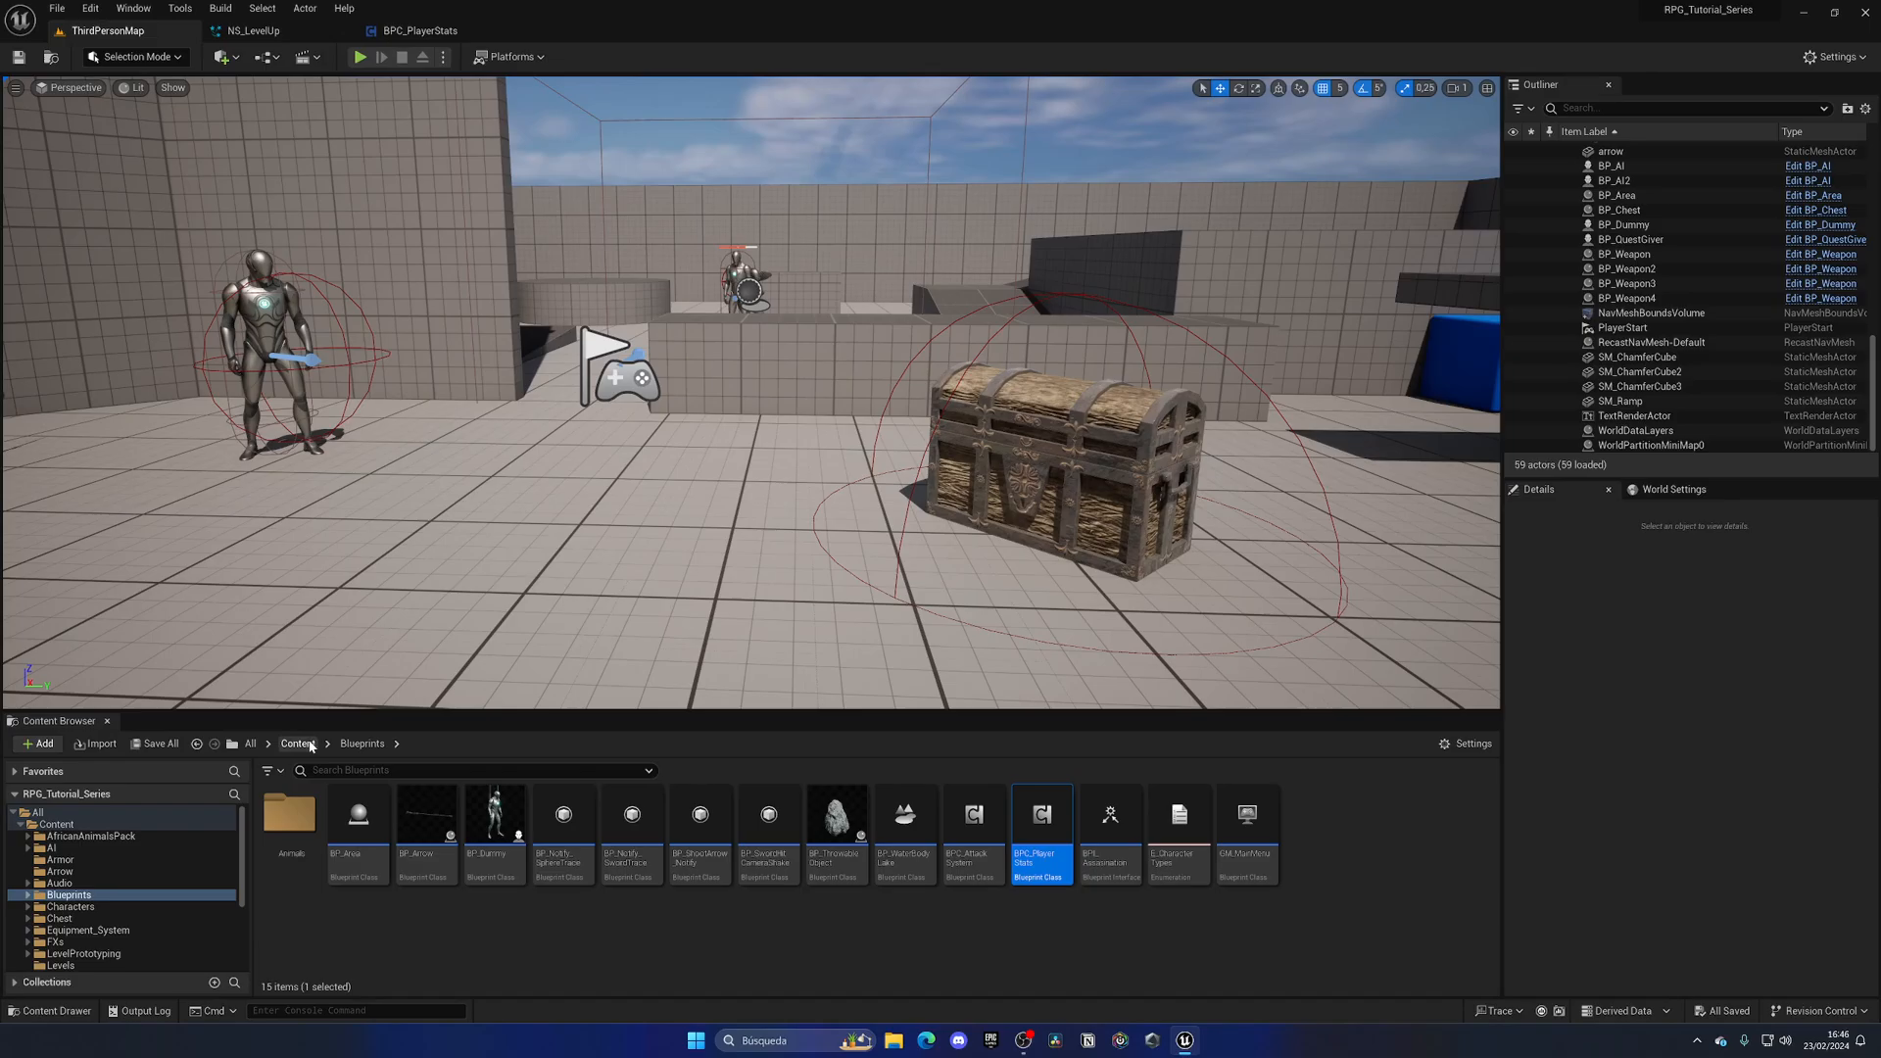
click(358, 57)
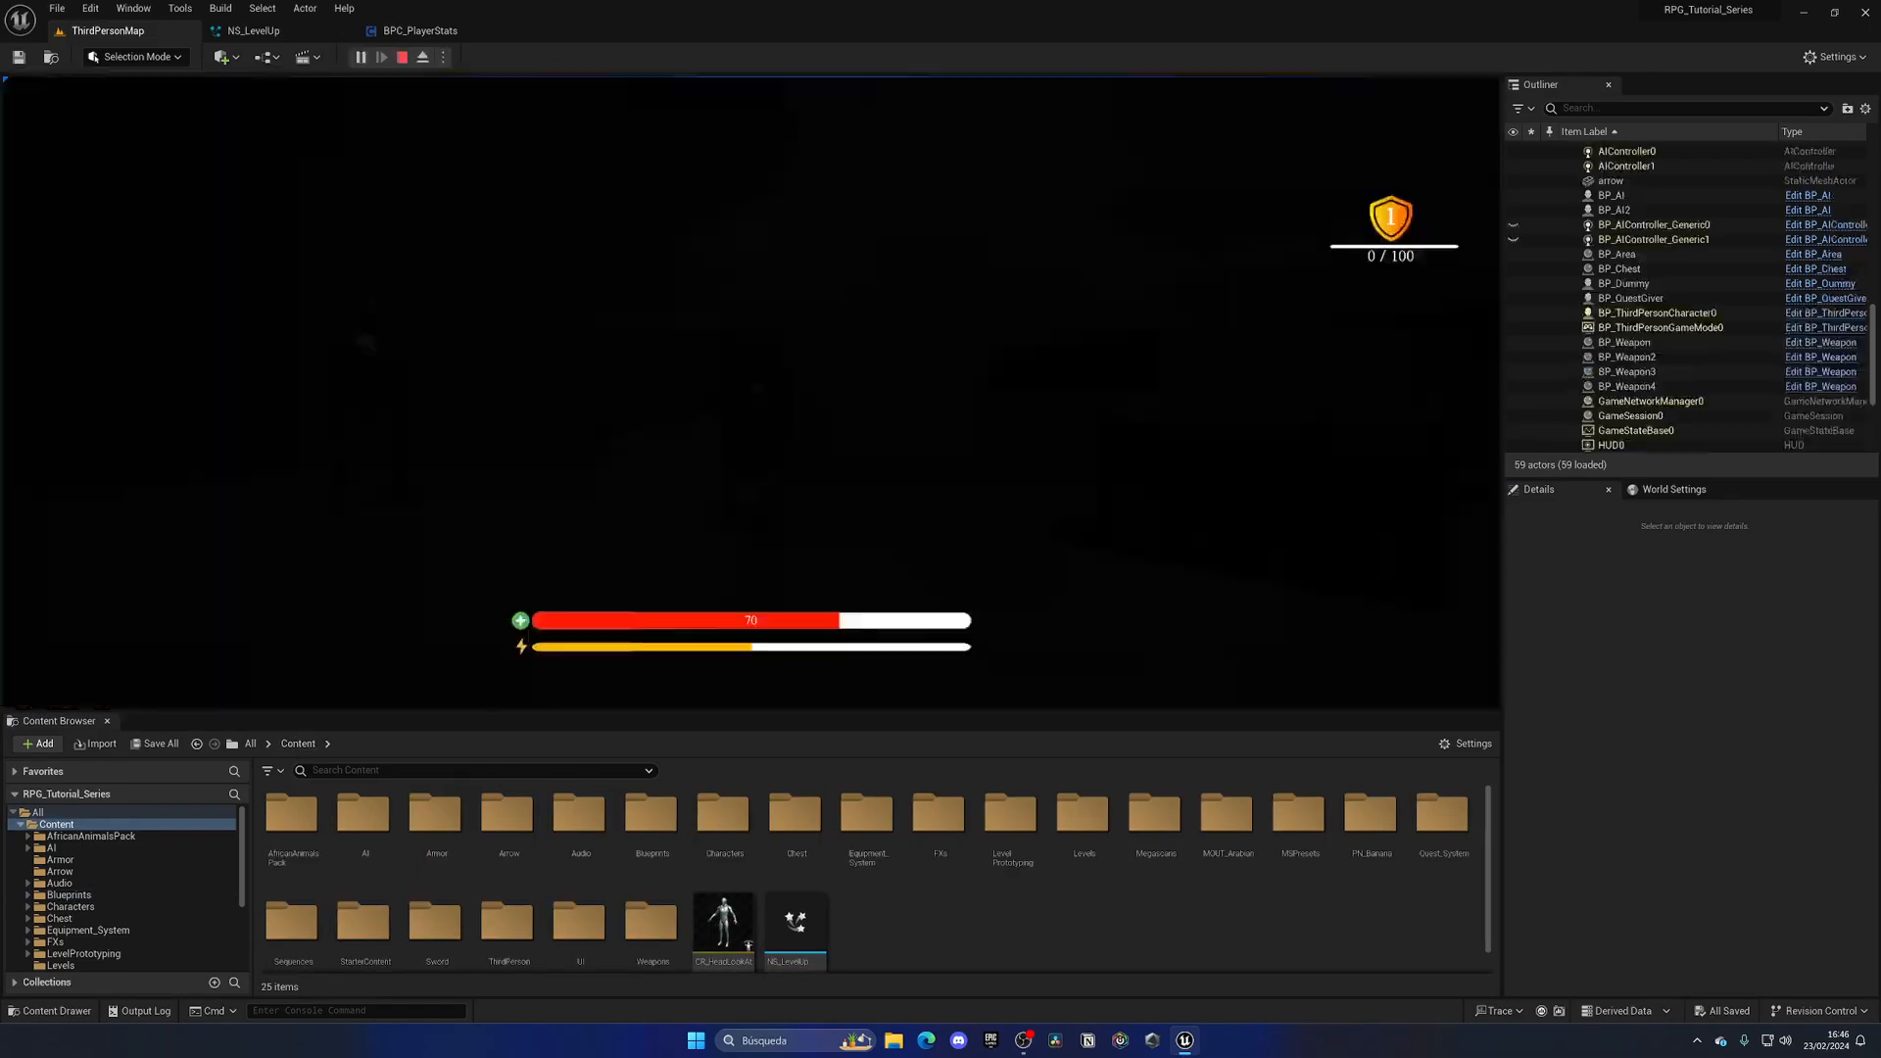